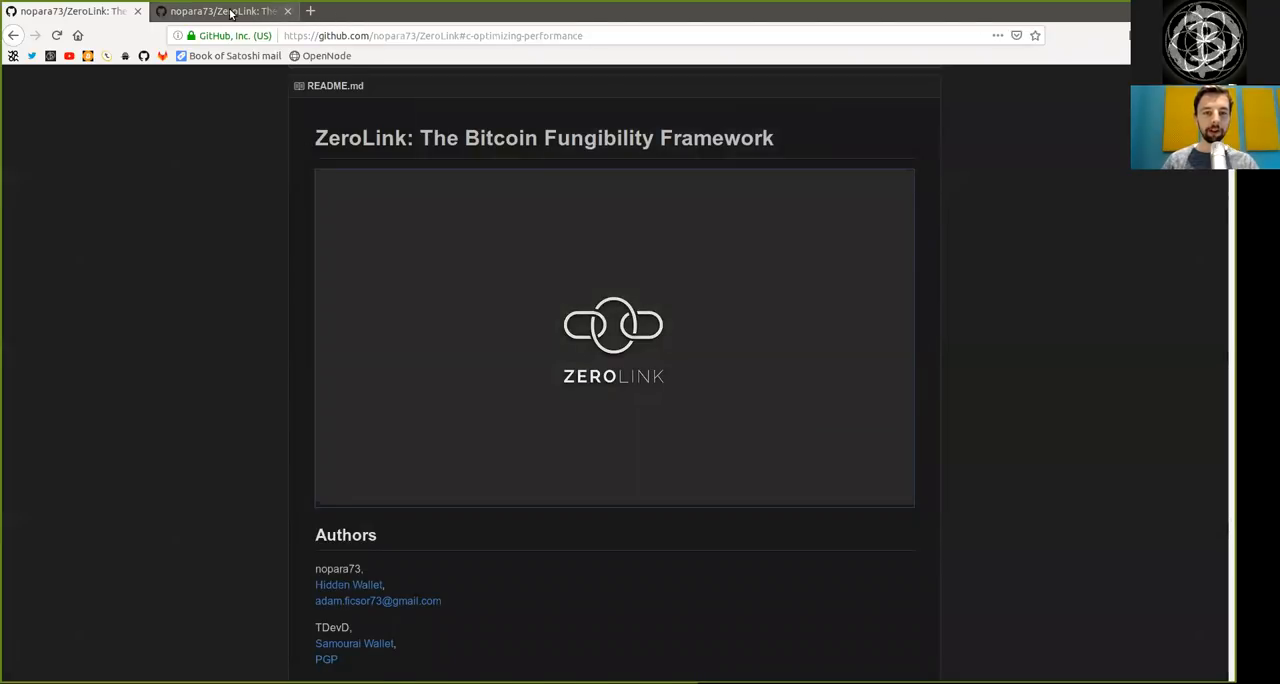
mouse_move(224, 12)
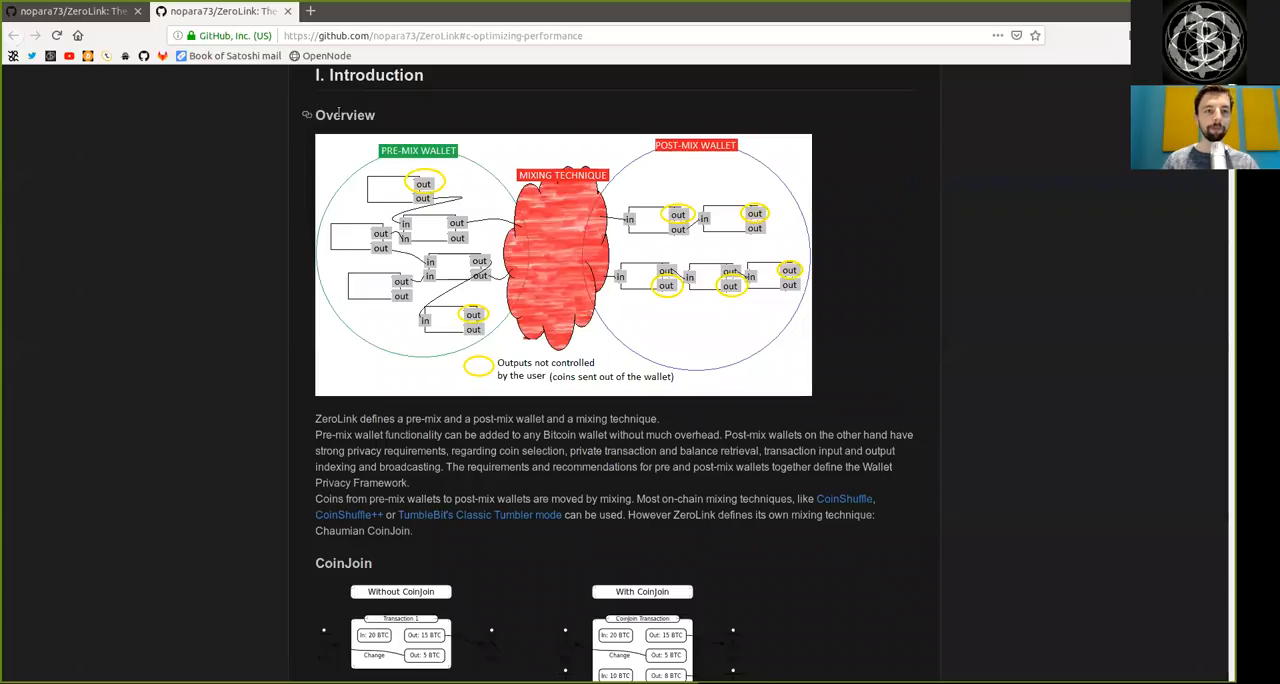
- Read the first Overview sentence, highlighting 'pre-mix', 'post-mix wallet' and 'any' Bitcoin wallet
double_click(344, 116)
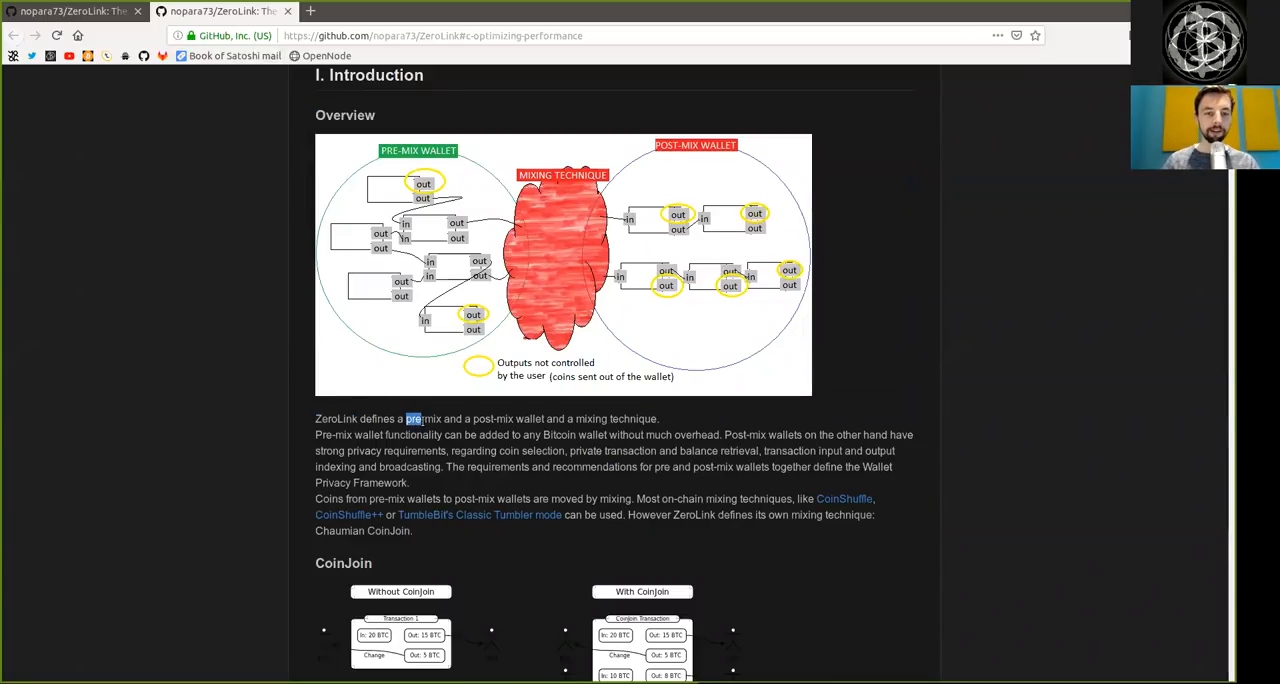
double_click(508, 420)
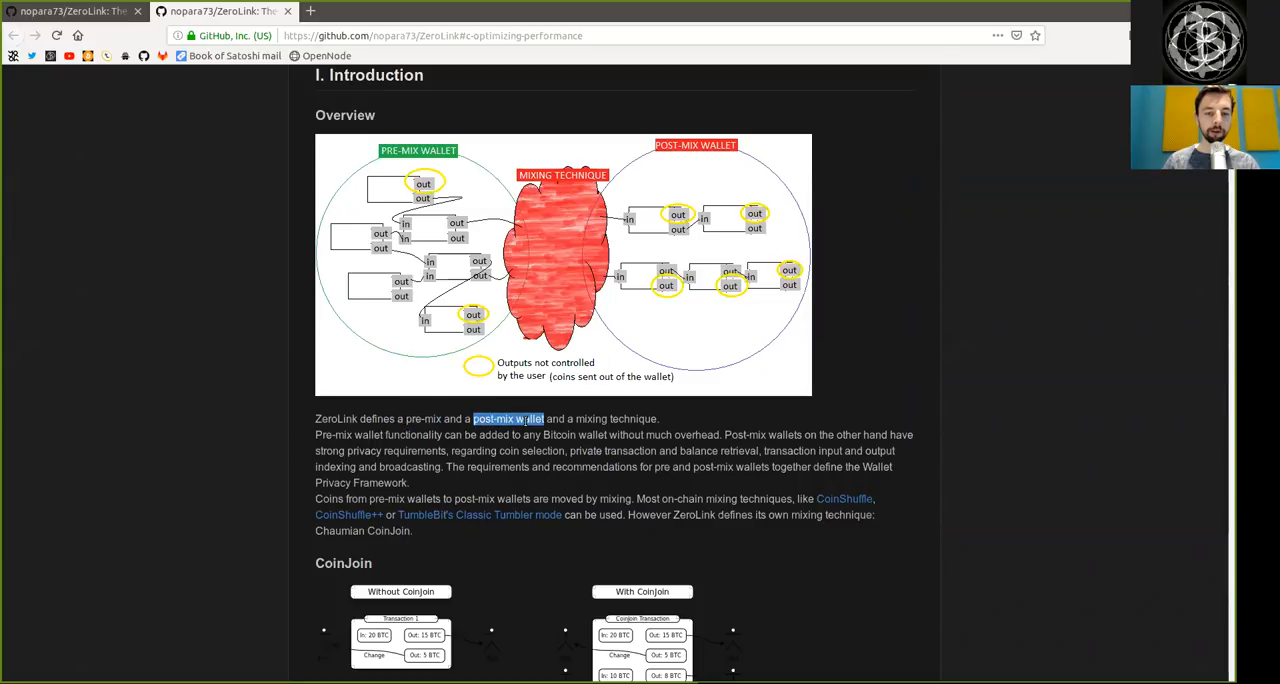
click(490, 428)
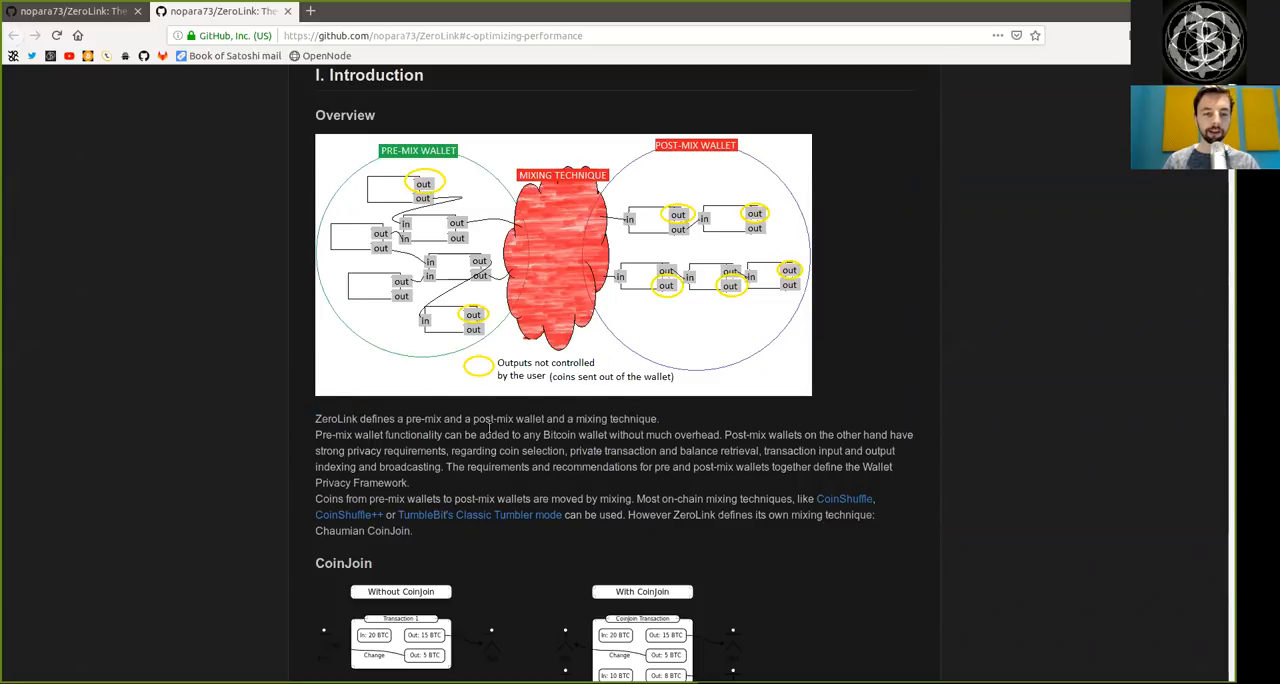
double_click(378, 434)
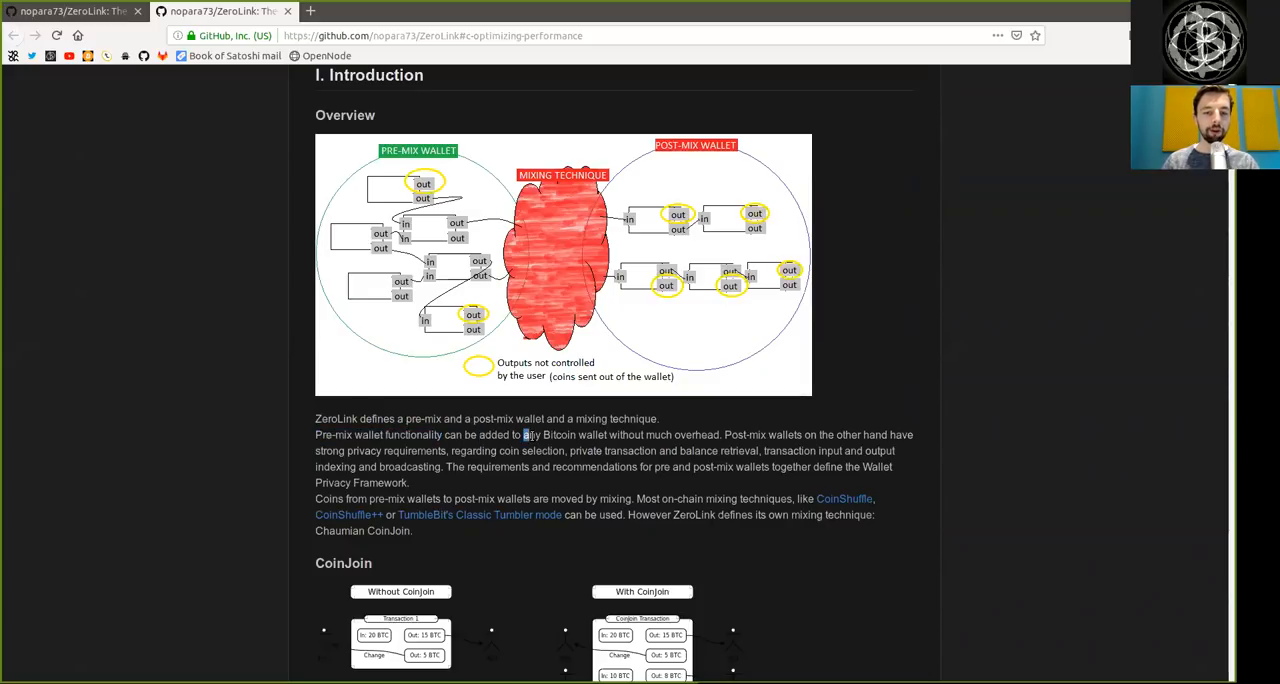
drag(524, 434, 720, 434)
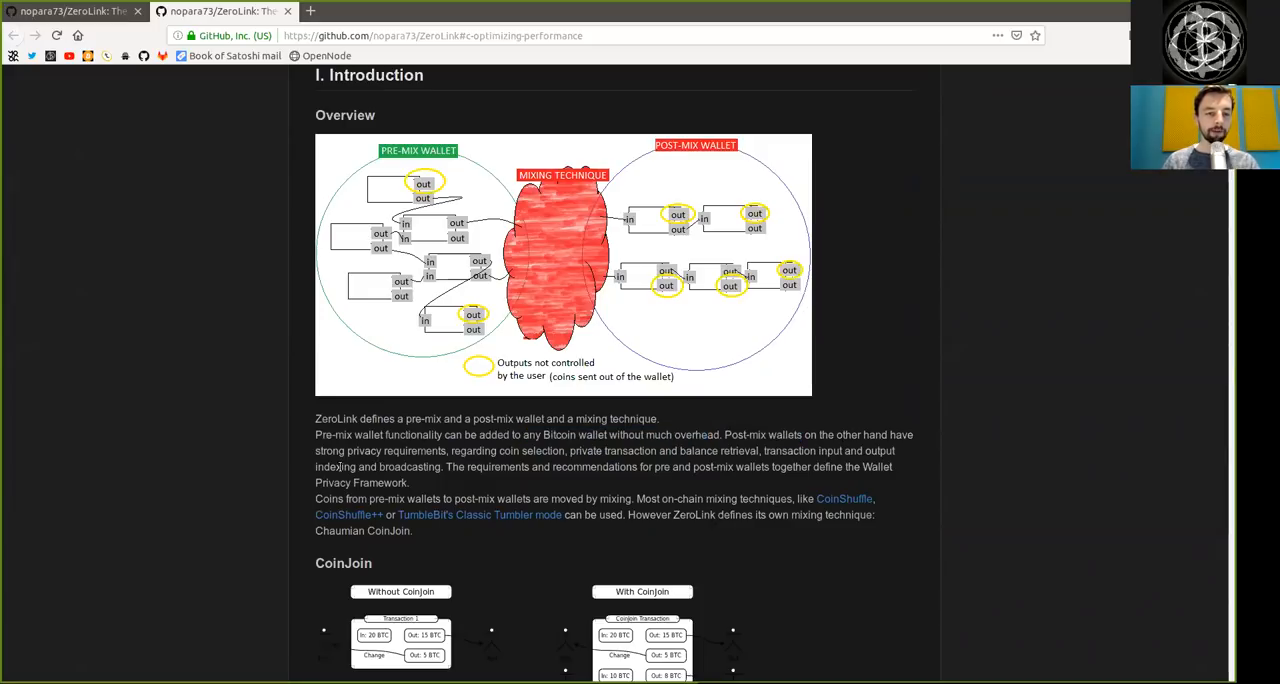
- Continue the Overview paragraph, highlighting 'strong privacy requirements', 'input', 'broadcasting' and 'Wallet Privacy Framework'
double_click(380, 450)
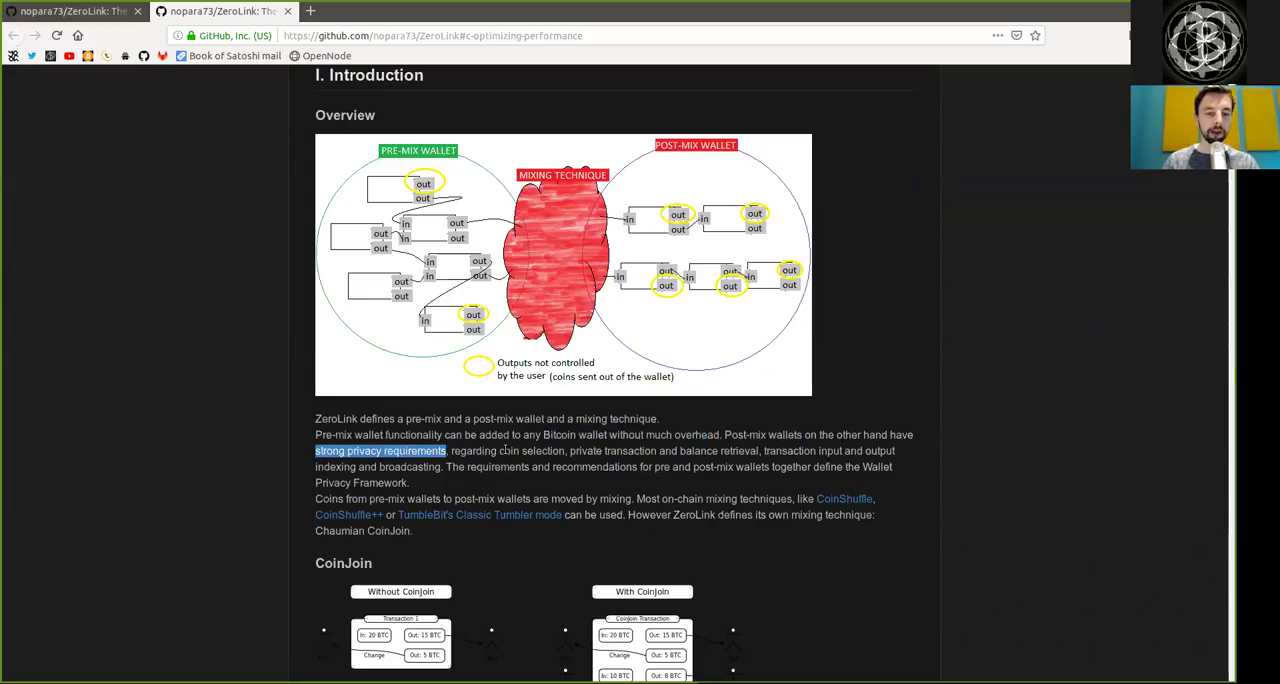
double_click(612, 452)
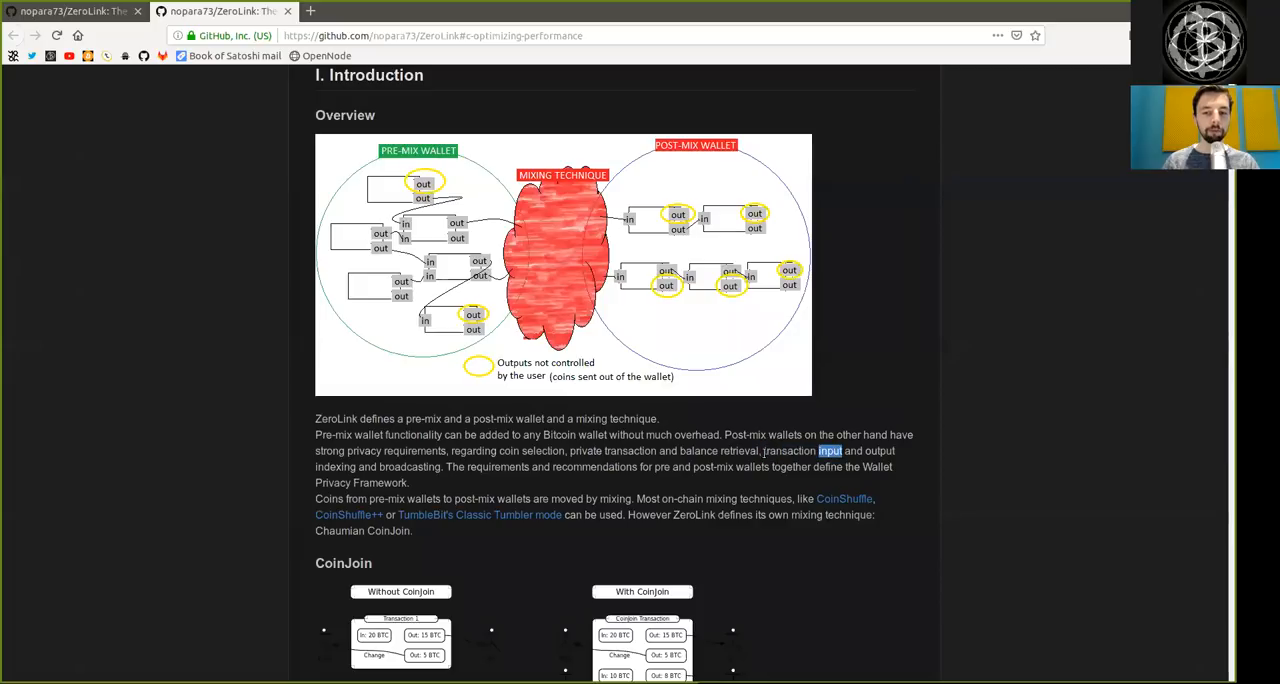
double_click(408, 468)
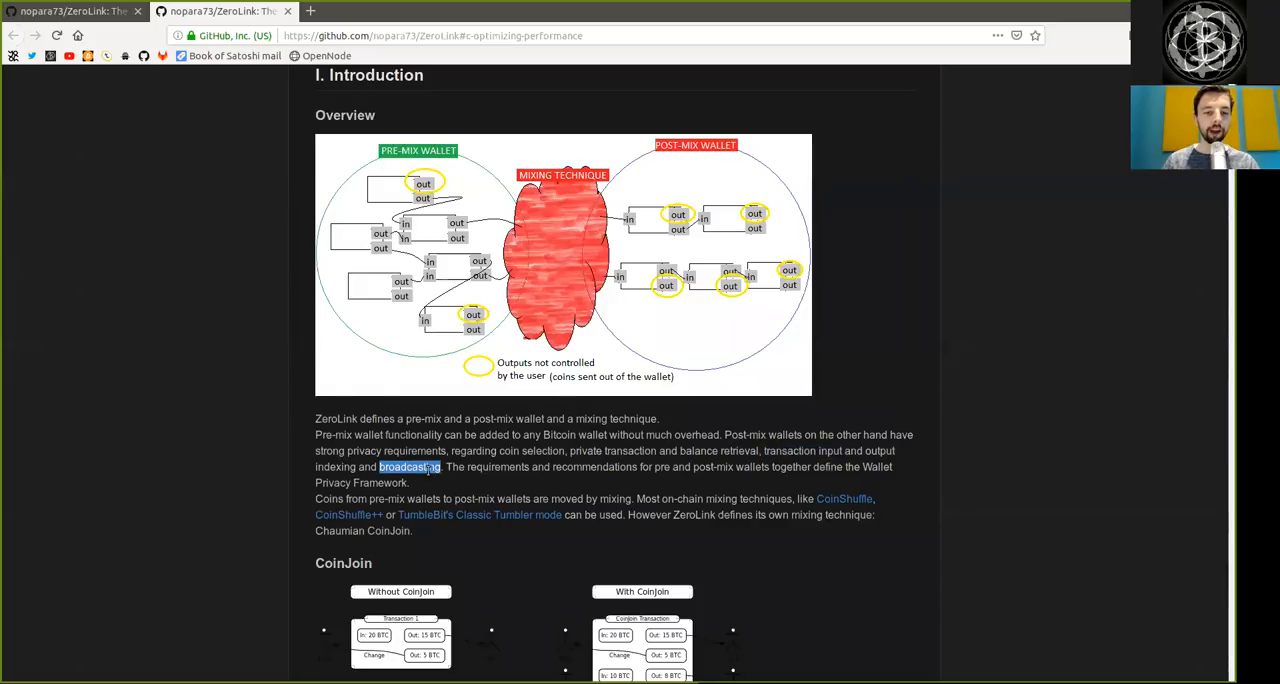
double_click(496, 468)
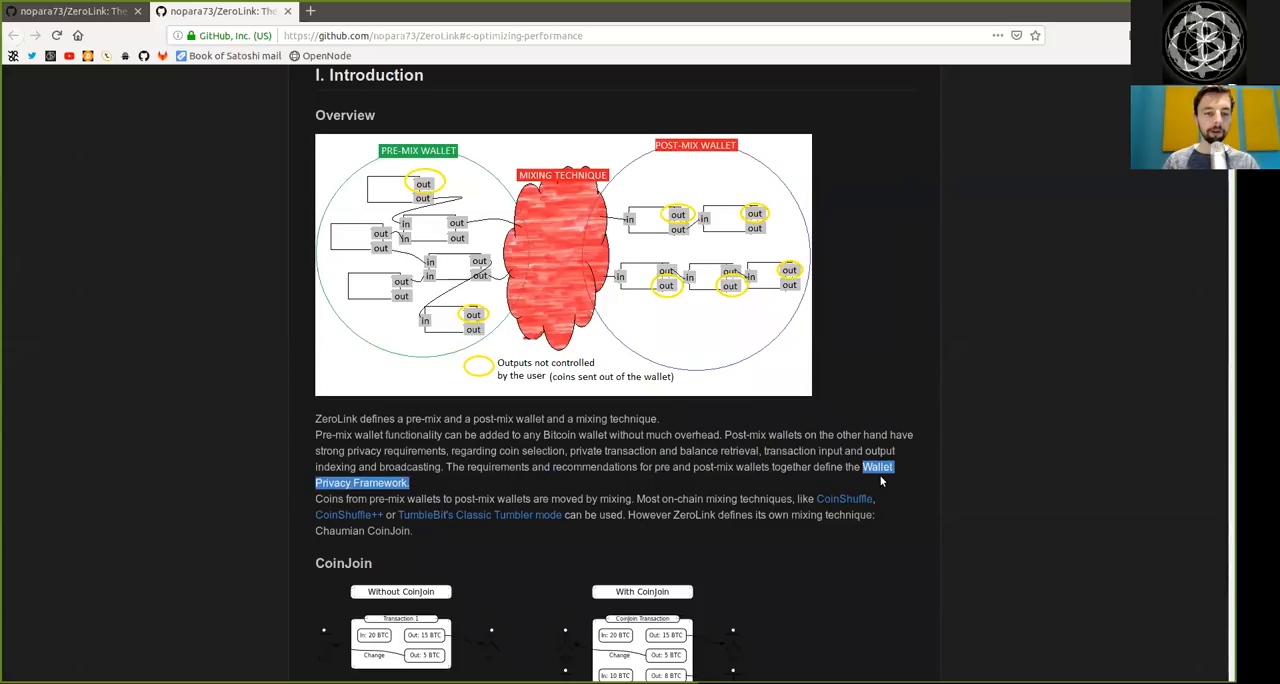
- Zoom the page in with Ctrl+Plus and keep the Overview diagram and mixing-technique paragraph in view
key(ctrl+plus)
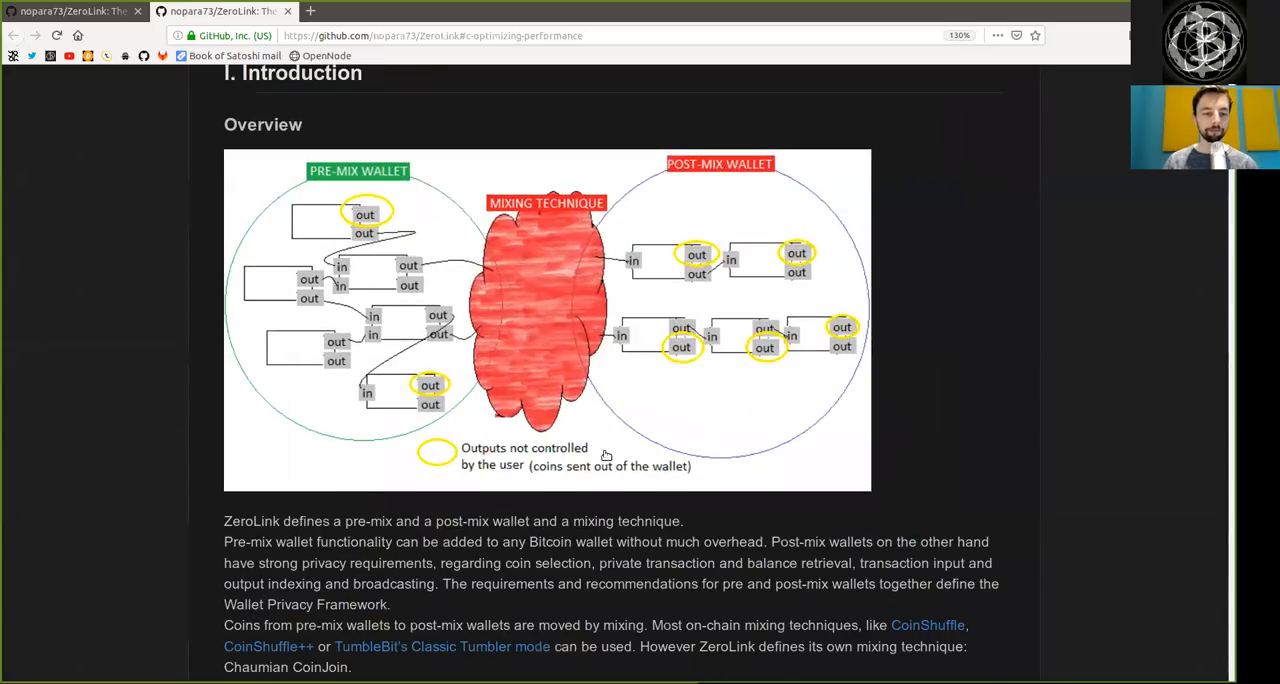
scroll(down, 3)
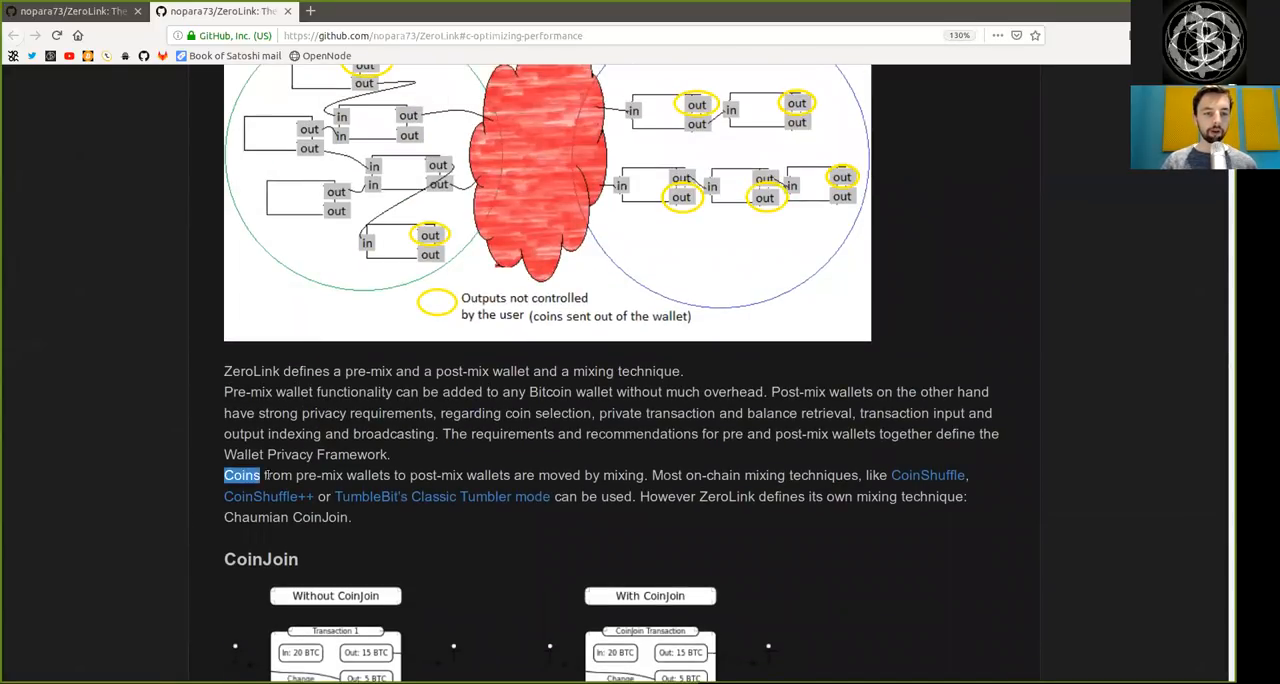
scroll(up, 3)
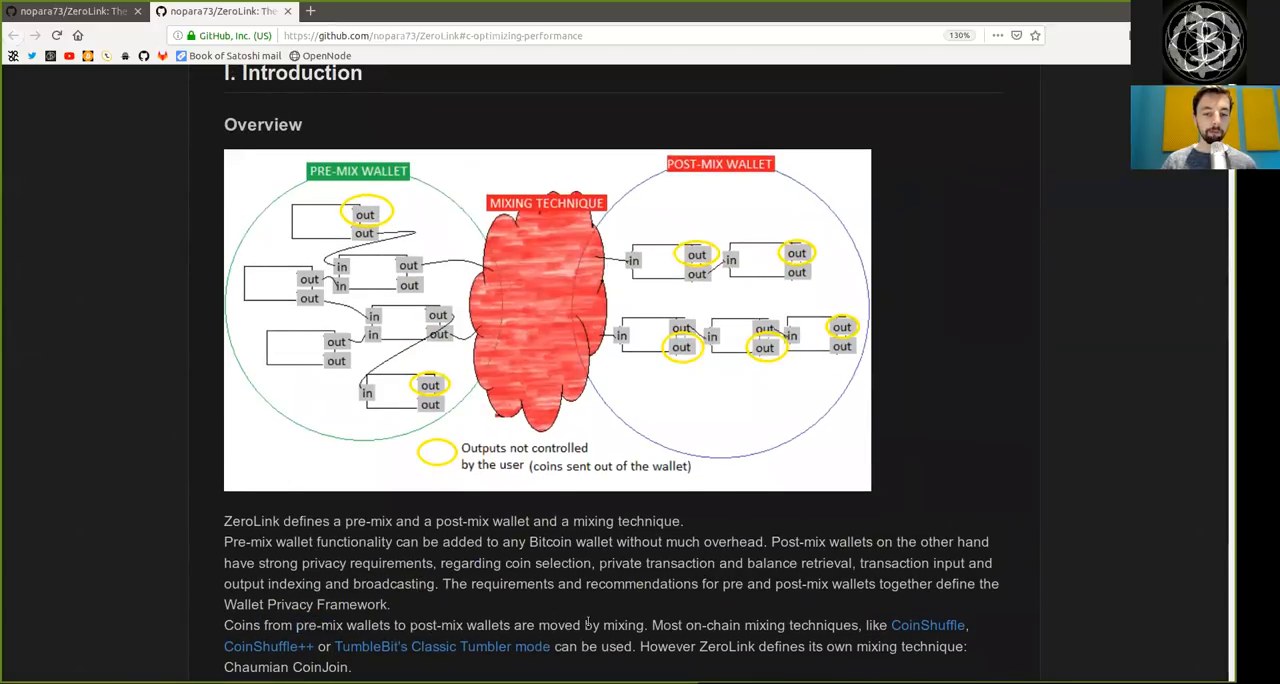
scroll(down, 3)
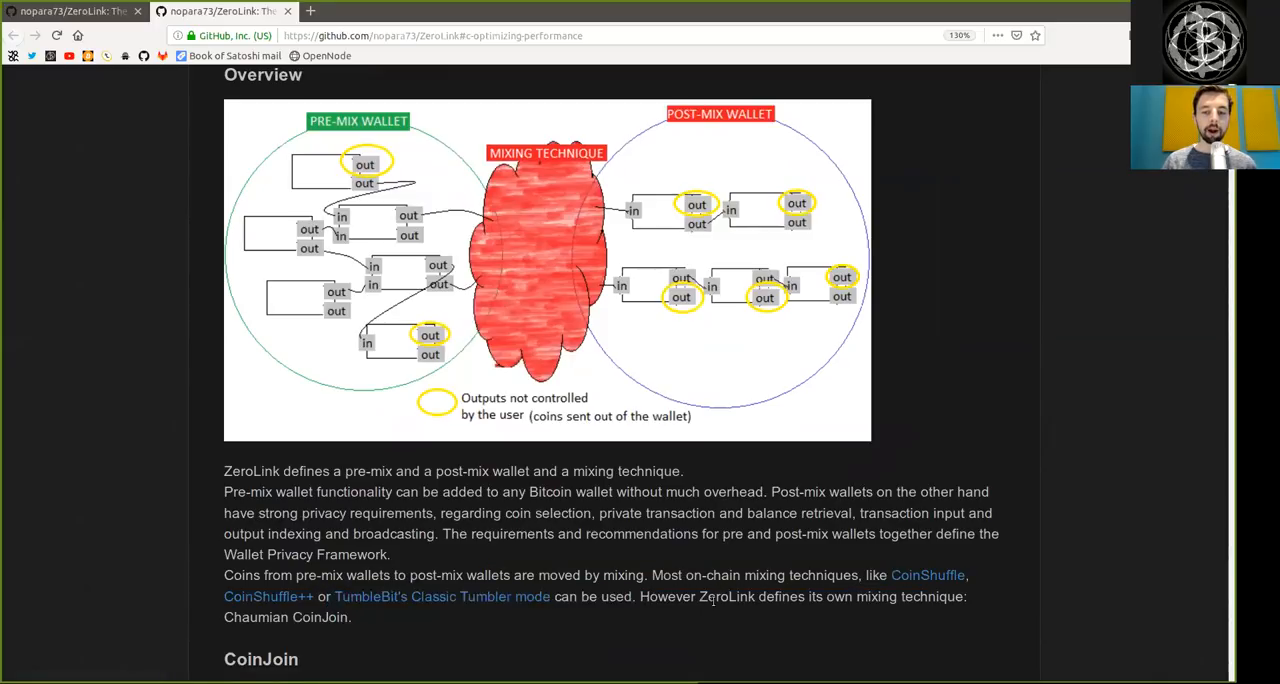
double_click(908, 596)
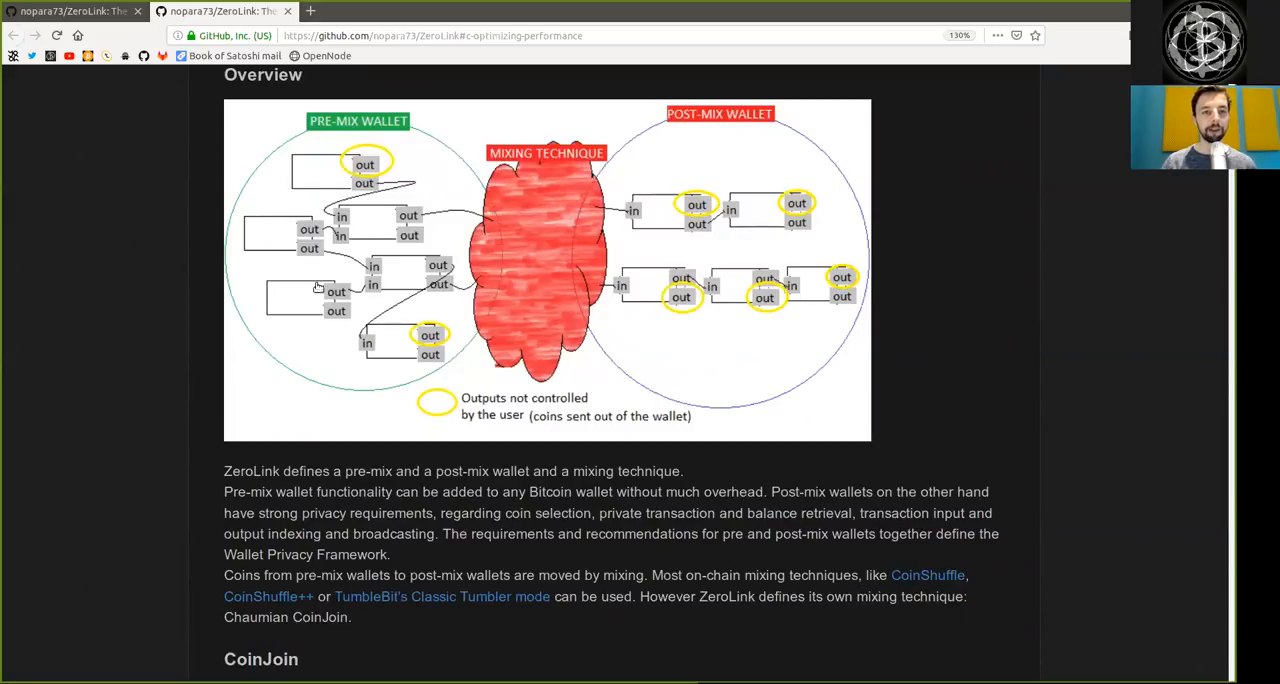
mouse_move(642, 180)
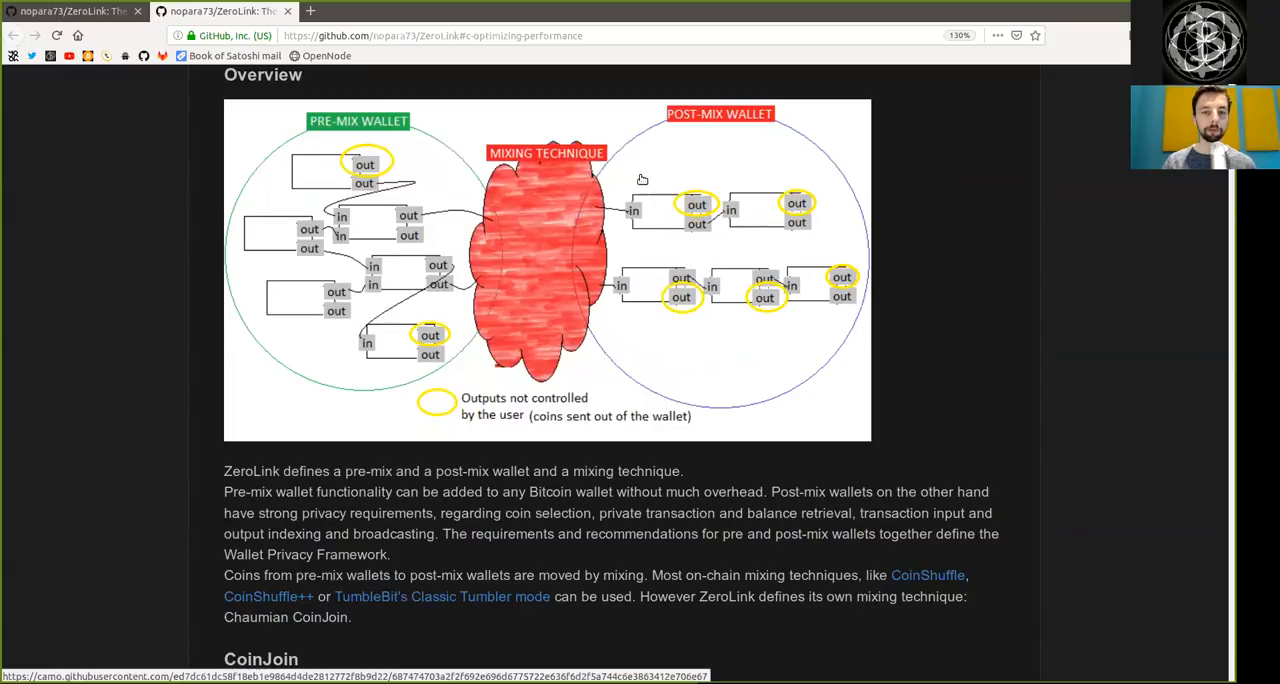
mouse_move(482, 402)
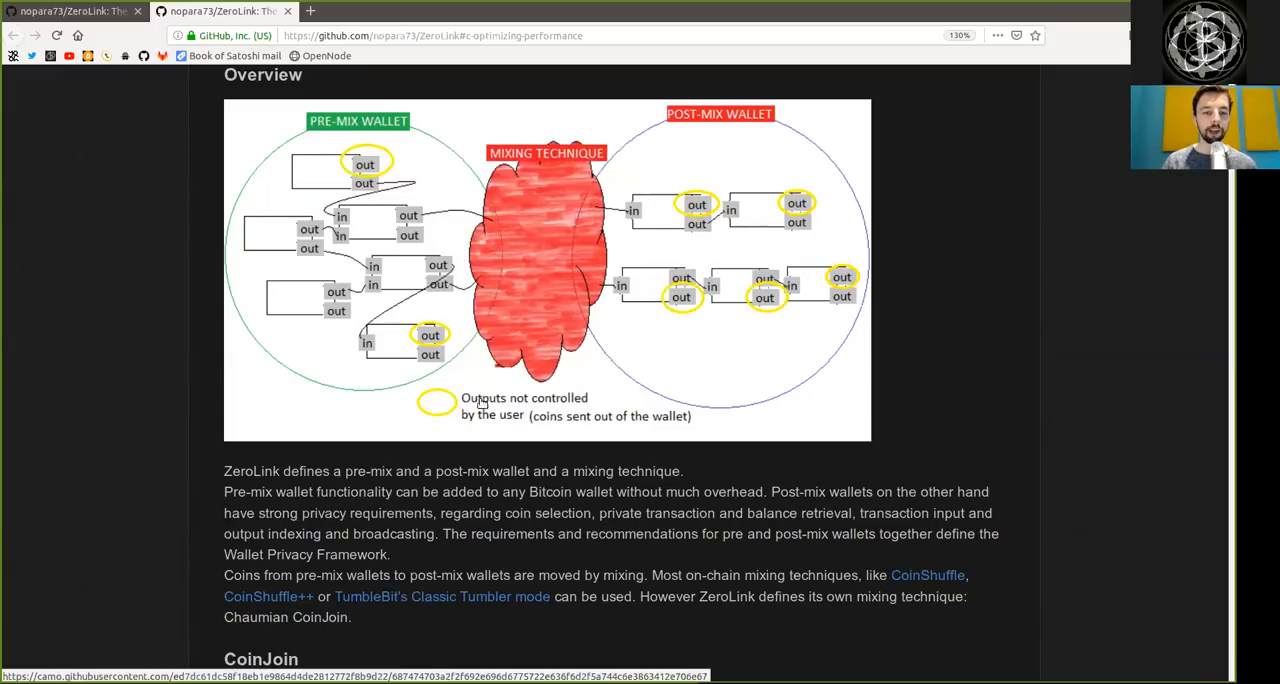
mouse_move(516, 422)
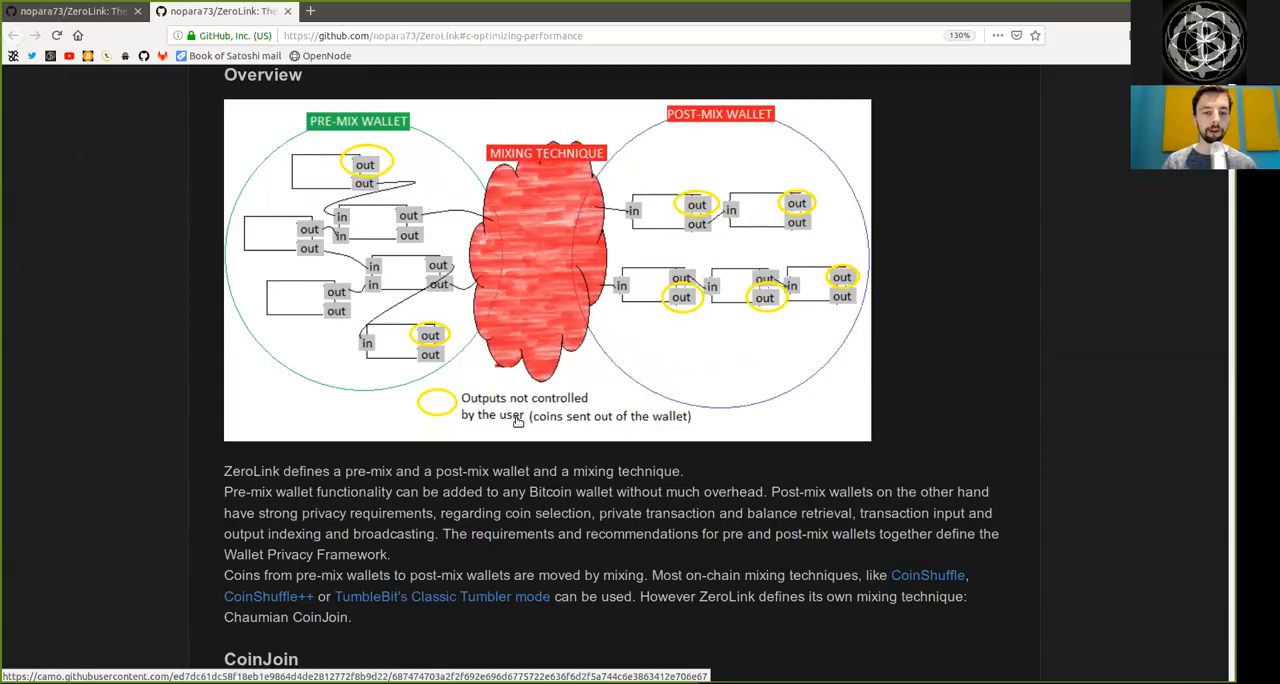
mouse_move(616, 430)
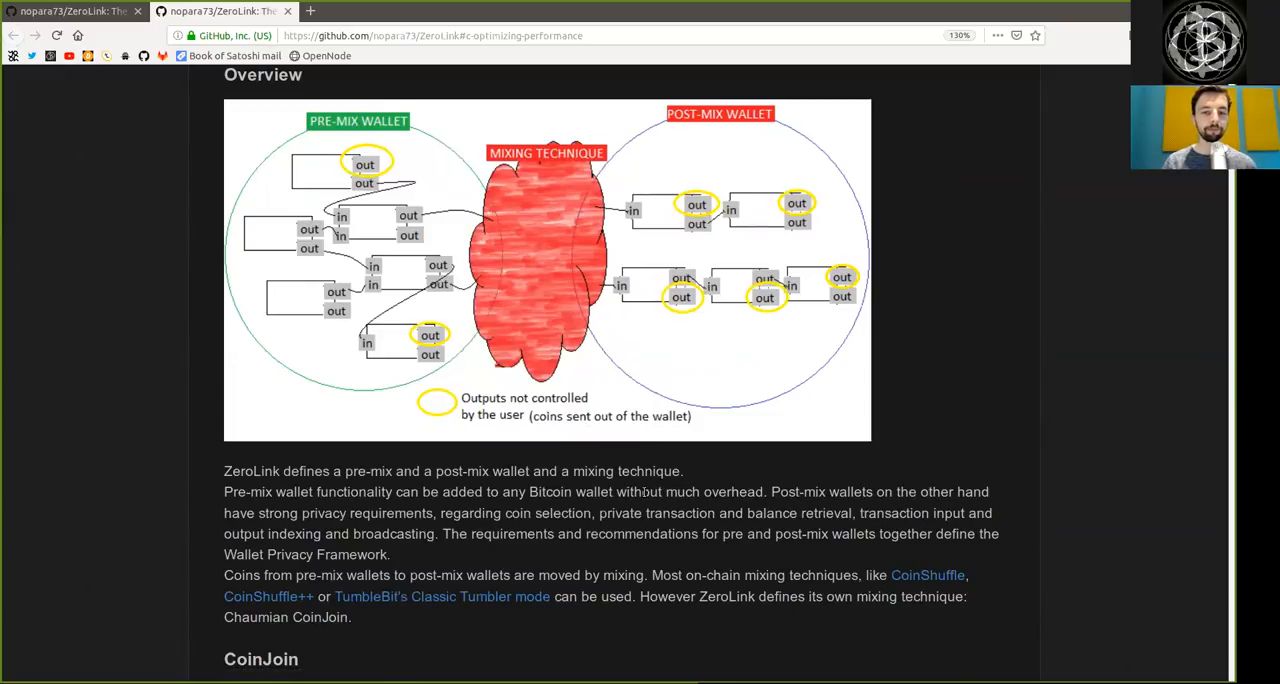
scroll(down, 3)
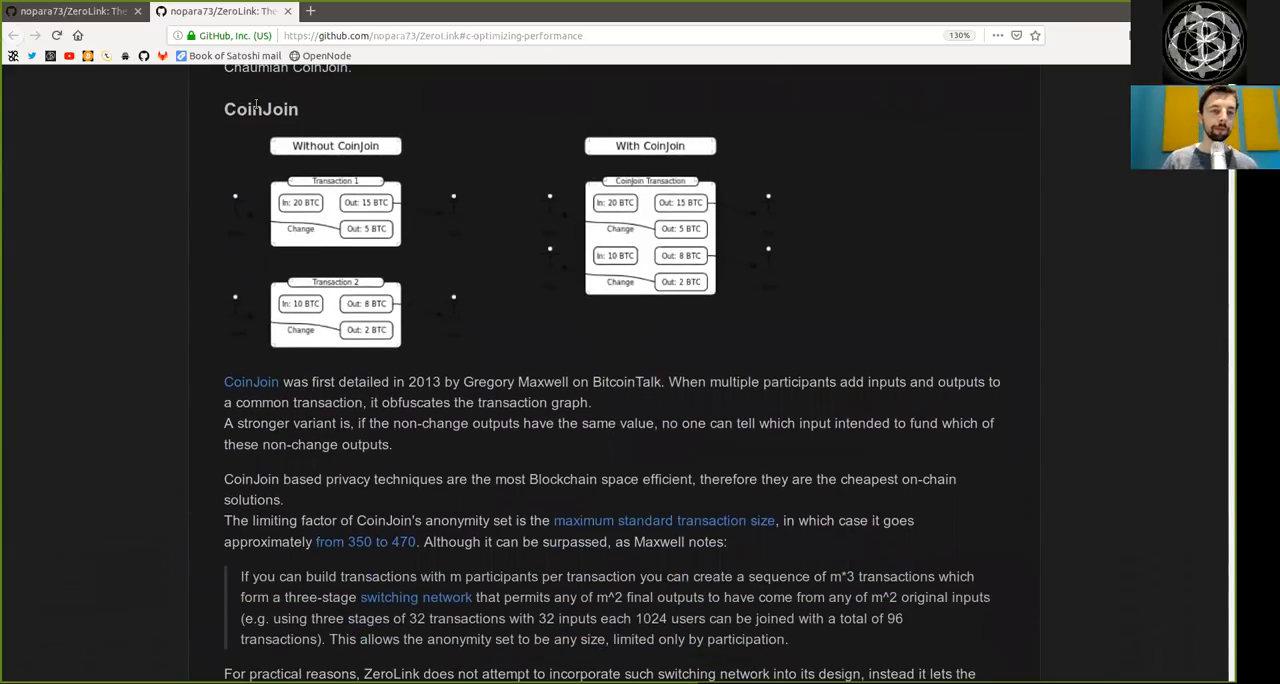
double_click(260, 108)
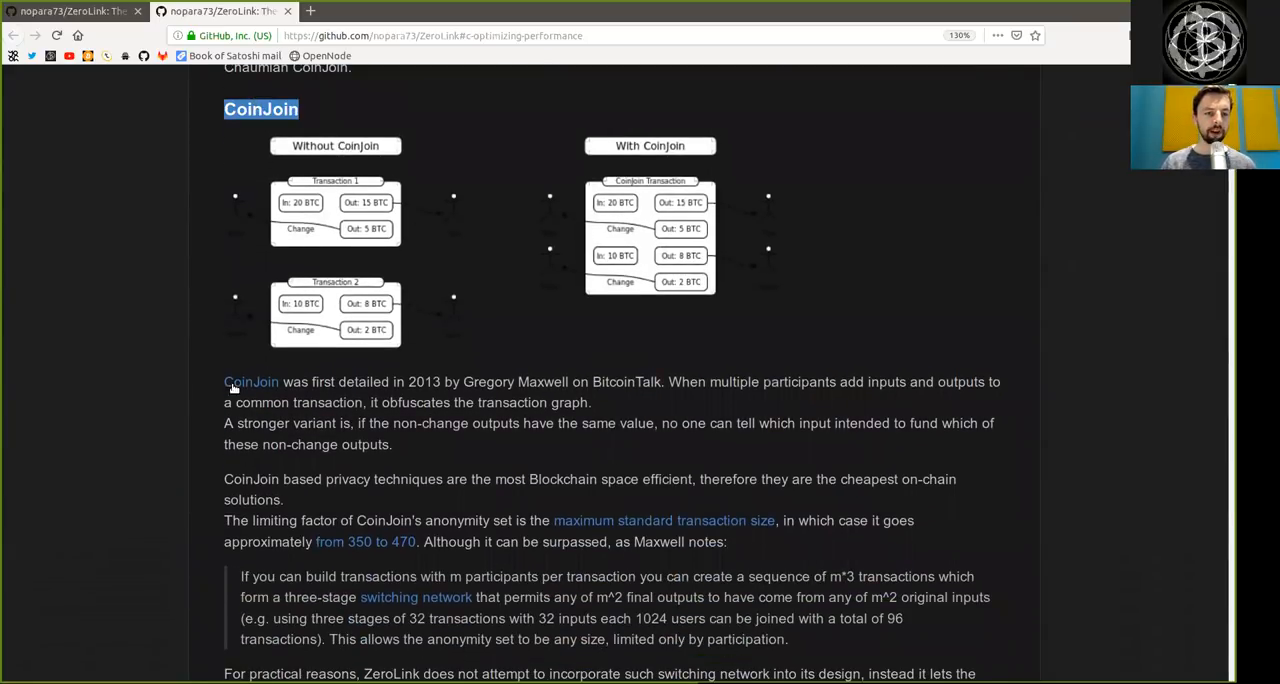
drag(224, 380, 392, 380)
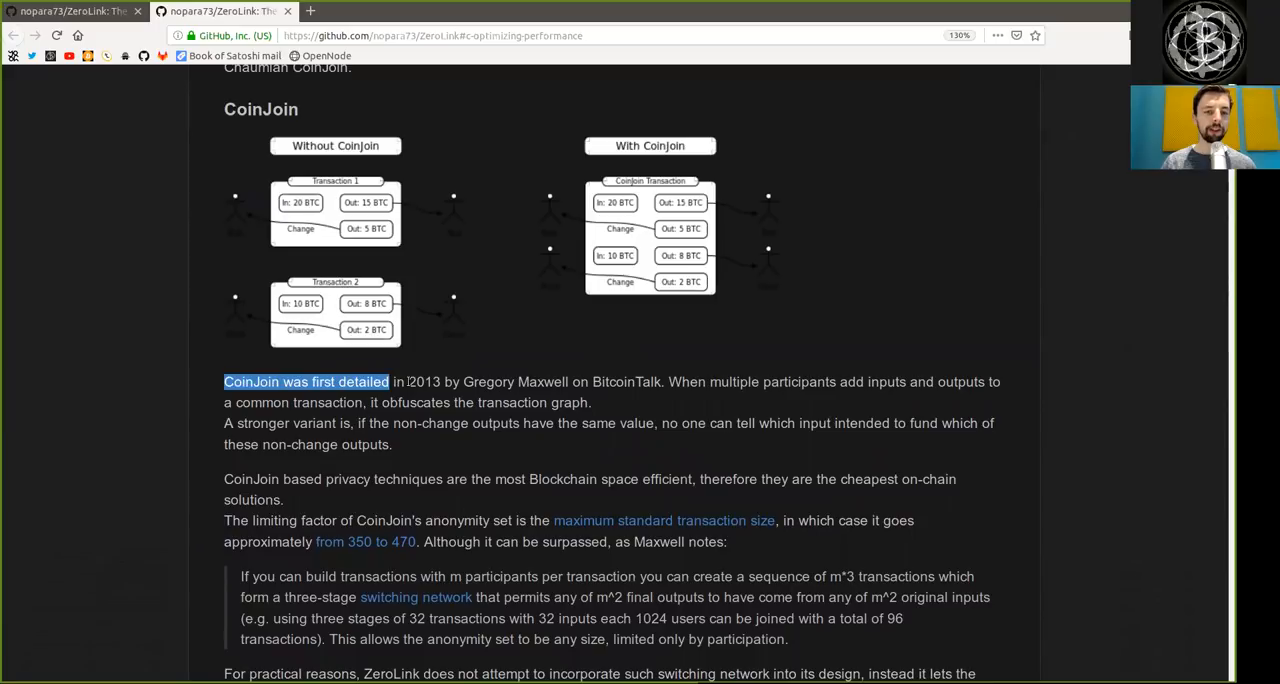
double_click(516, 380)
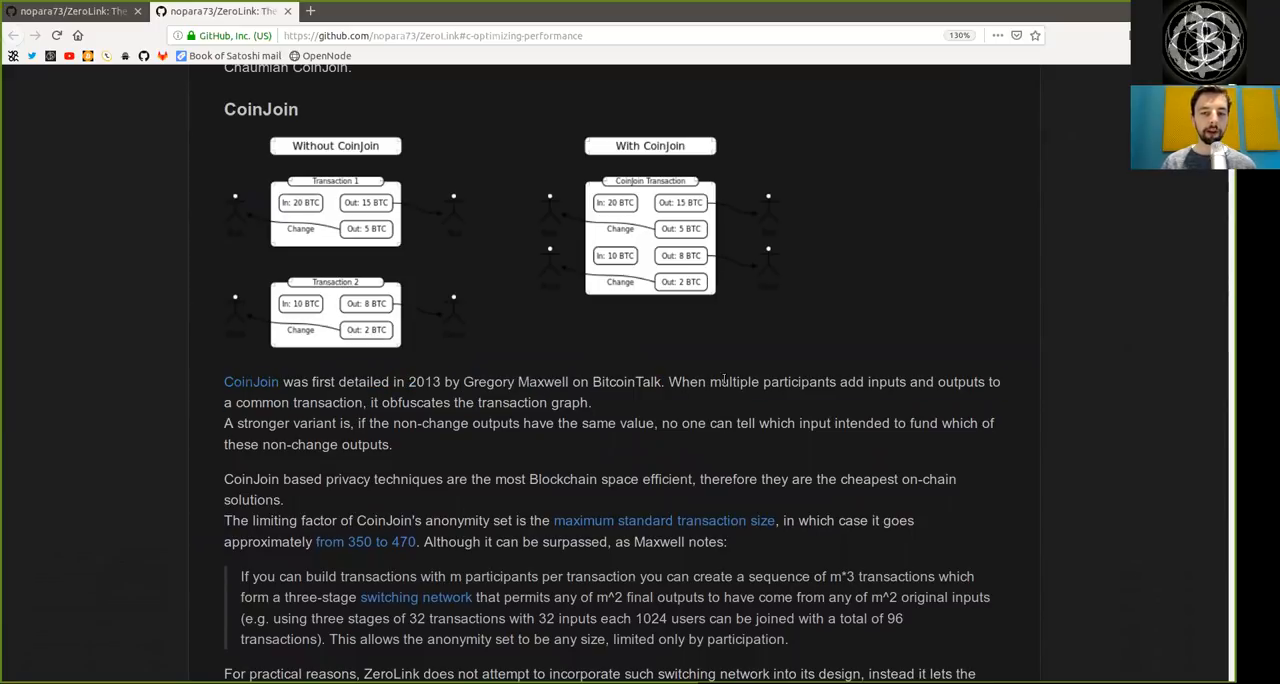
double_click(886, 380)
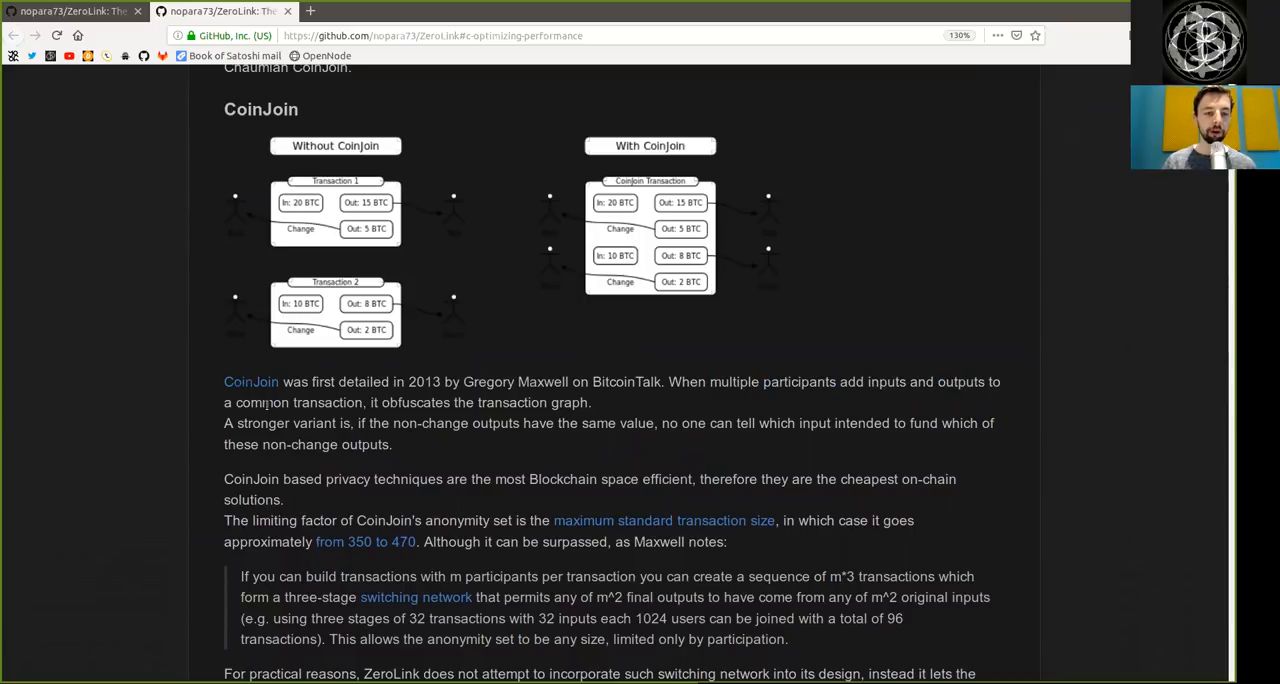
double_click(416, 402)
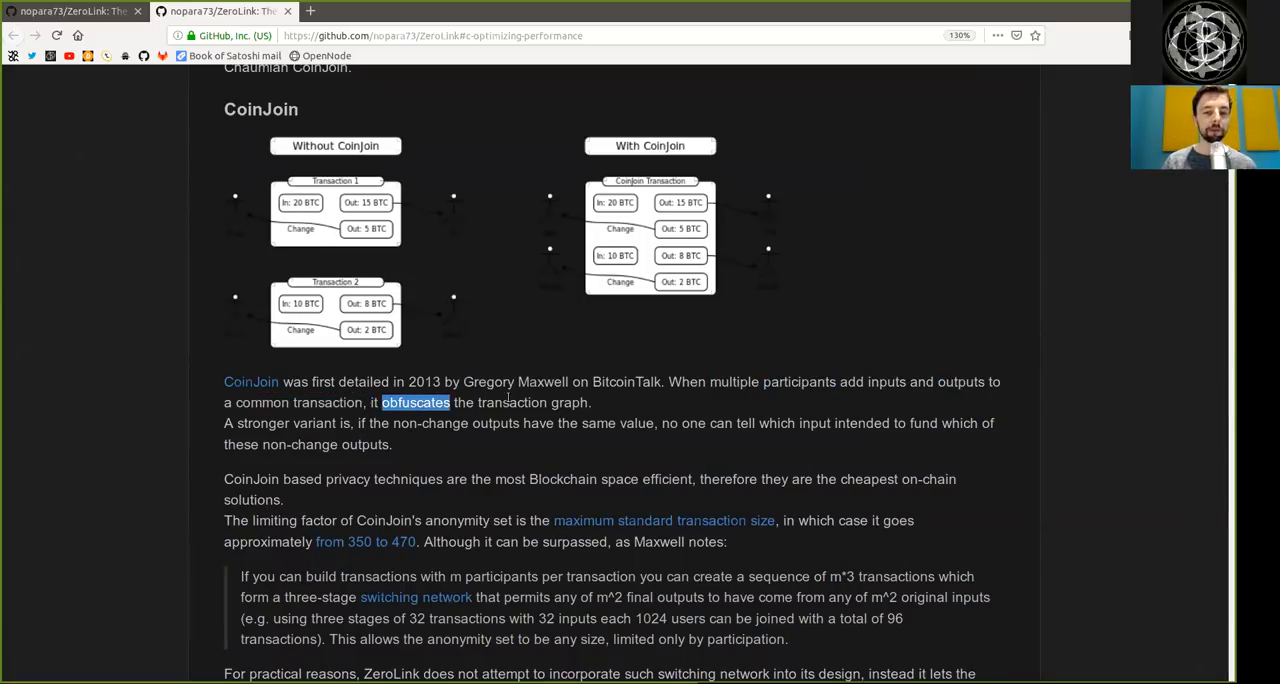
double_click(262, 422)
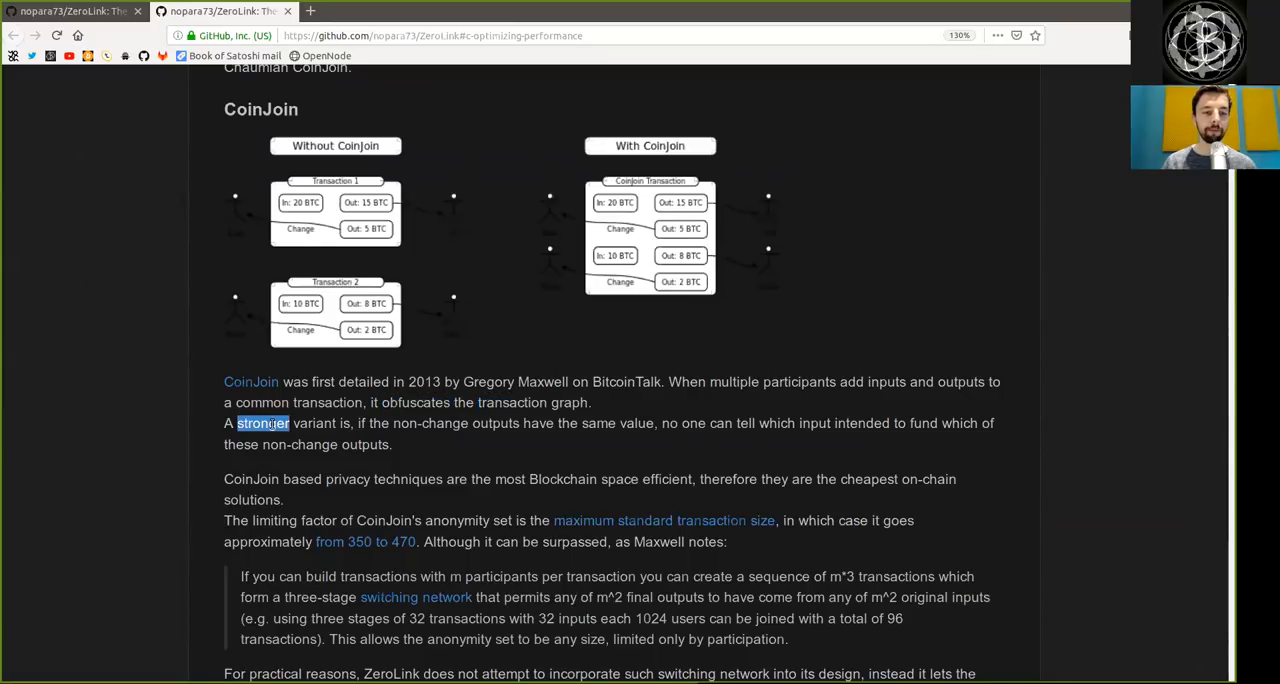
drag(262, 424, 336, 424)
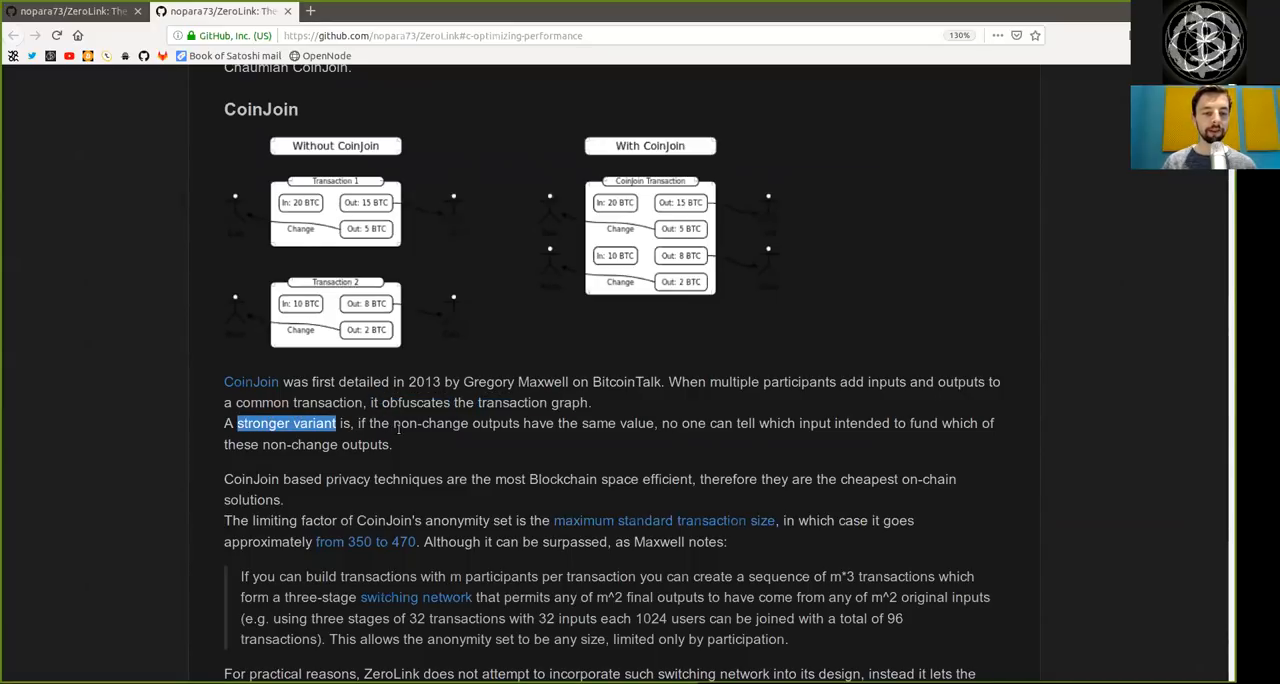
double_click(456, 424)
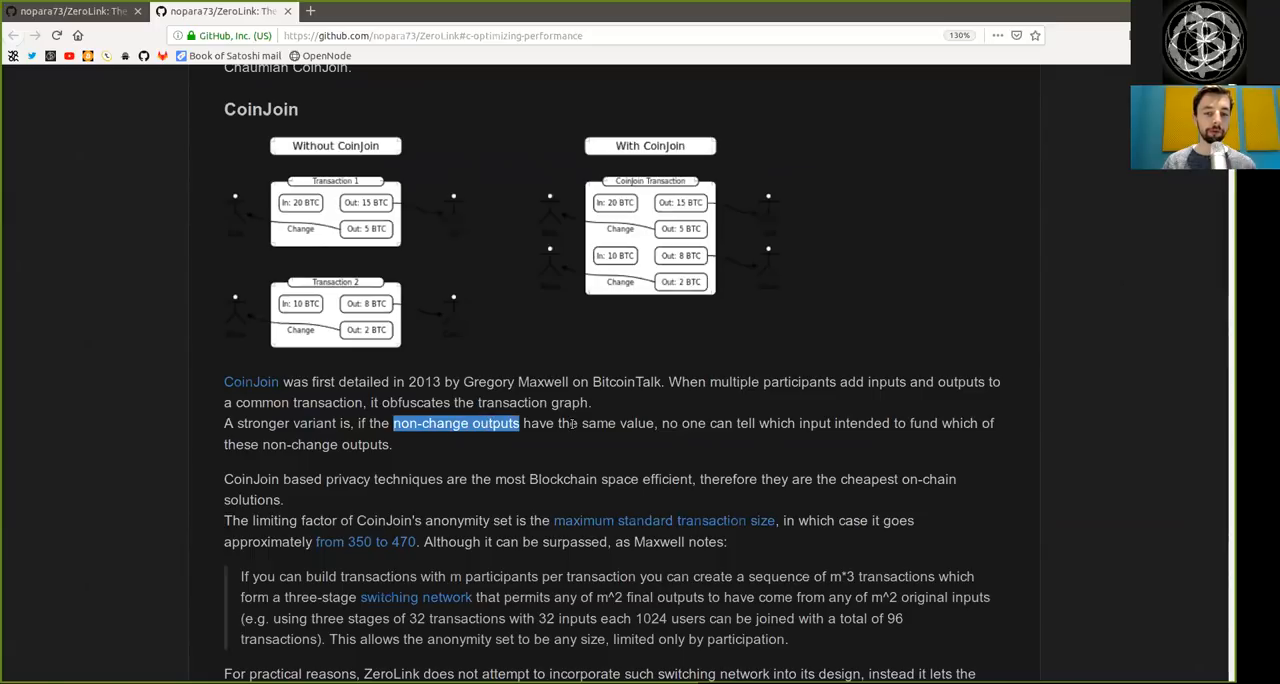
click(752, 428)
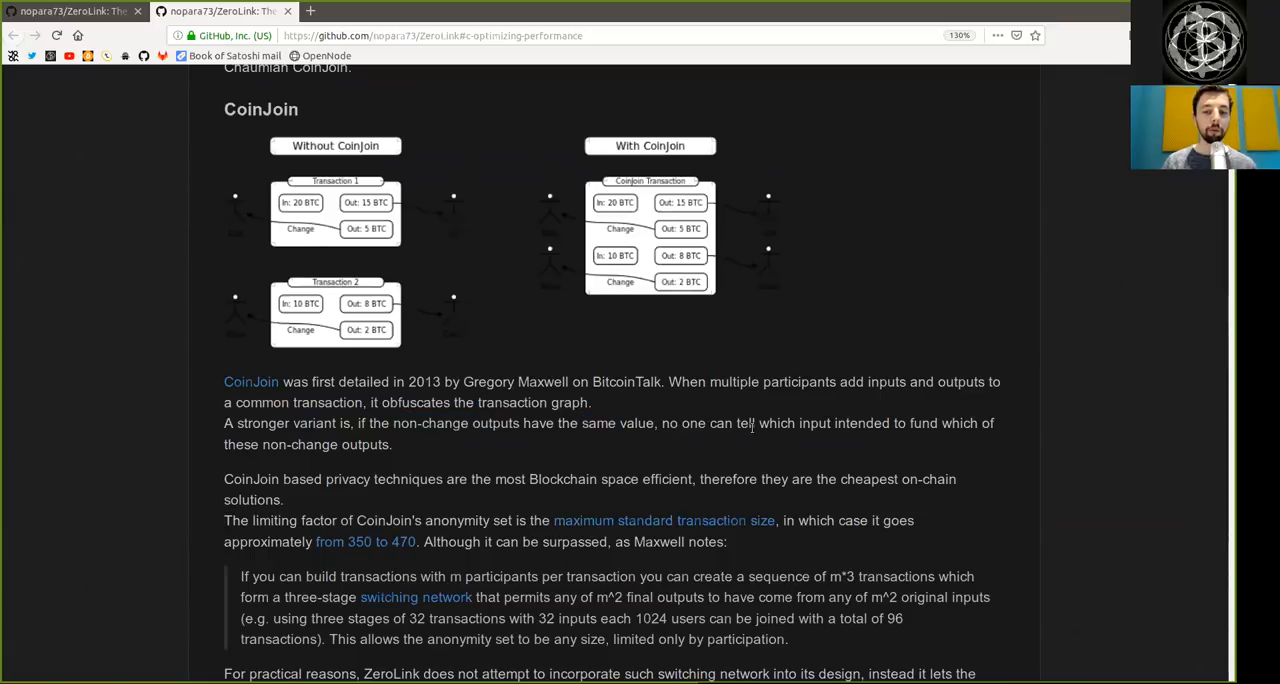
double_click(814, 424)
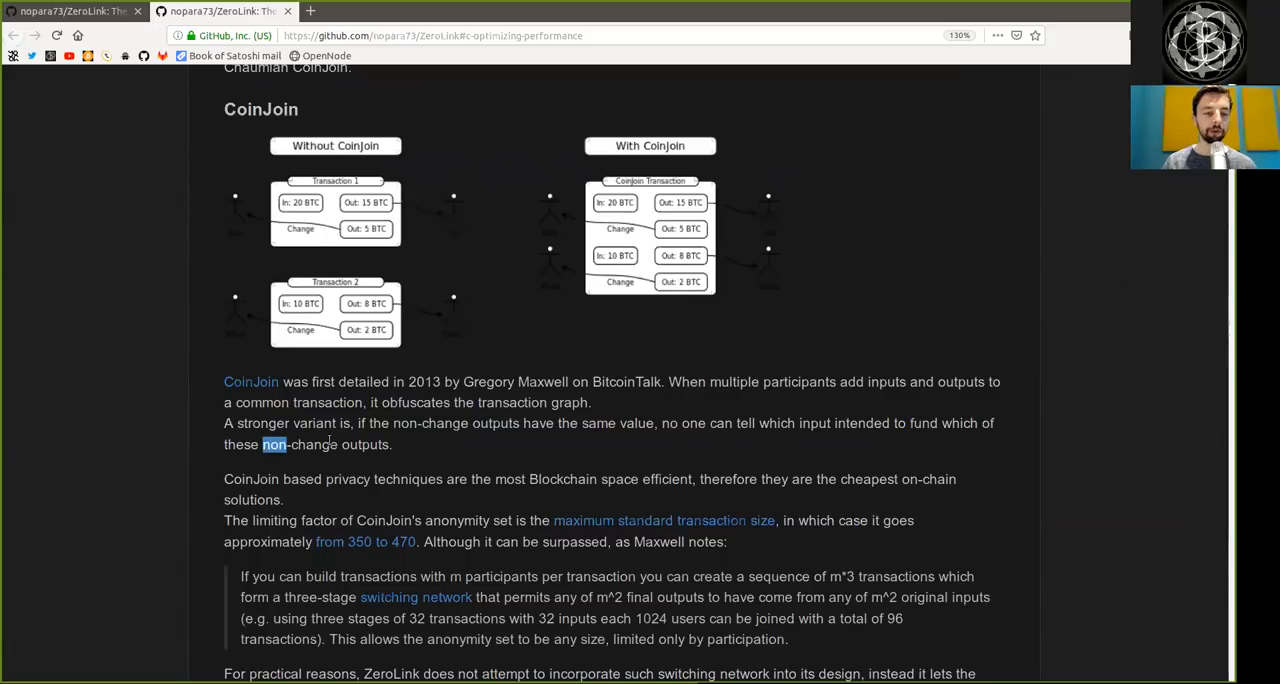
double_click(252, 480)
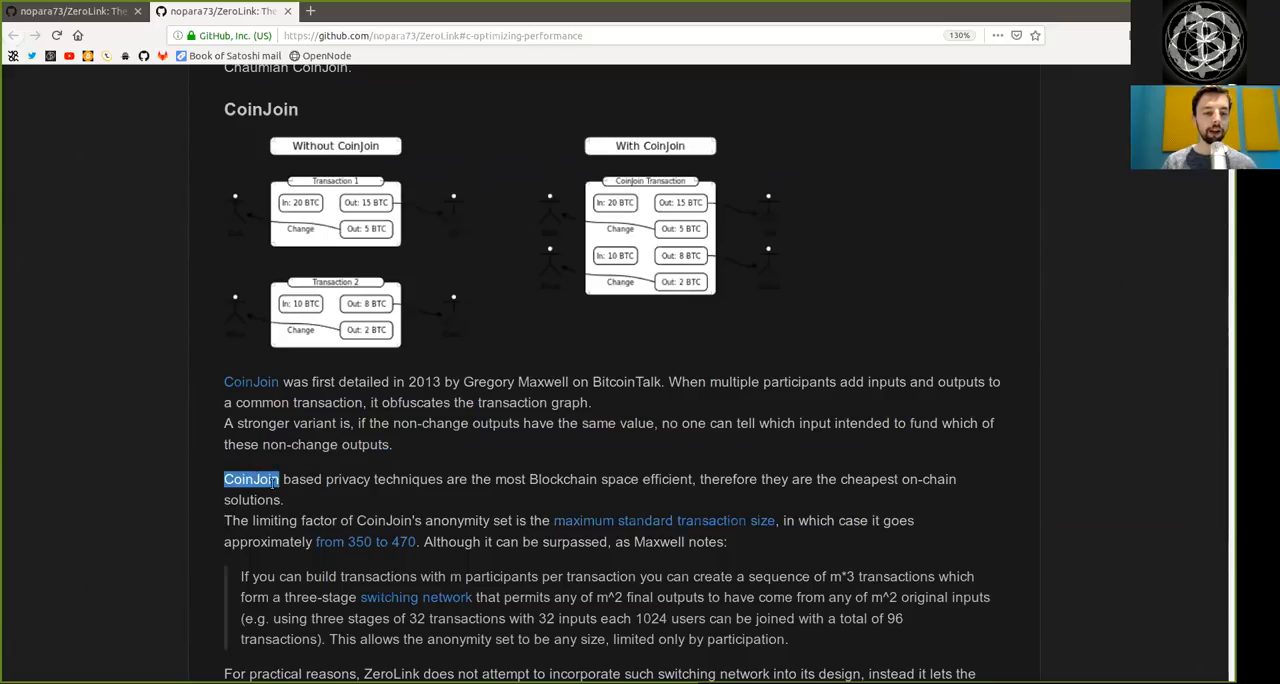
double_click(384, 480)
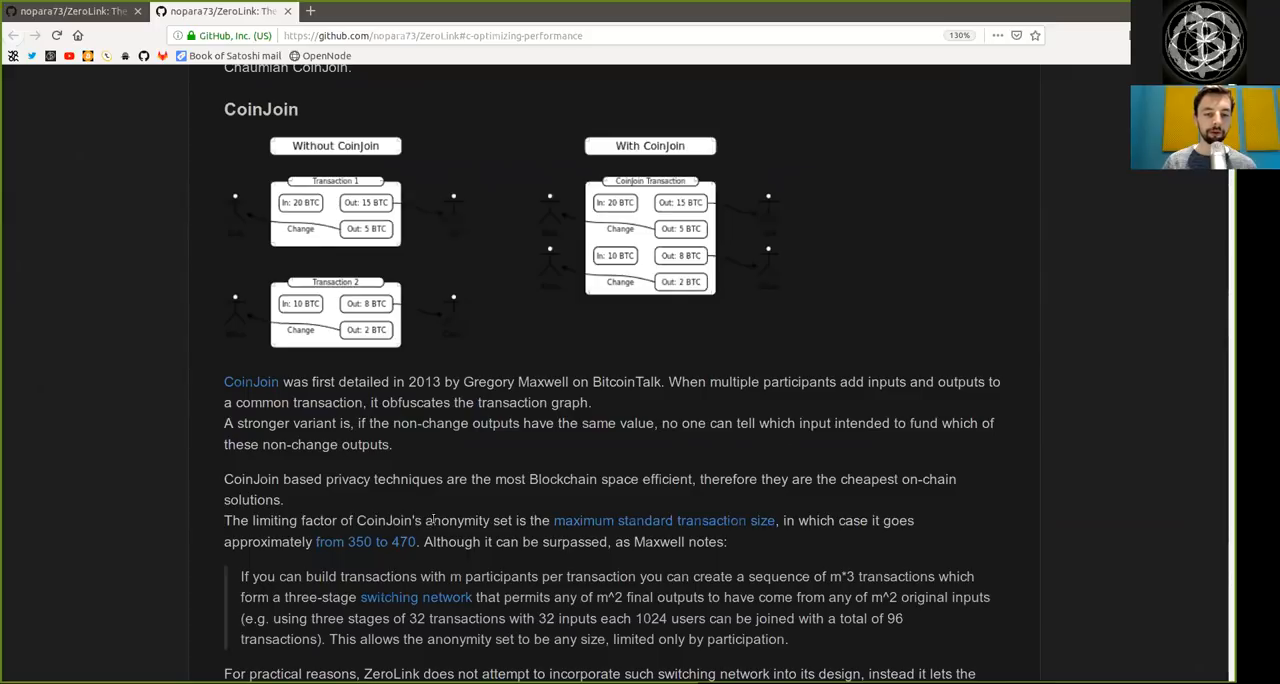
drag(516, 520, 684, 540)
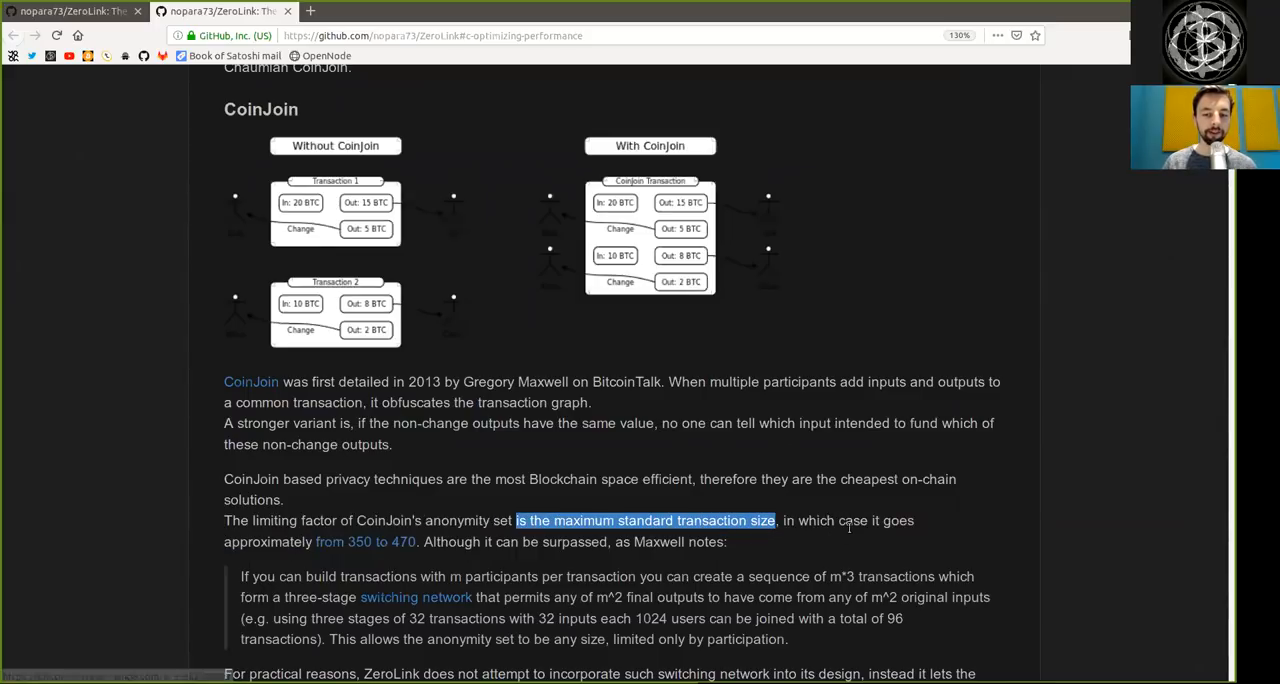
click(316, 540)
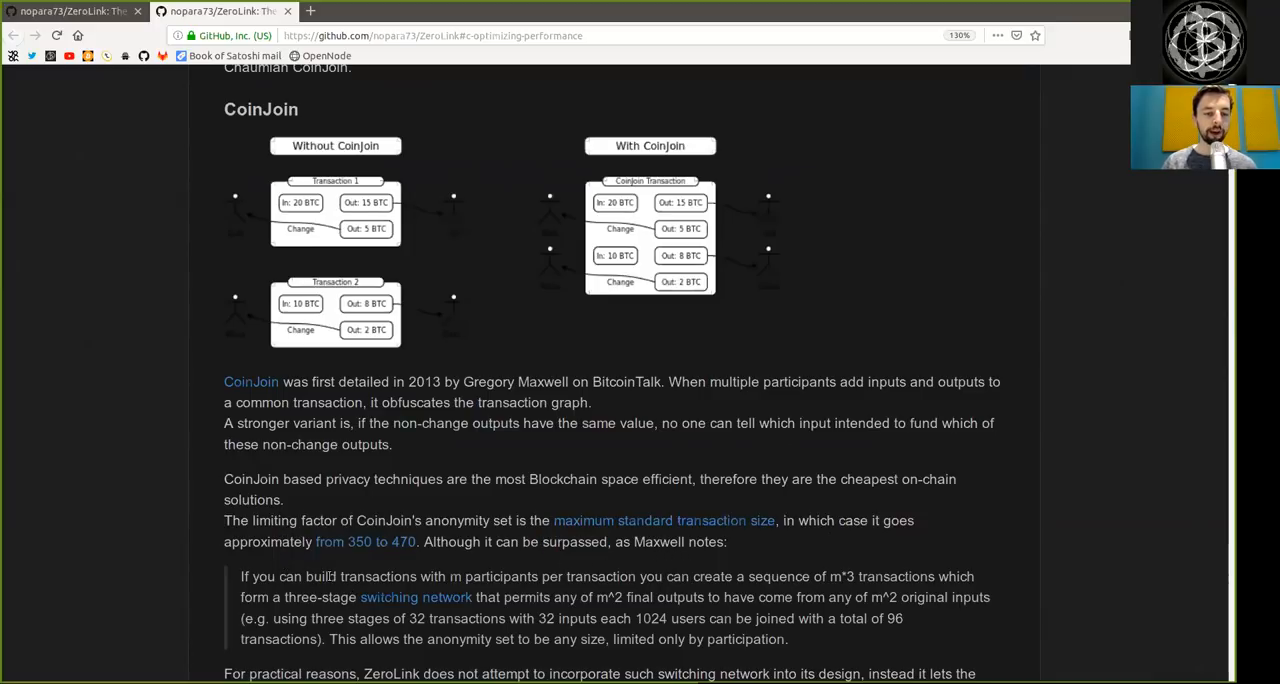
double_click(452, 576)
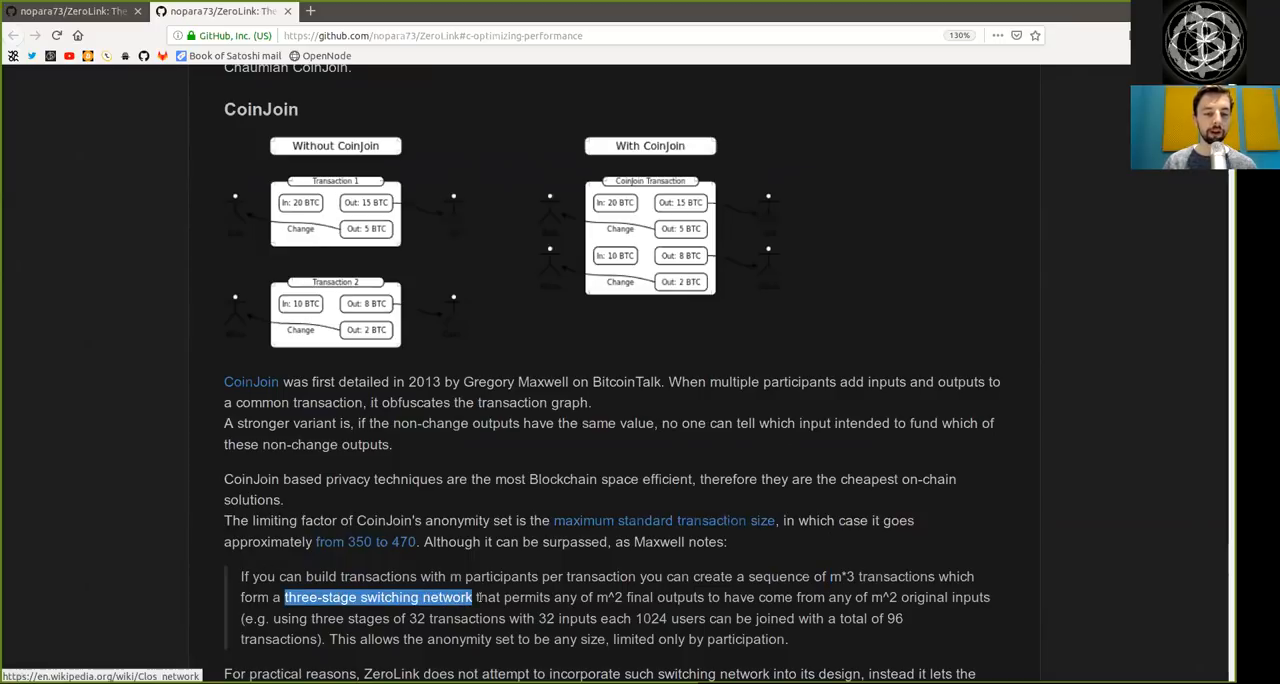
double_click(608, 596)
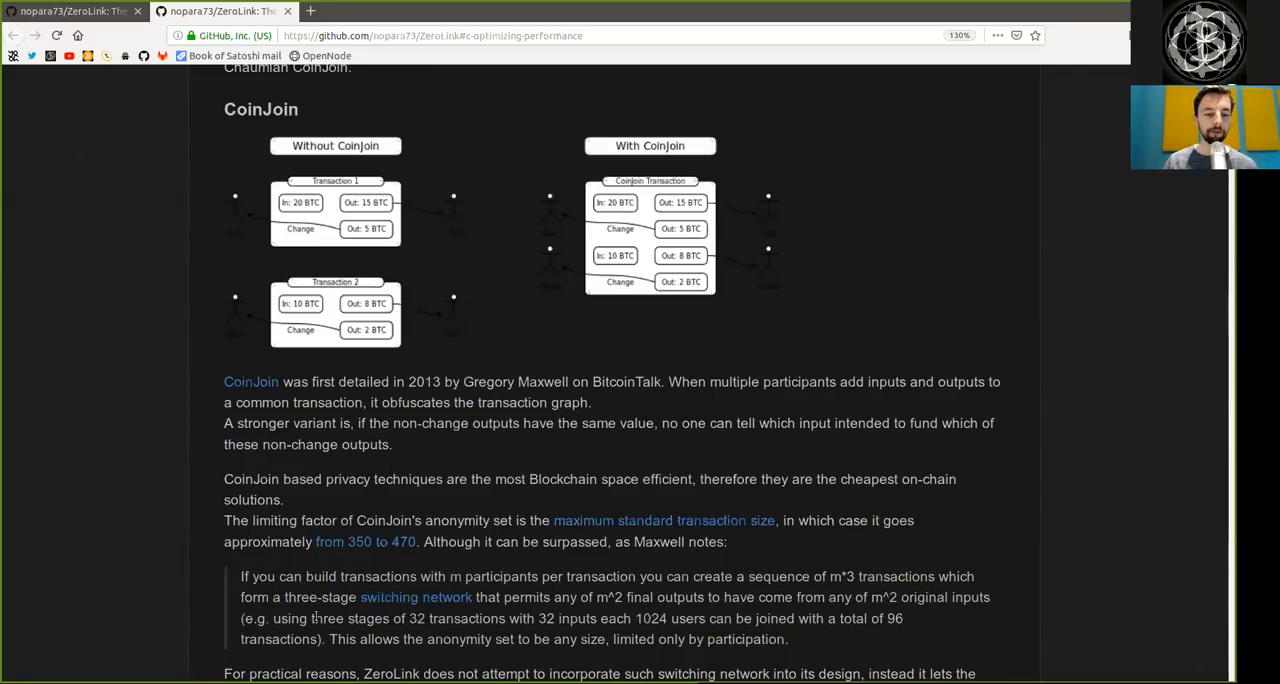
drag(322, 618, 500, 618)
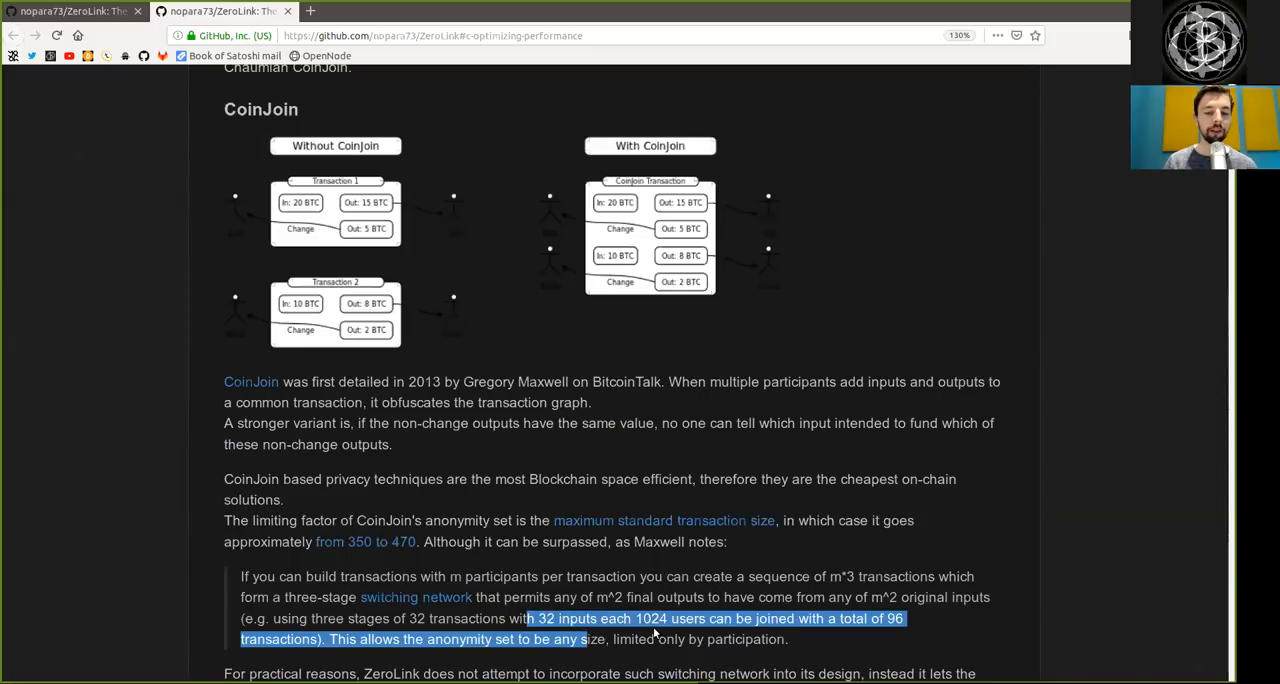
double_click(652, 618)
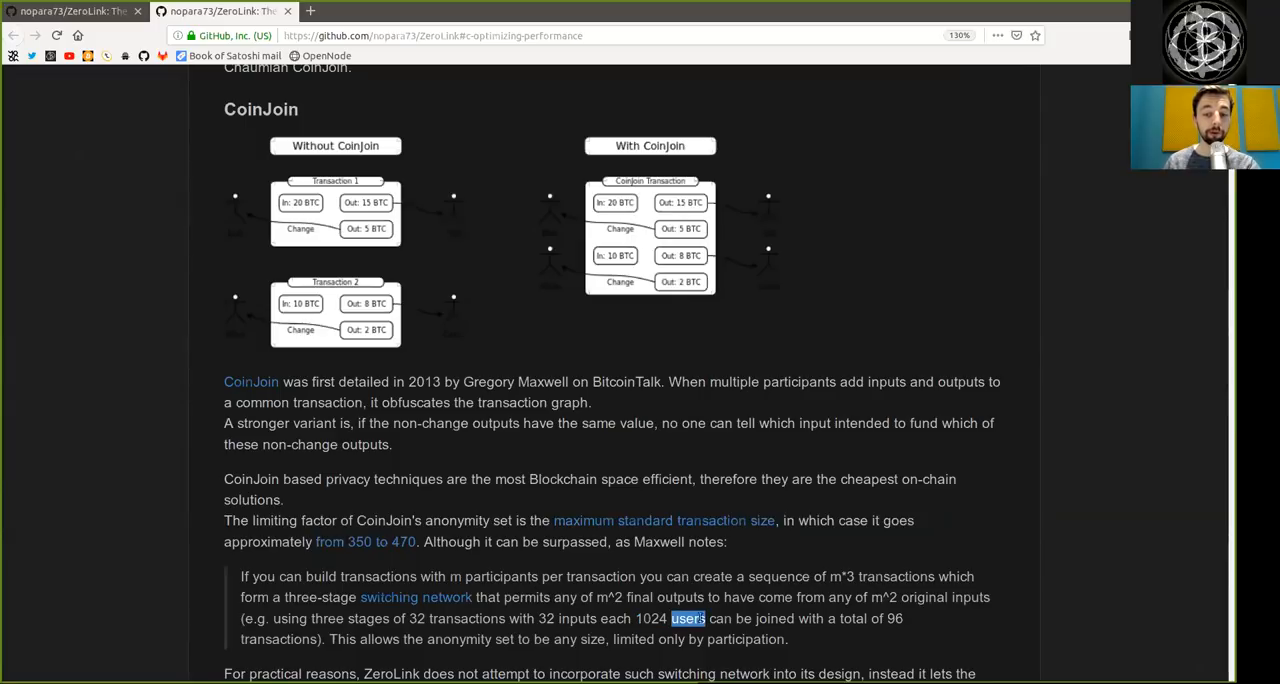
double_click(774, 618)
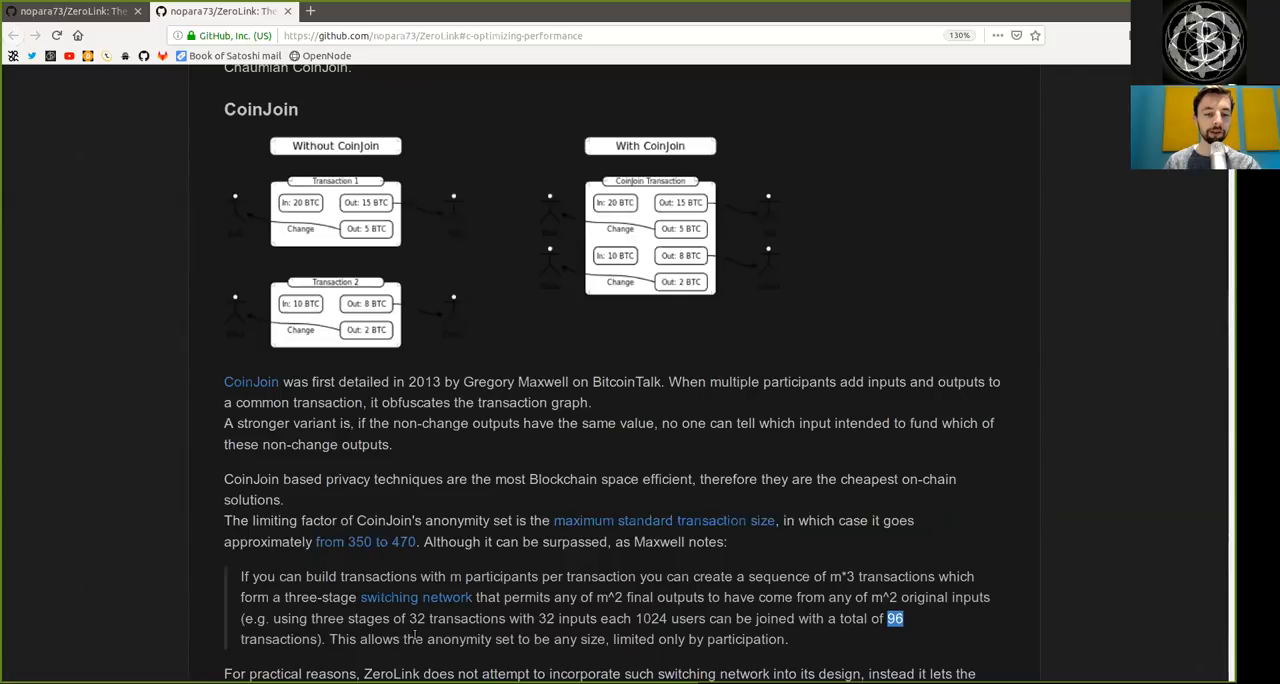
double_click(458, 640)
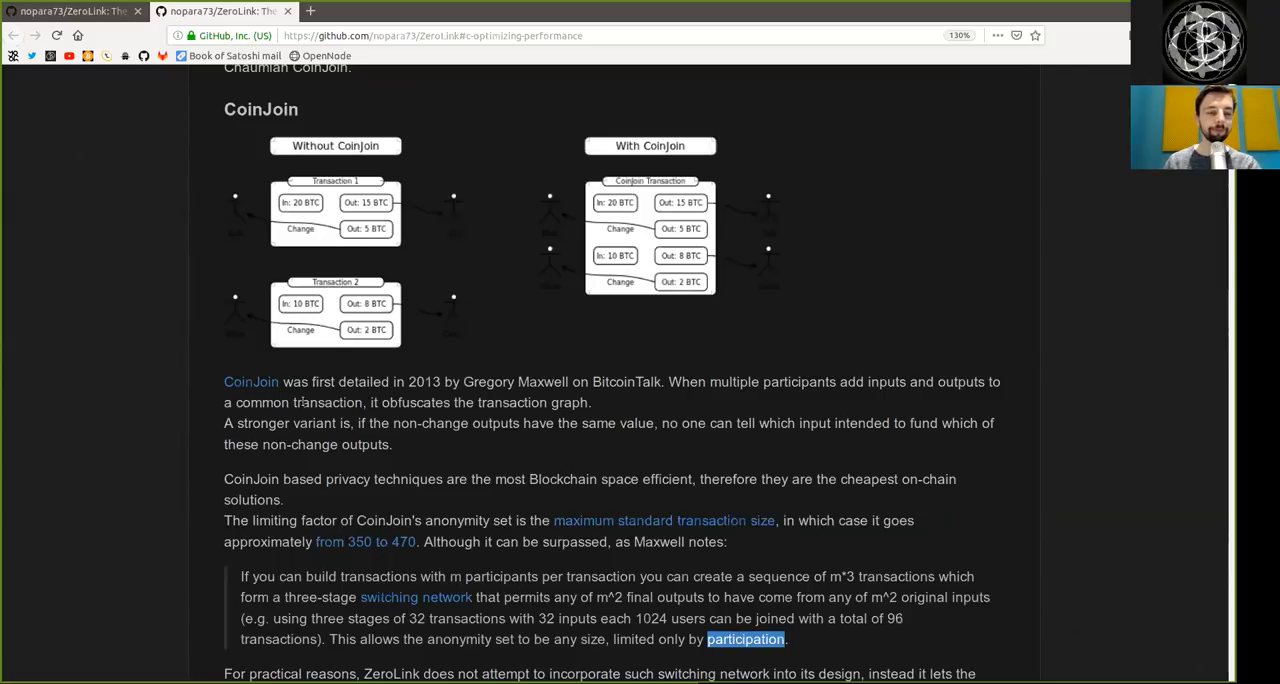
- Finish the CoinJoin closing sentence, highlighting 'design', 'implementor' and 'need'
scroll(down, 3)
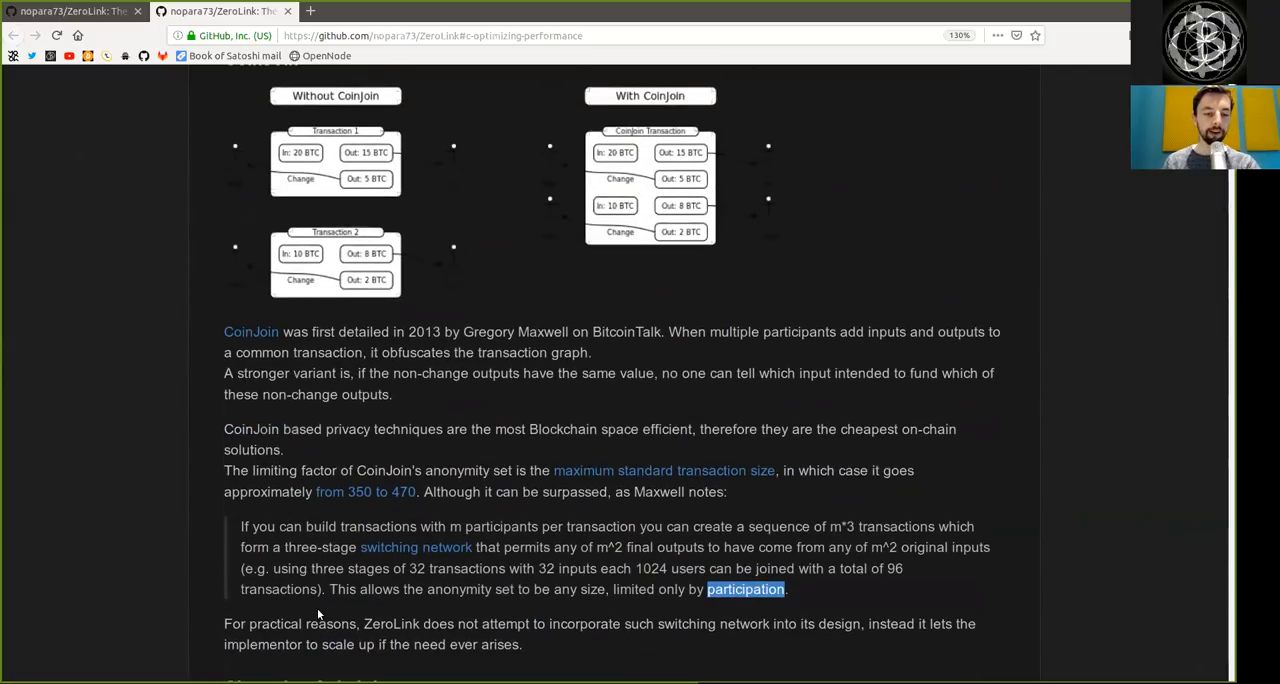
double_click(450, 624)
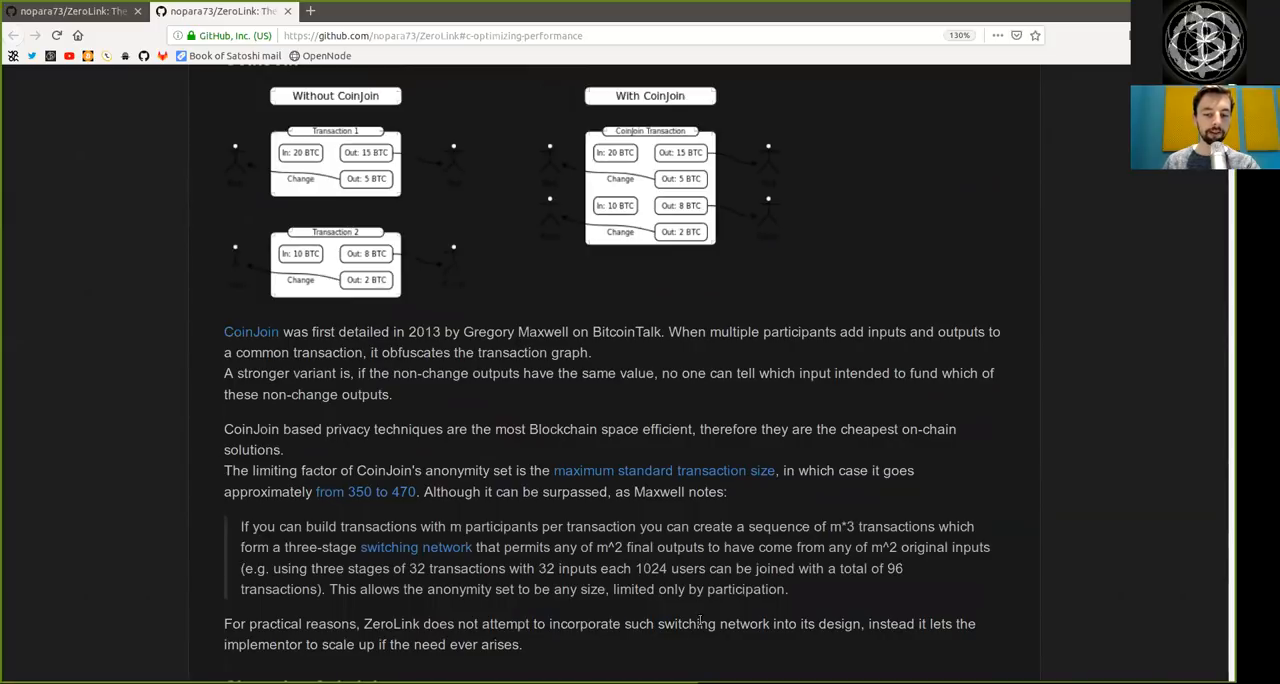
double_click(838, 624)
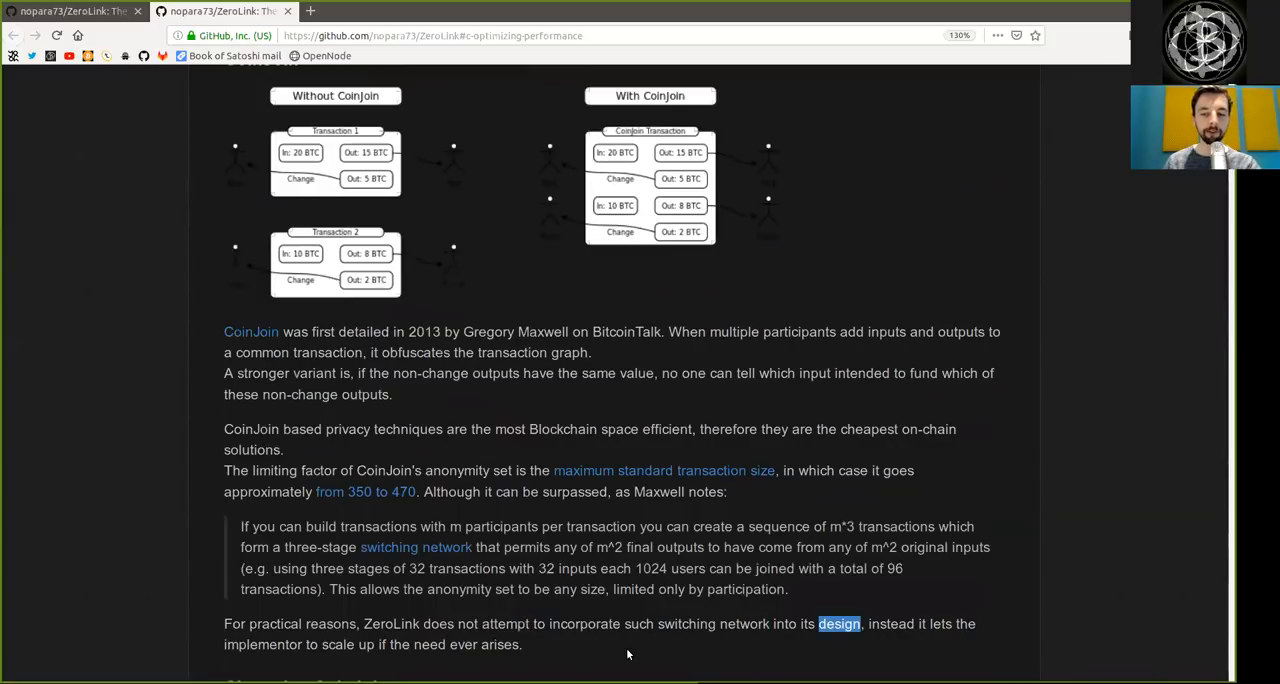
double_click(262, 644)
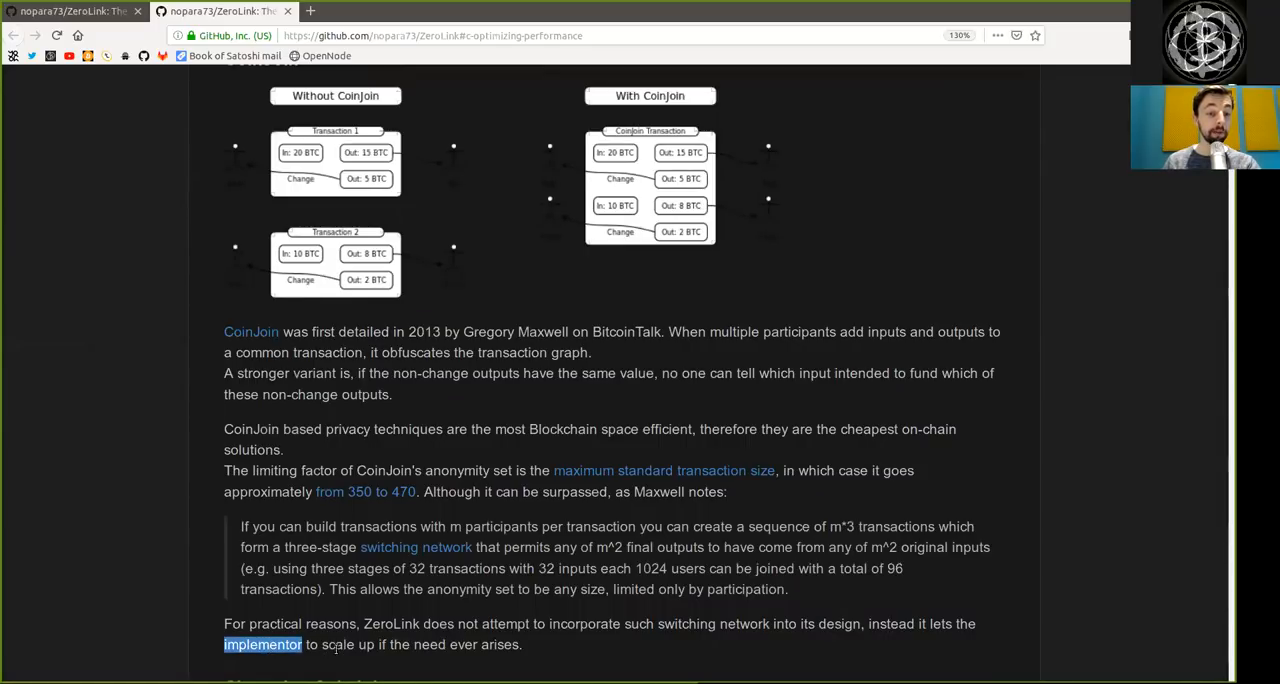
double_click(428, 644)
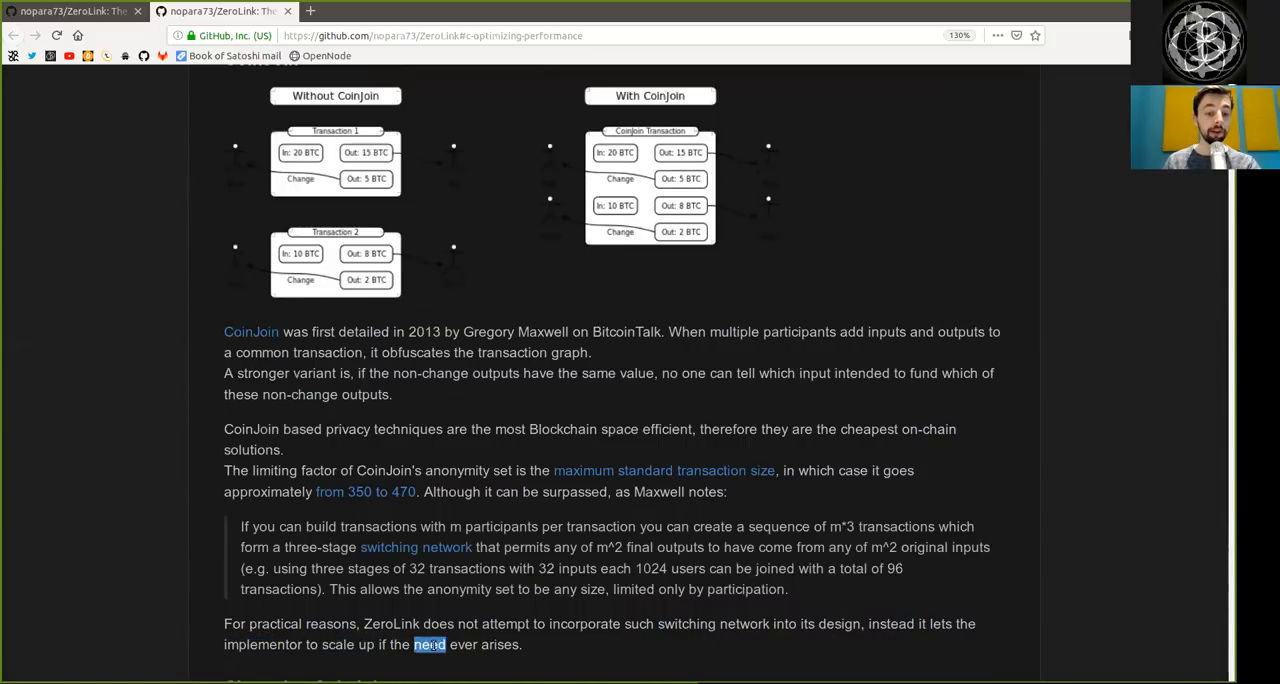
- Move to the Chaumian CoinJoin section and highlight the opening of Maxwell's quote and 'blinded version'
scroll(down, 3)
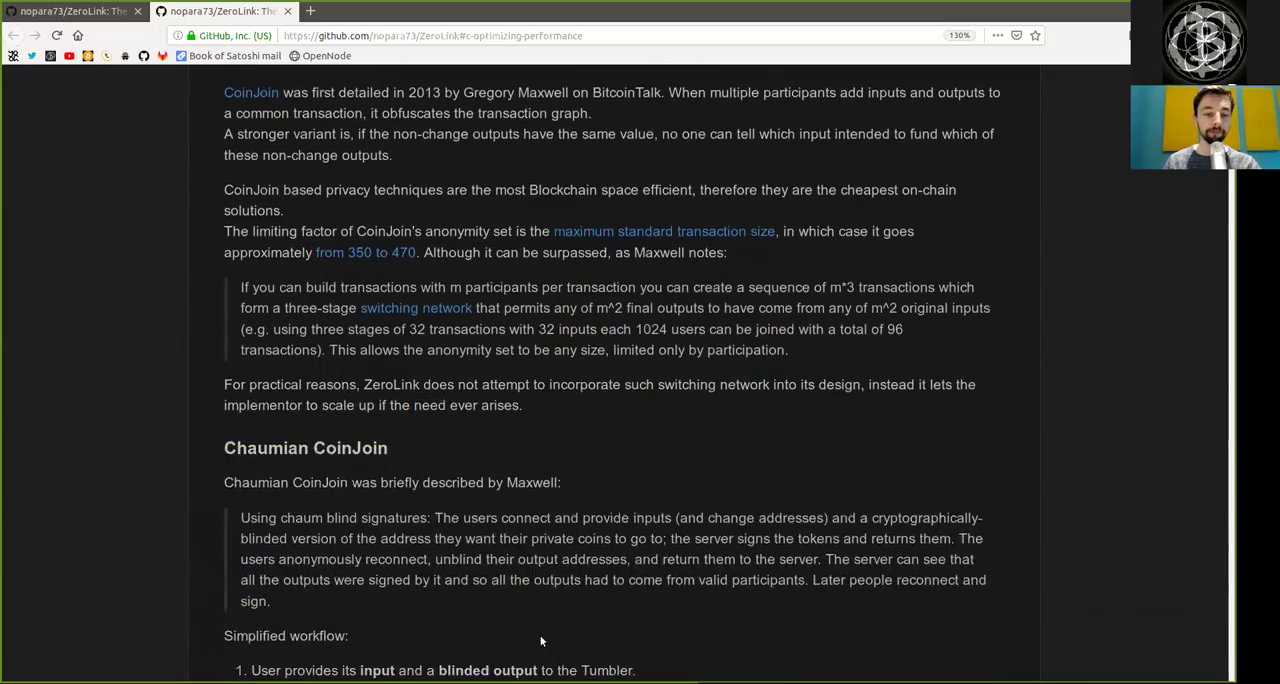
scroll(down, 3)
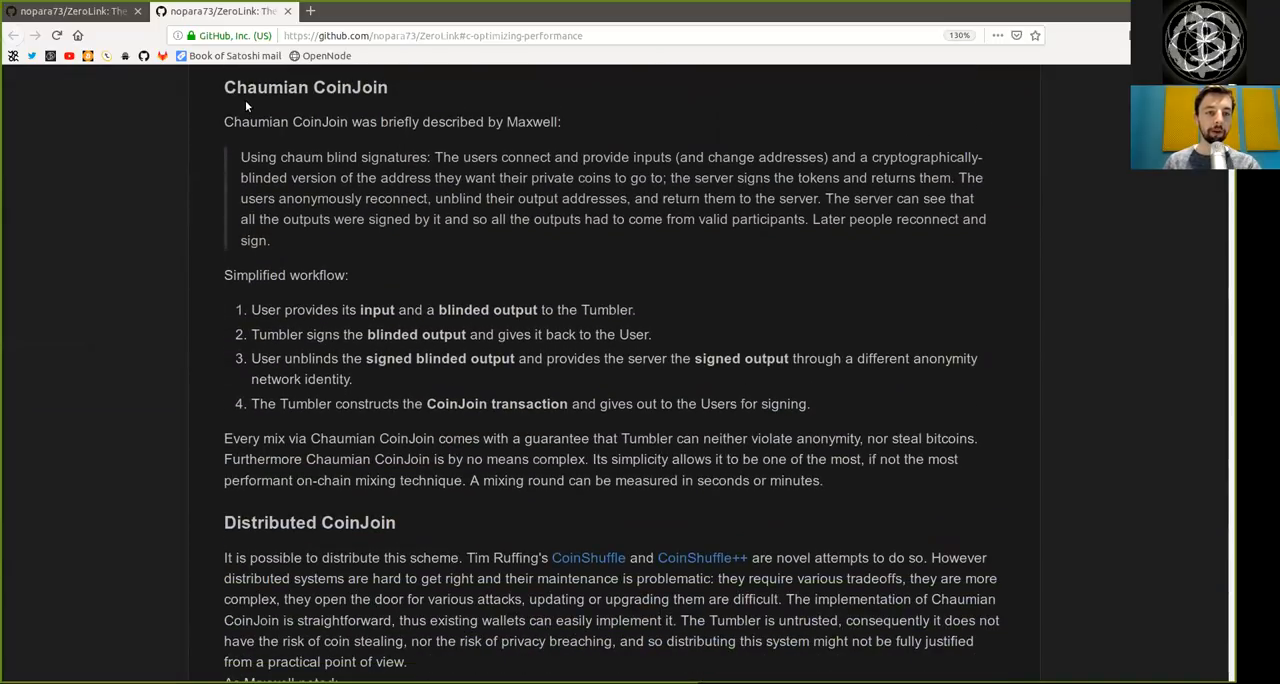
mouse_move(442, 168)
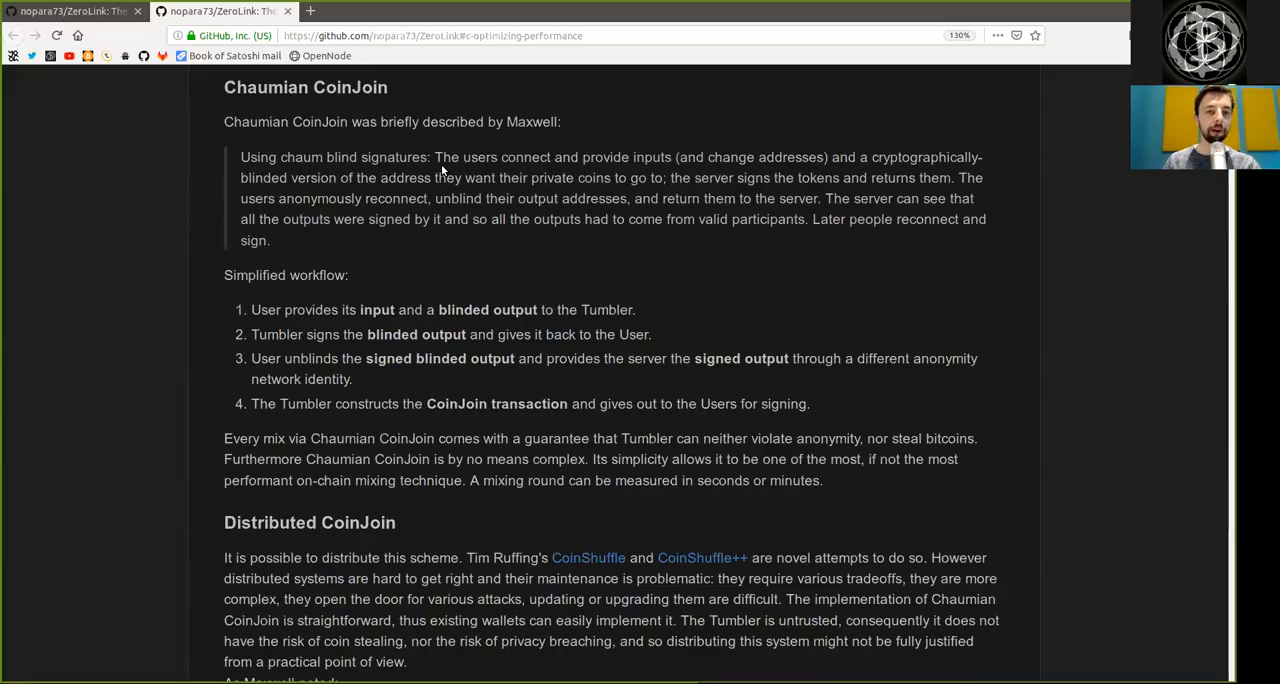
double_click(260, 156)
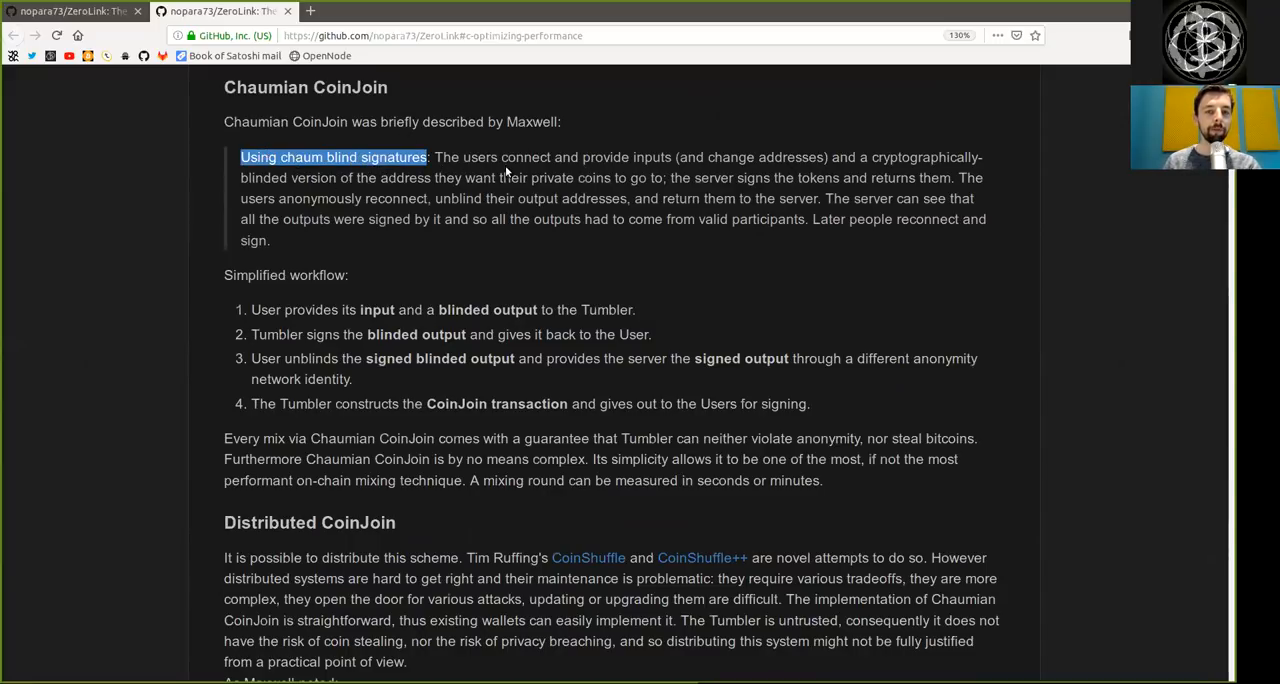
double_click(624, 156)
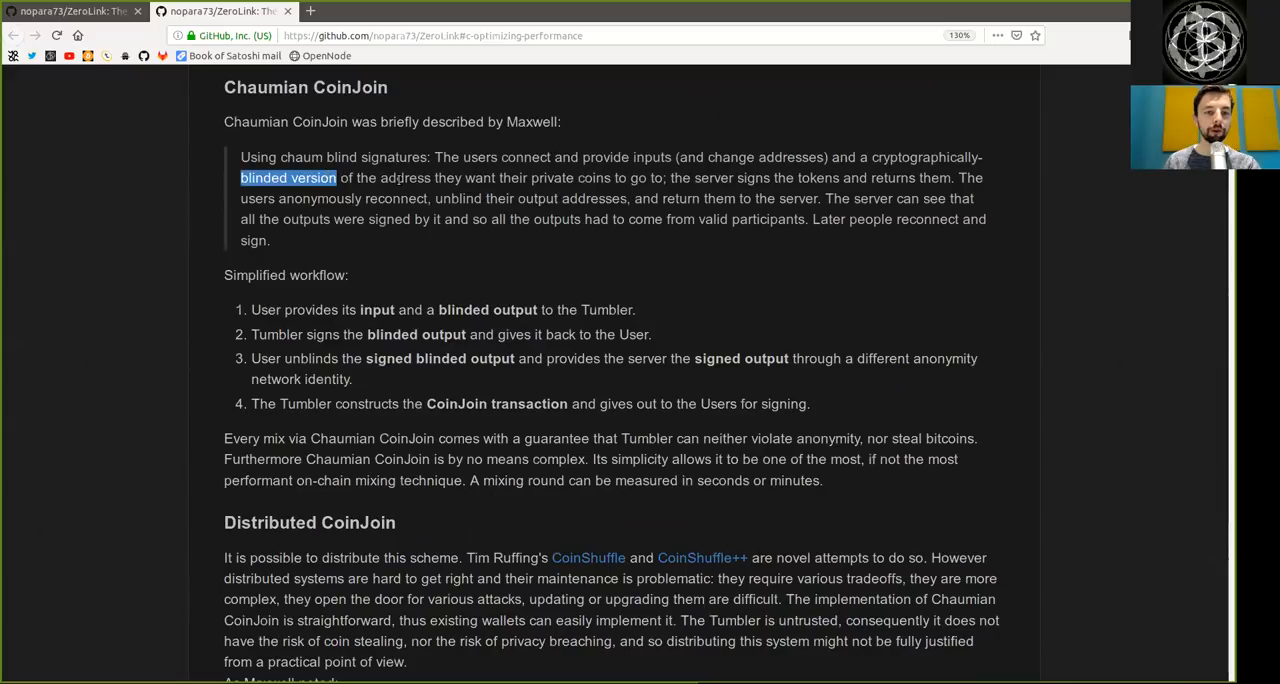
double_click(406, 178)
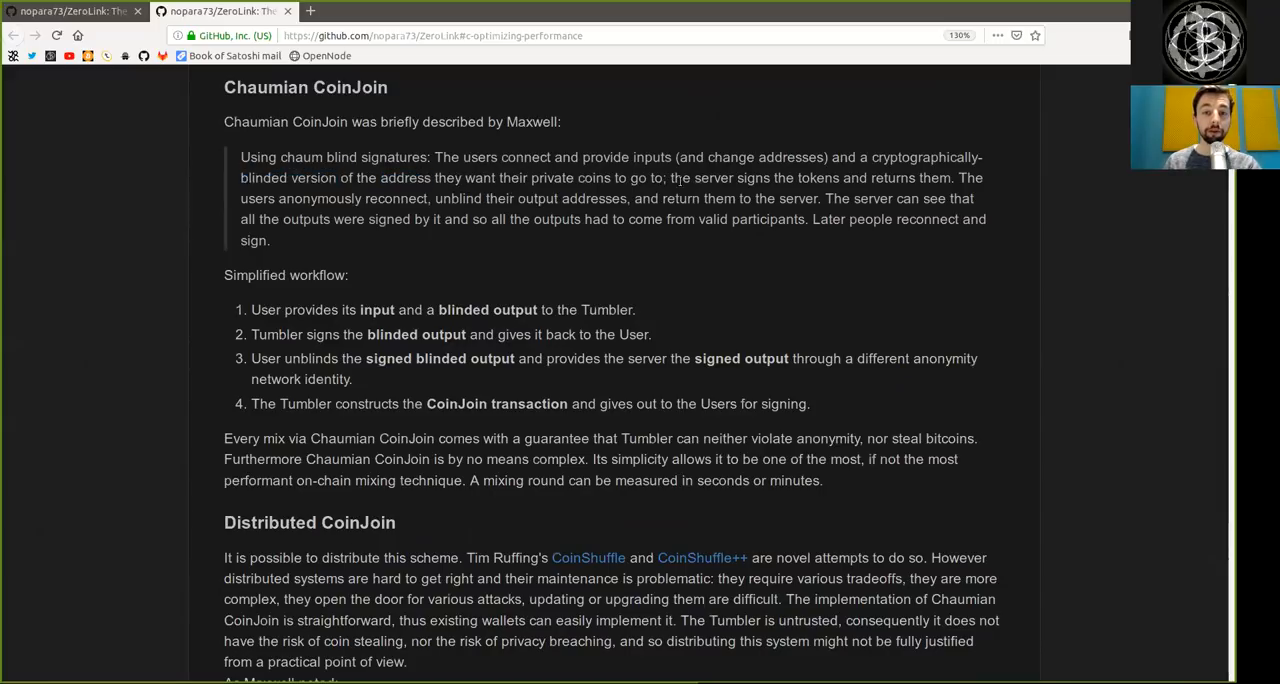
- Read the rest of Maxwell's quote ('the server signs the tokens', 'users anonymously reconnect') down to the Simplified workflow label
drag(672, 178, 840, 178)
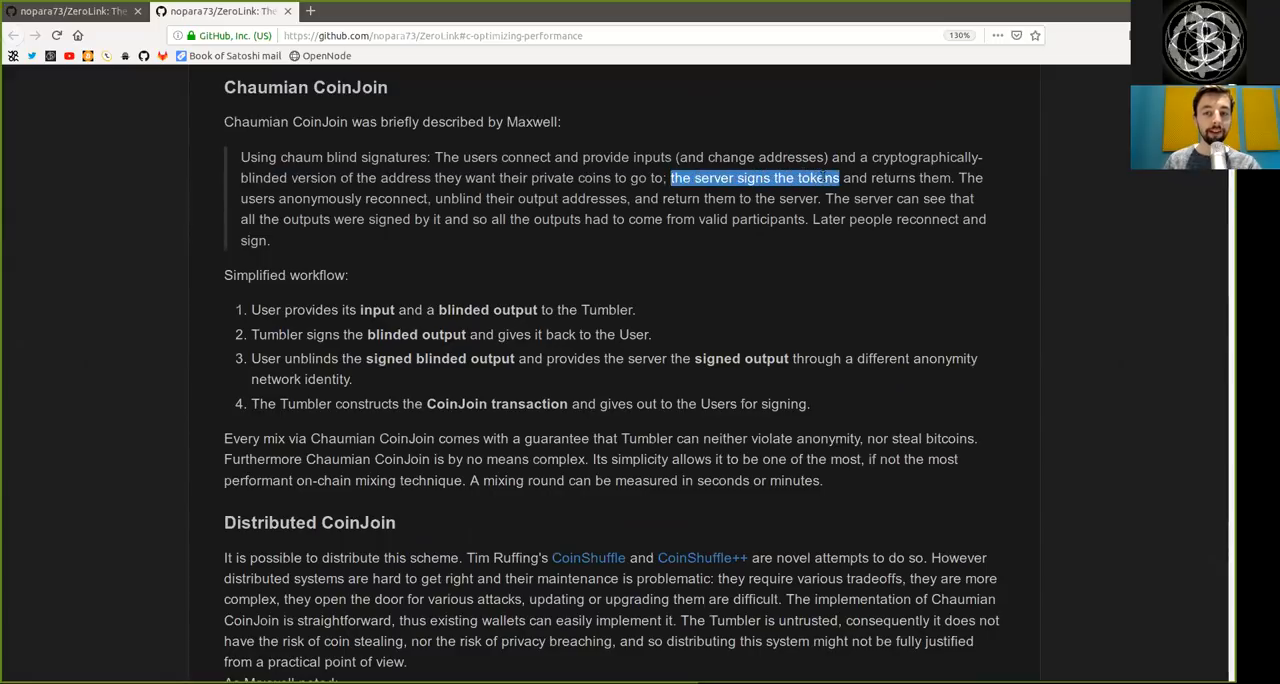
drag(838, 178, 950, 178)
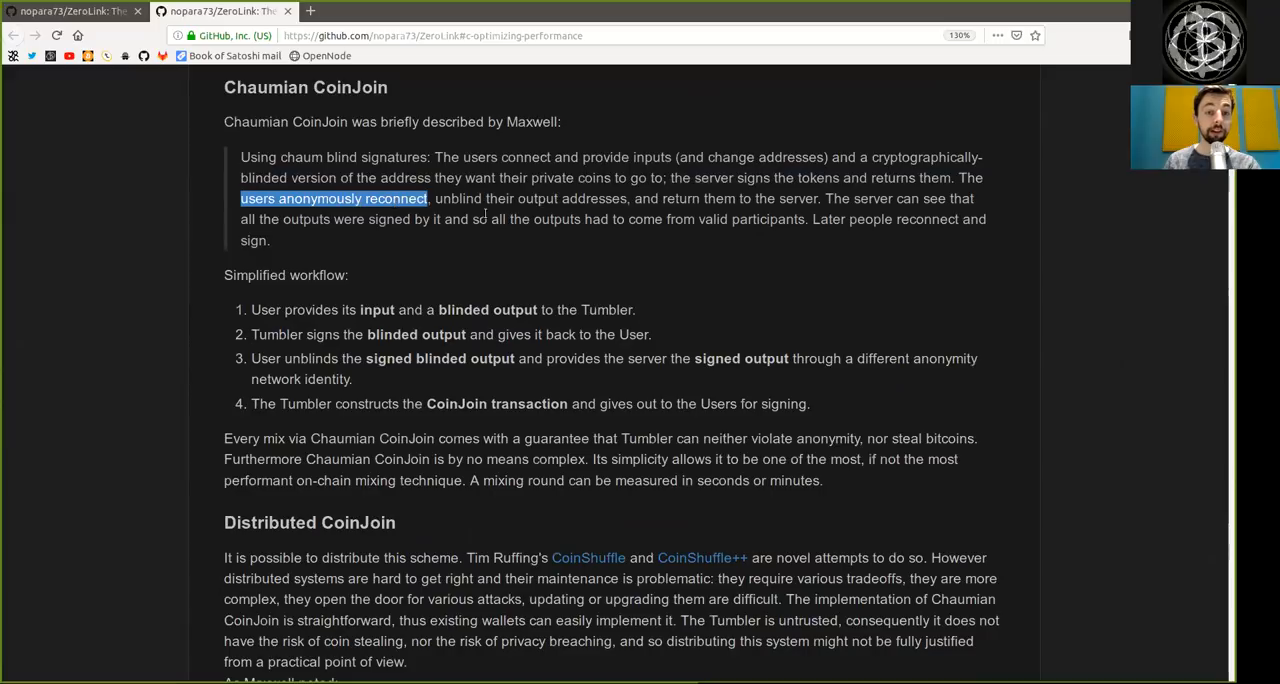
drag(428, 198, 484, 198)
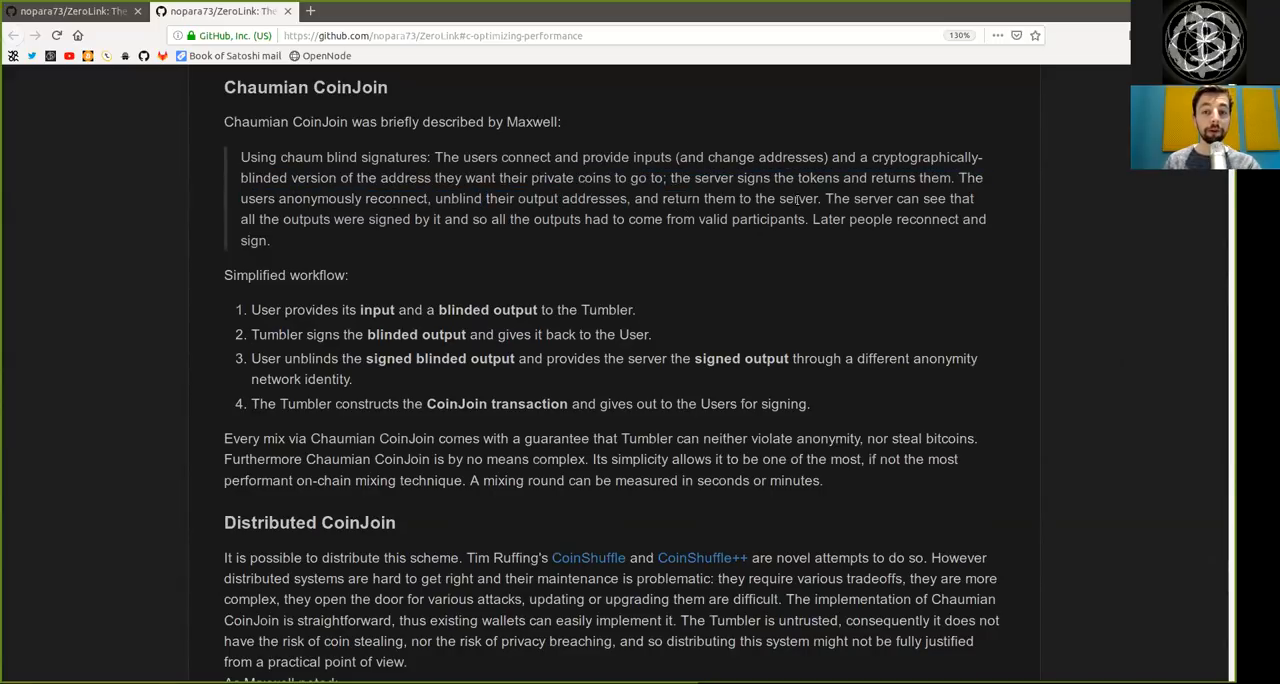
double_click(796, 198)
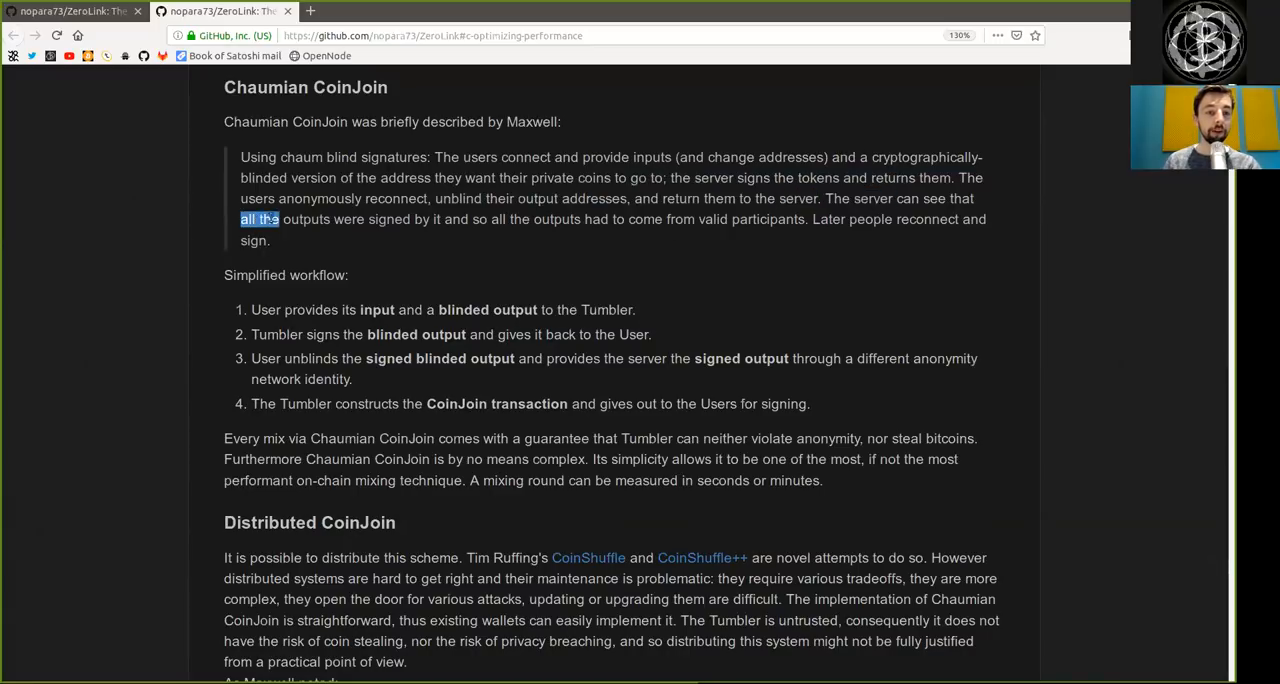
double_click(388, 220)
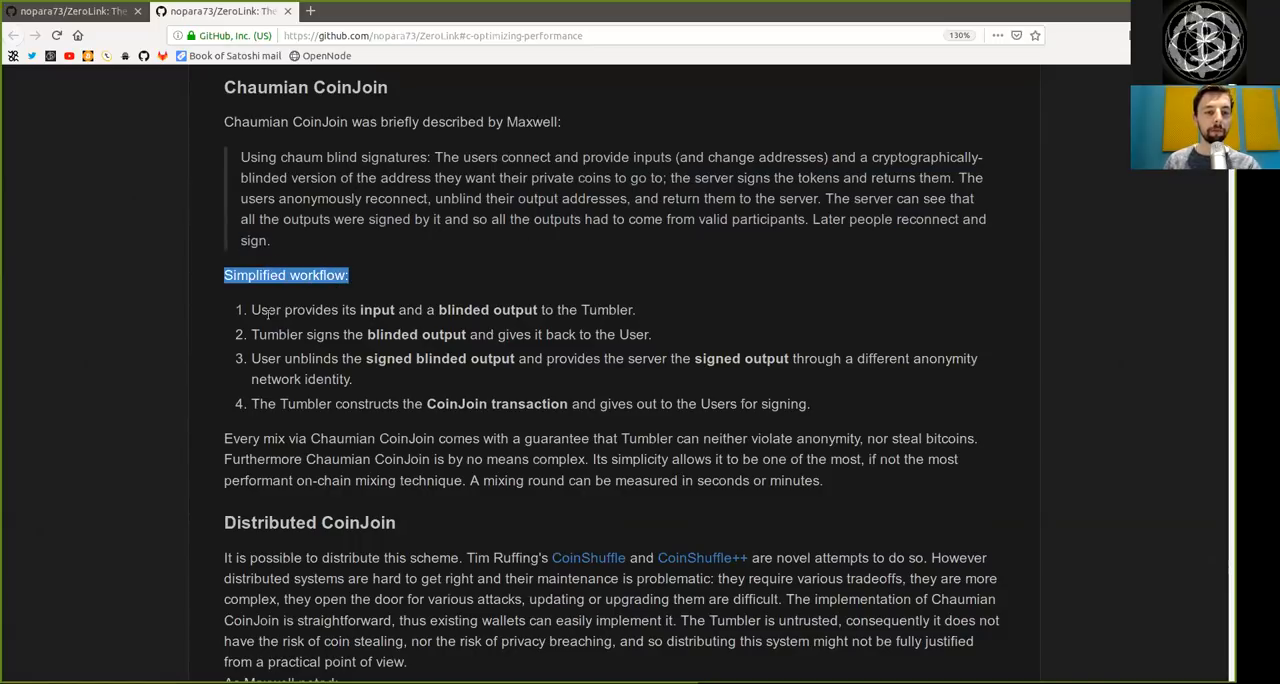
double_click(376, 308)
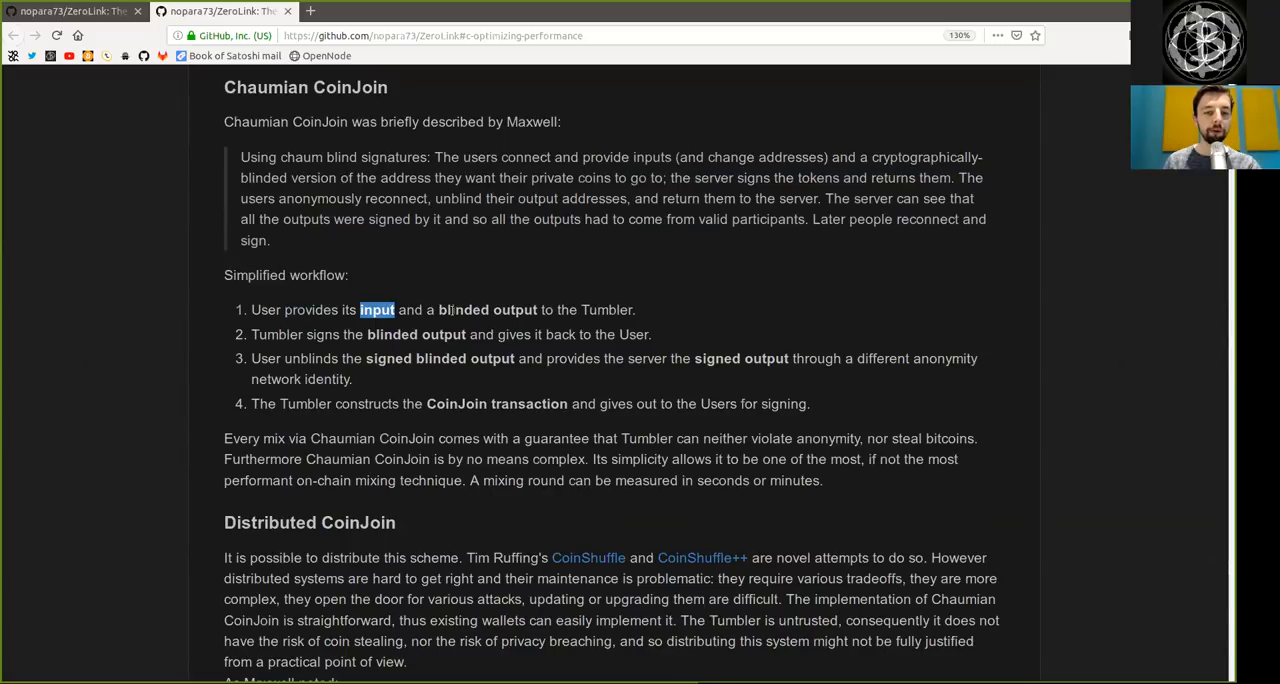
double_click(606, 308)
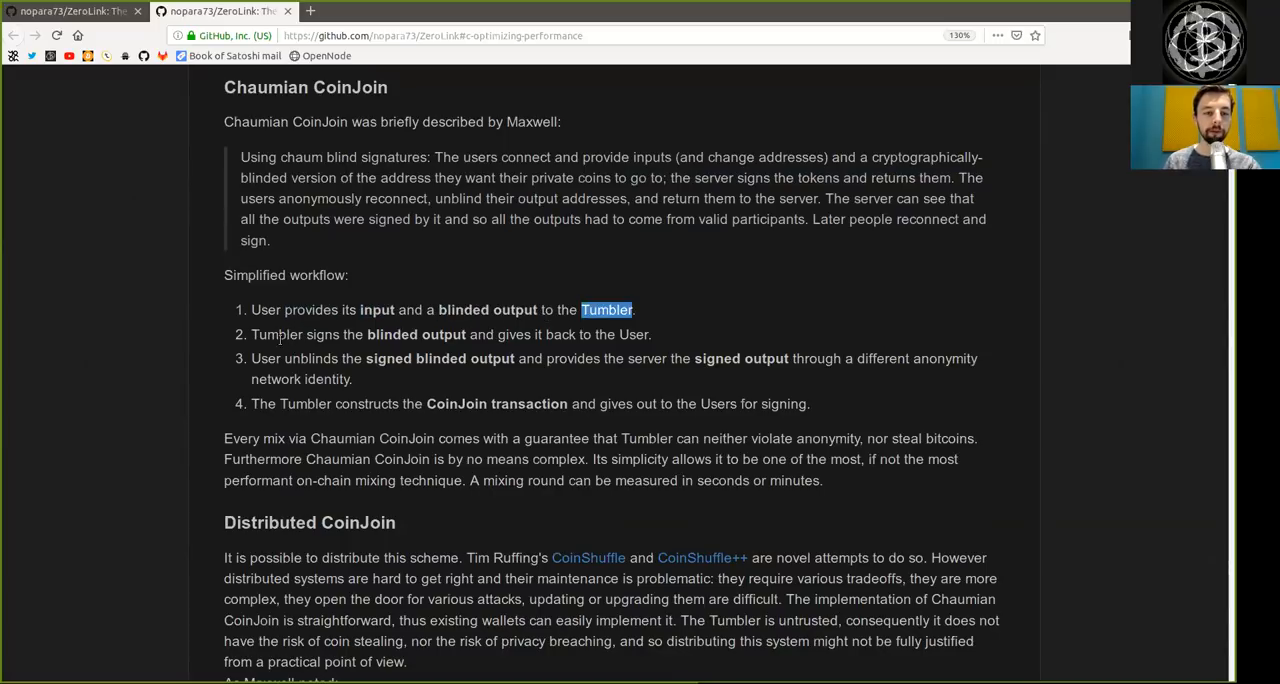
double_click(416, 334)
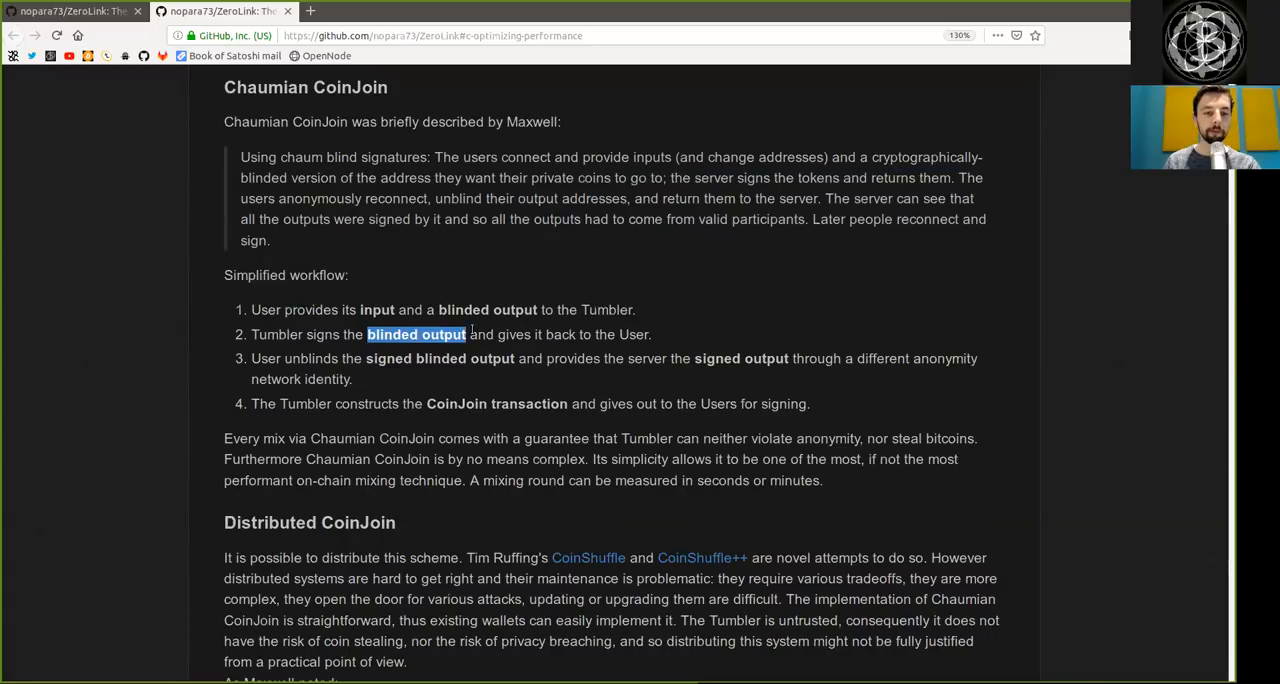
double_click(634, 334)
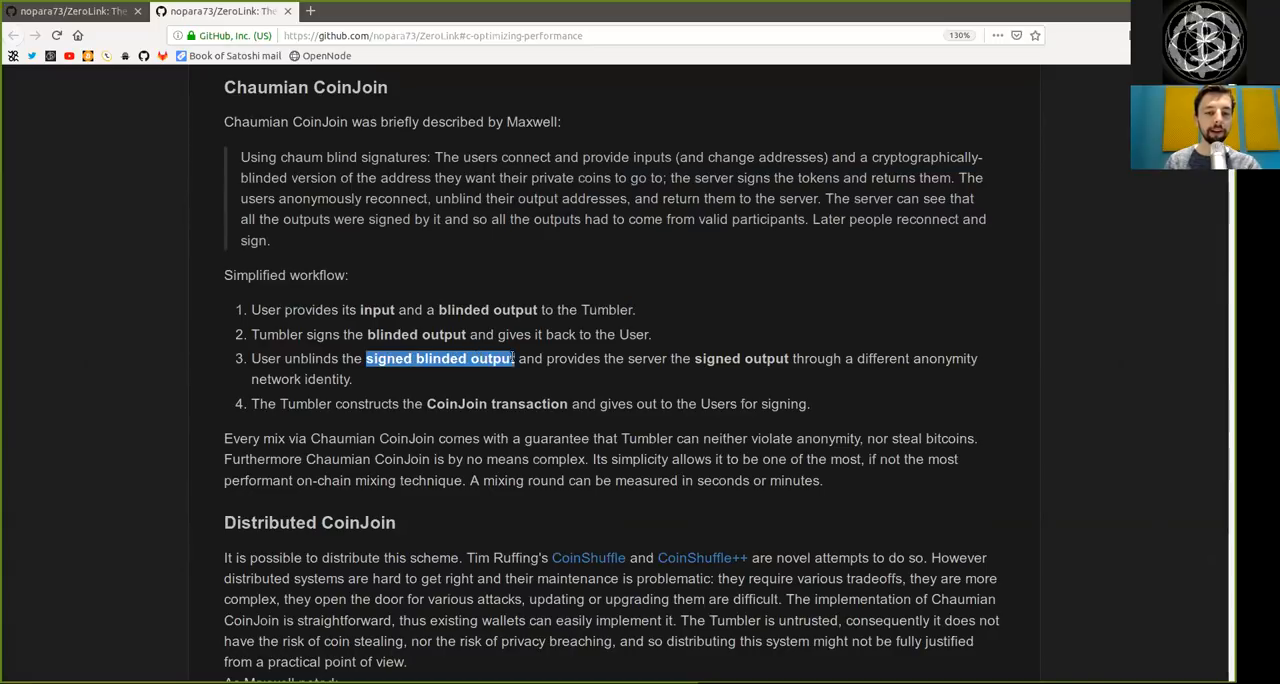
double_click(648, 358)
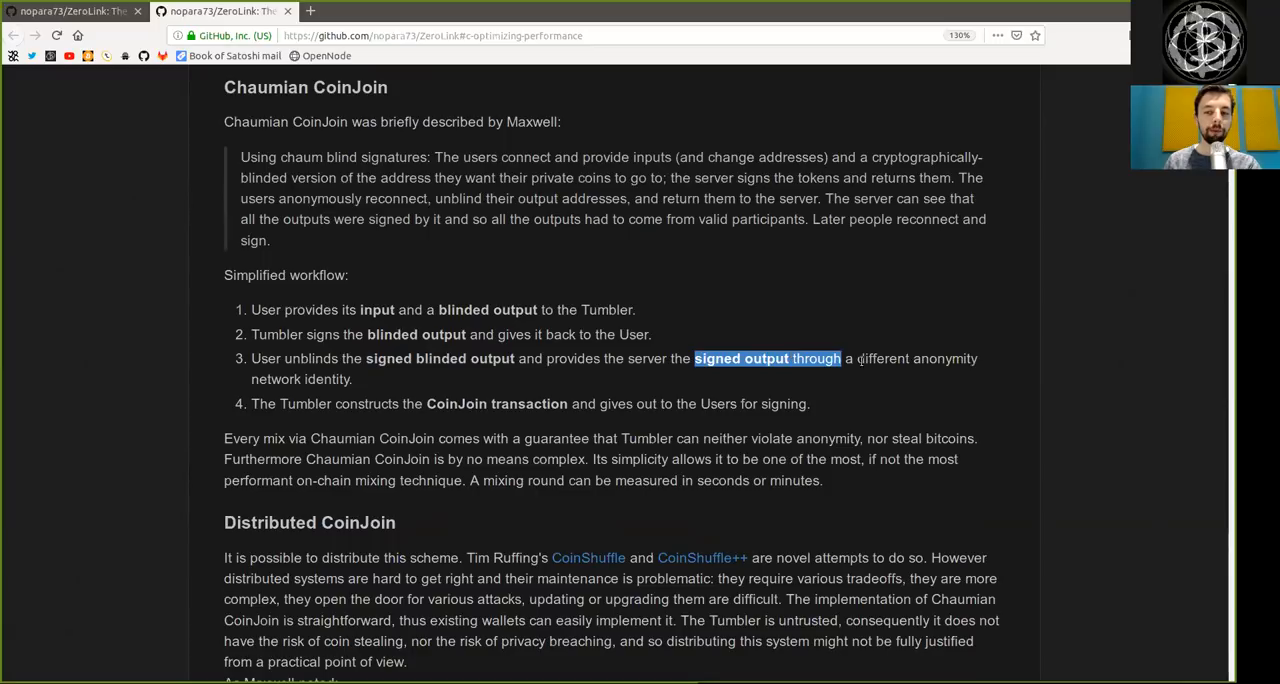
drag(844, 358, 352, 380)
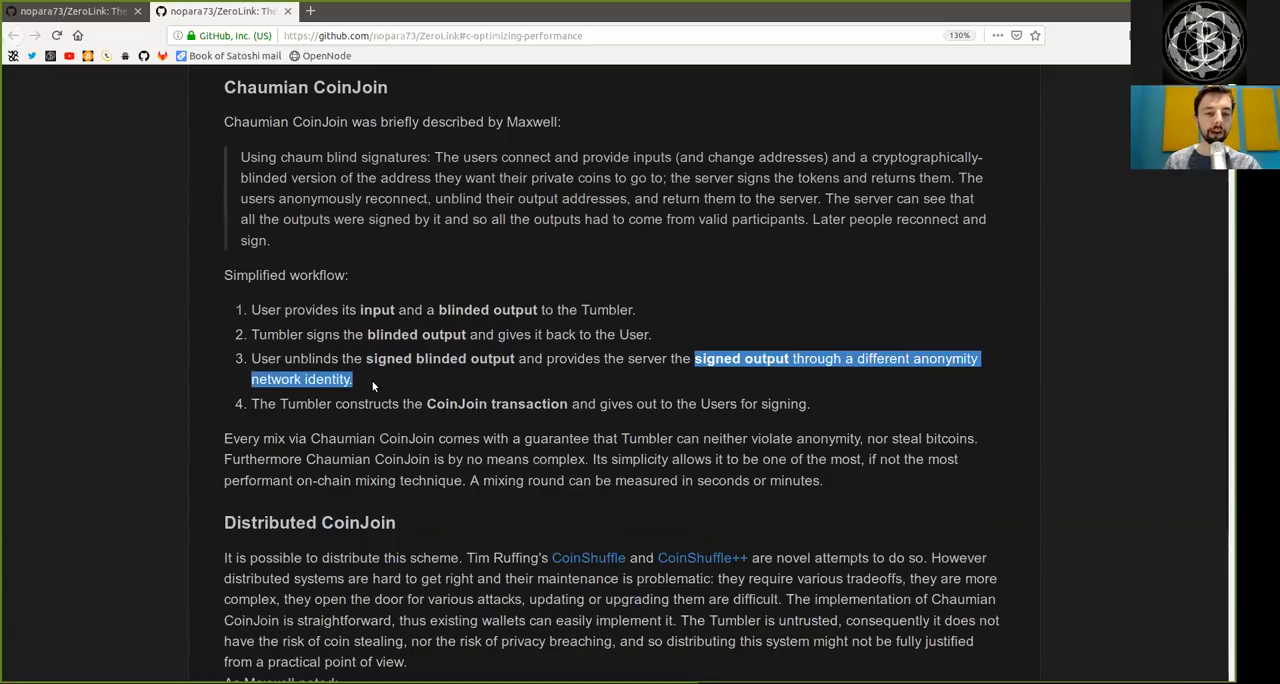
double_click(292, 404)
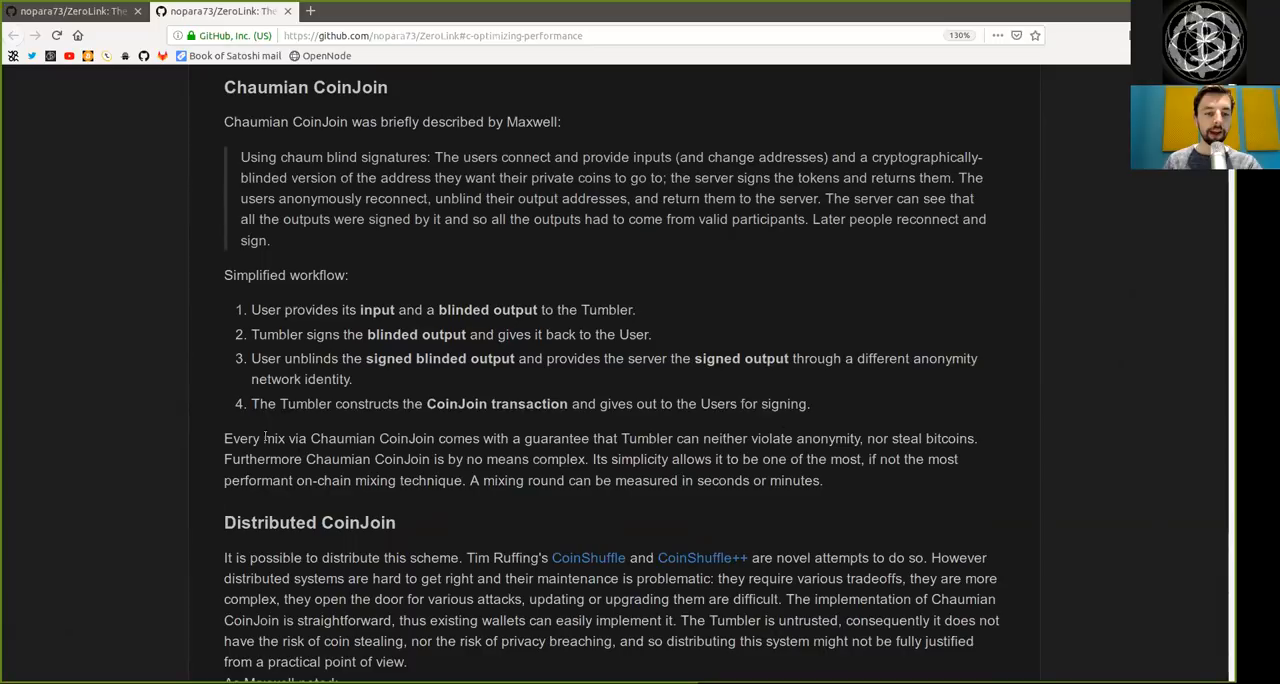
double_click(372, 438)
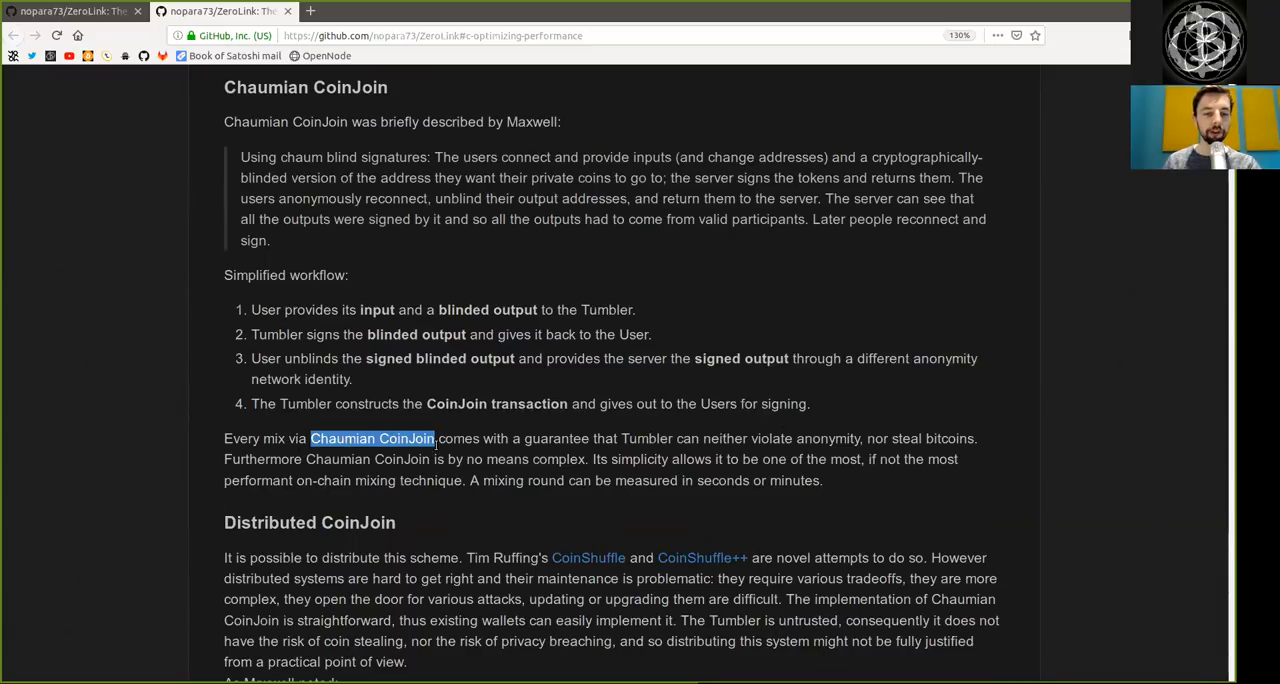
double_click(556, 438)
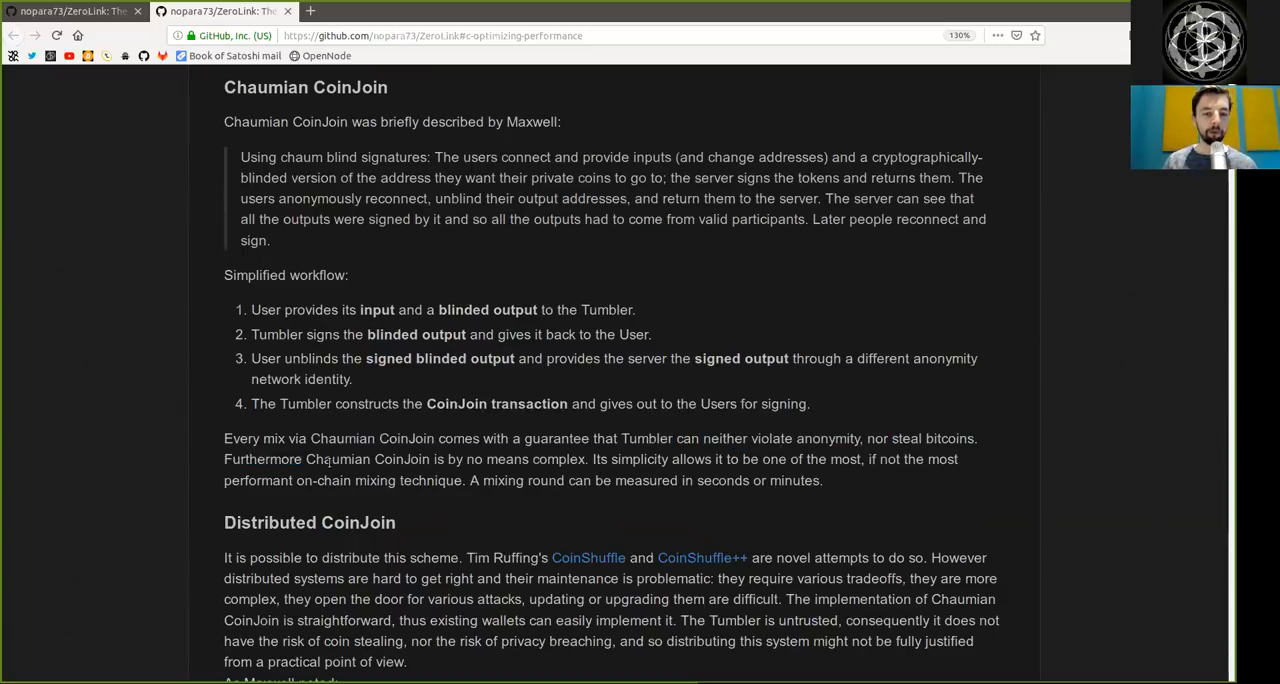
double_click(536, 460)
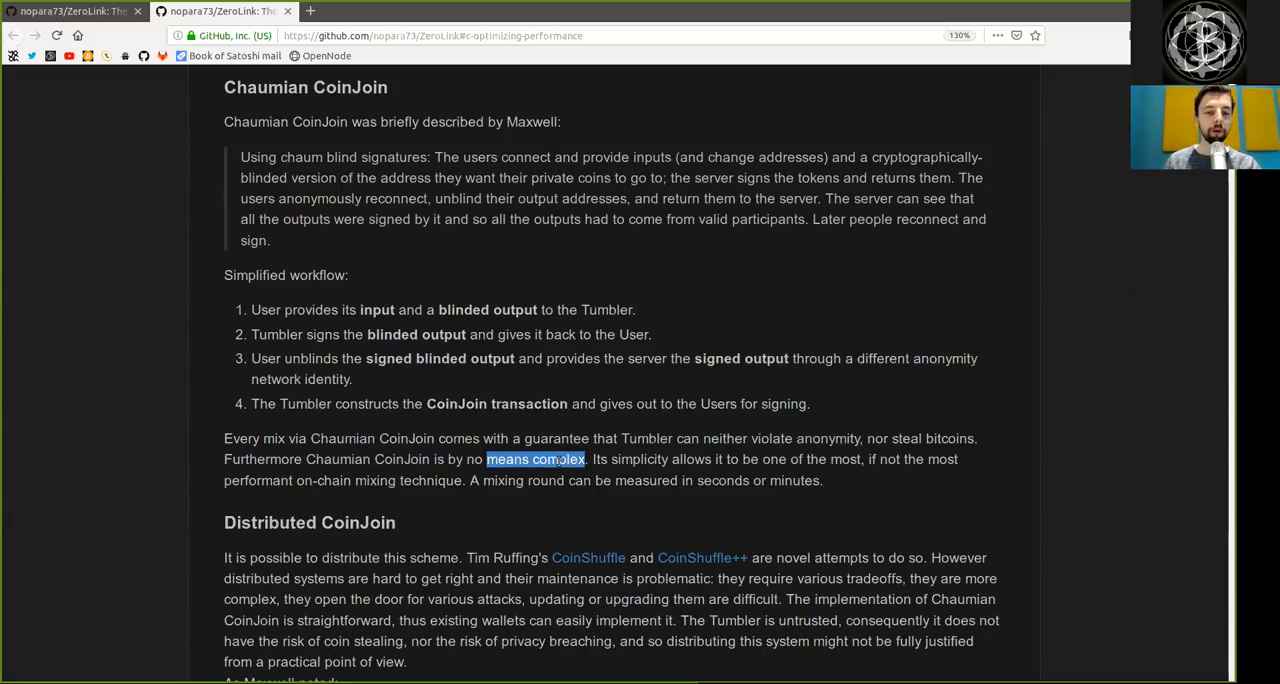
double_click(660, 460)
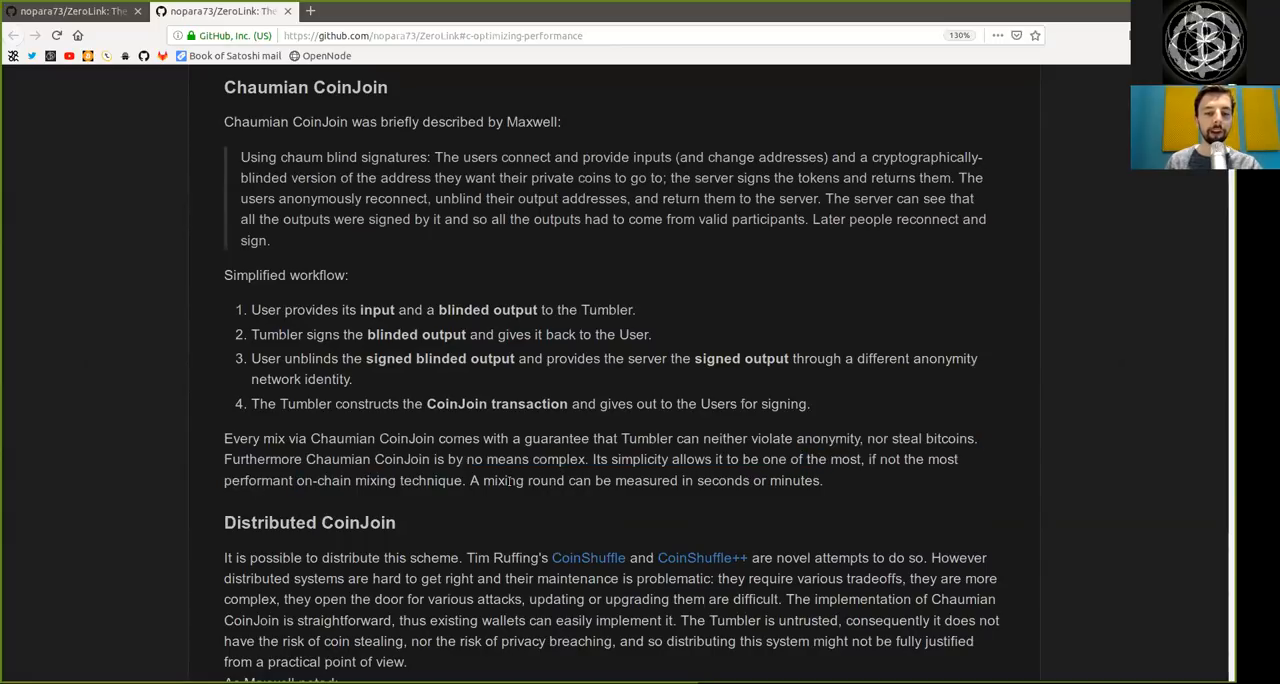
double_click(646, 480)
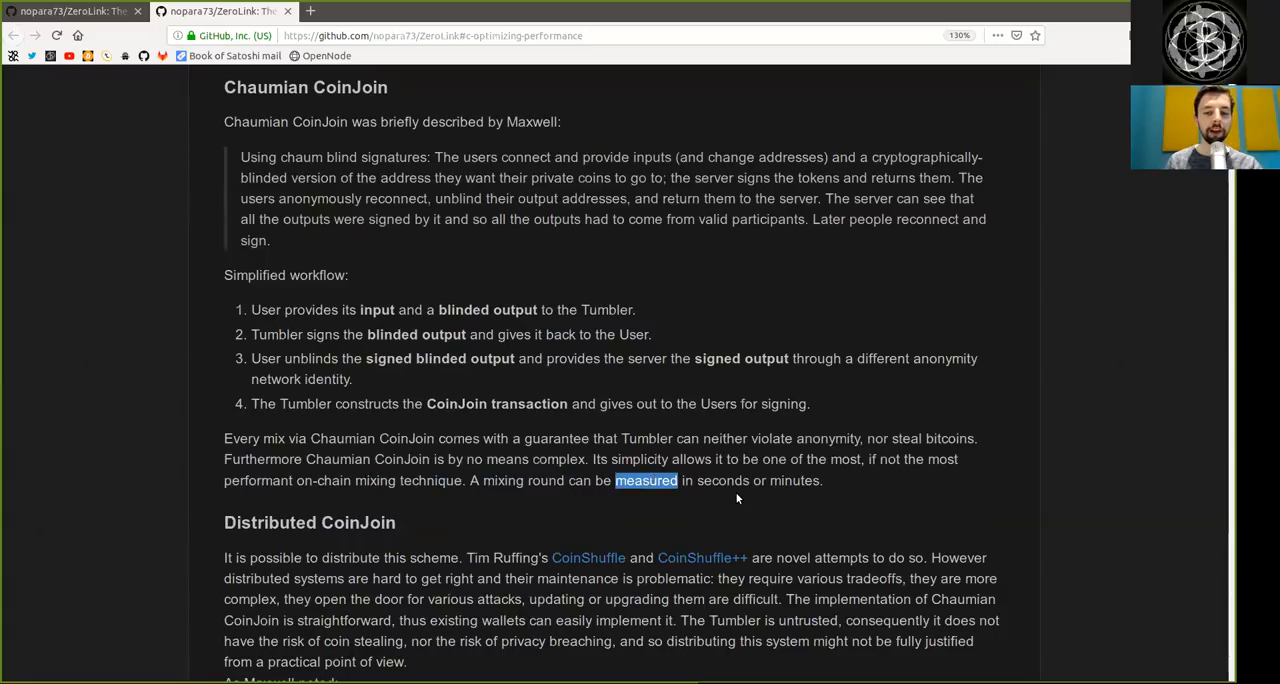
scroll(down, 3)
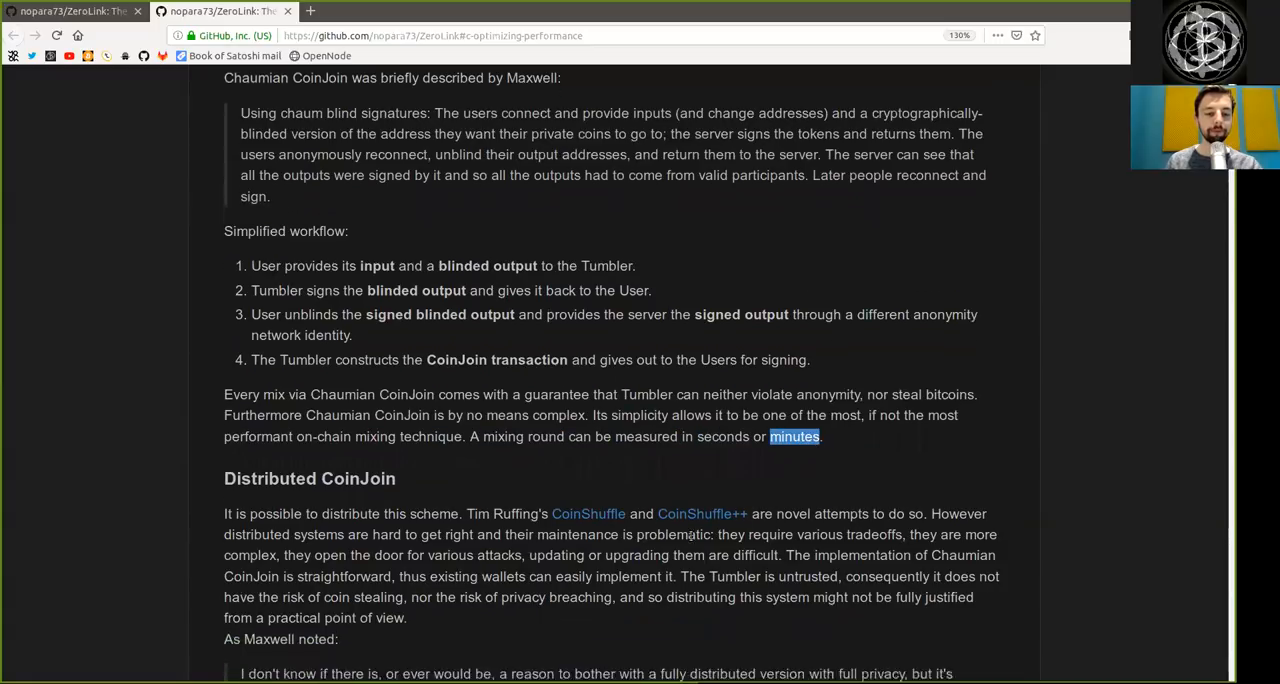
- Bring Distributed CoinJoin to the top and read its opening about CoinShuffle, CoinShuffle++ and tradeoffs
scroll(down, 3)
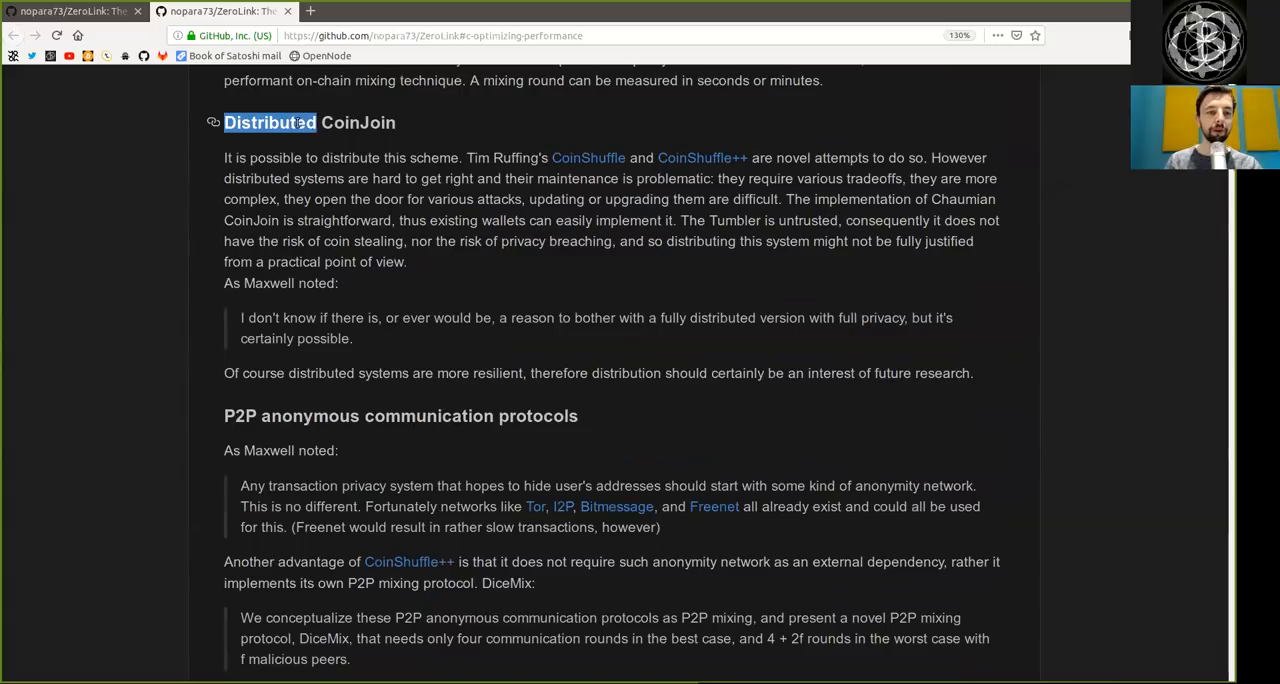
double_click(350, 158)
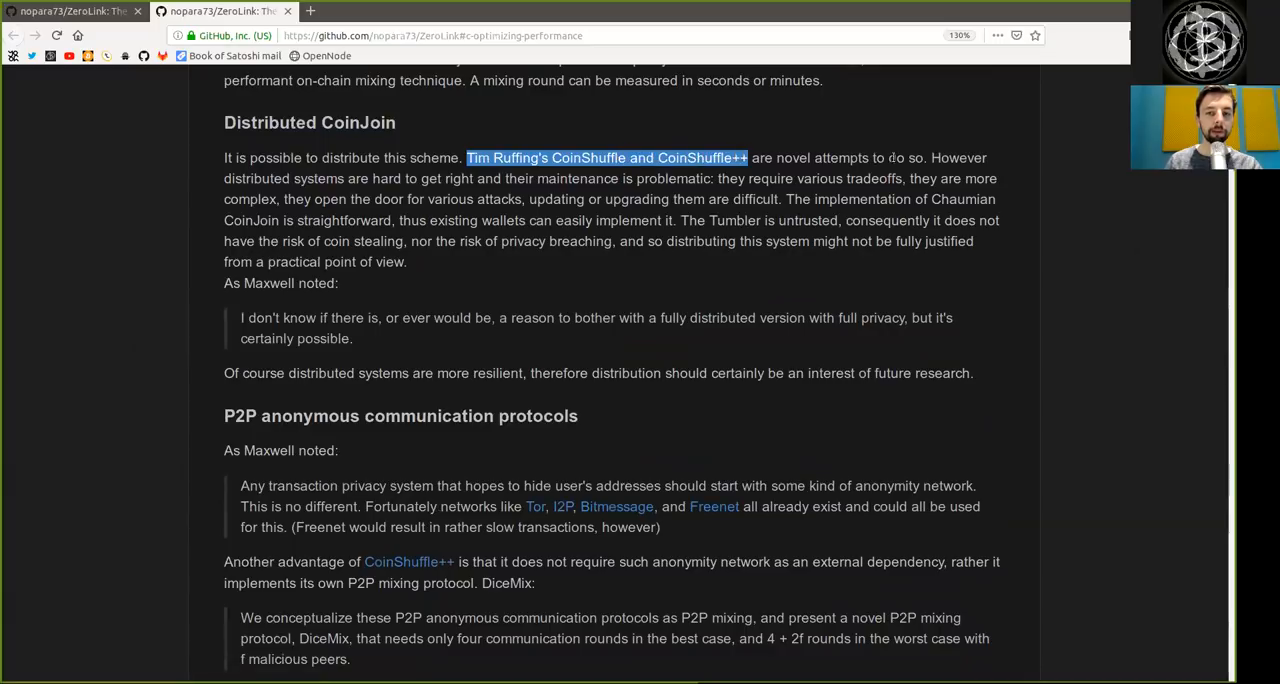
drag(466, 156, 810, 156)
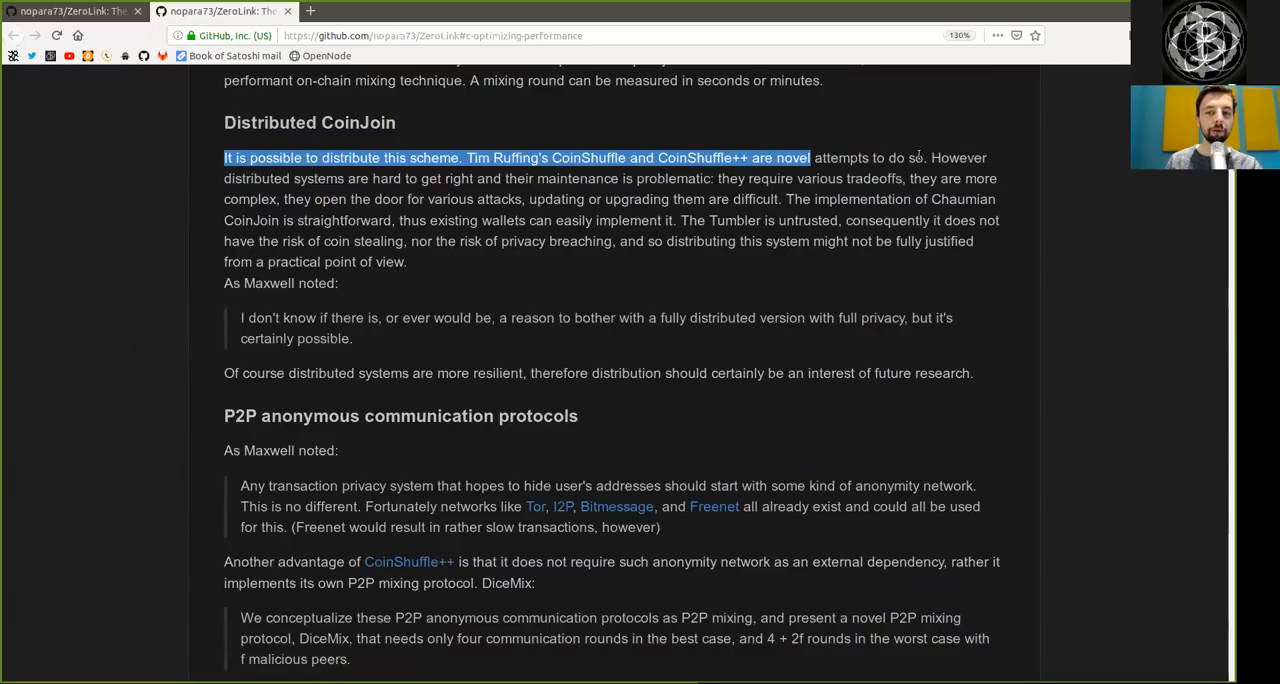
double_click(318, 178)
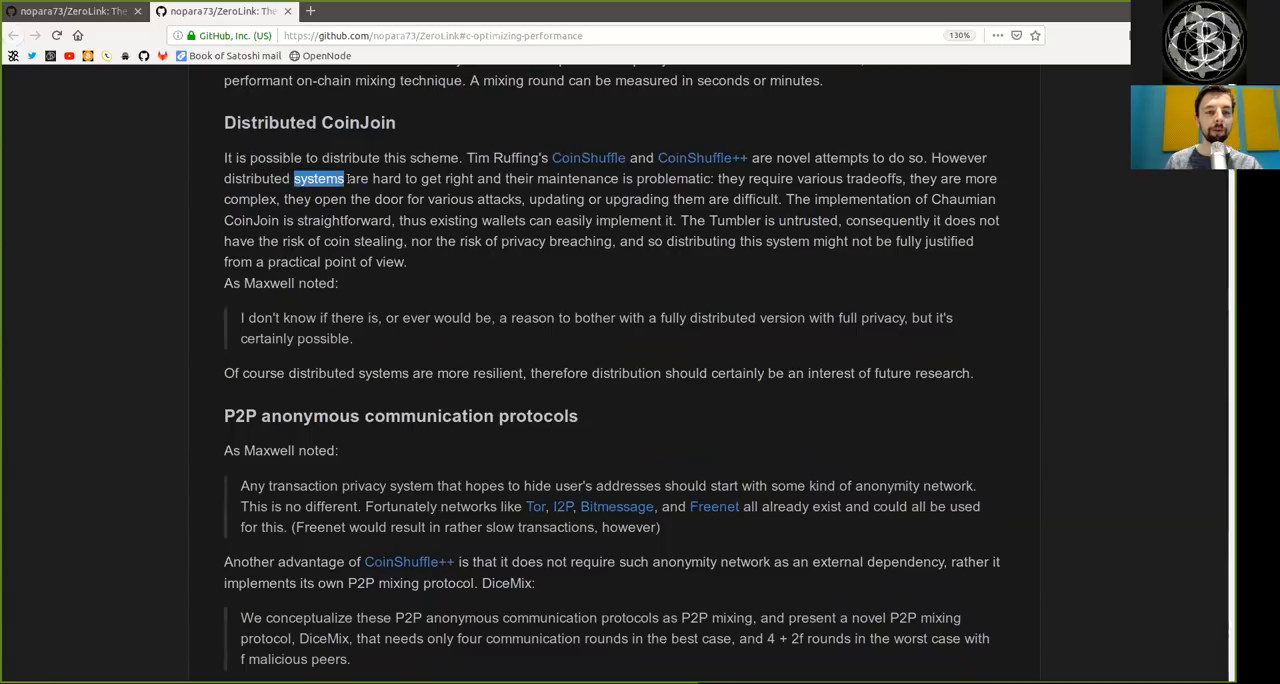
double_click(458, 178)
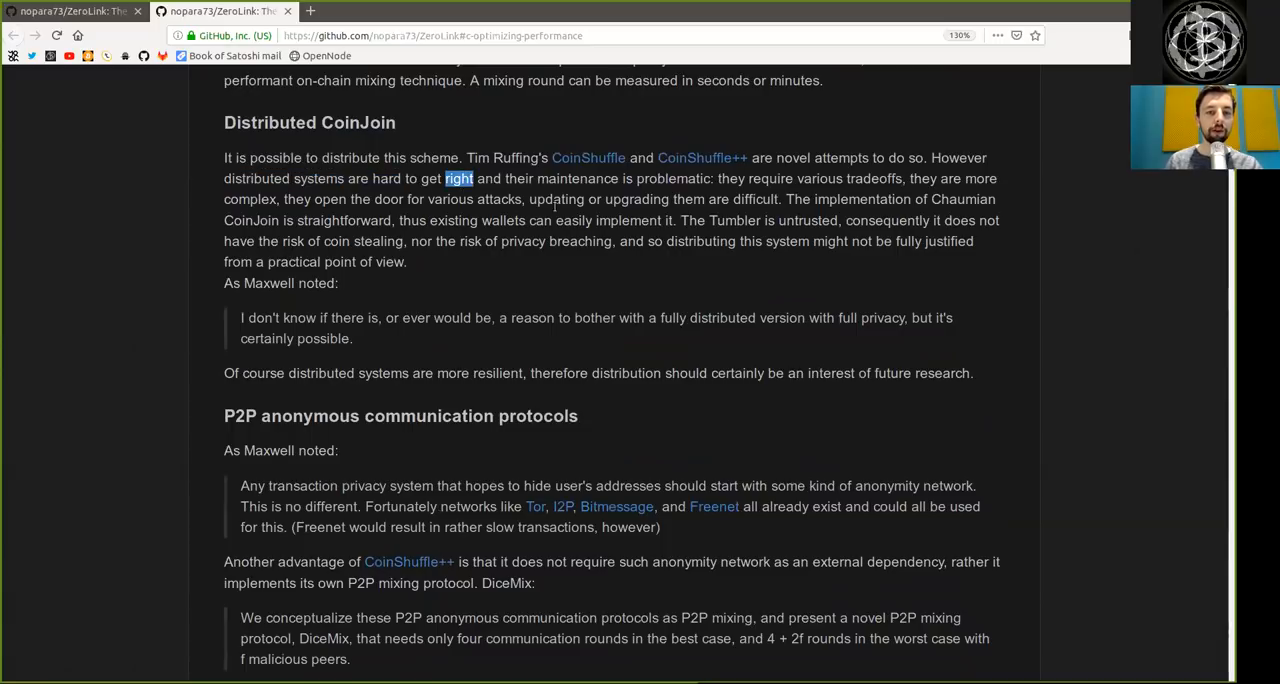
double_click(672, 178)
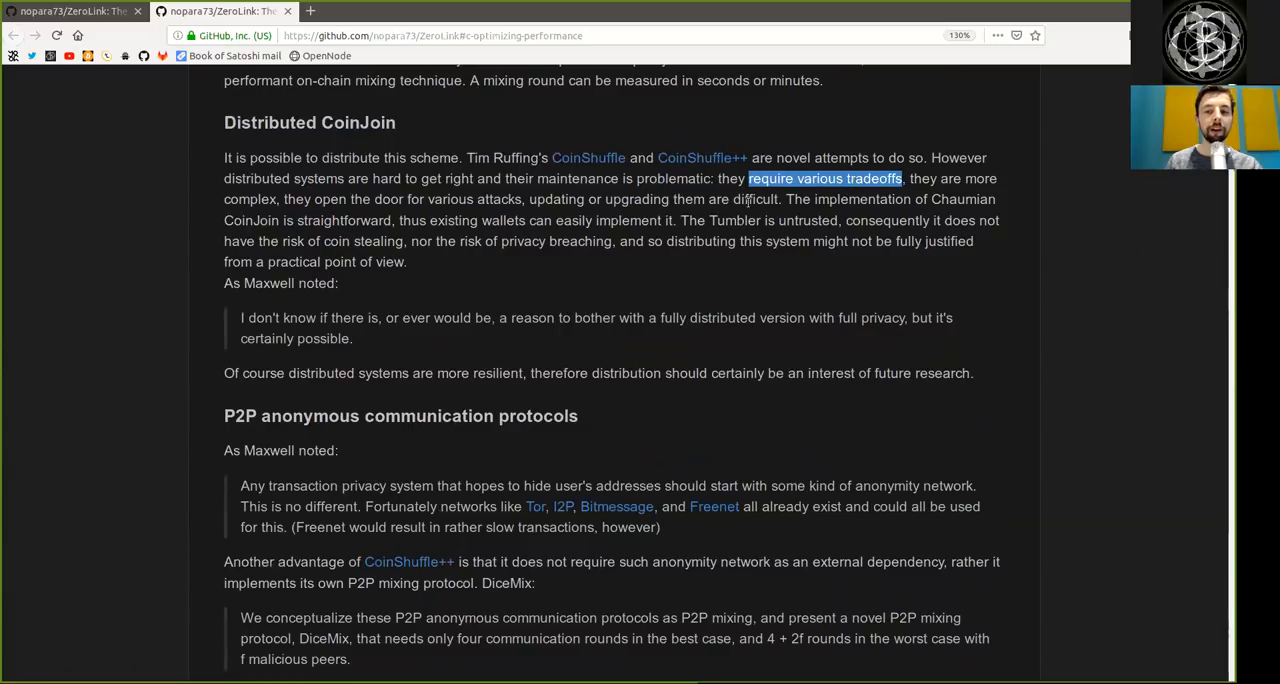
- Read the implementation-difficulty paragraph, highlighting words down to 'coin stealing' and 'practical point of view'
double_click(248, 200)
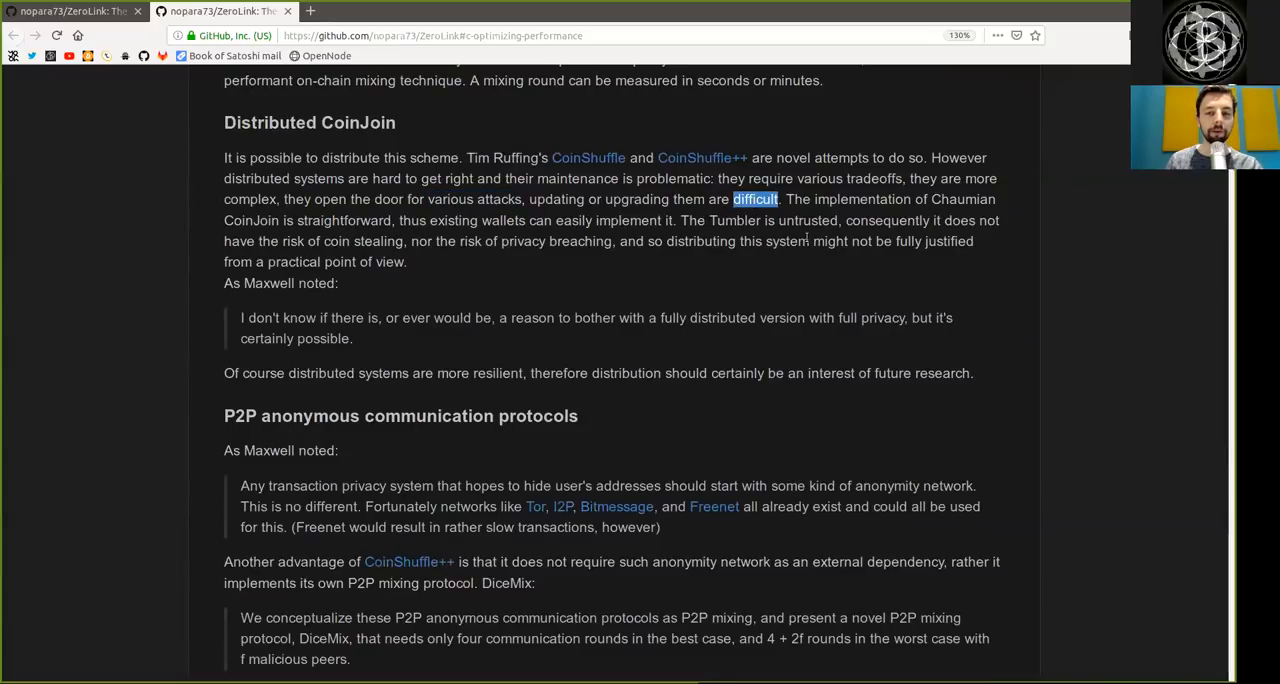
double_click(862, 200)
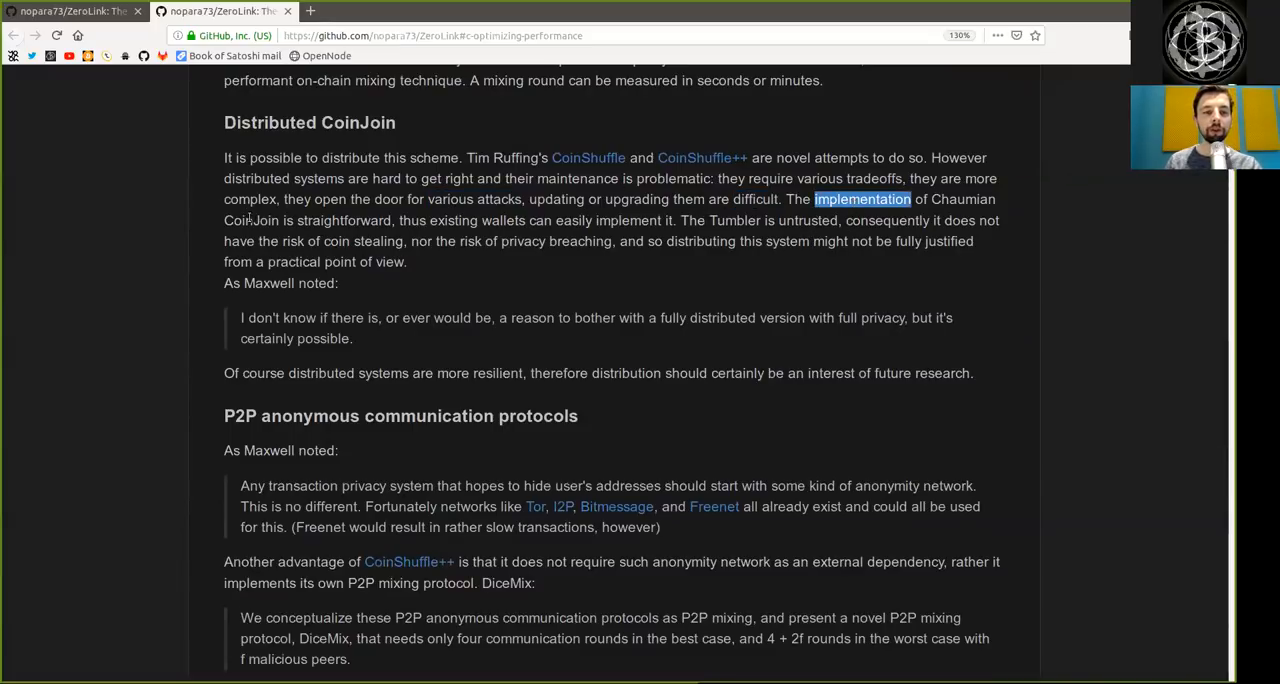
double_click(344, 220)
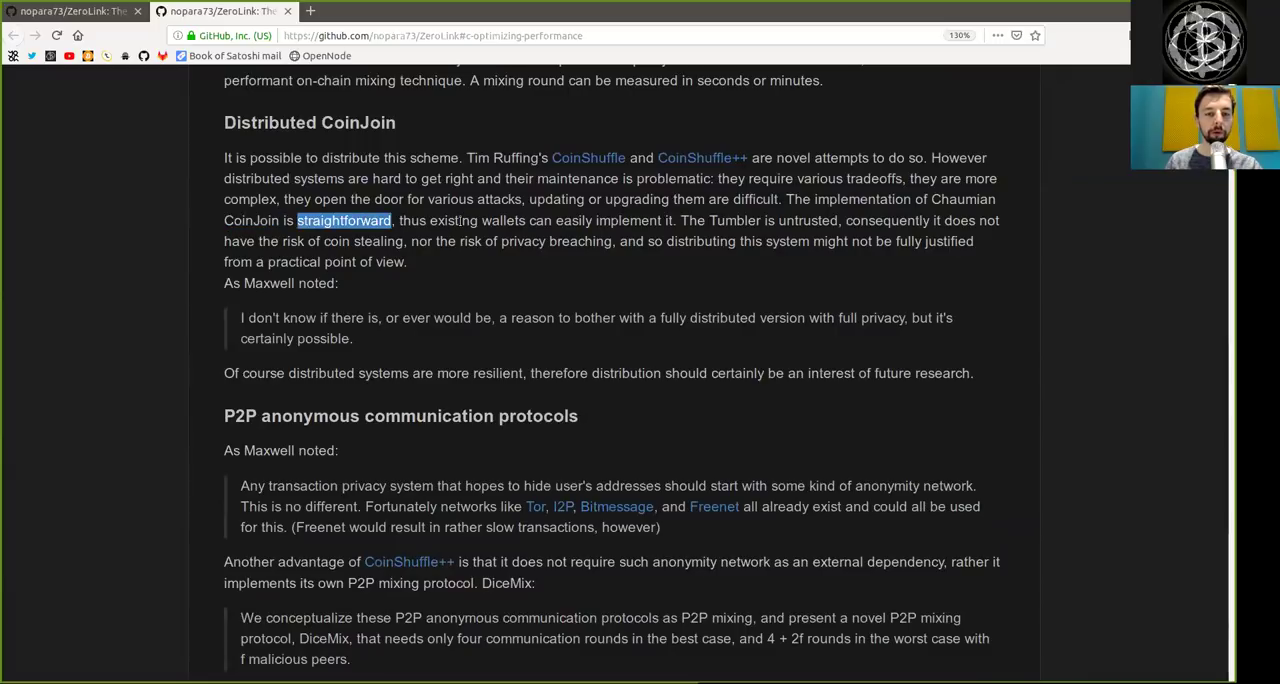
double_click(572, 220)
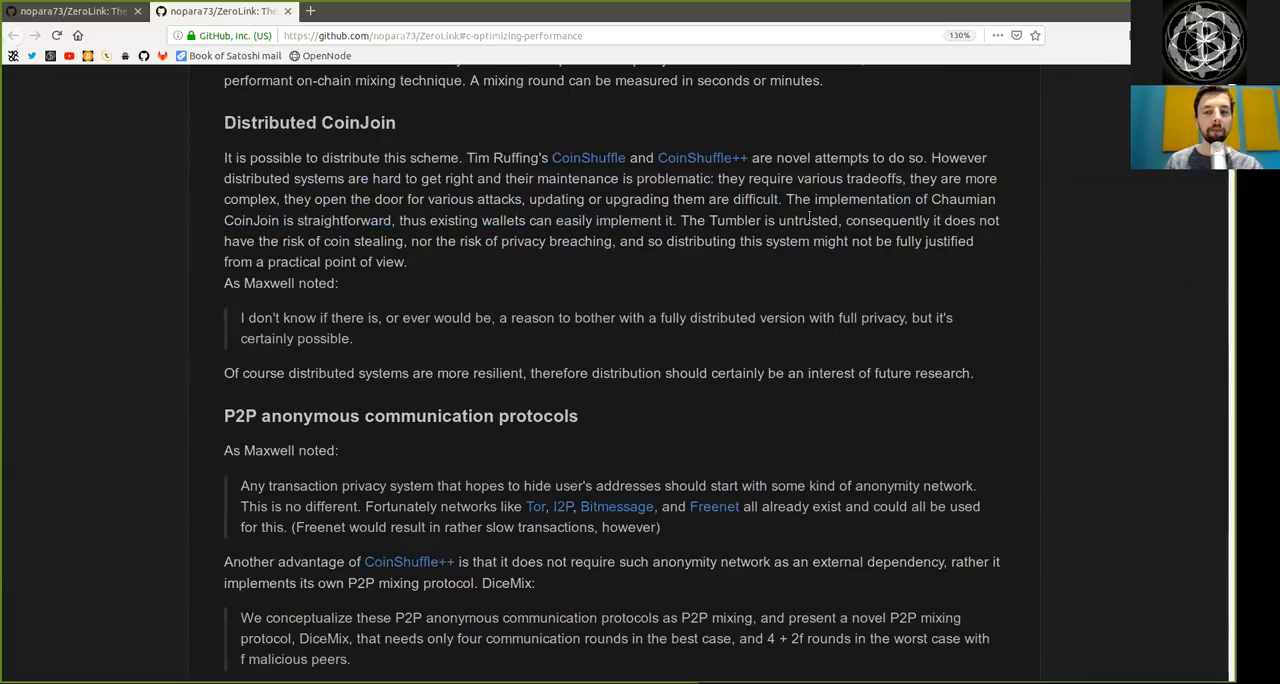
double_click(886, 220)
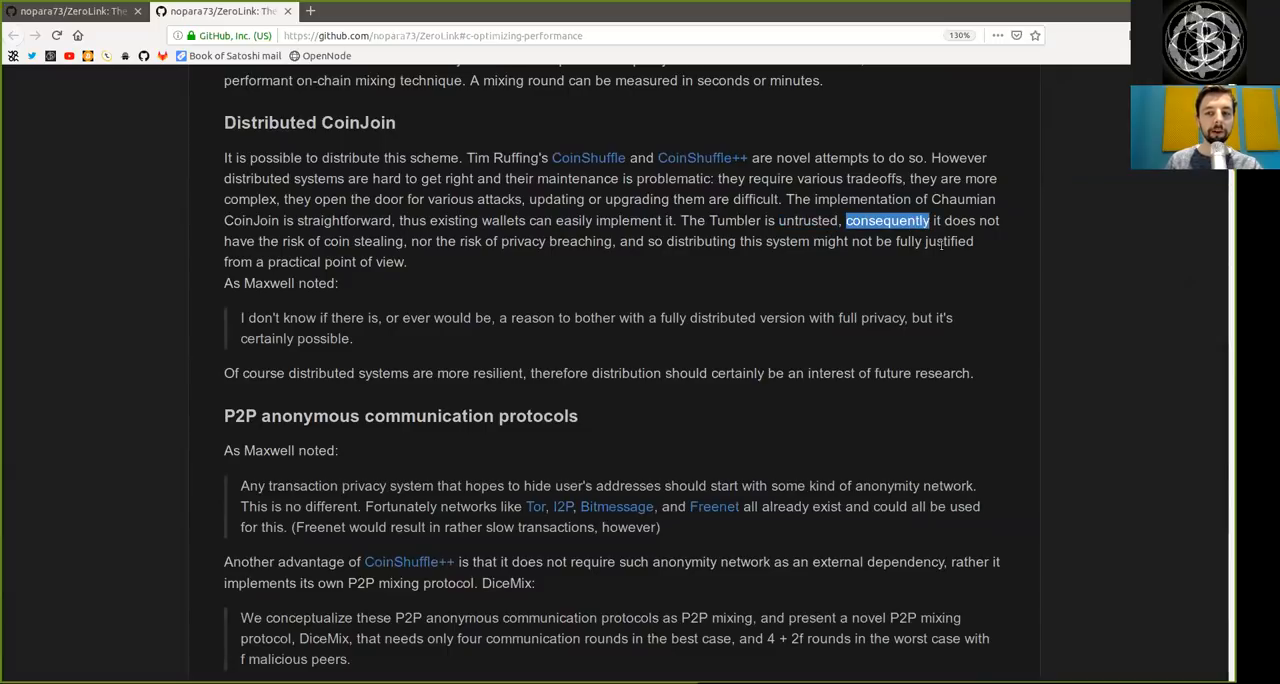
double_click(336, 242)
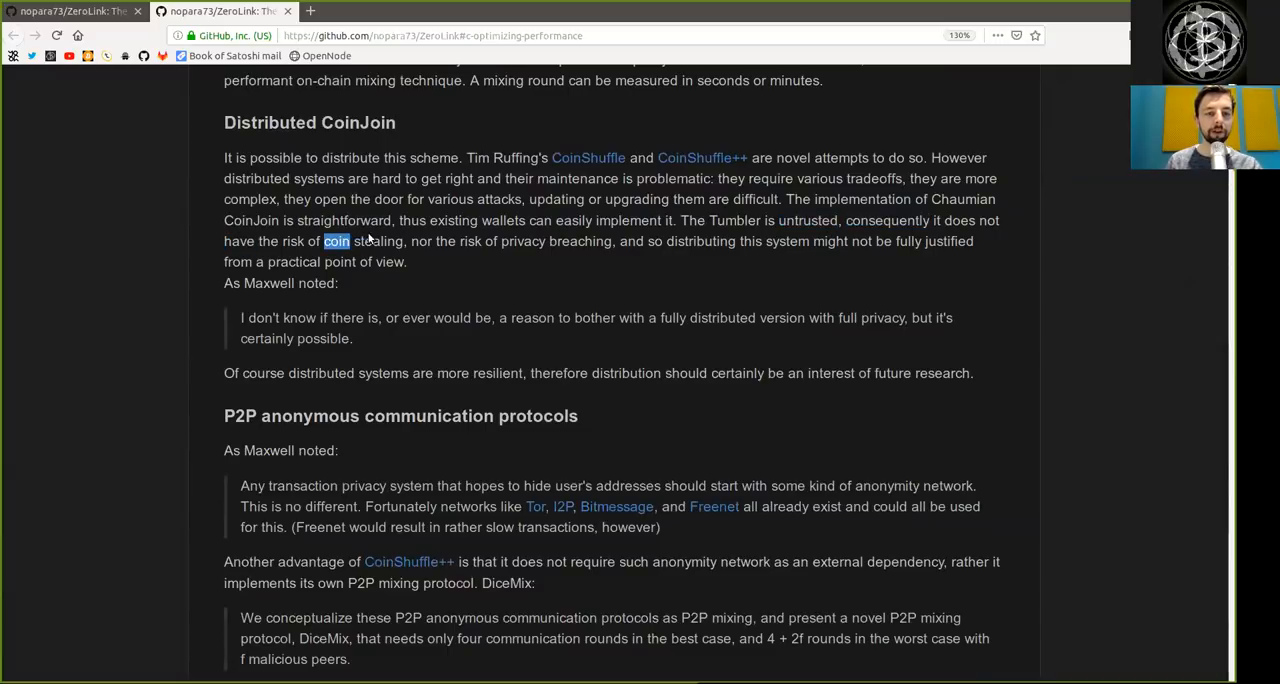
double_click(522, 242)
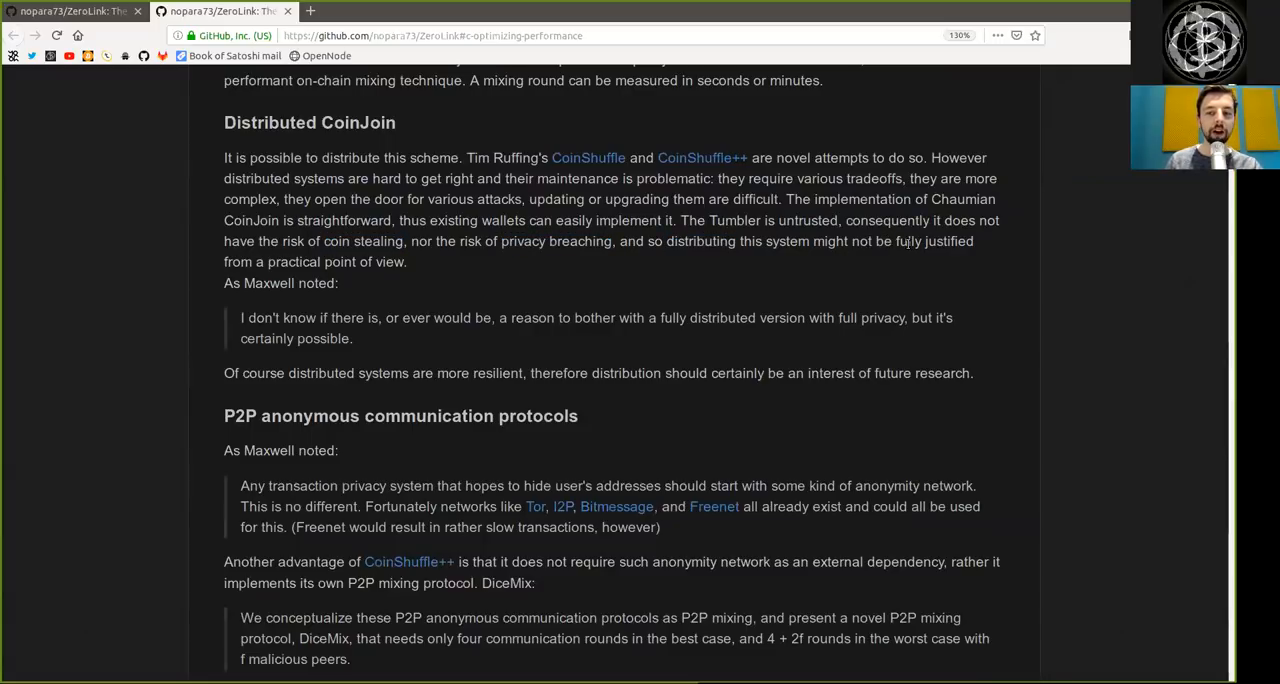
double_click(292, 262)
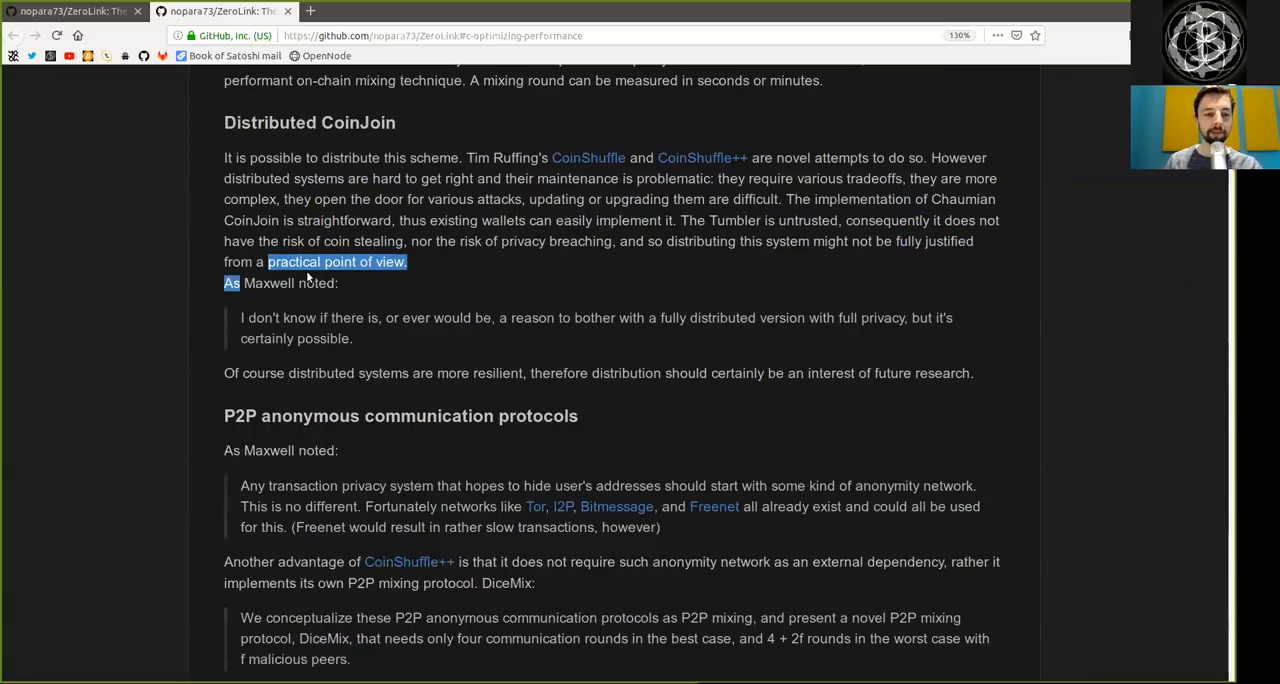
- Read Maxwell's 'full privacy' quote and the resilience and future-research sentences below it
double_click(298, 316)
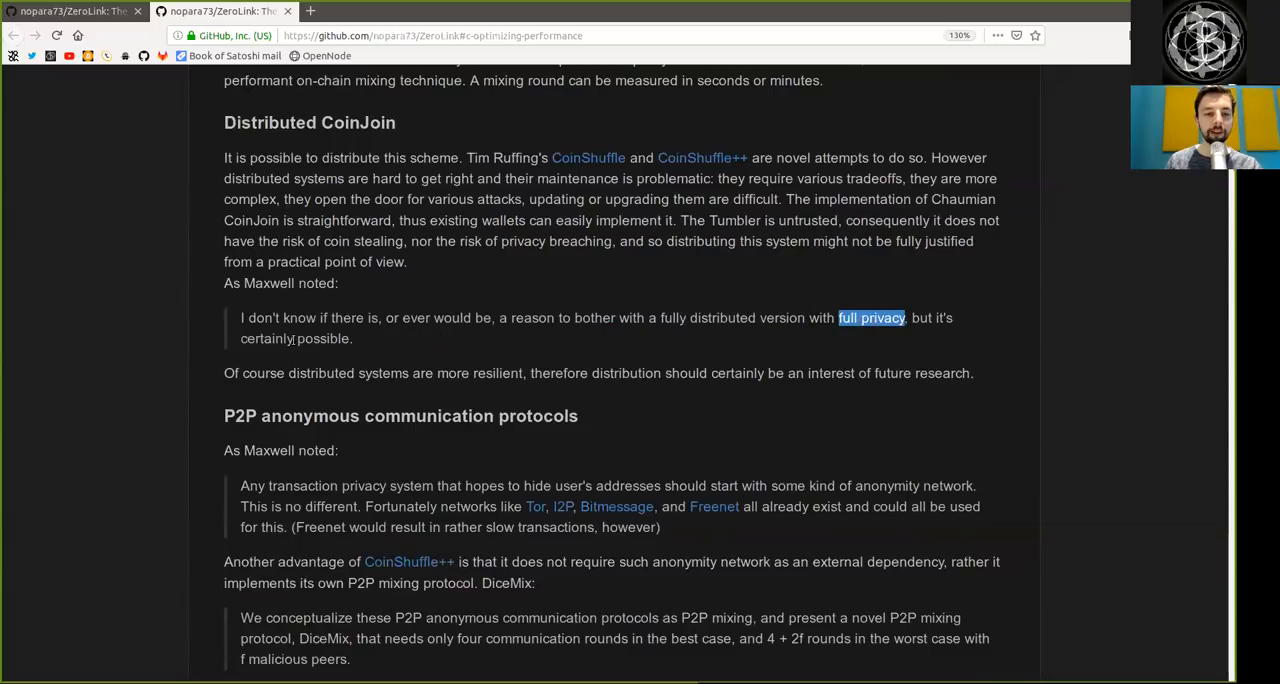
double_click(264, 372)
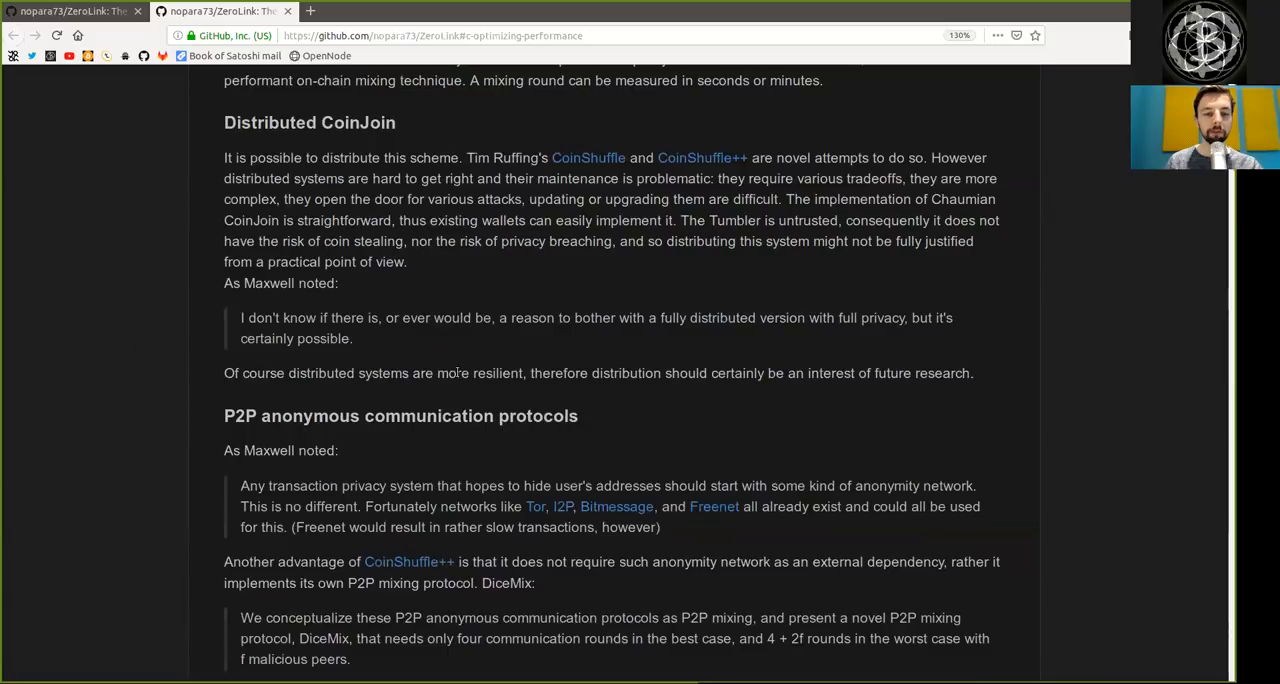
double_click(624, 372)
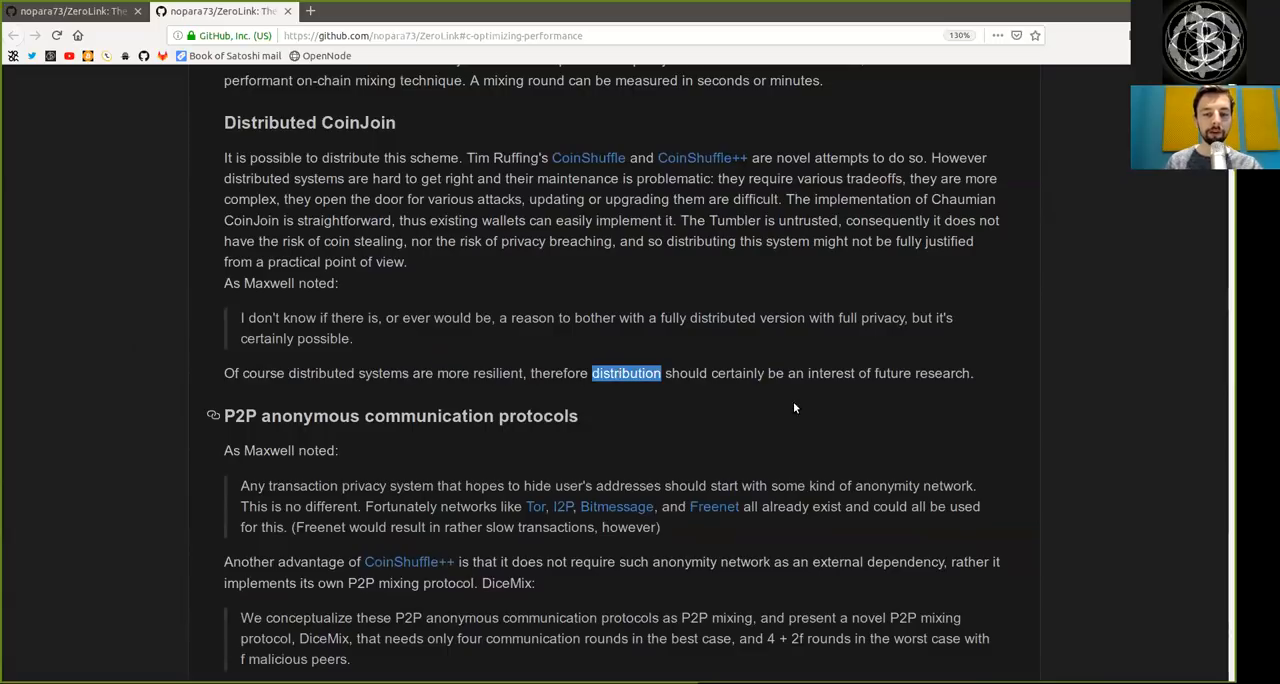
double_click(832, 372)
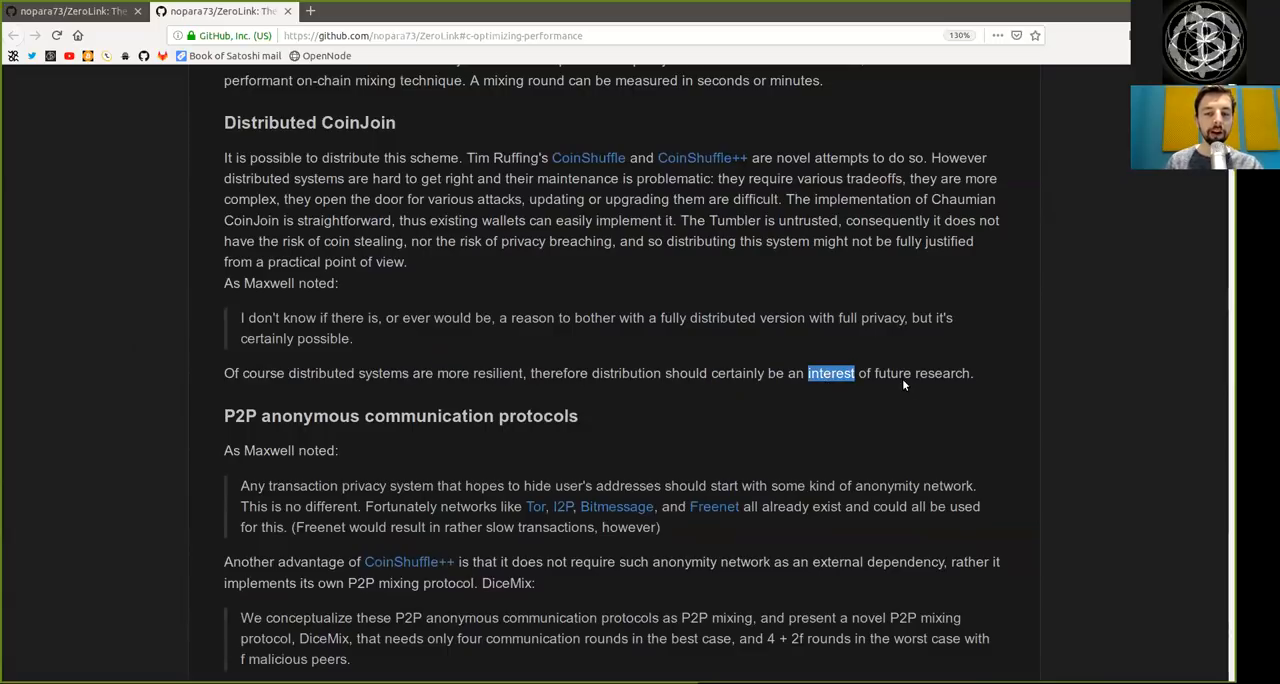
scroll(down, 3)
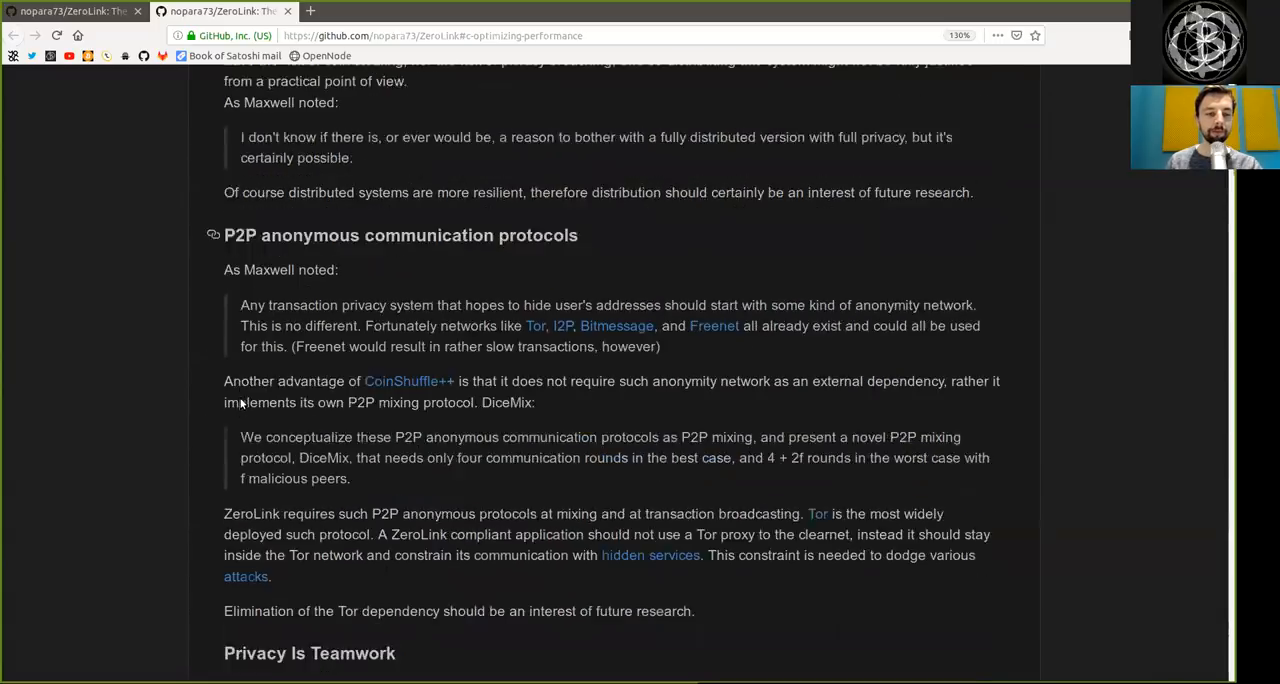
scroll(down, 3)
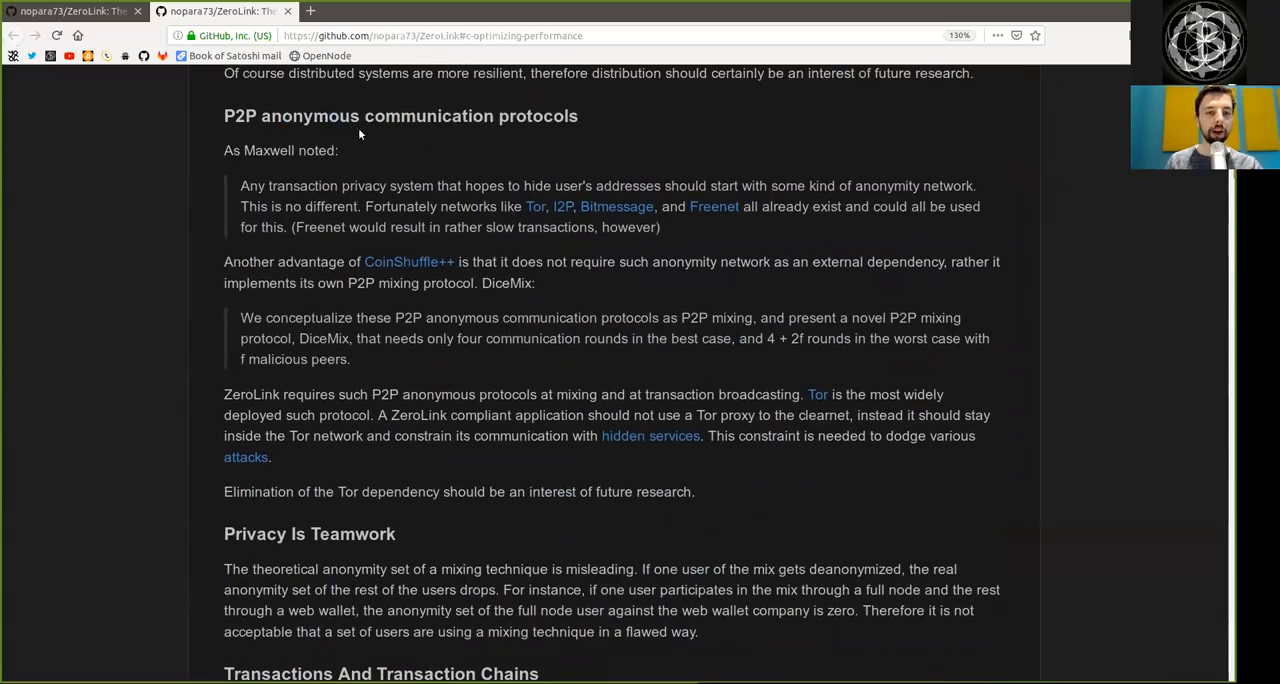
double_click(268, 150)
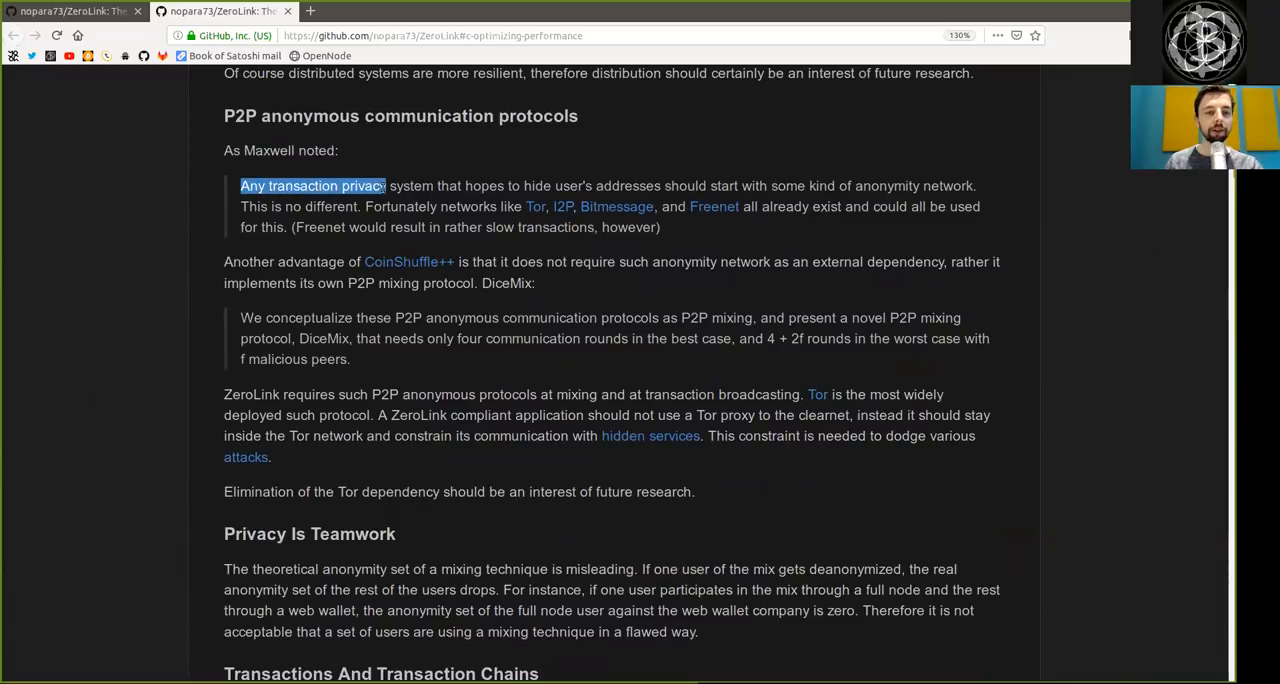
double_click(484, 186)
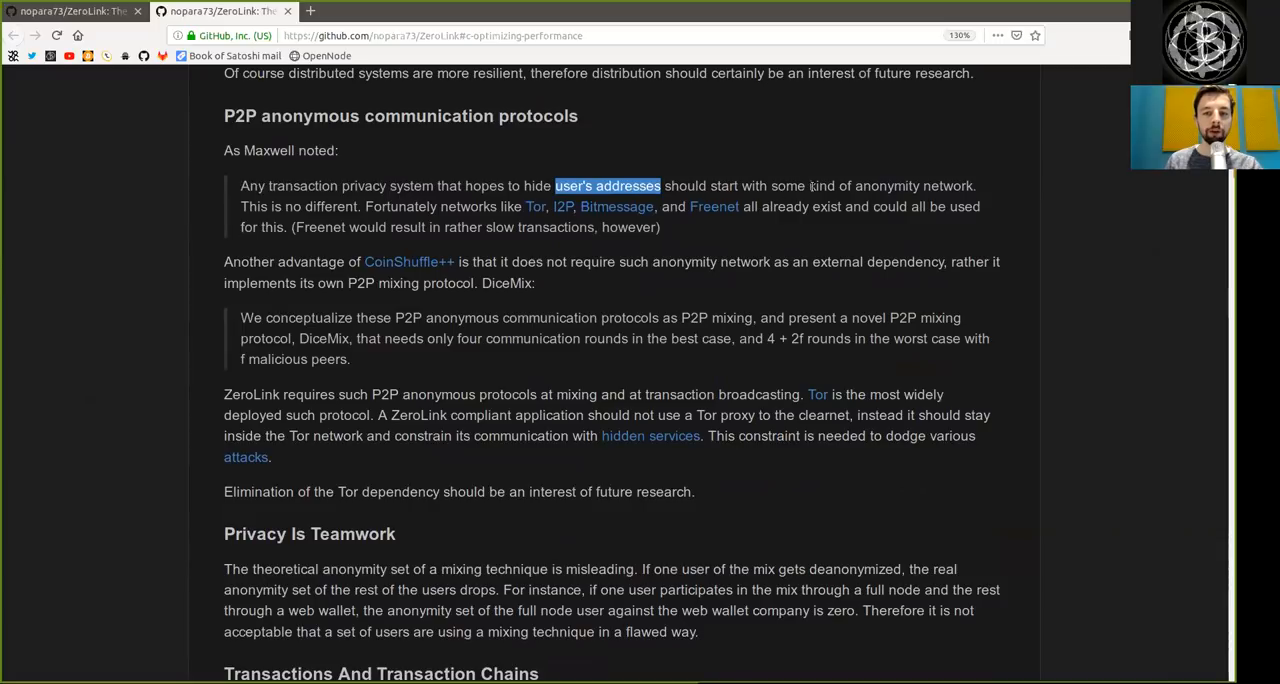
double_click(912, 186)
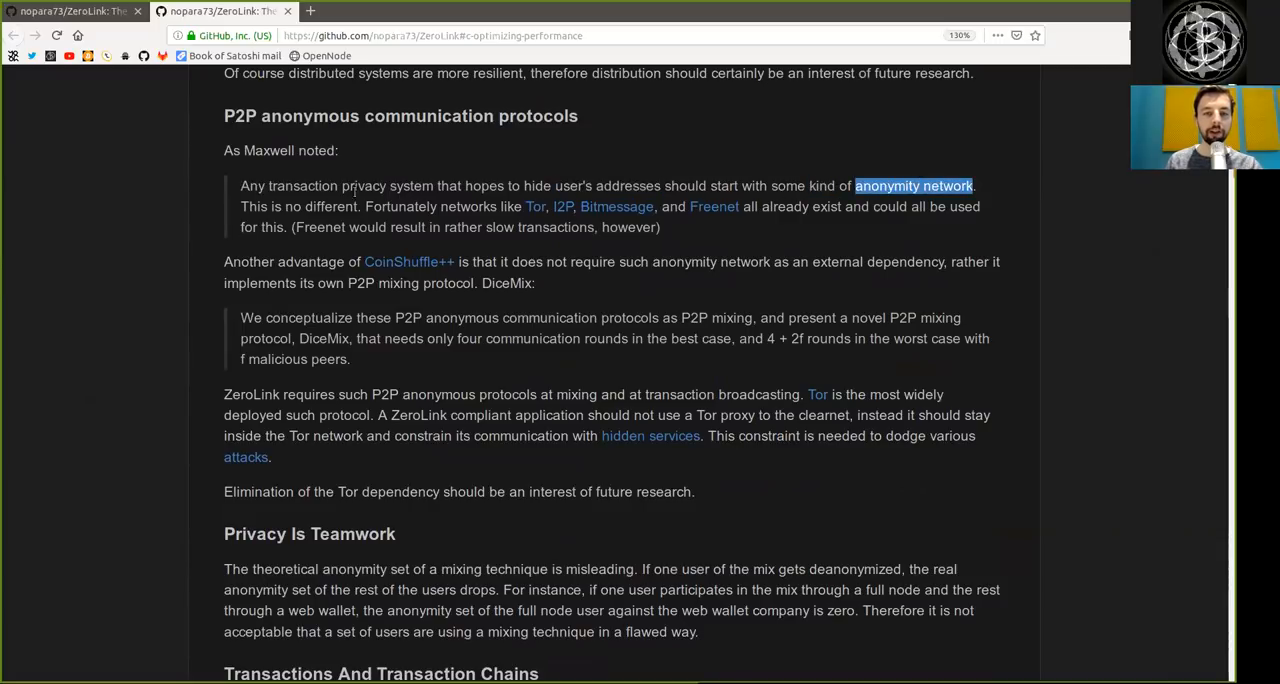
double_click(330, 206)
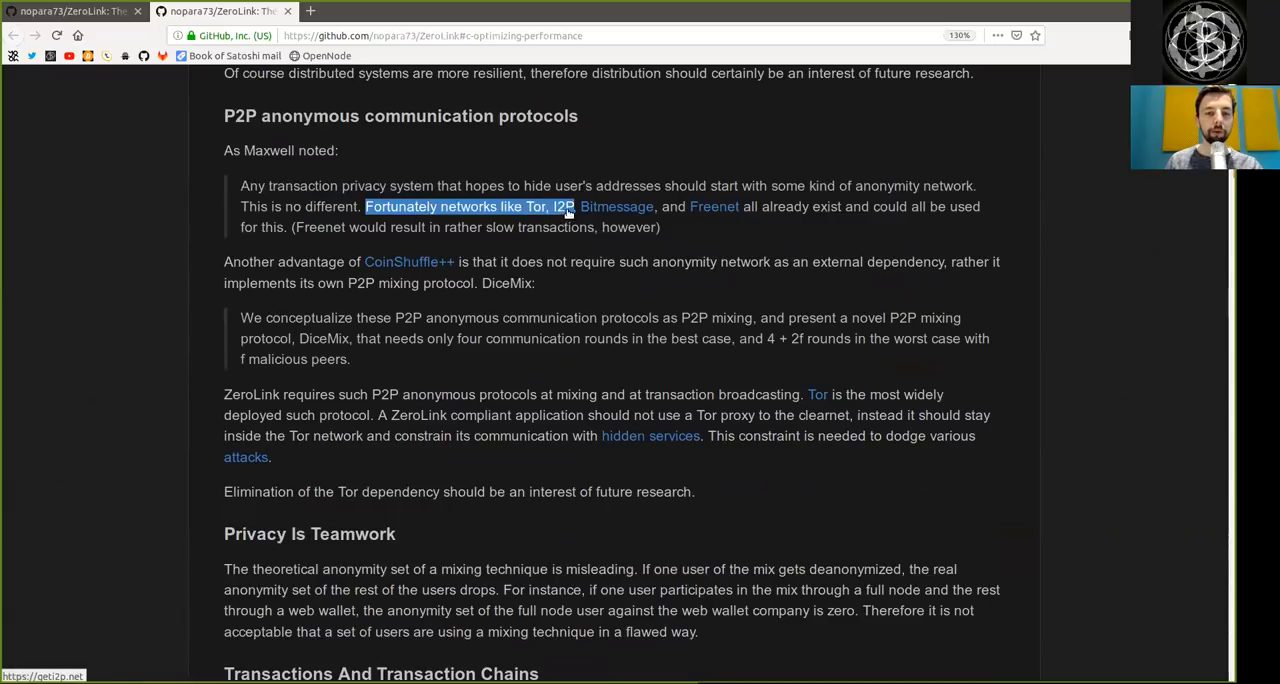
drag(564, 206, 740, 206)
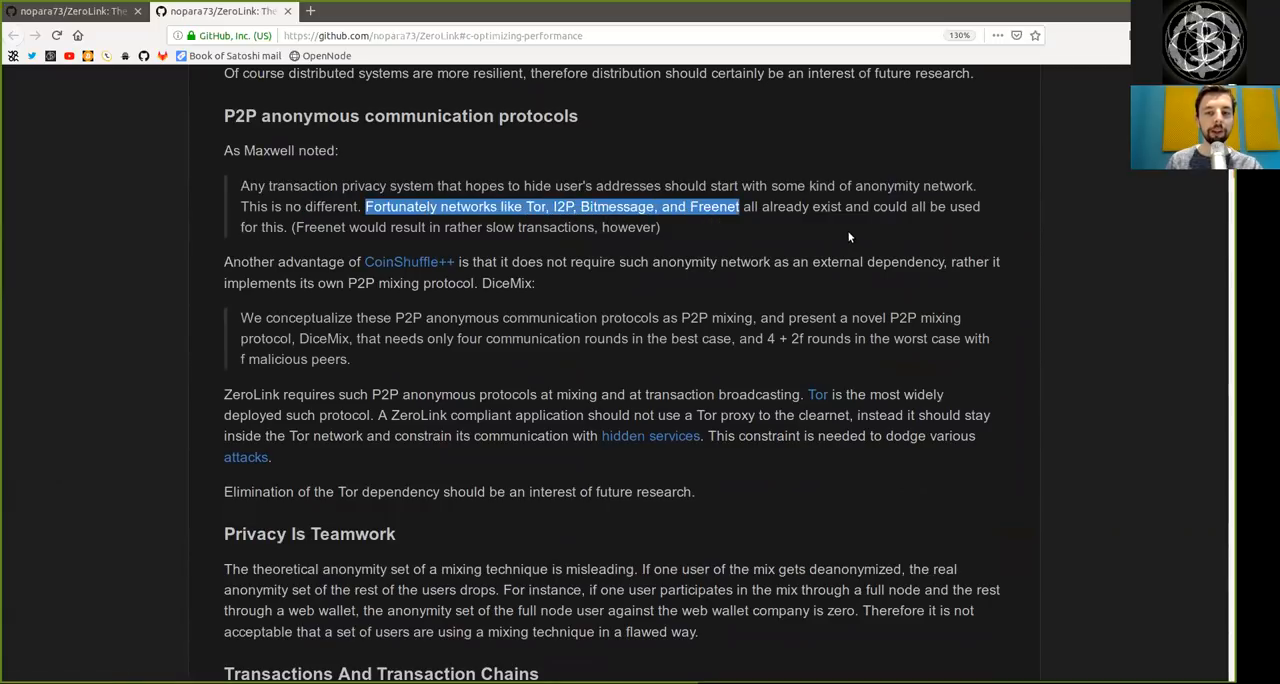
double_click(888, 206)
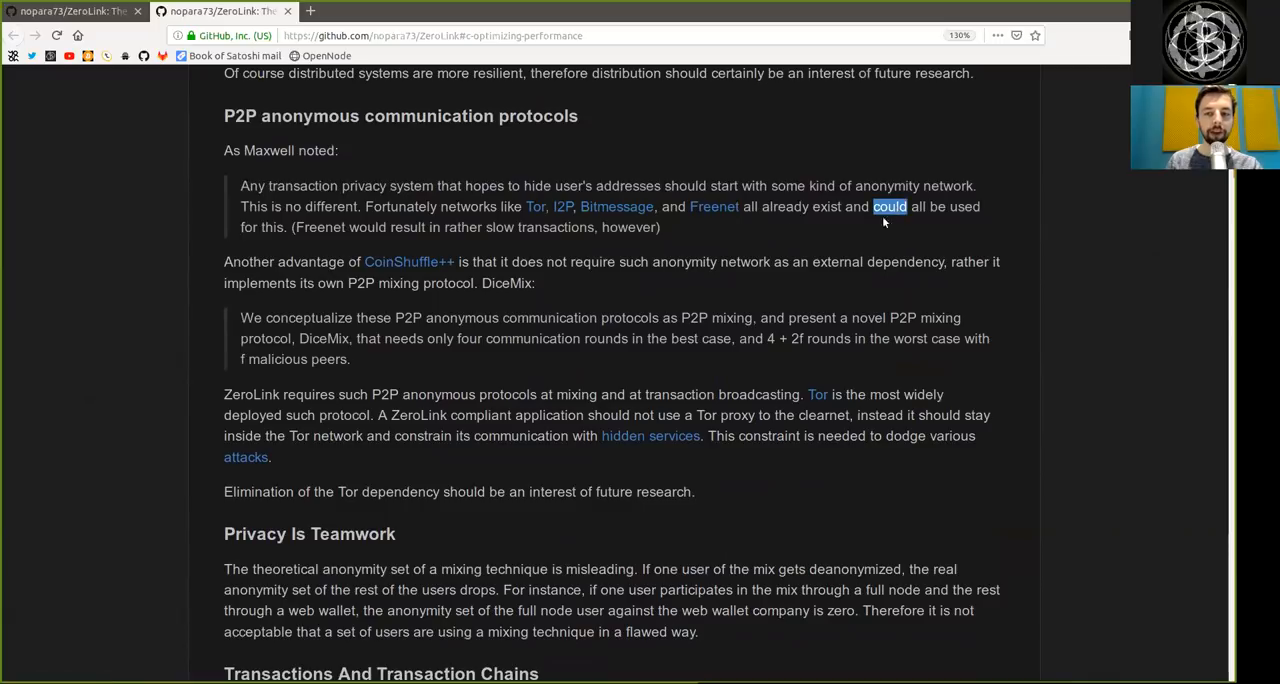
double_click(320, 228)
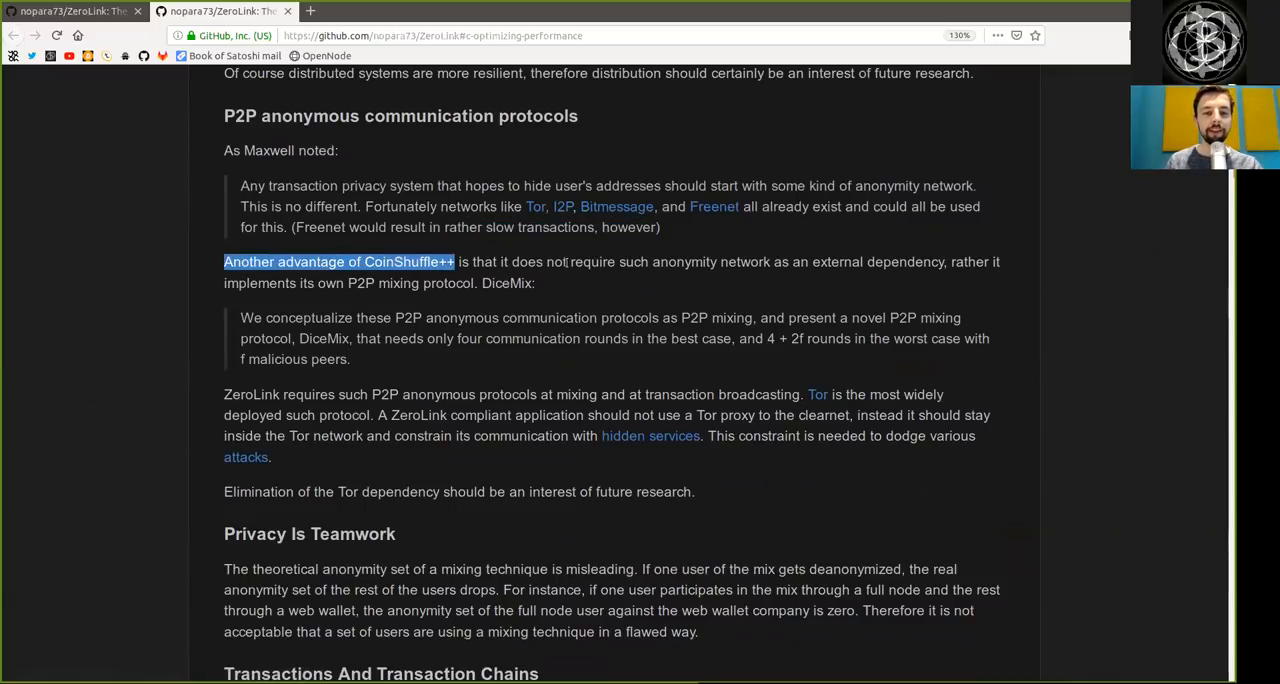
double_click(710, 260)
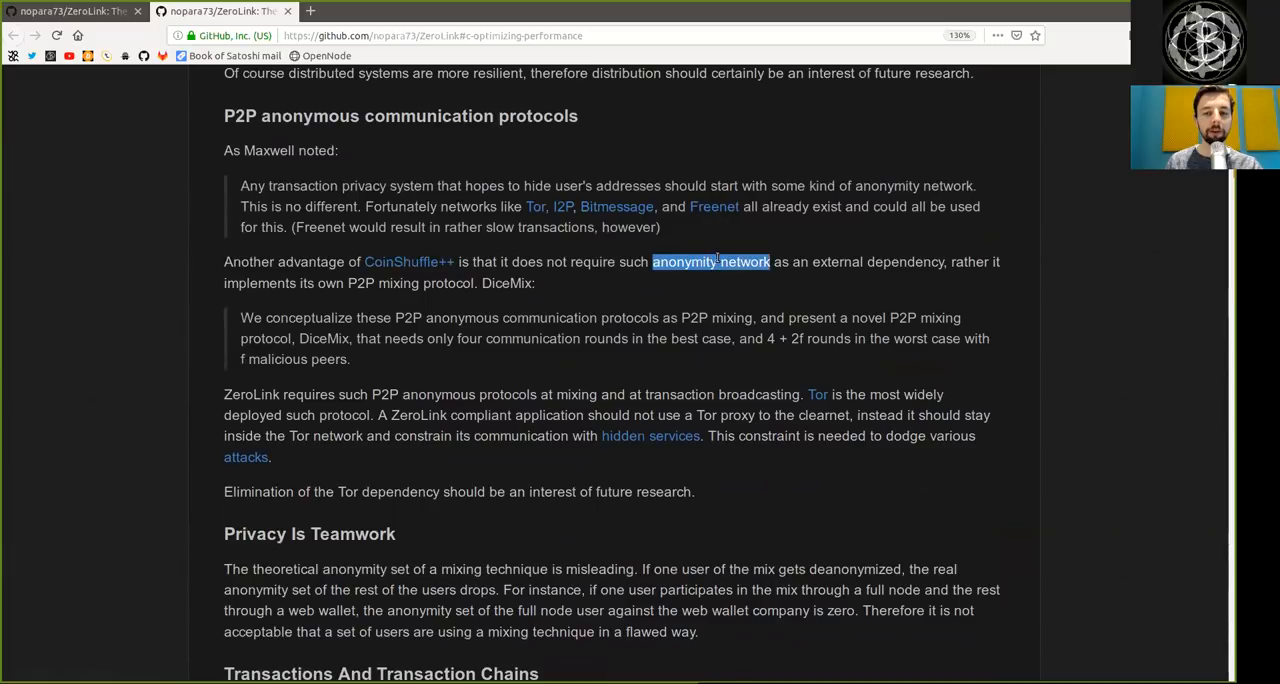
double_click(876, 260)
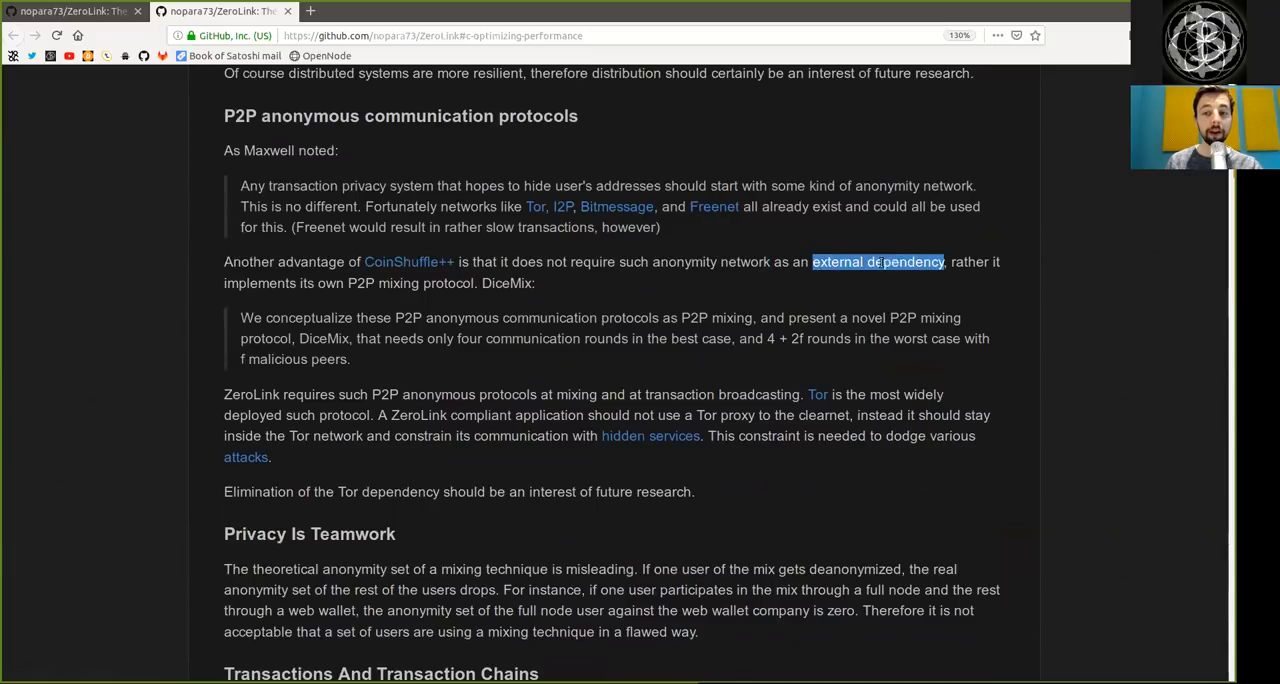
double_click(260, 284)
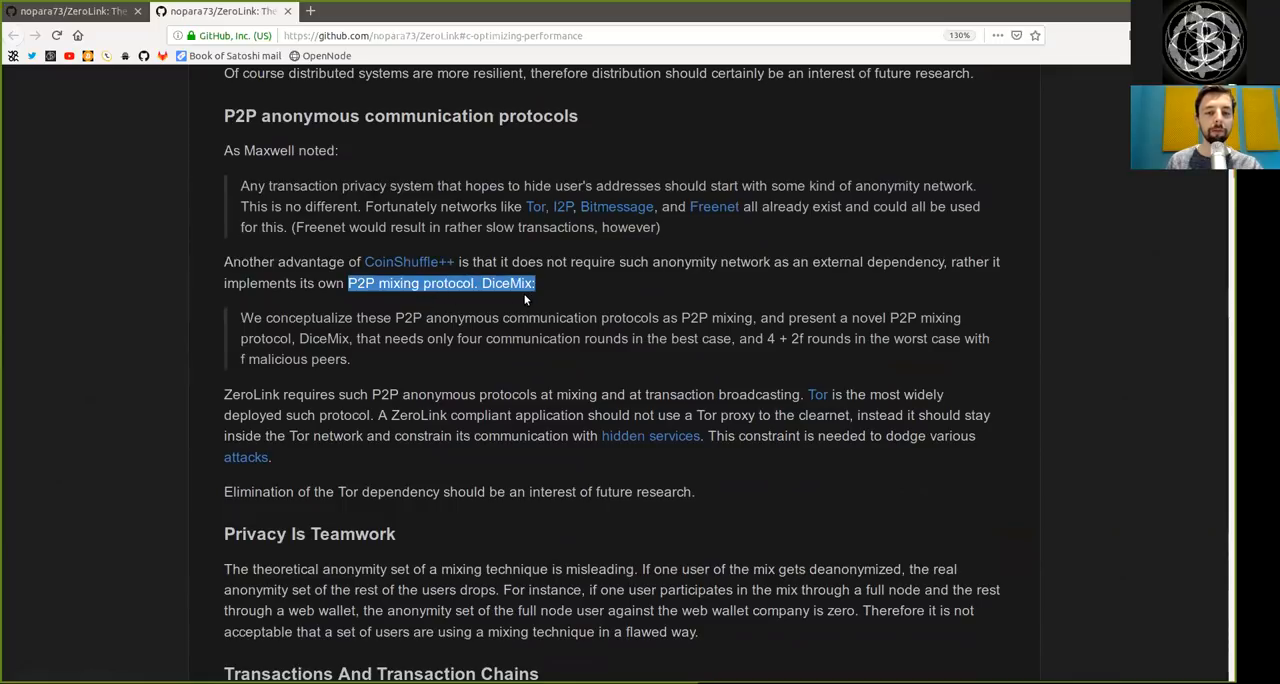
double_click(308, 318)
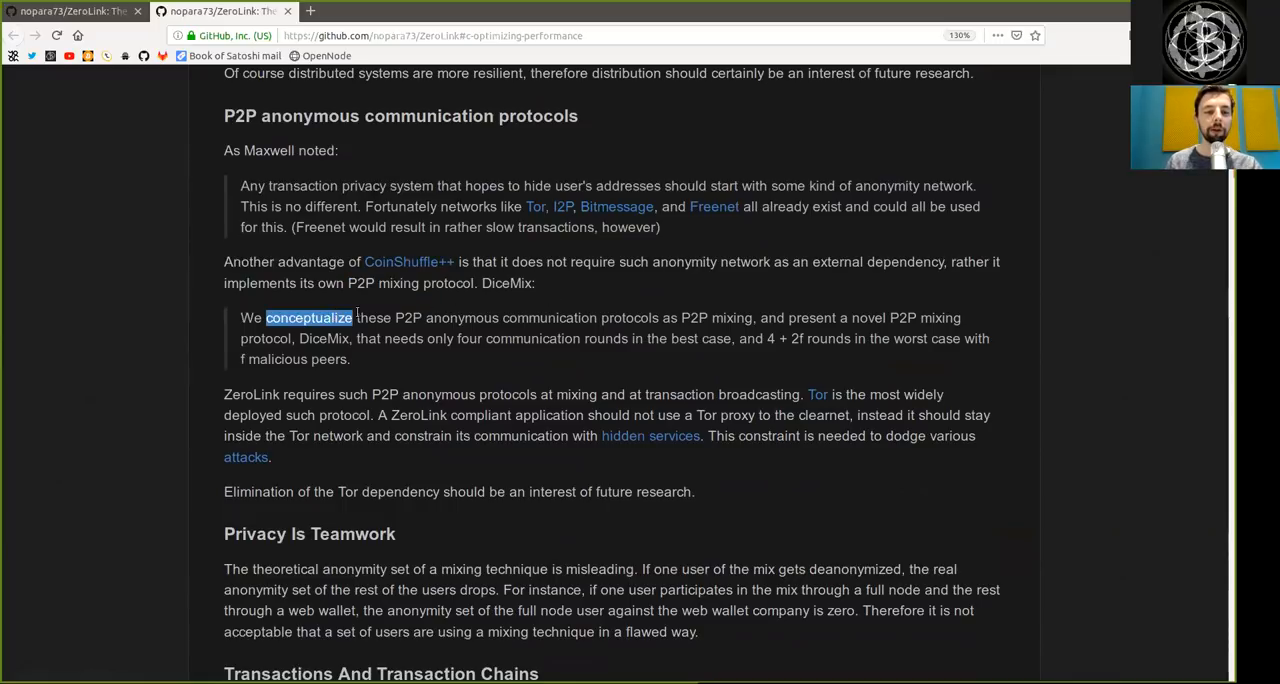
double_click(460, 316)
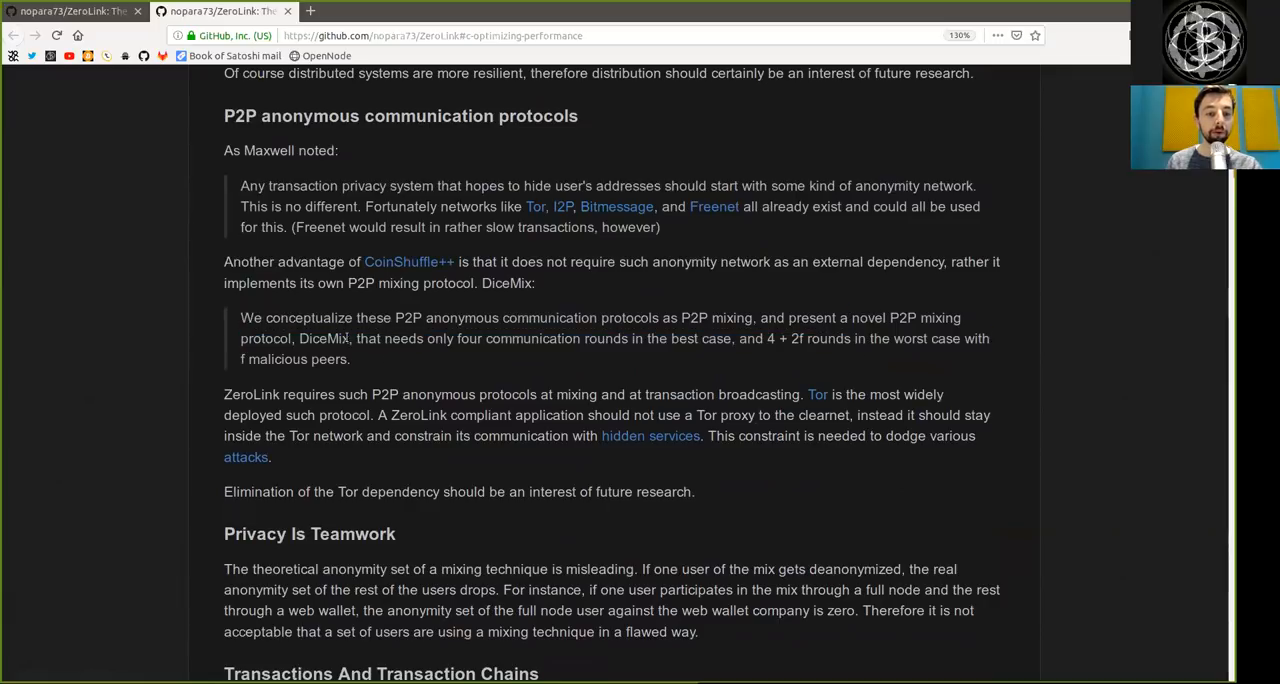
double_click(324, 338)
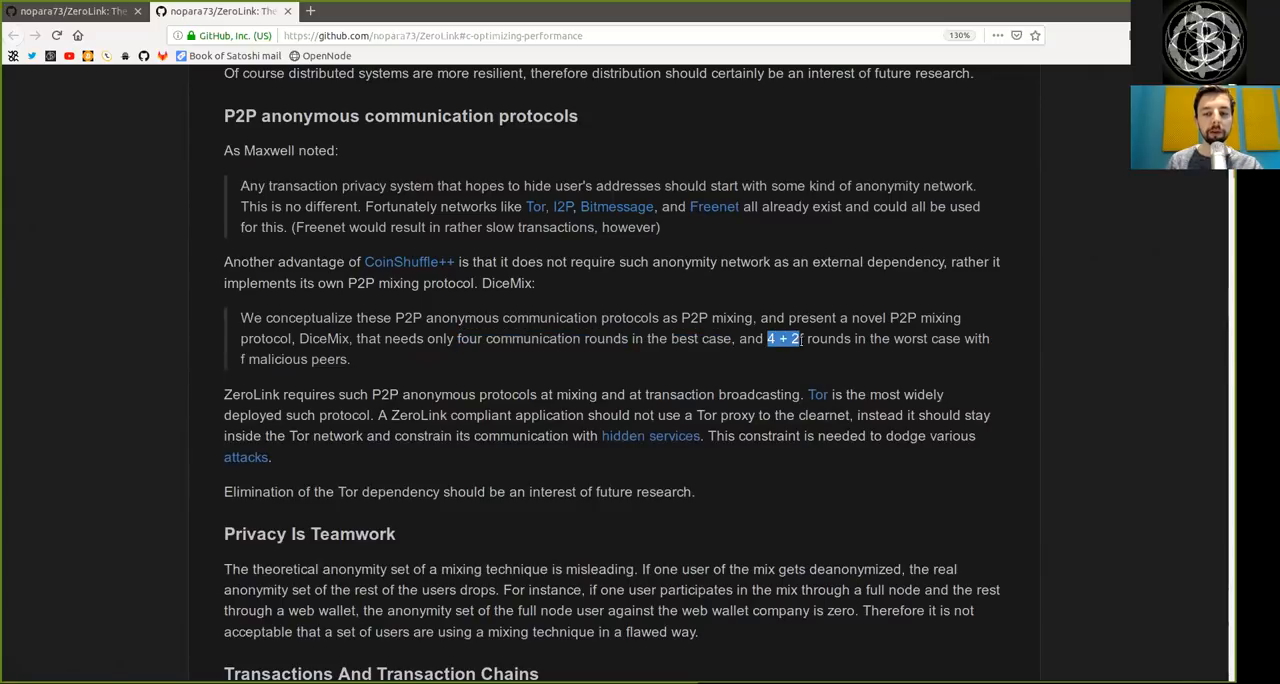
drag(768, 338, 348, 360)
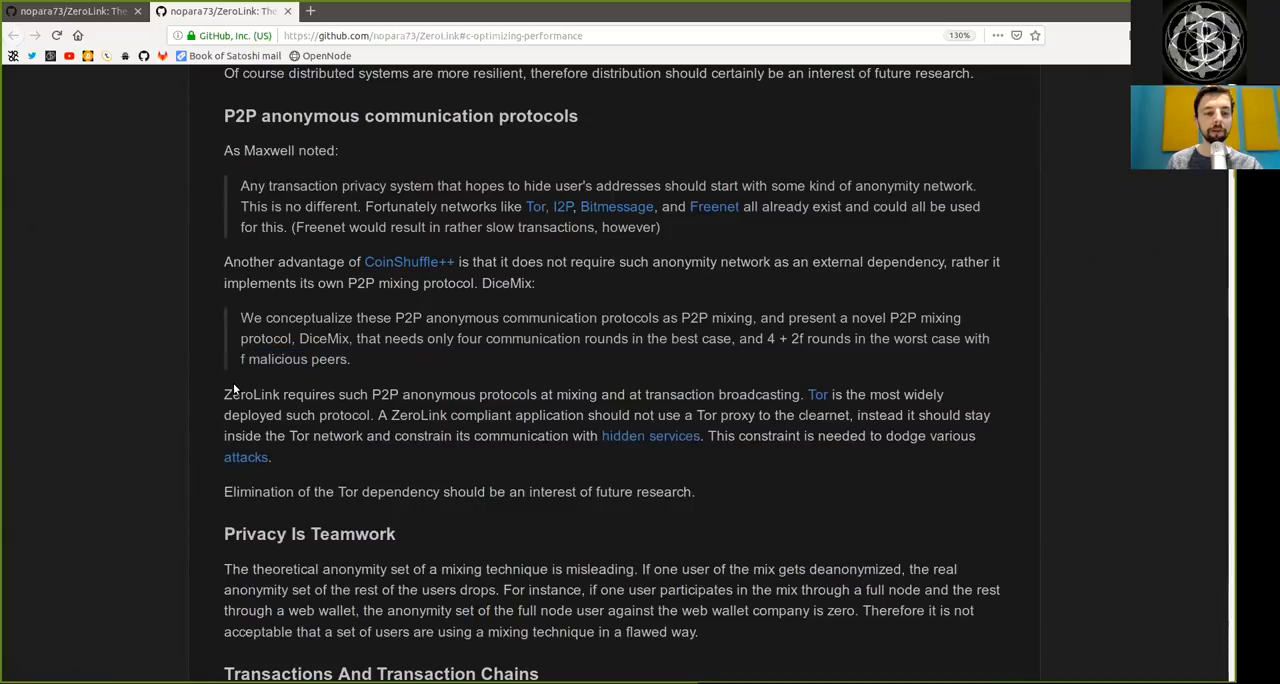
double_click(384, 394)
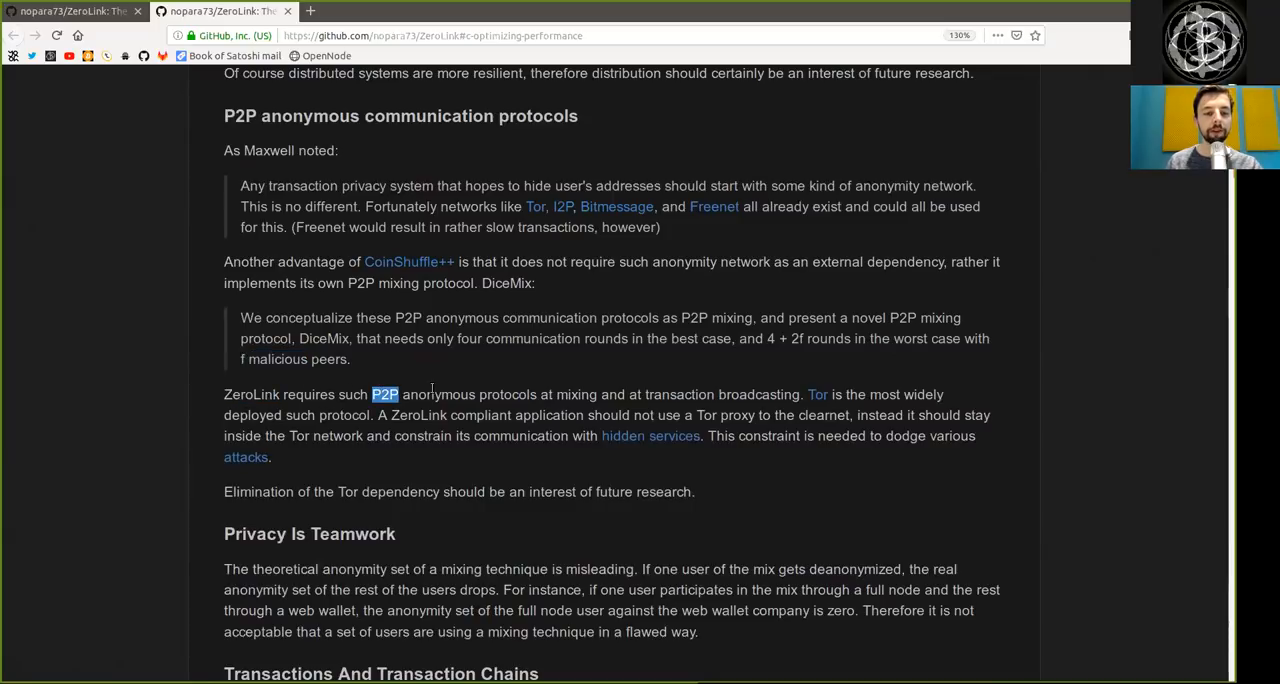
double_click(576, 394)
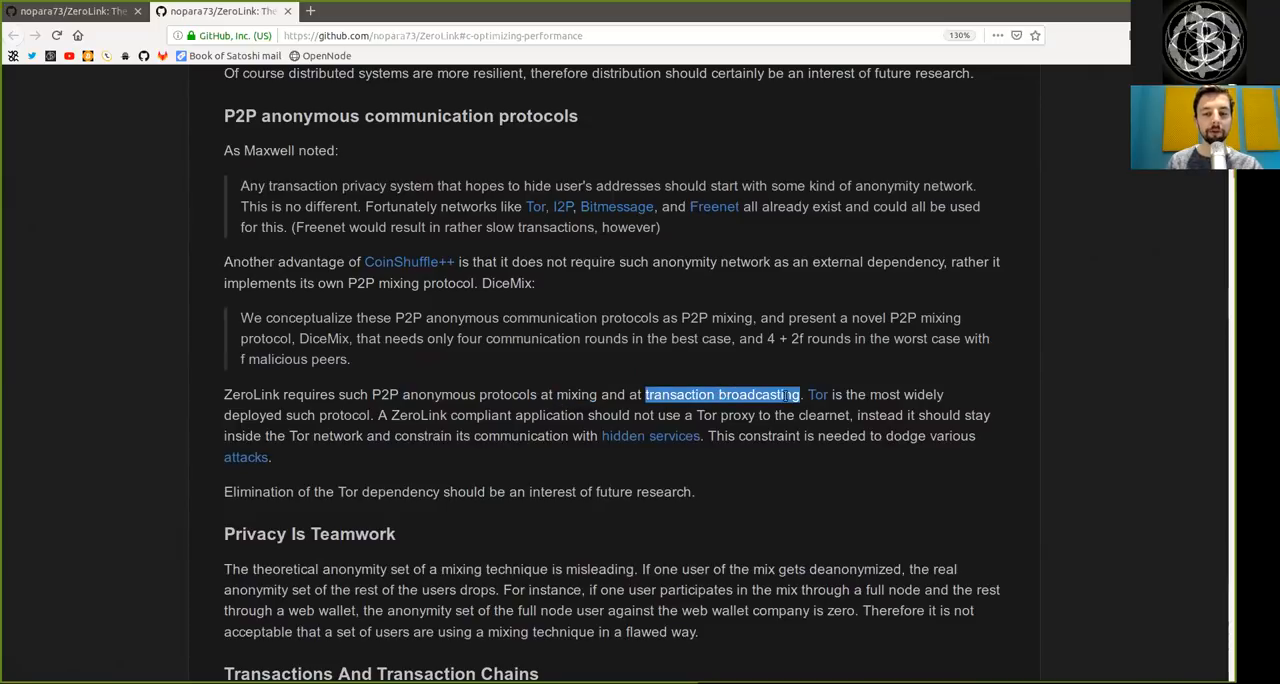
drag(804, 394, 960, 416)
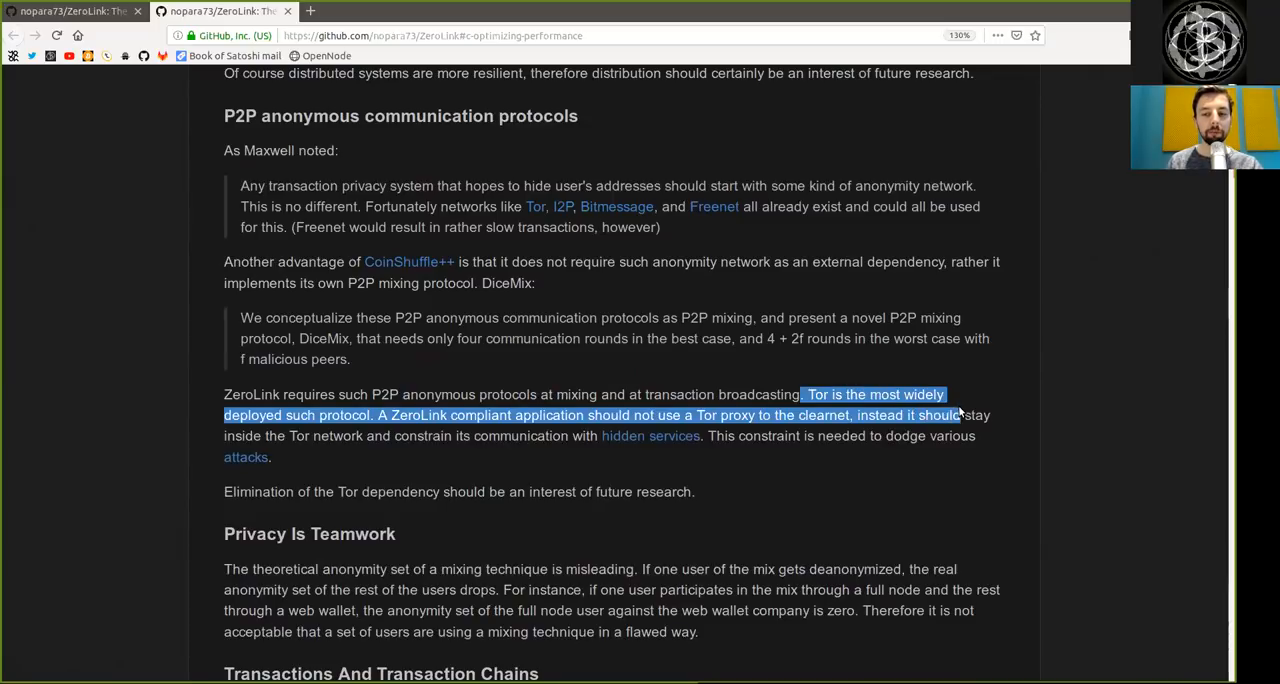
double_click(344, 416)
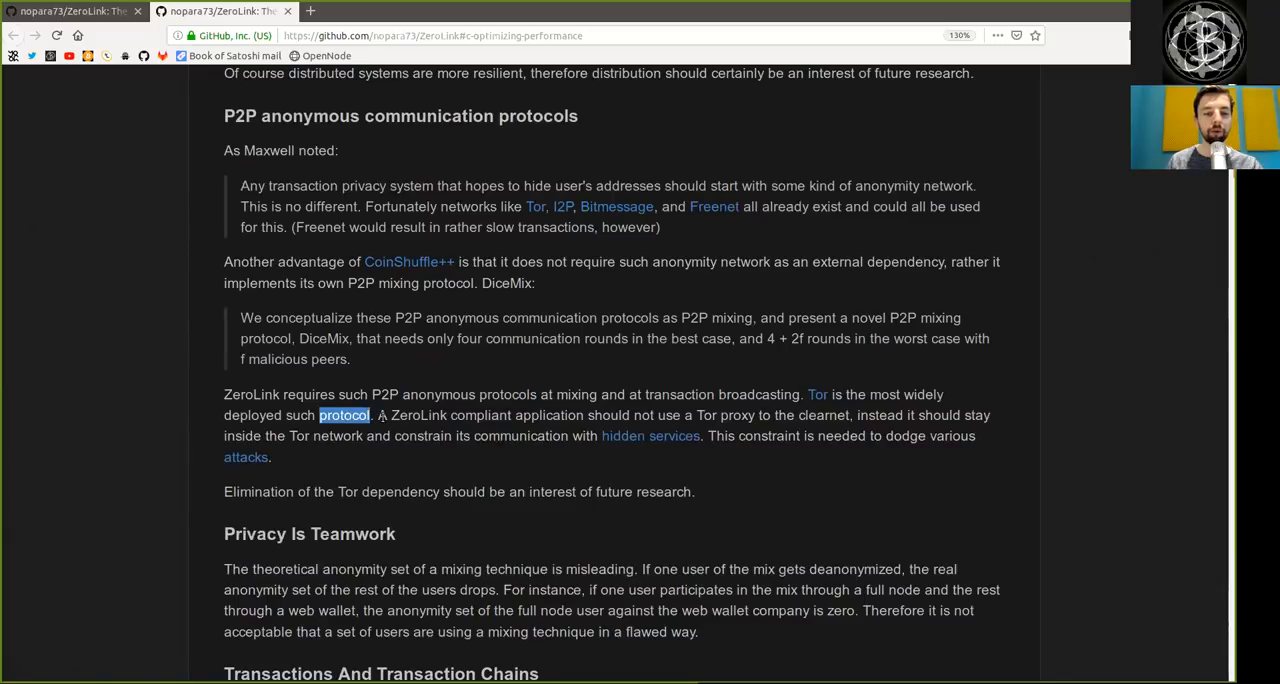
click(550, 416)
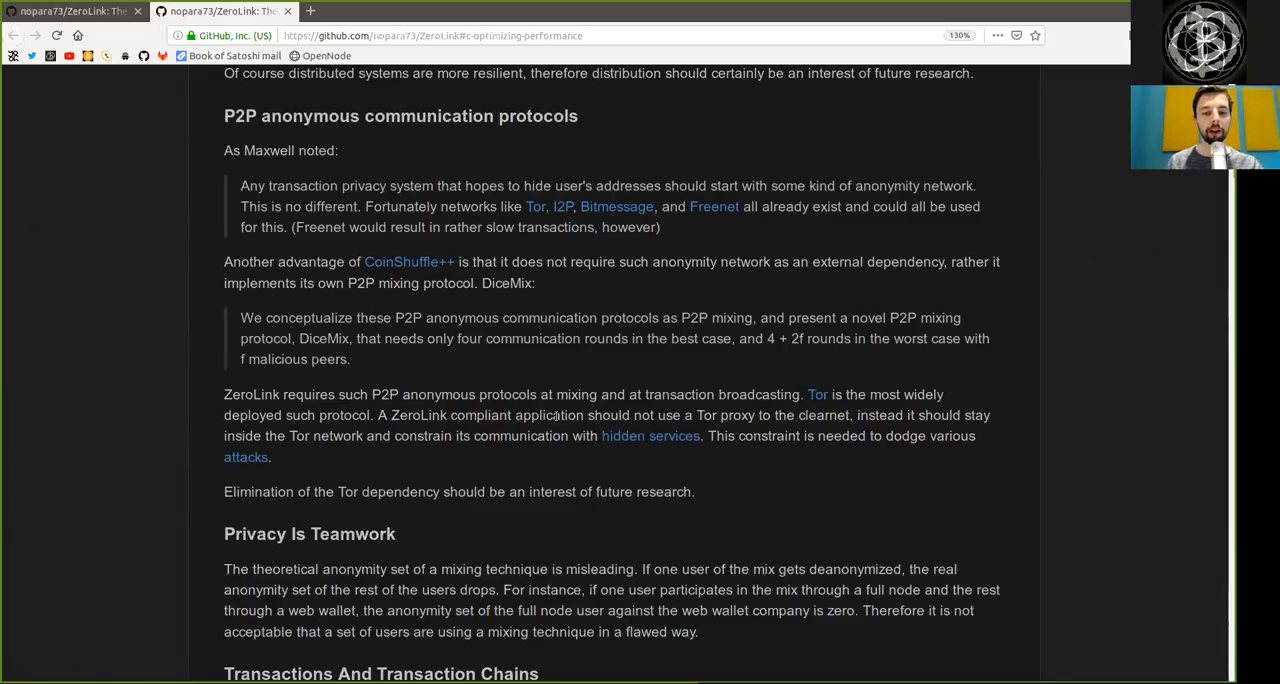
double_click(724, 416)
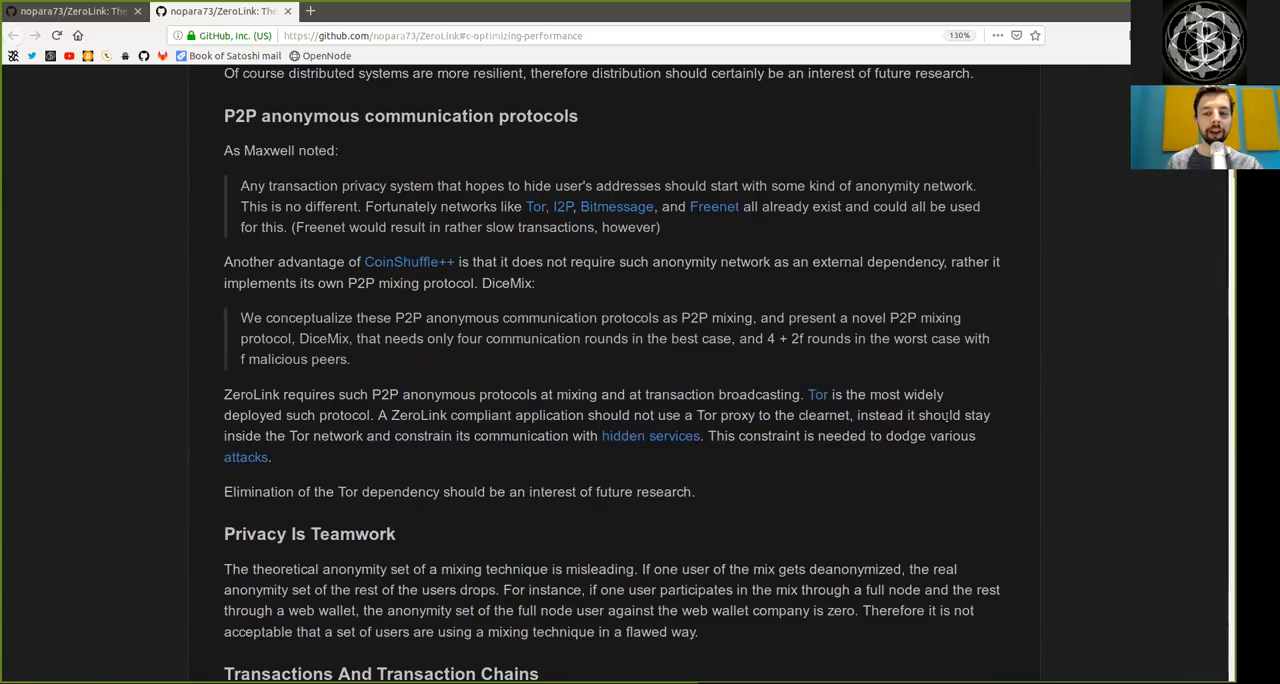
double_click(310, 436)
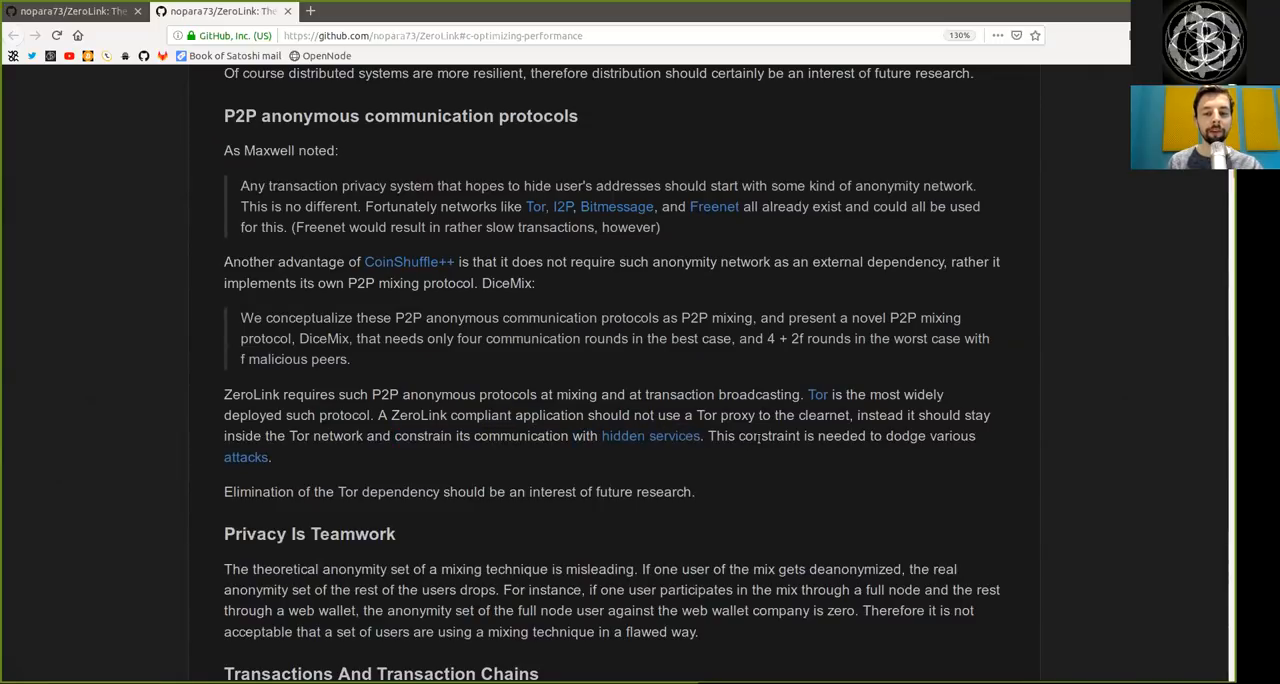
drag(818, 436, 976, 436)
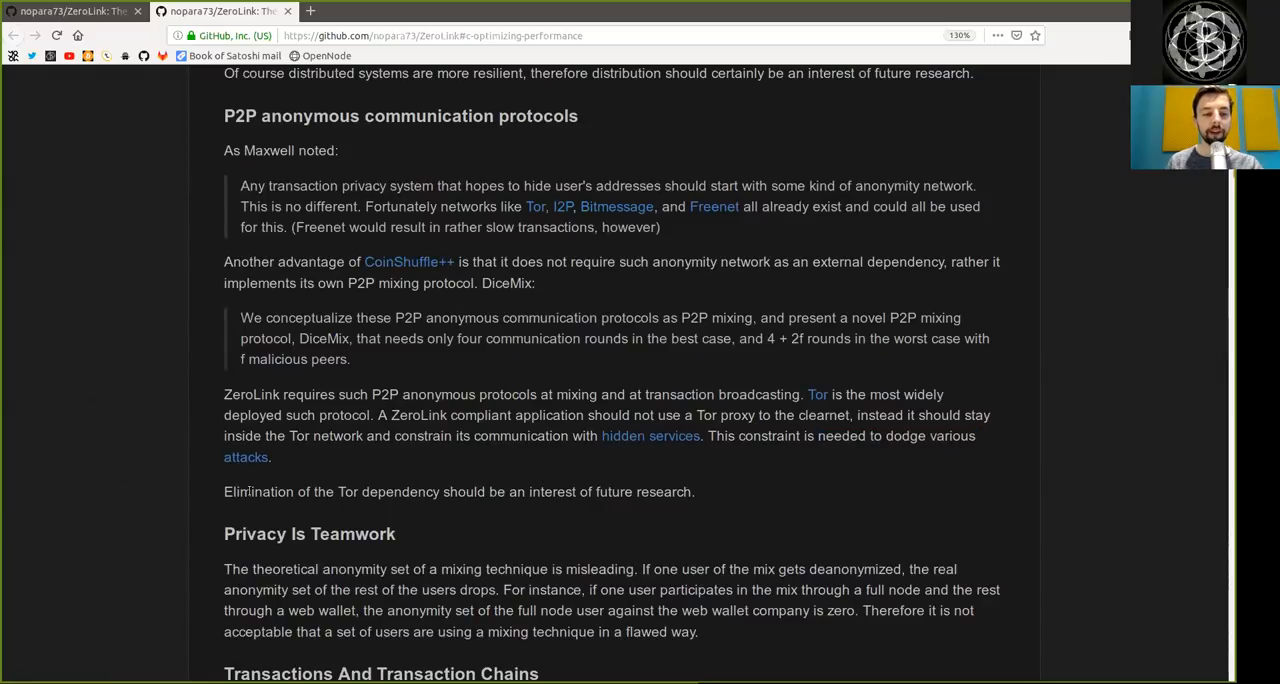
double_click(388, 492)
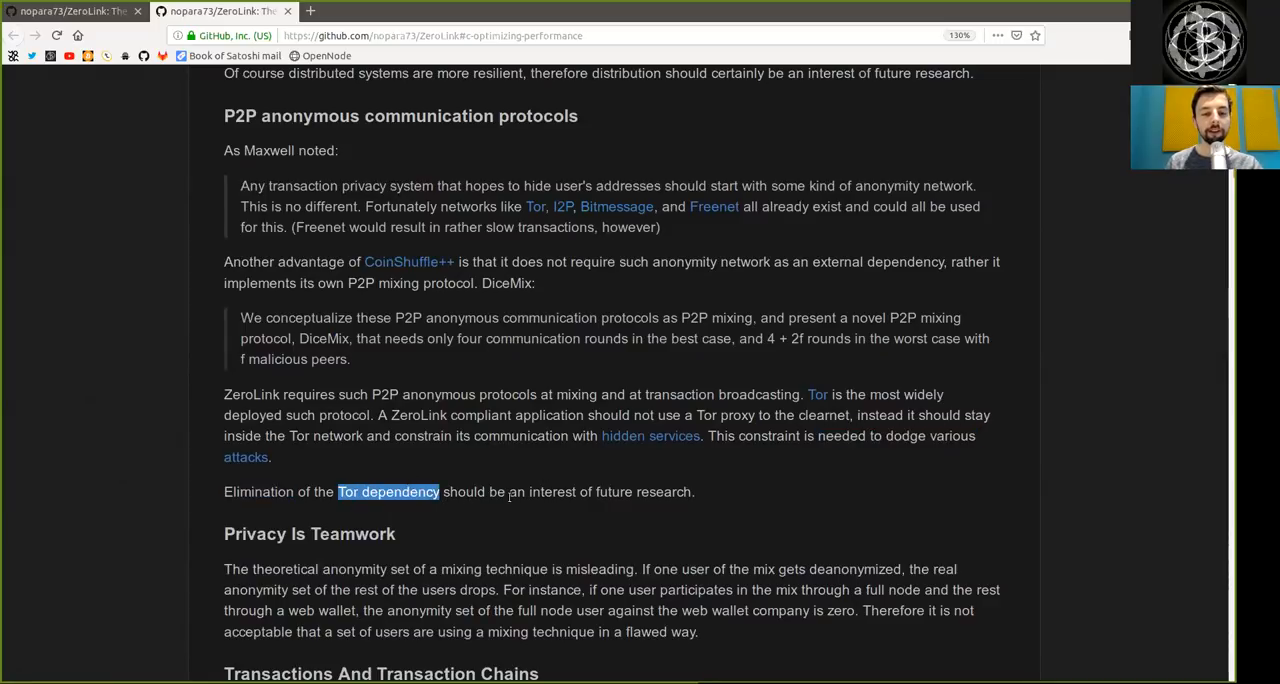
mouse_move(530, 540)
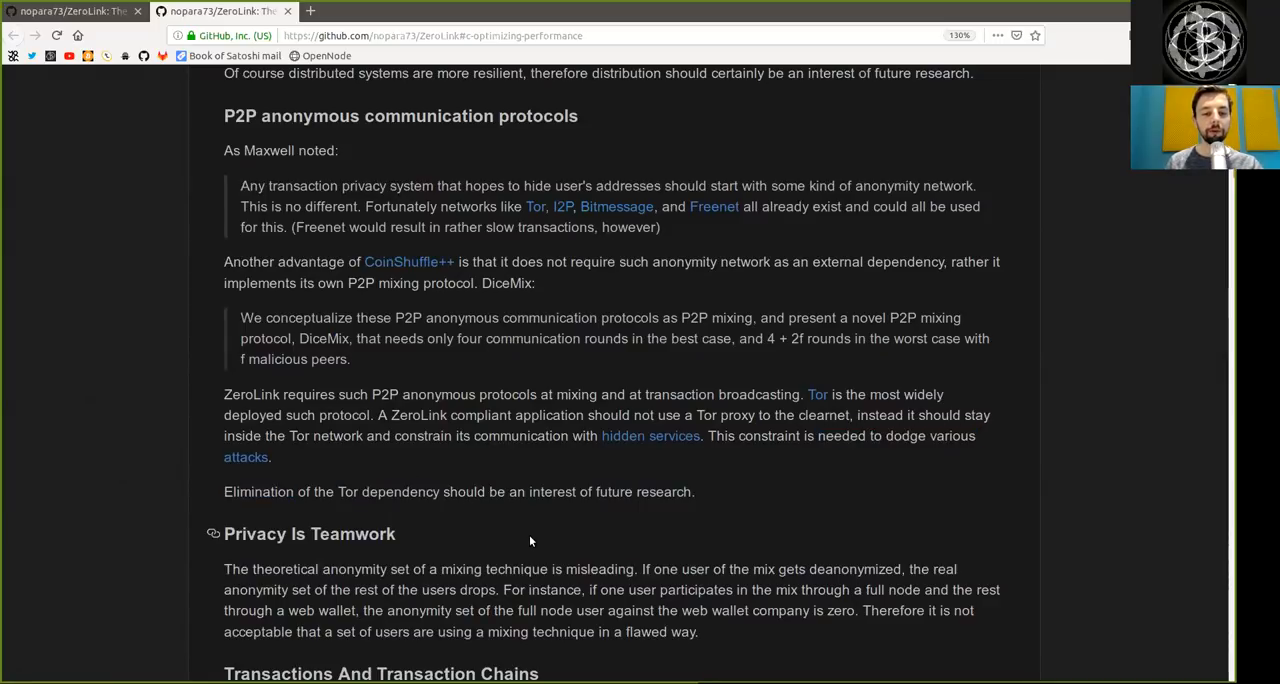
- Move past Privacy Is Teamwork, highlighting words through its first lines
scroll(down, 3)
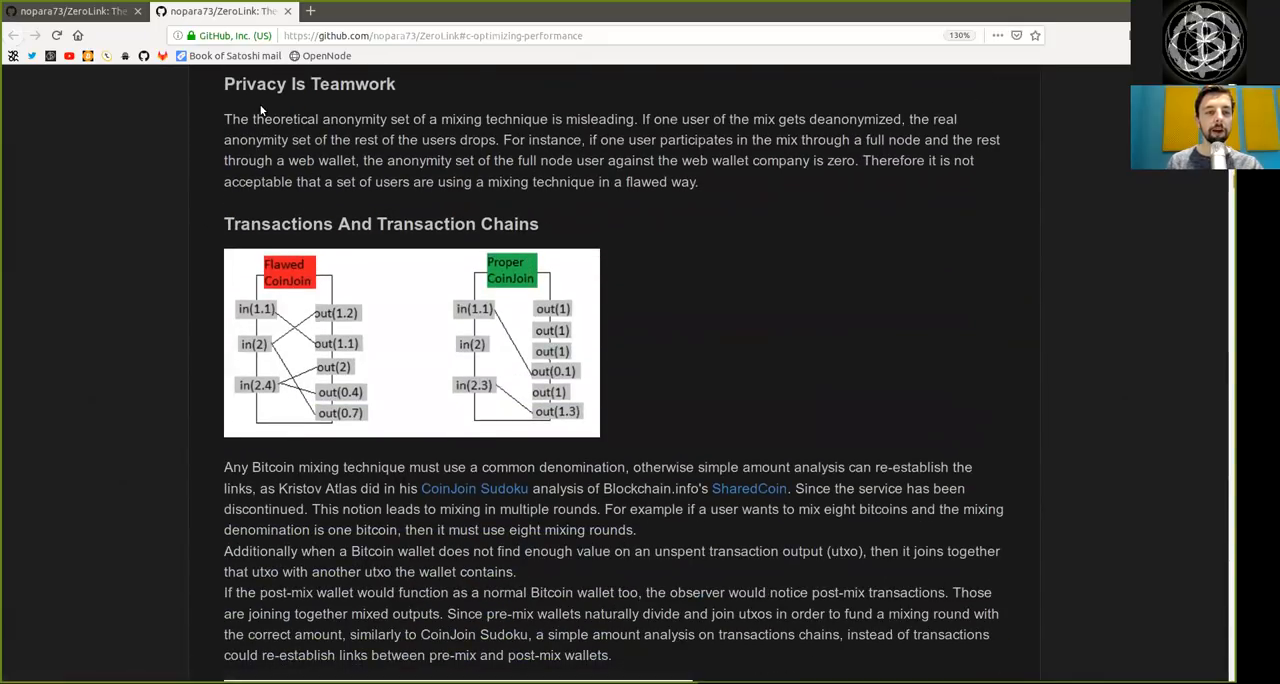
double_click(308, 84)
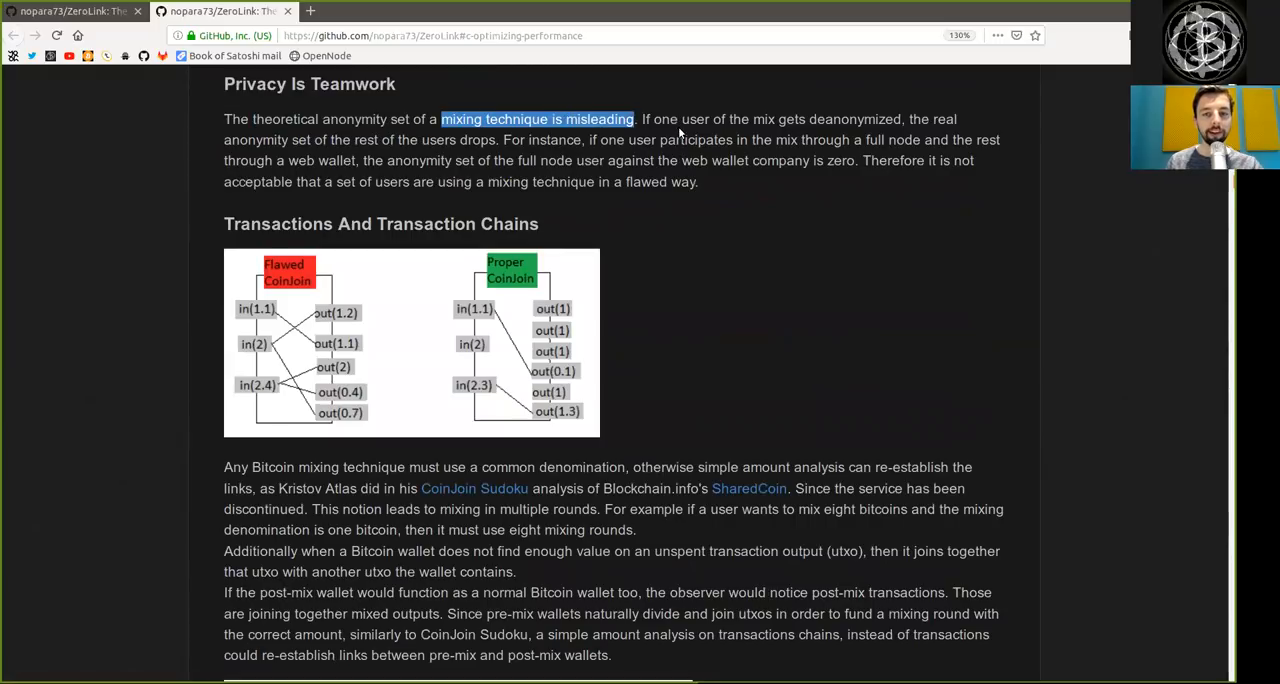
double_click(696, 120)
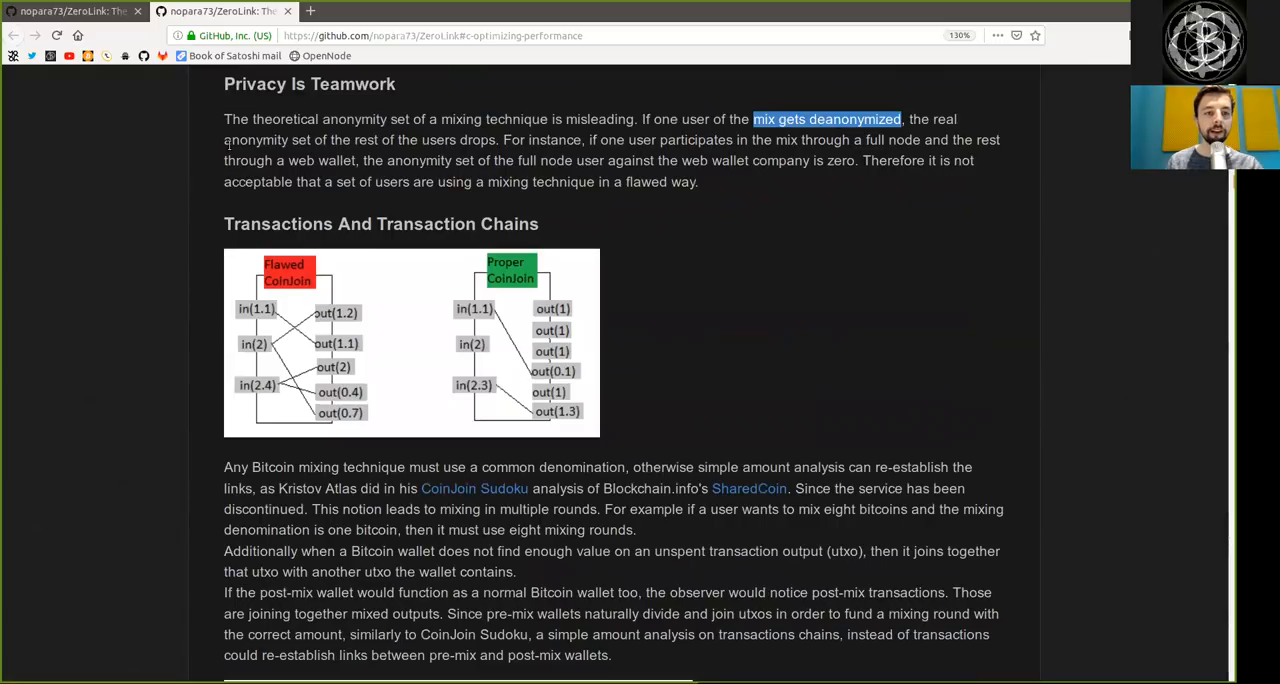
double_click(364, 140)
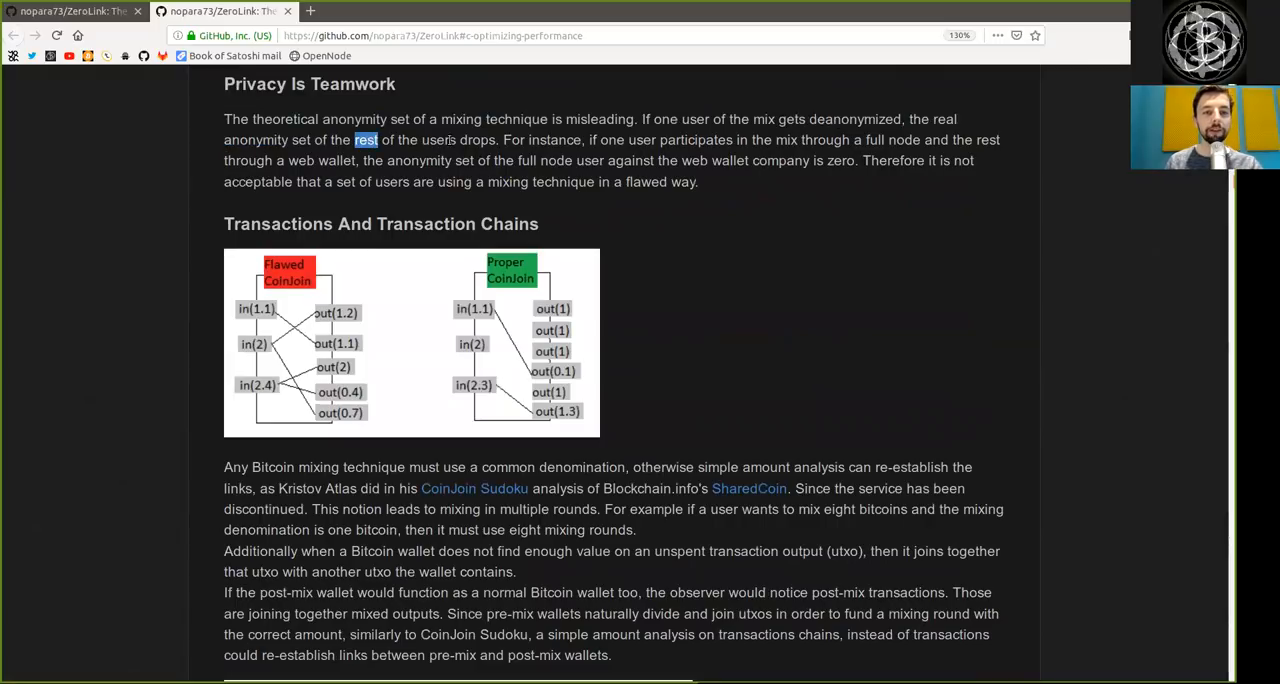
double_click(556, 140)
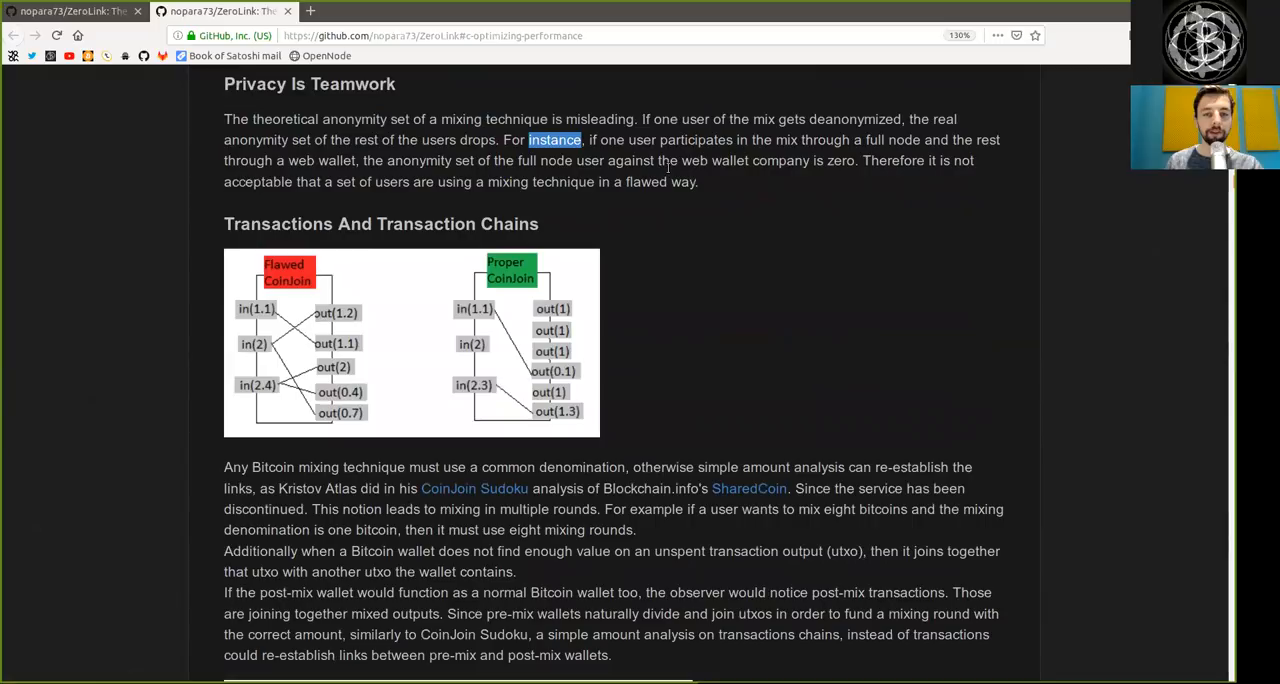
double_click(696, 140)
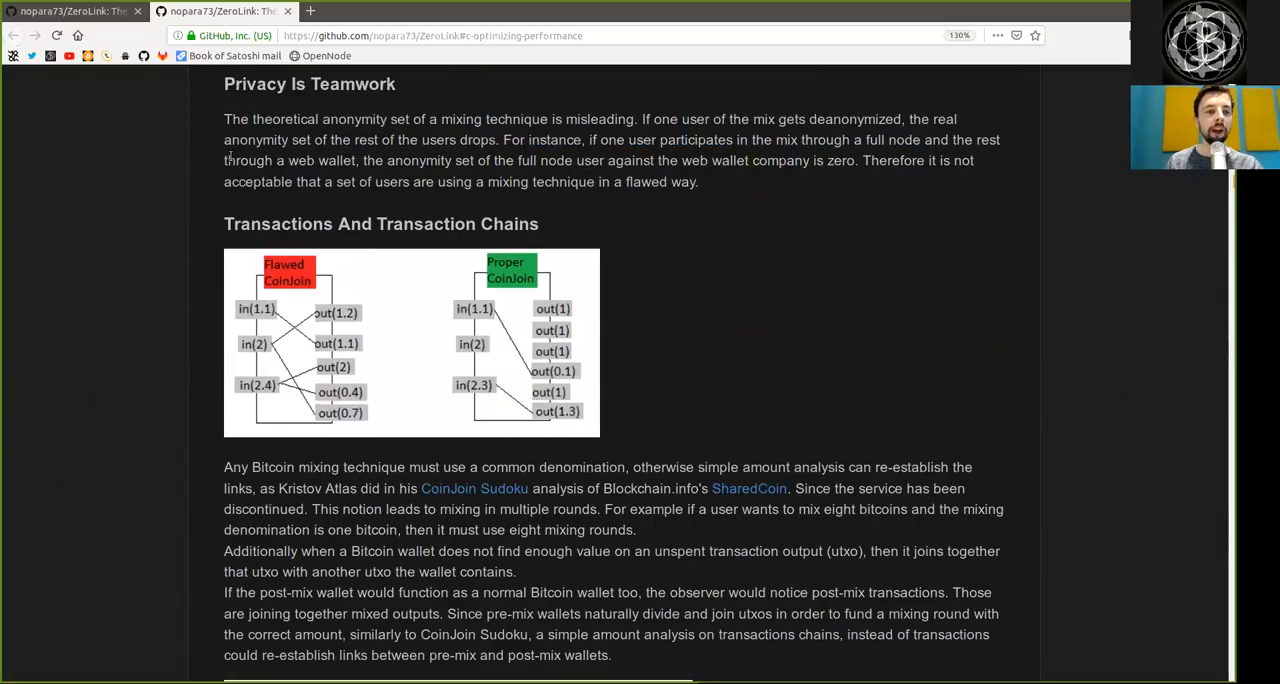
- Finish the Privacy Is Teamwork text and highlight the Transactions And Transaction Chains heading
double_click(418, 160)
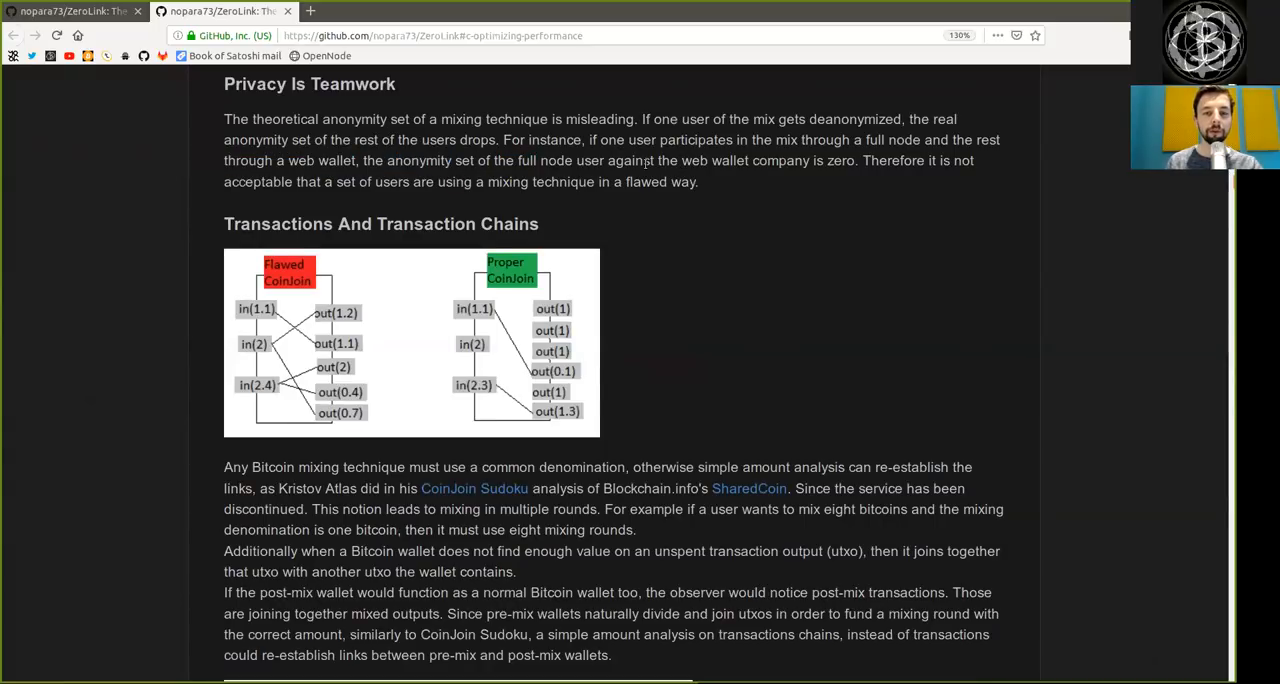
drag(608, 160, 856, 160)
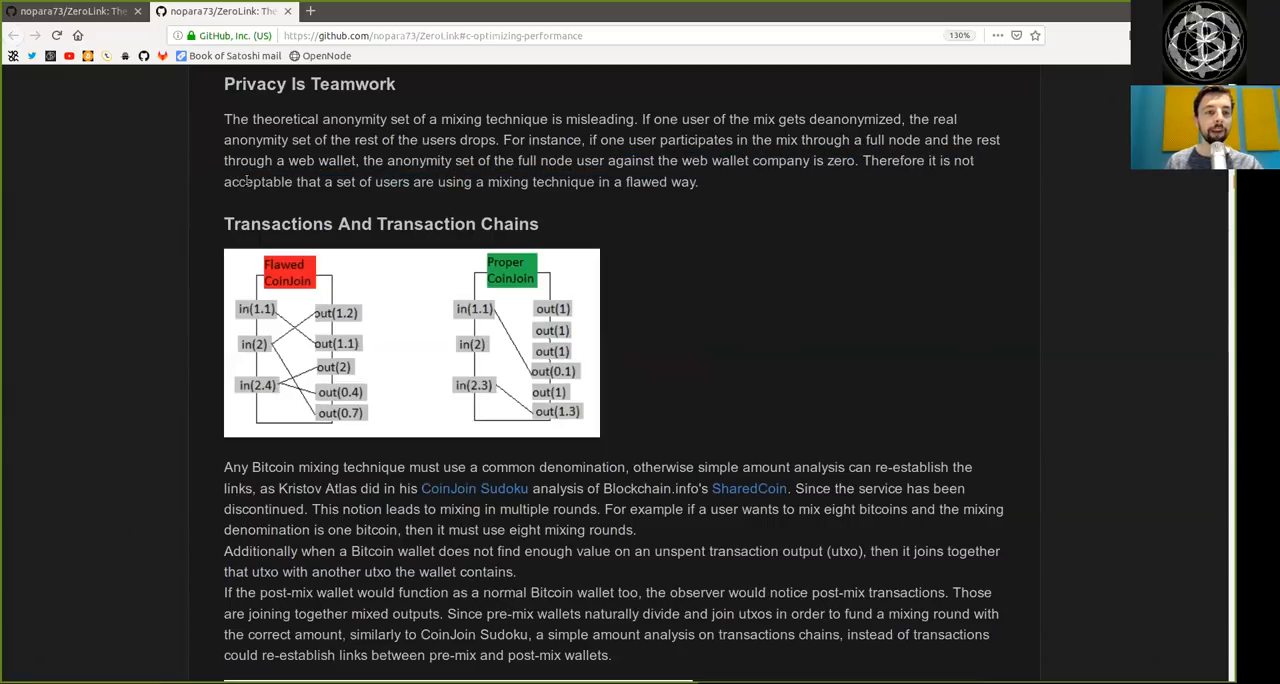
double_click(256, 182)
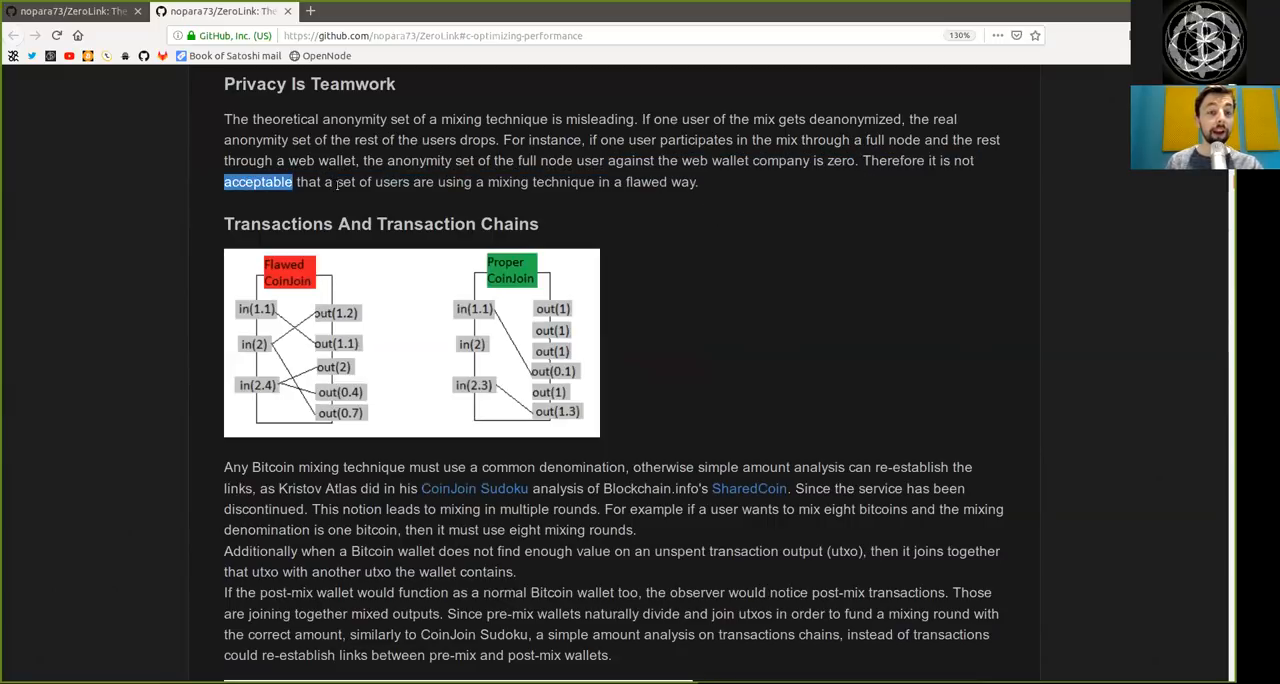
click(462, 182)
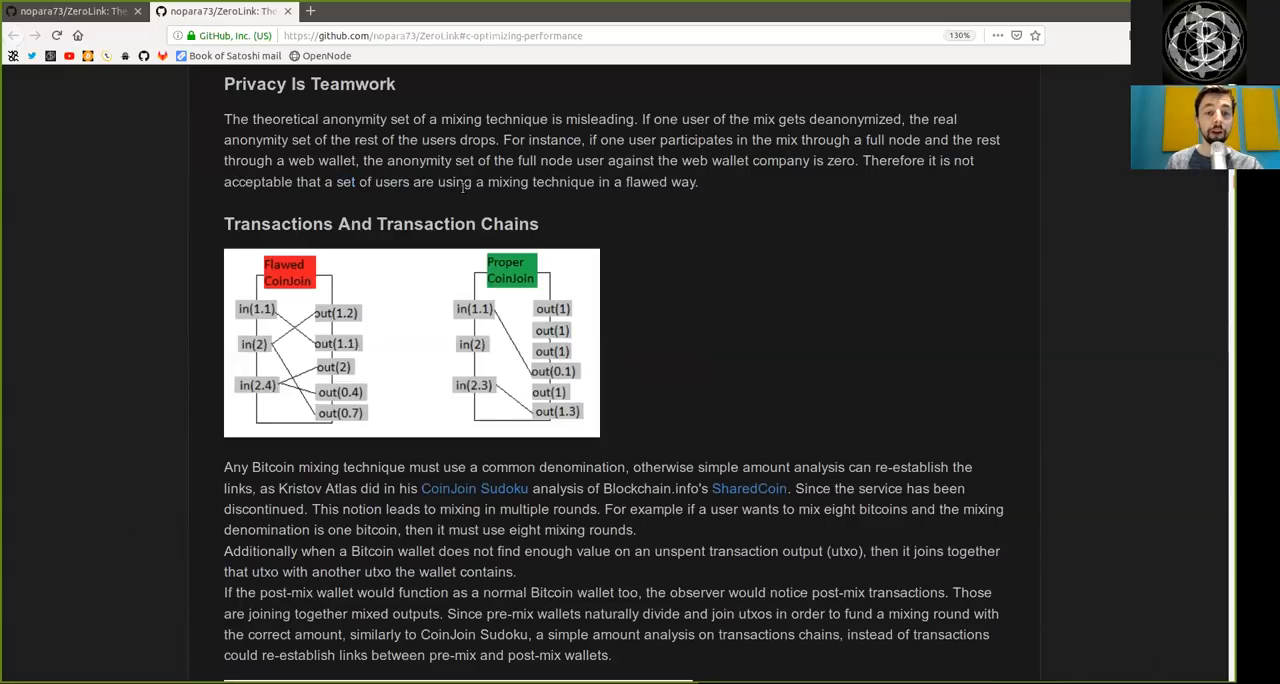
mouse_move(528, 228)
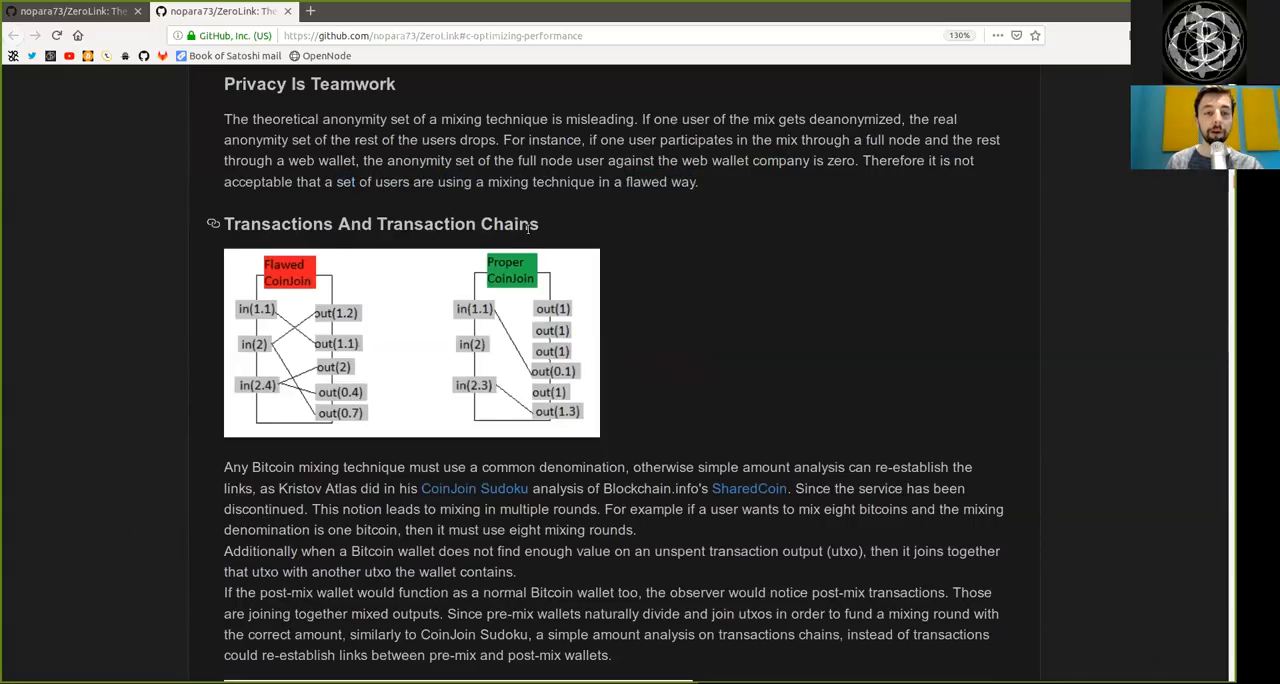
double_click(380, 224)
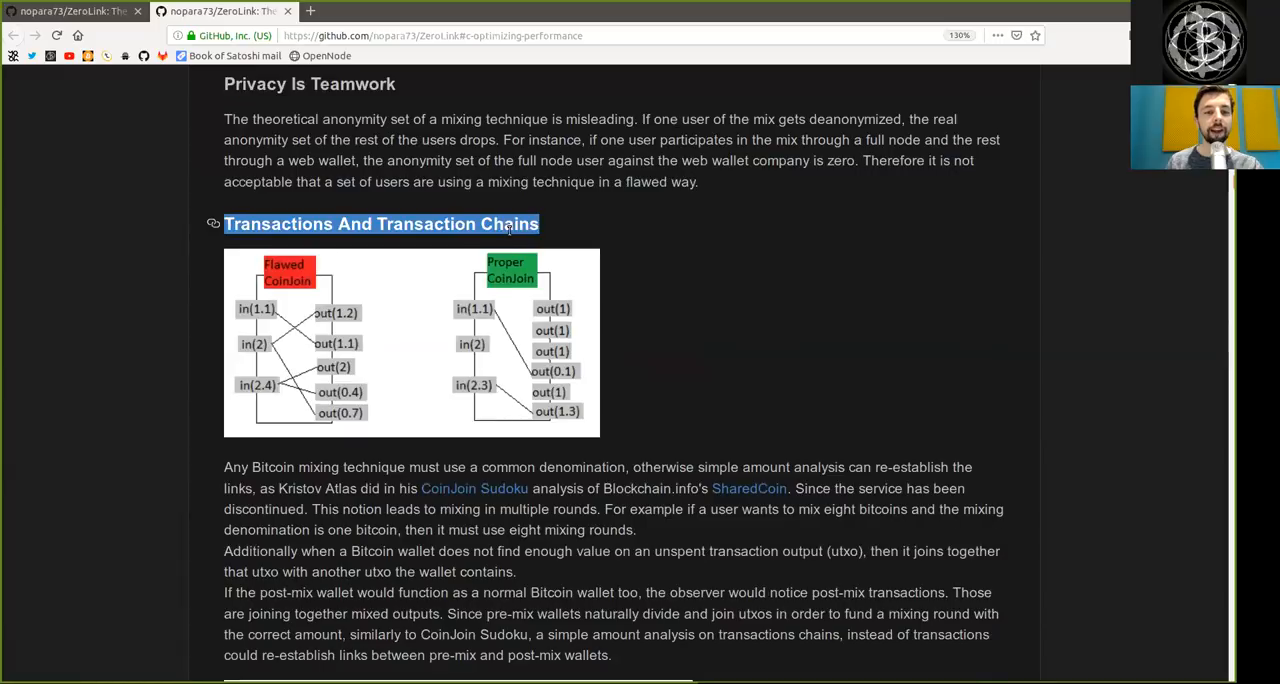
- Read the common denomination paragraph, highlighting 'service', 'notion' and 'use eight mixing rounds'
scroll(down, 3)
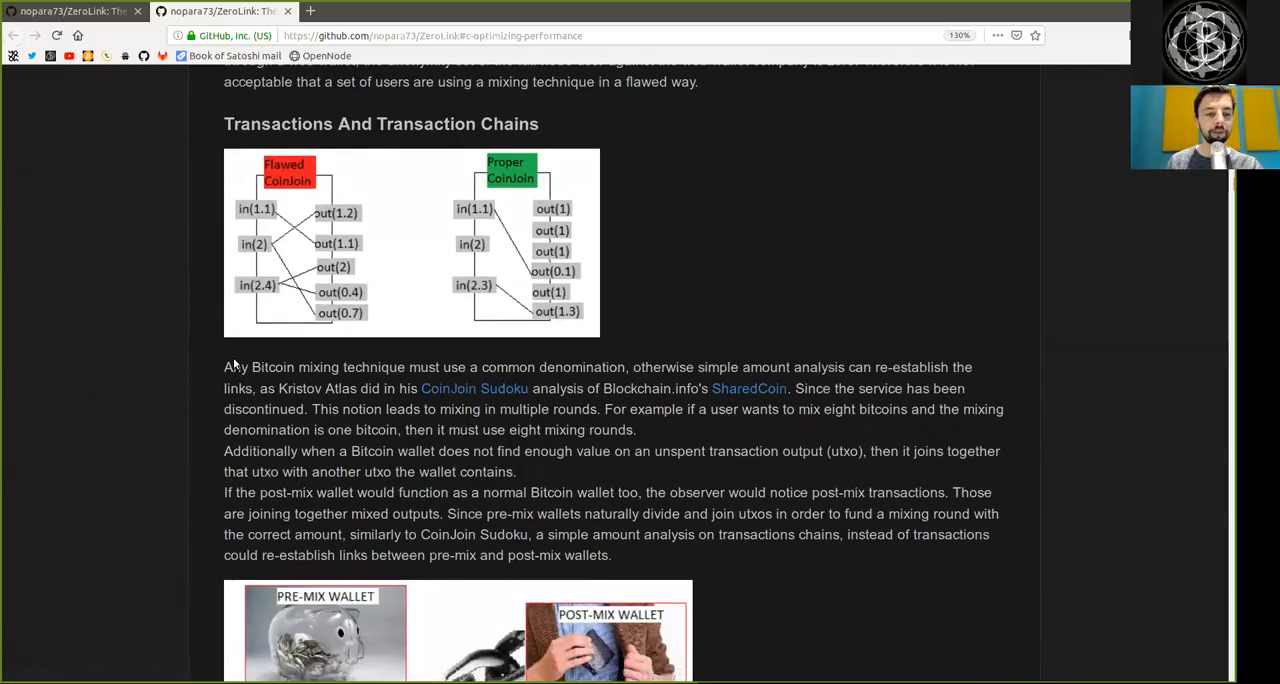
drag(224, 368, 476, 368)
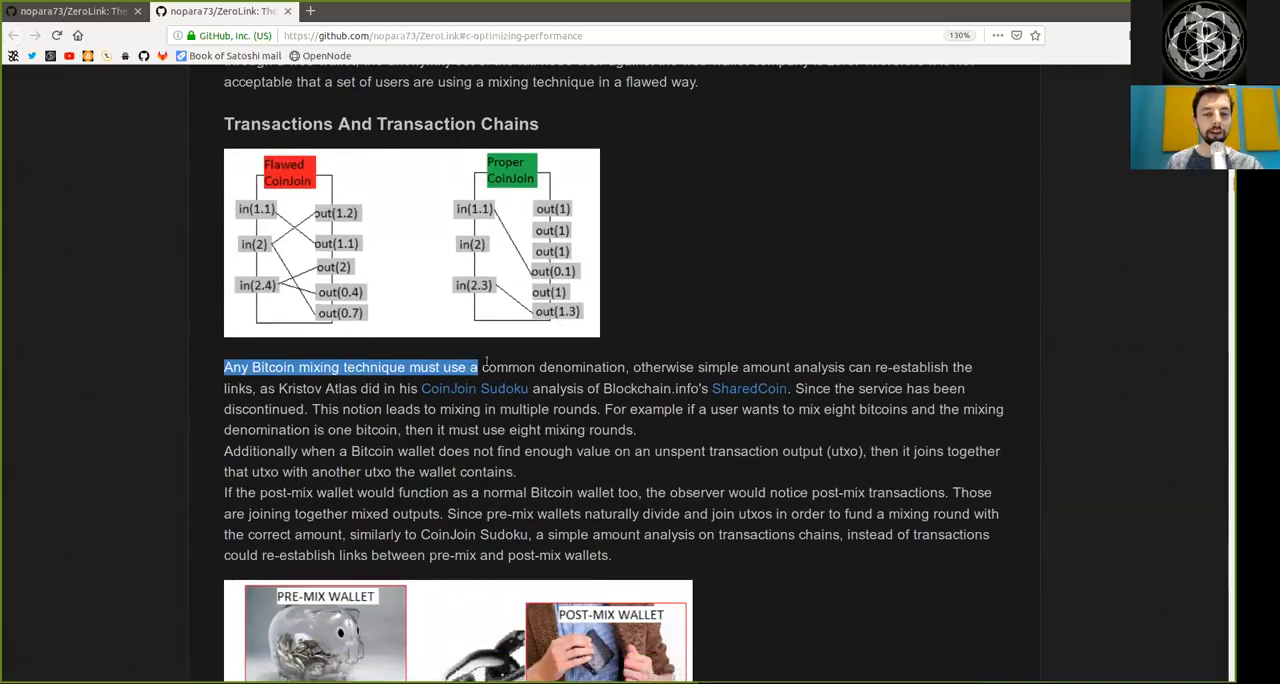
double_click(662, 368)
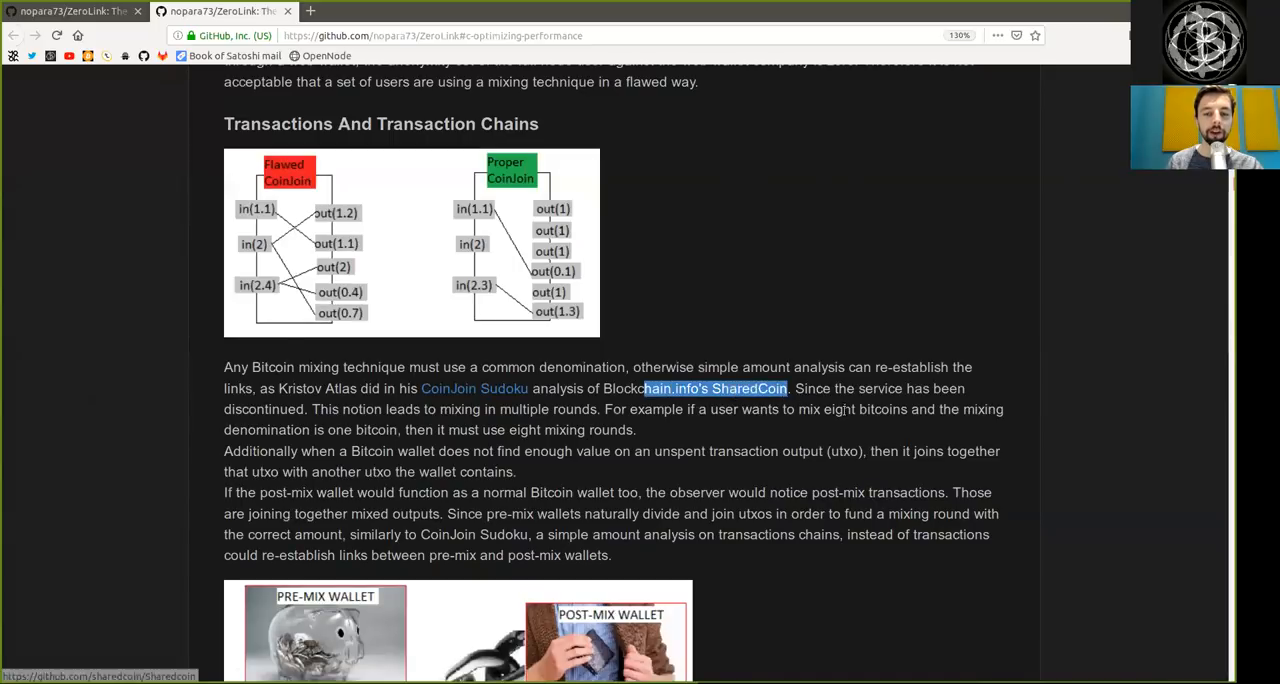
double_click(880, 388)
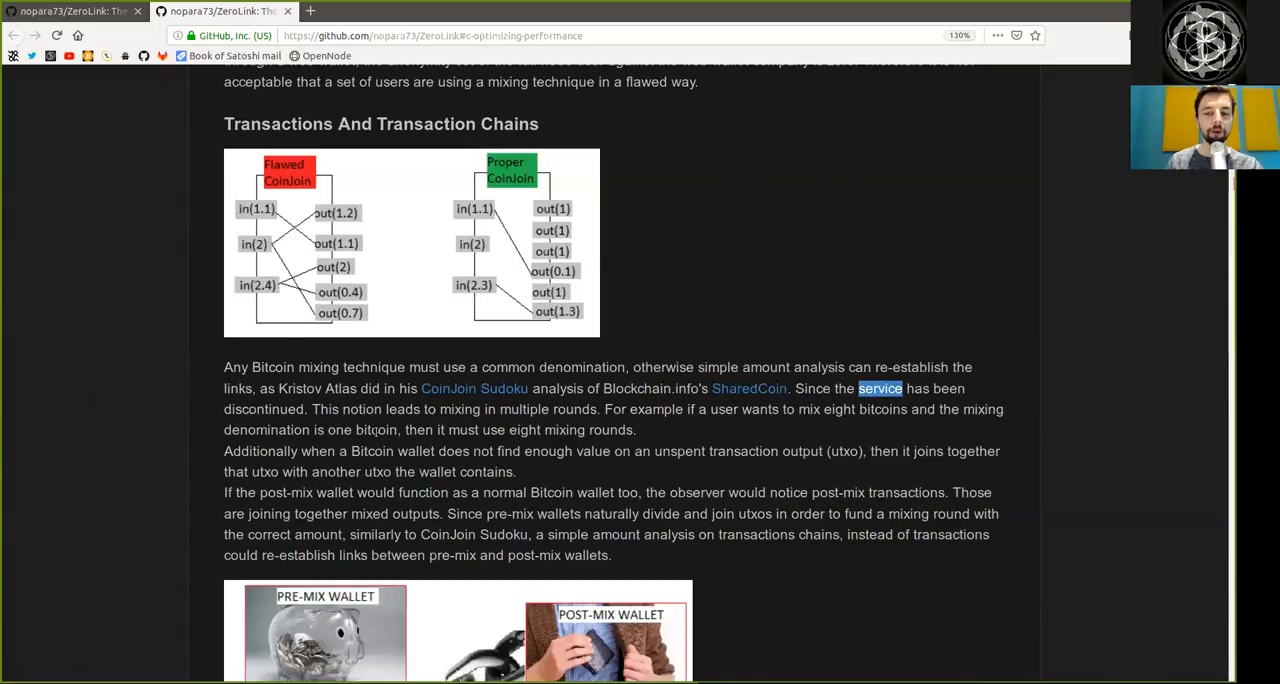
double_click(360, 408)
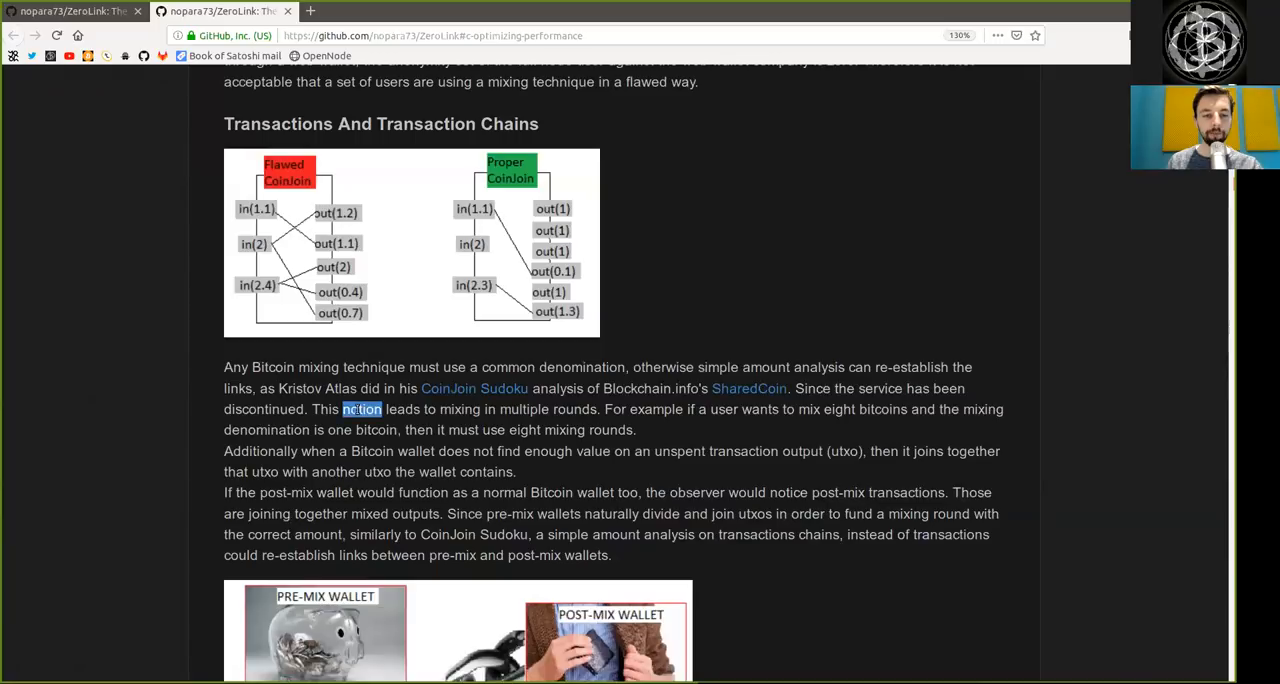
drag(342, 408, 596, 408)
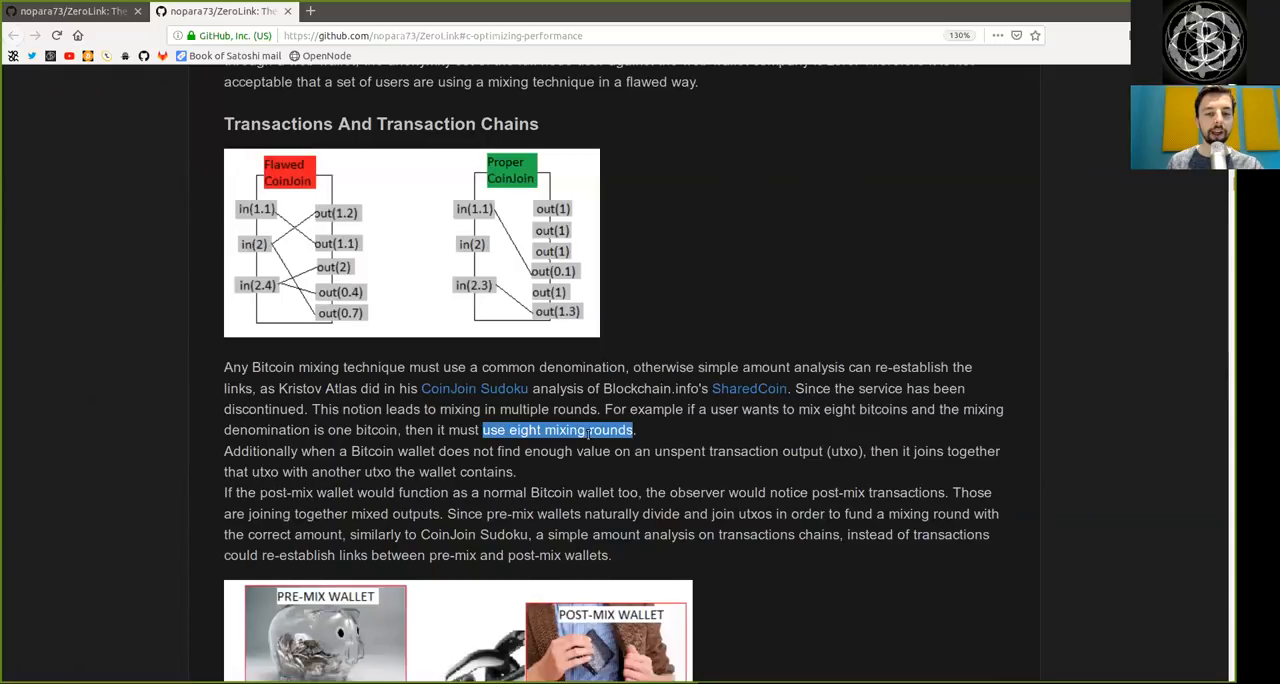
- Read the Bitcoin wallet paragraph, highlighting 'Additionally', 'post-mix transactions' and 'mixing round'
double_click(260, 452)
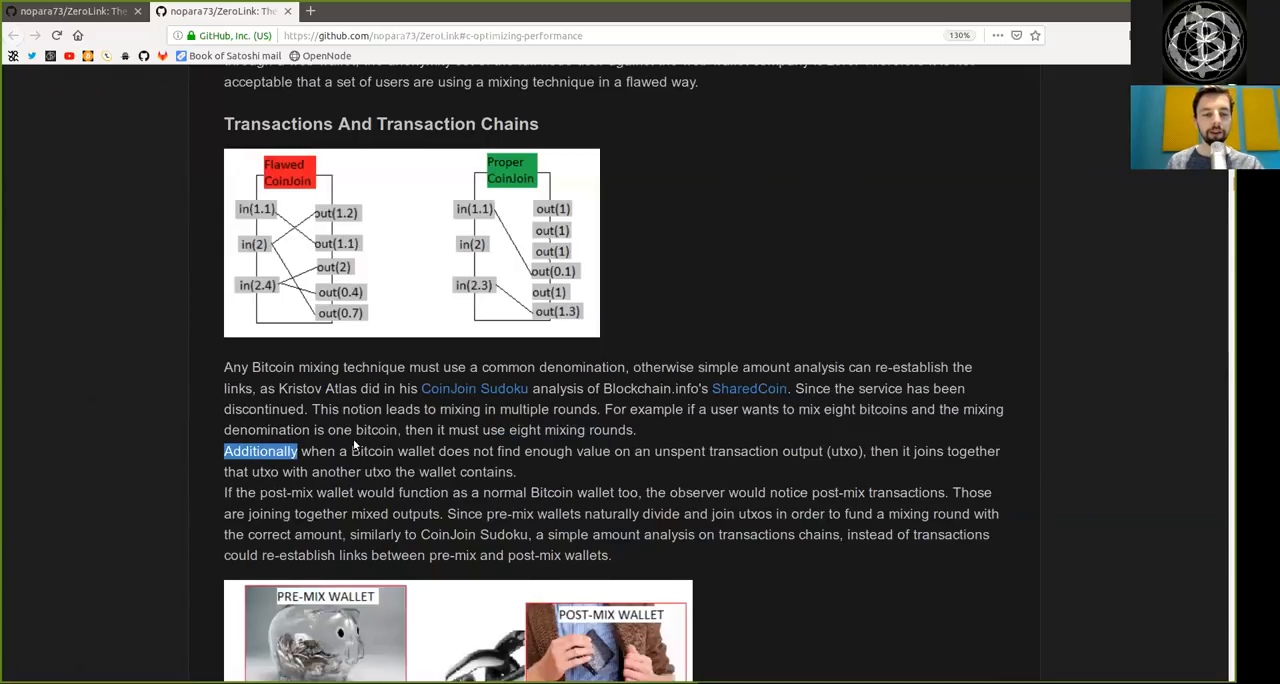
double_click(392, 452)
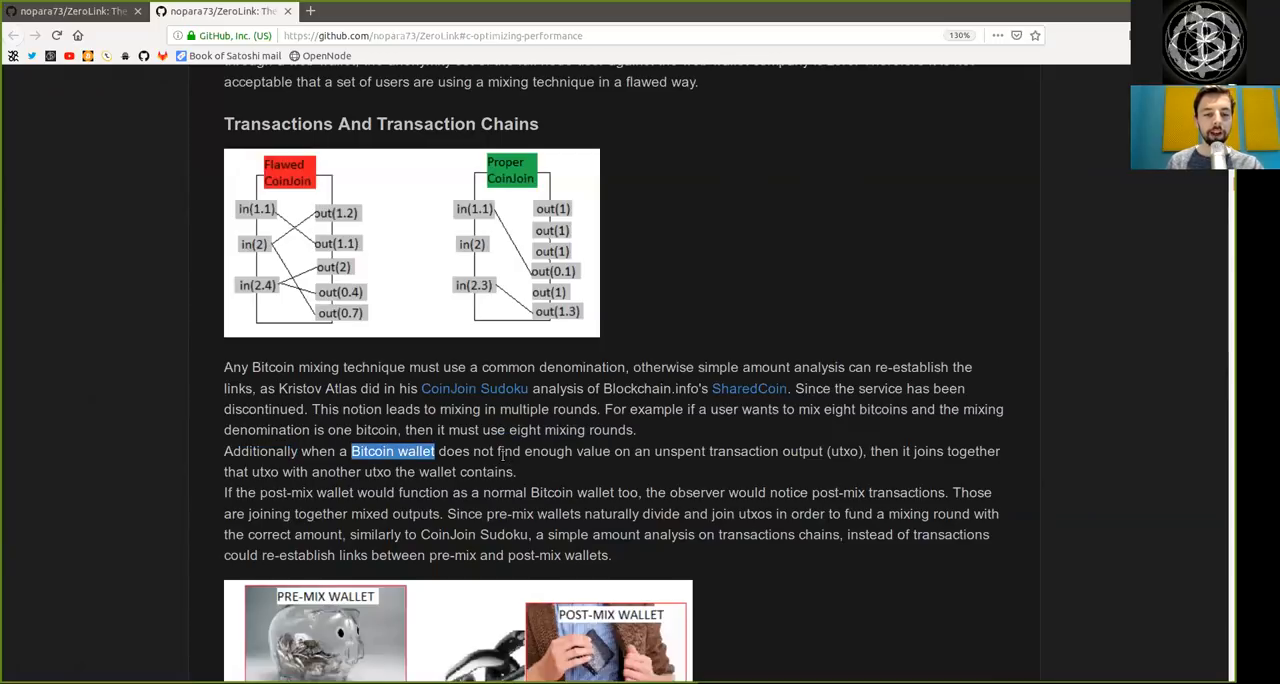
double_click(716, 452)
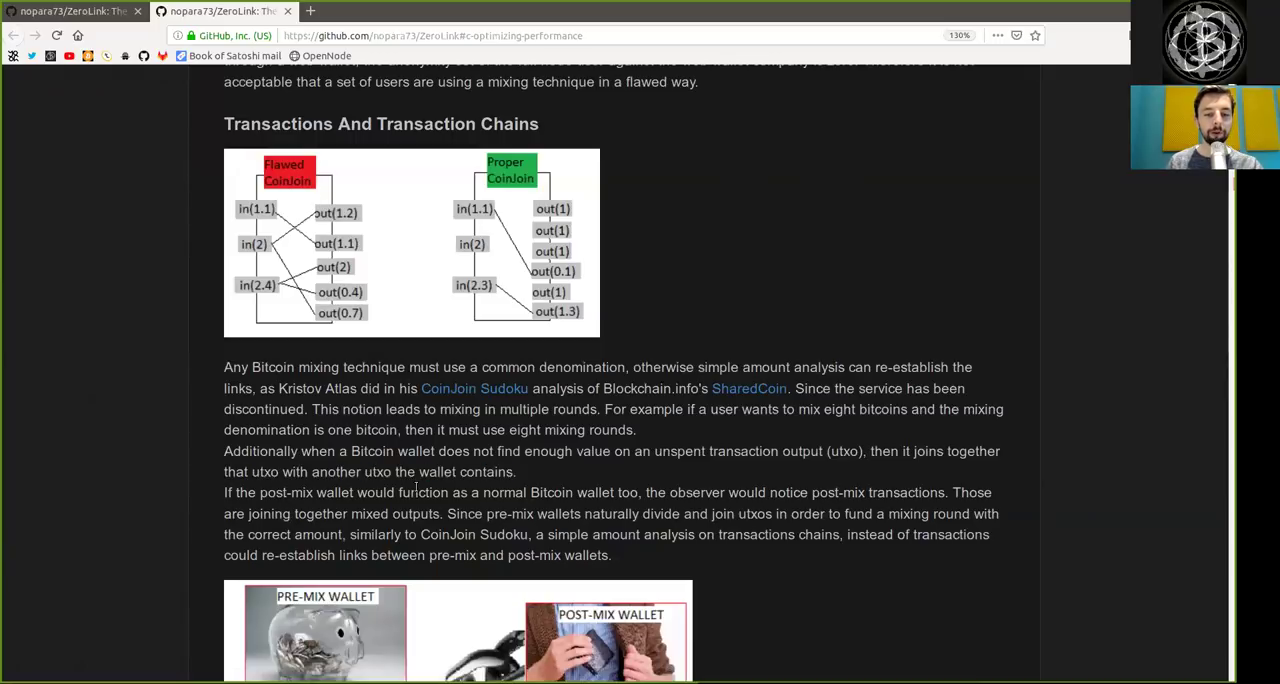
double_click(284, 492)
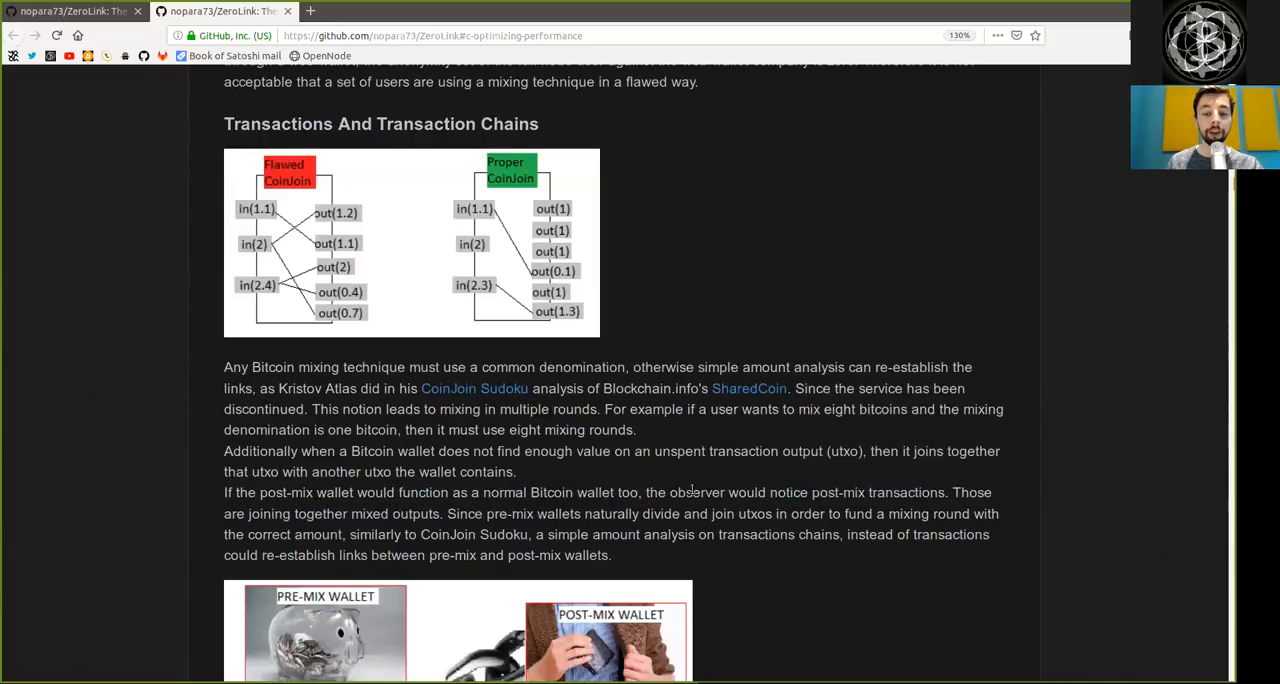
double_click(824, 492)
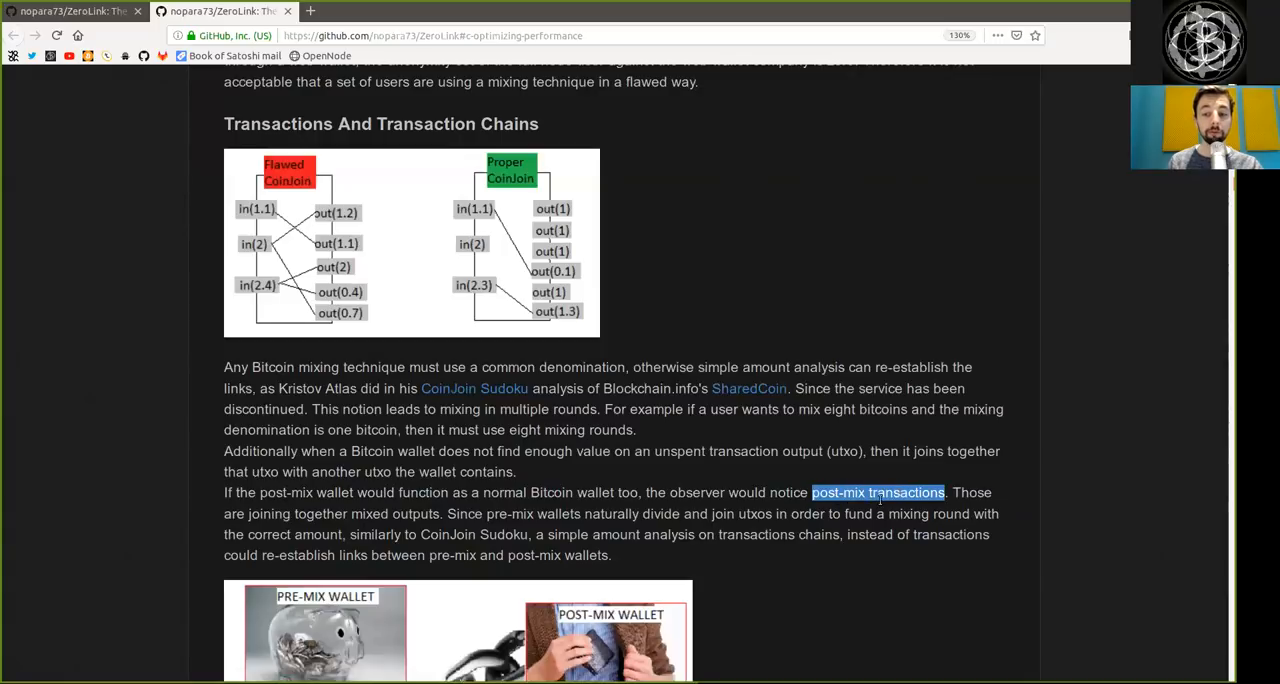
mouse_move(268, 508)
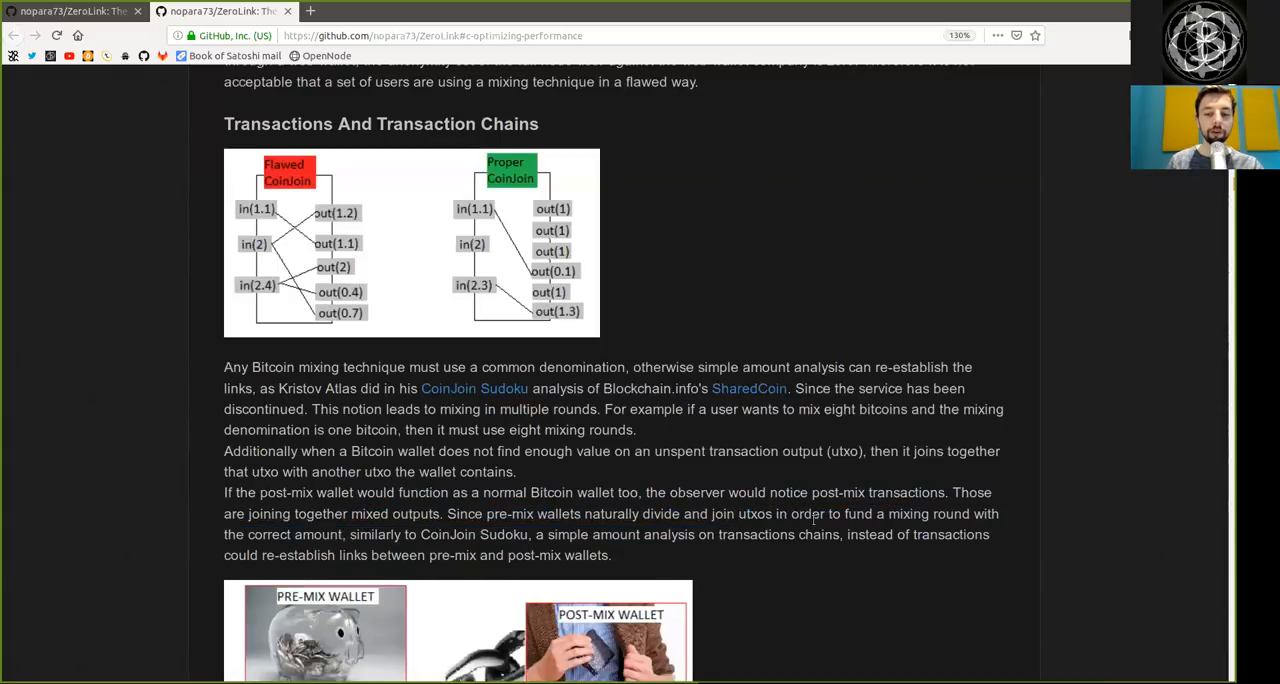
double_click(928, 512)
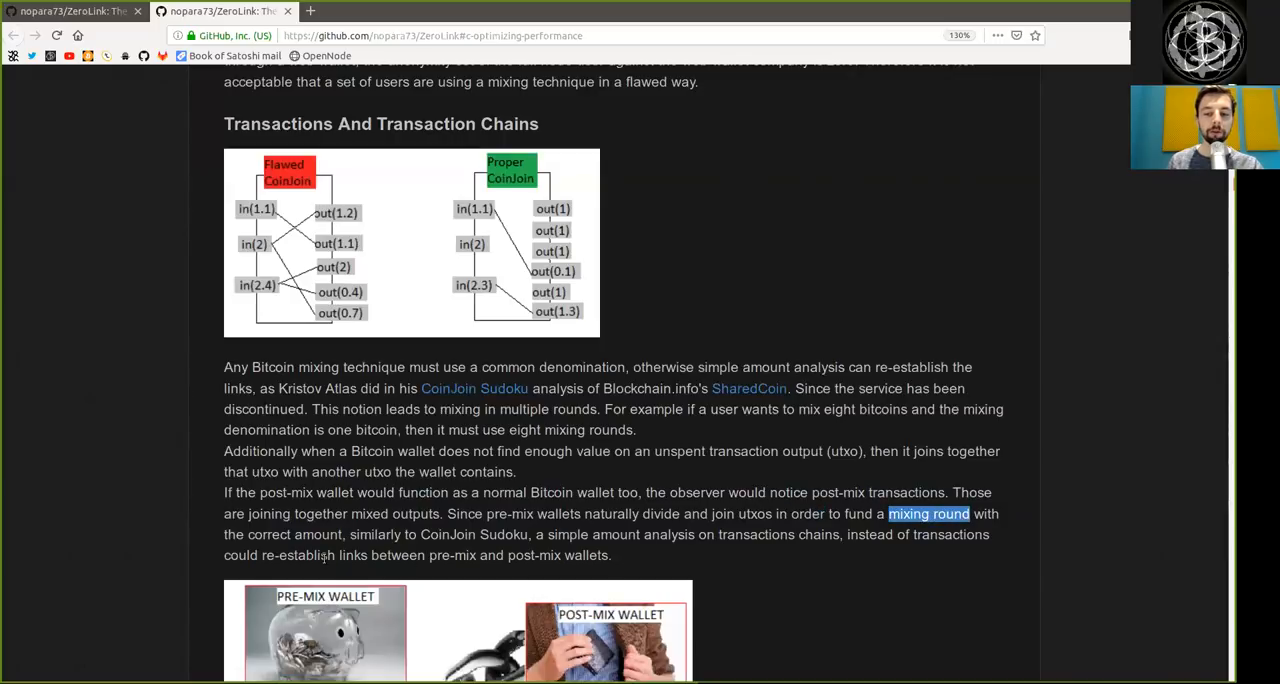
double_click(292, 534)
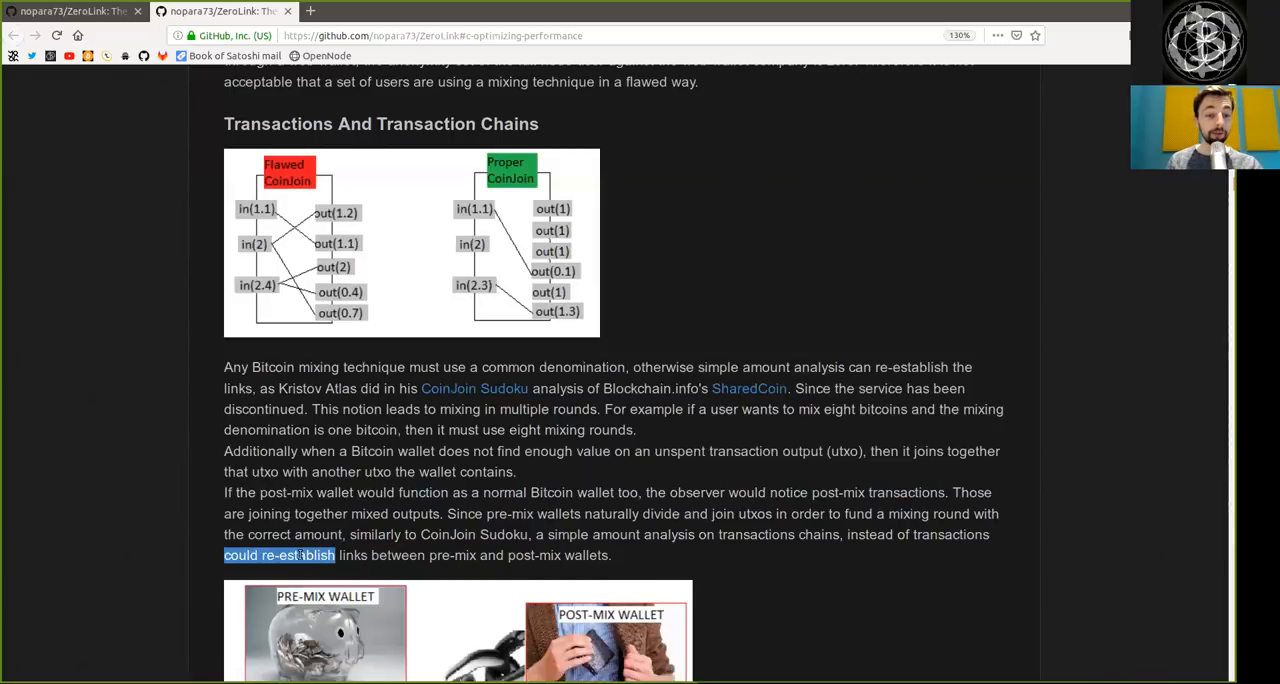
- Read the pre-mix/post-mix wallet links line and 'CoinShuffle', then move on to Theoretical And Real Anonymity Set
drag(336, 556, 610, 556)
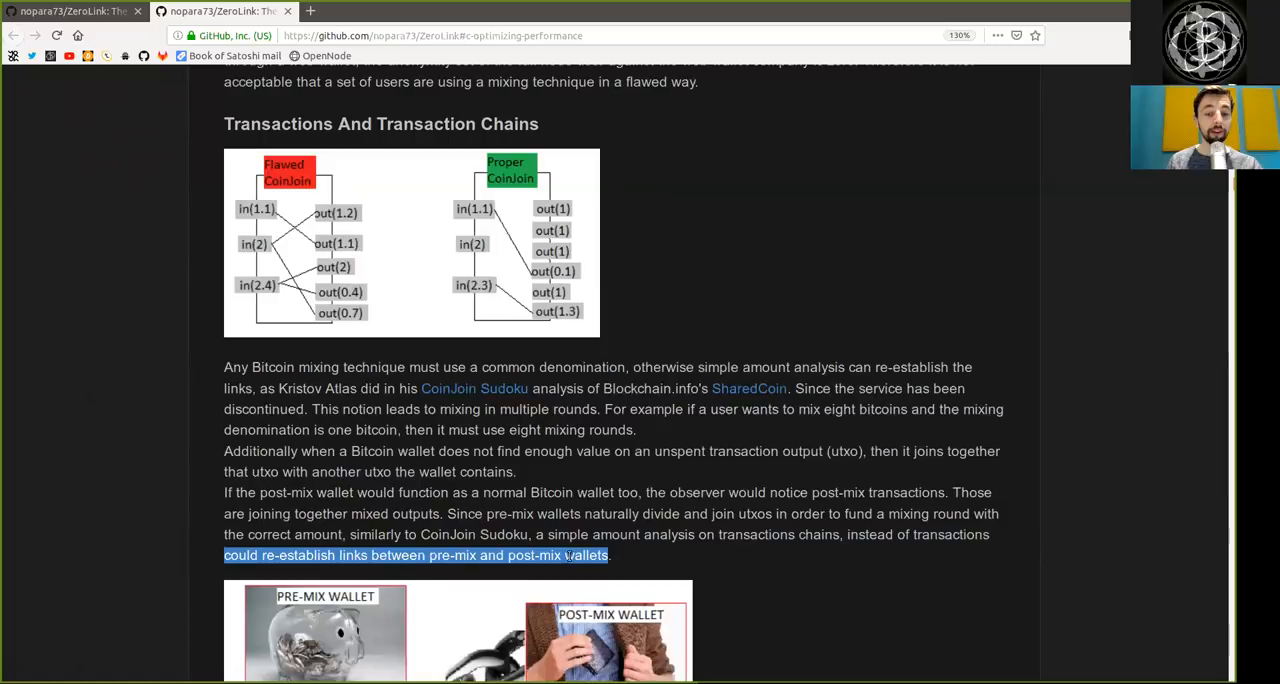
scroll(down, 3)
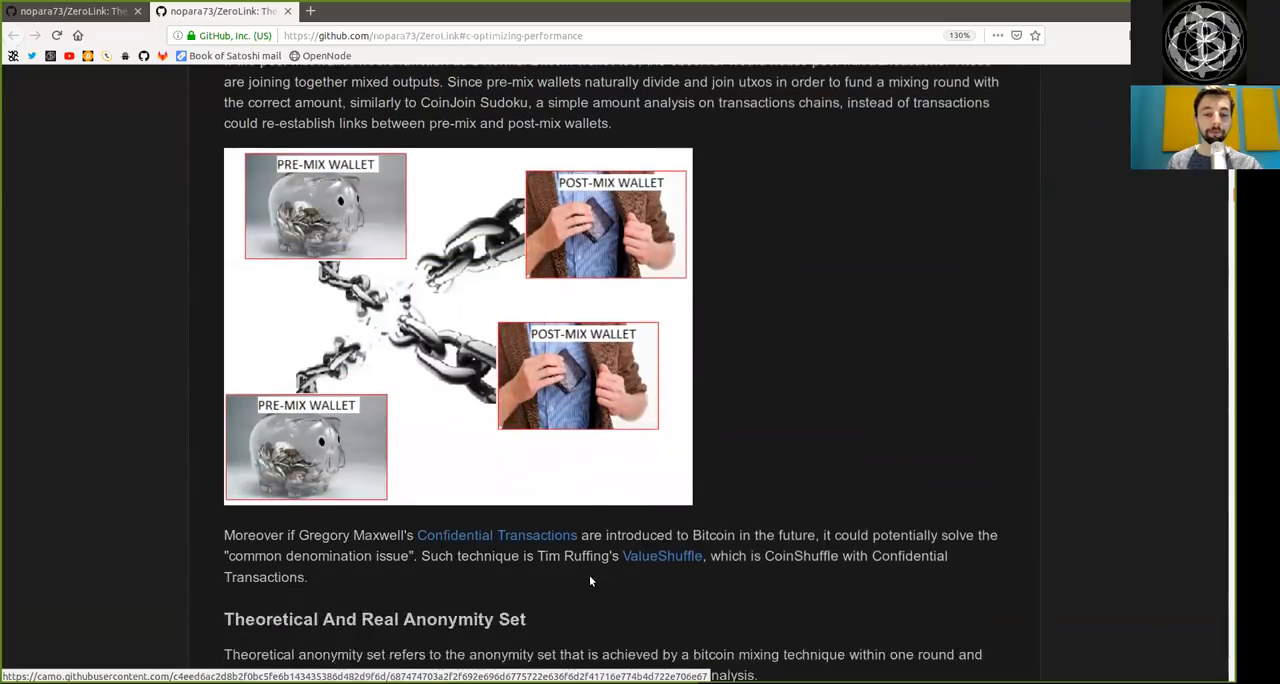
scroll(up, 3)
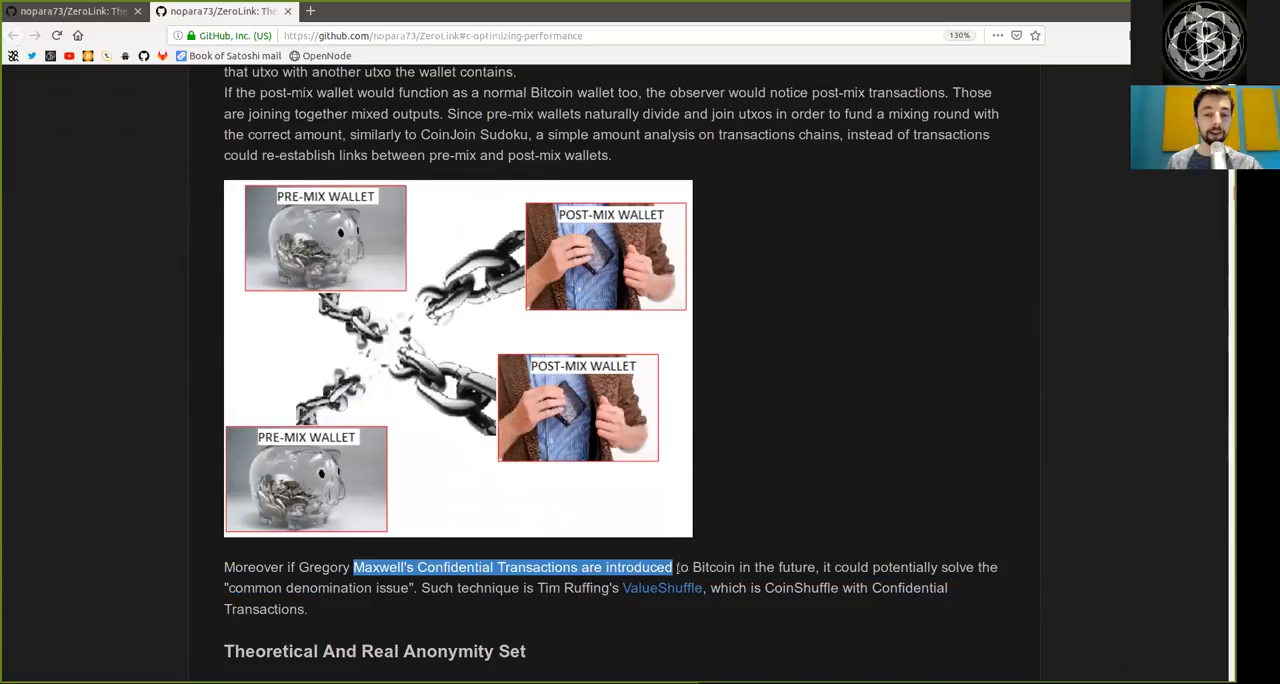
click(930, 564)
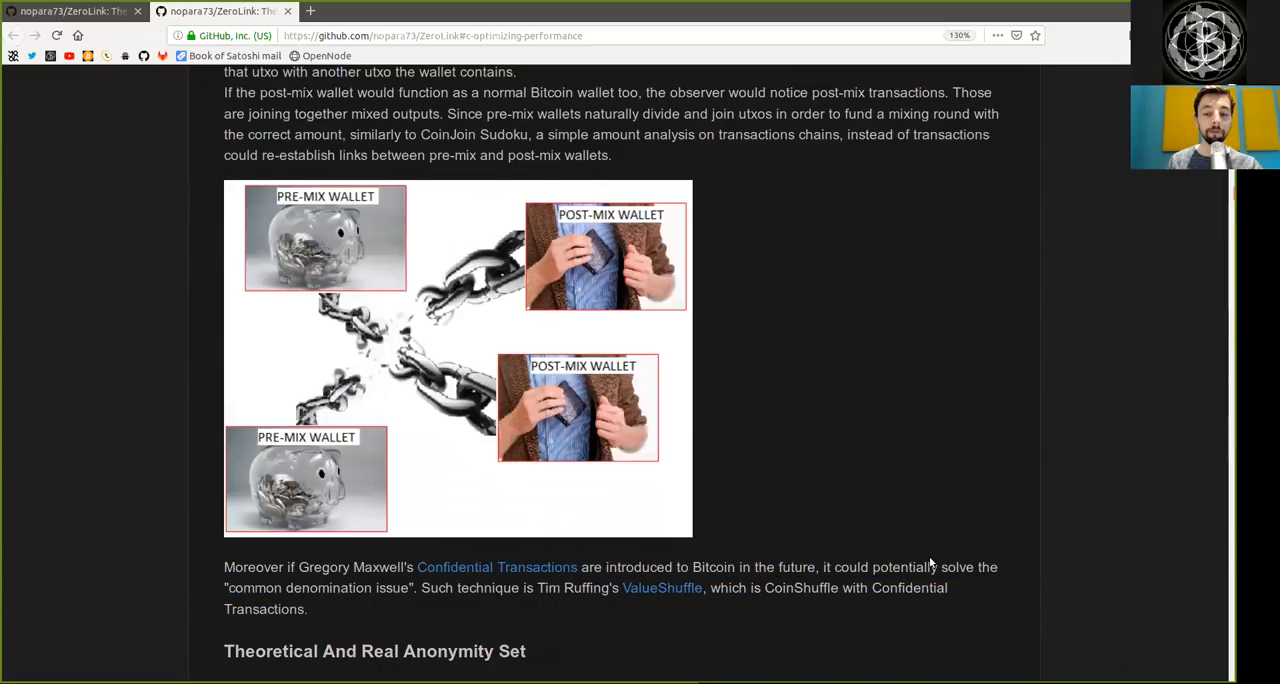
double_click(904, 568)
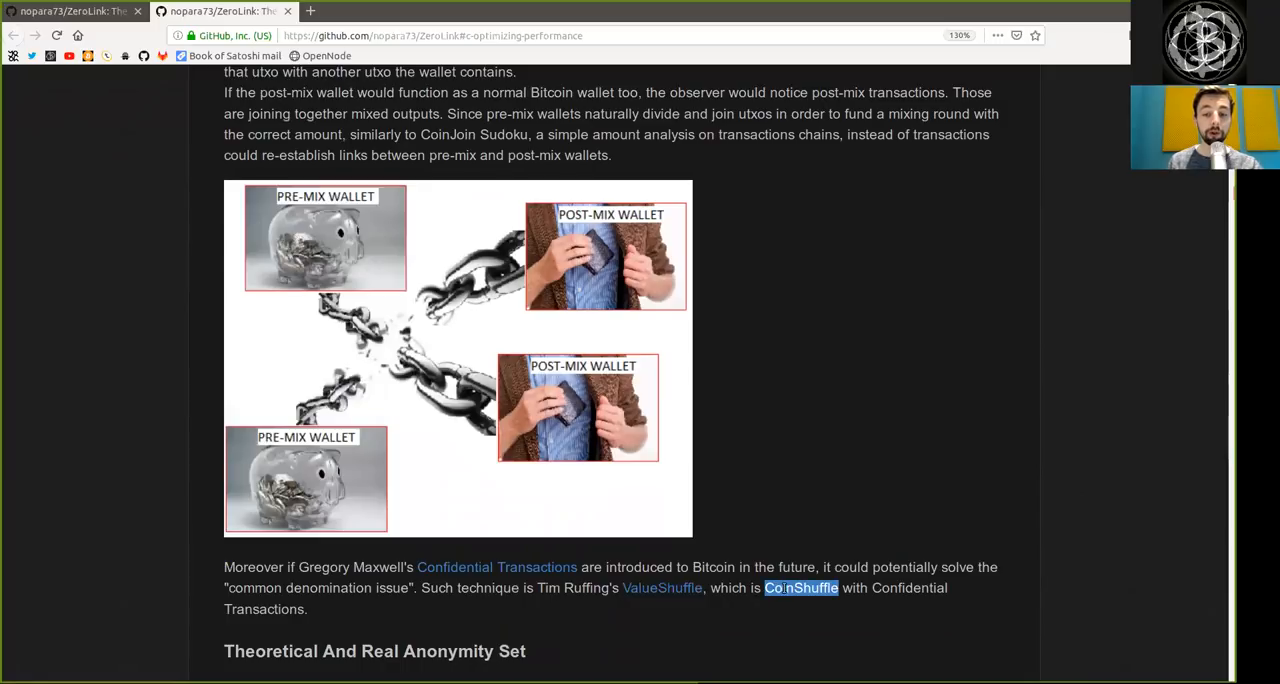
scroll(down, 3)
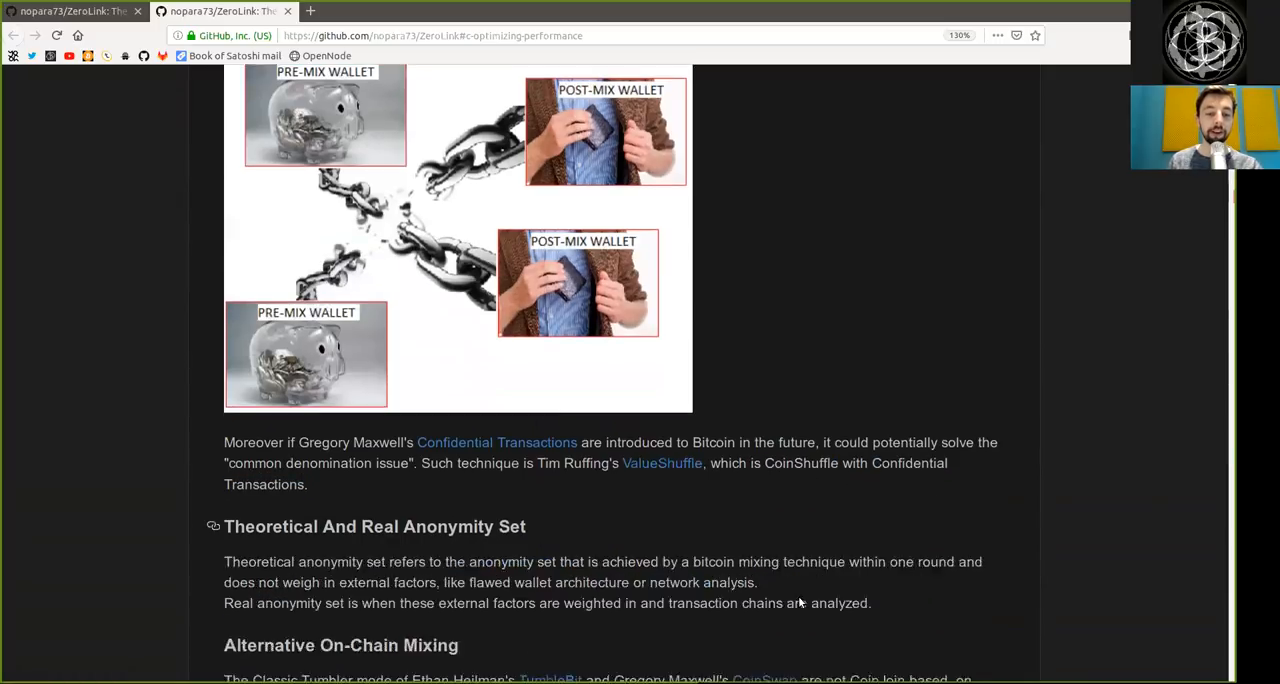
scroll(down, 3)
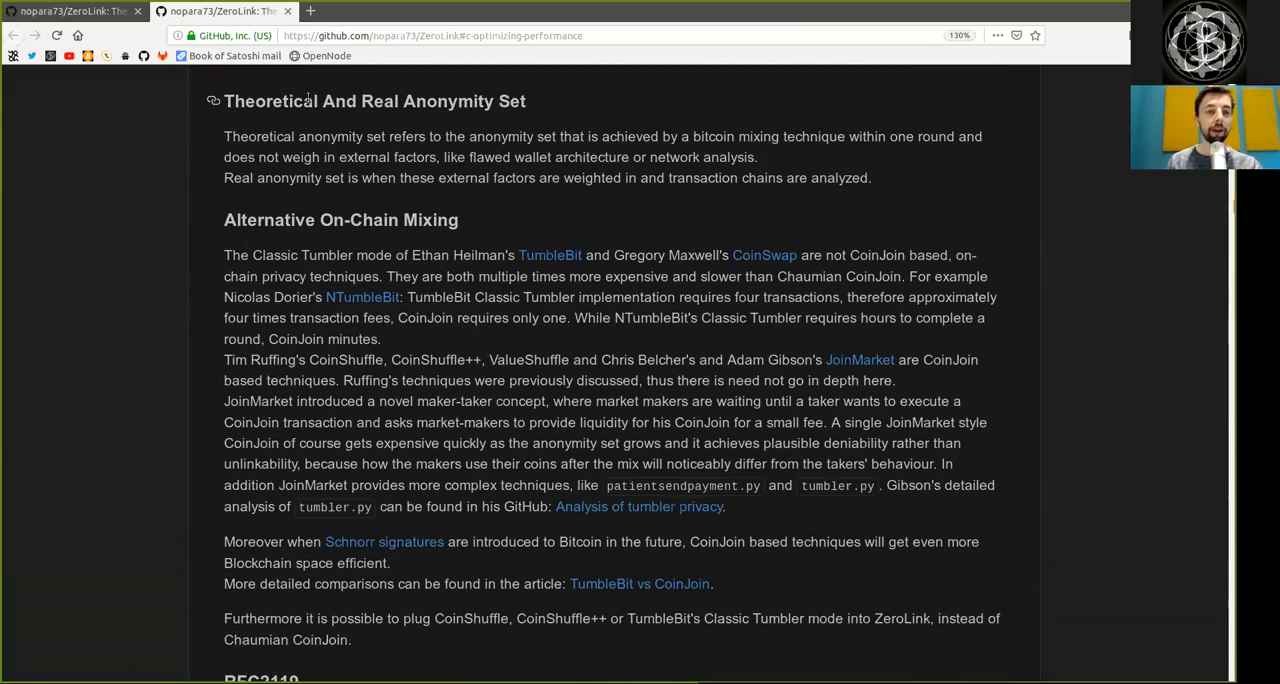
double_click(320, 100)
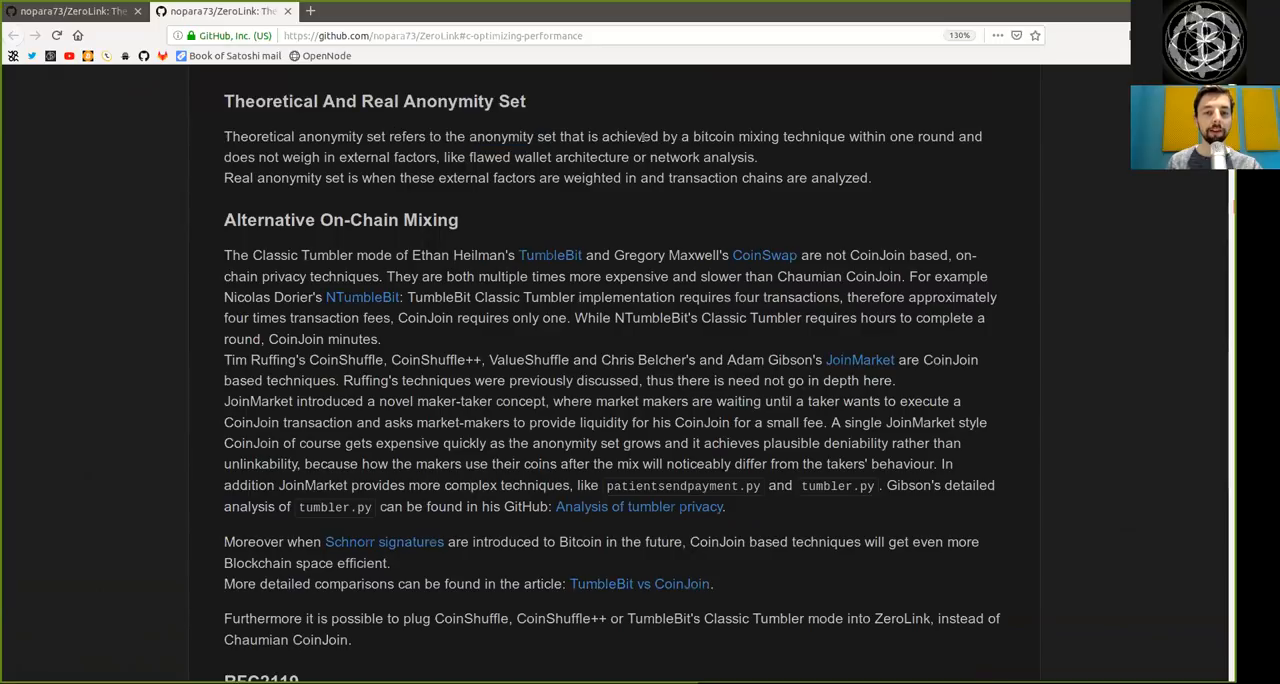
mouse_move(744, 132)
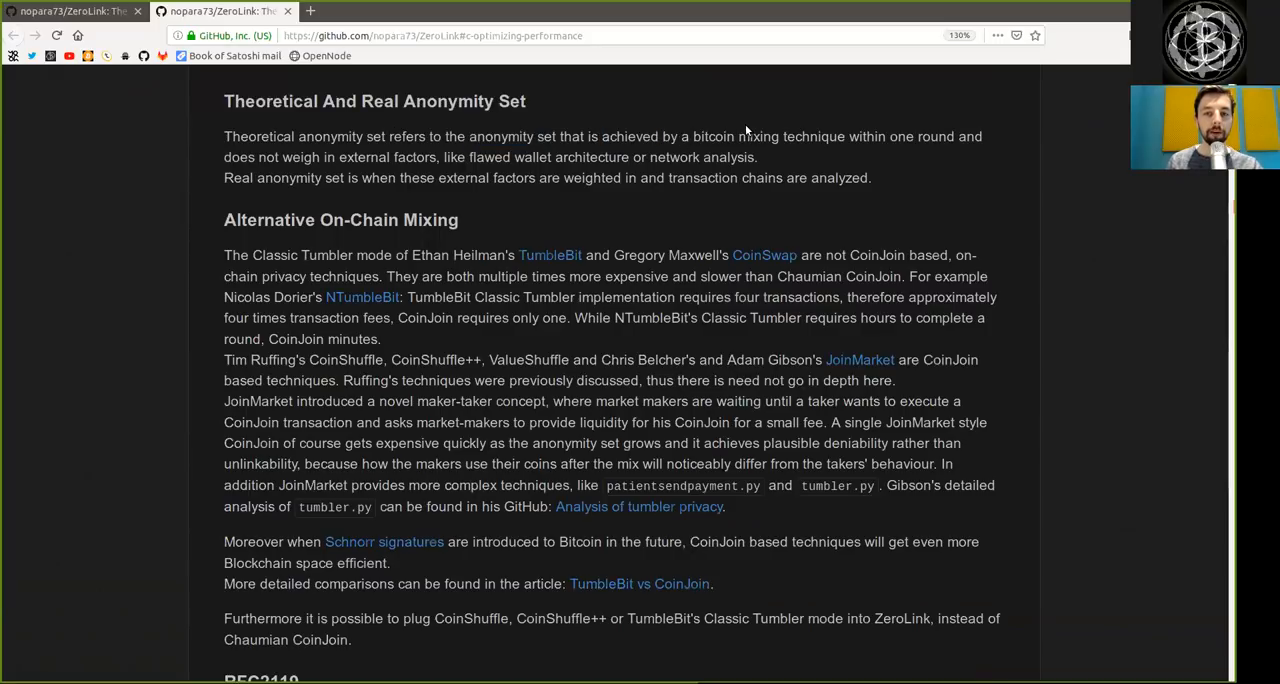
double_click(792, 136)
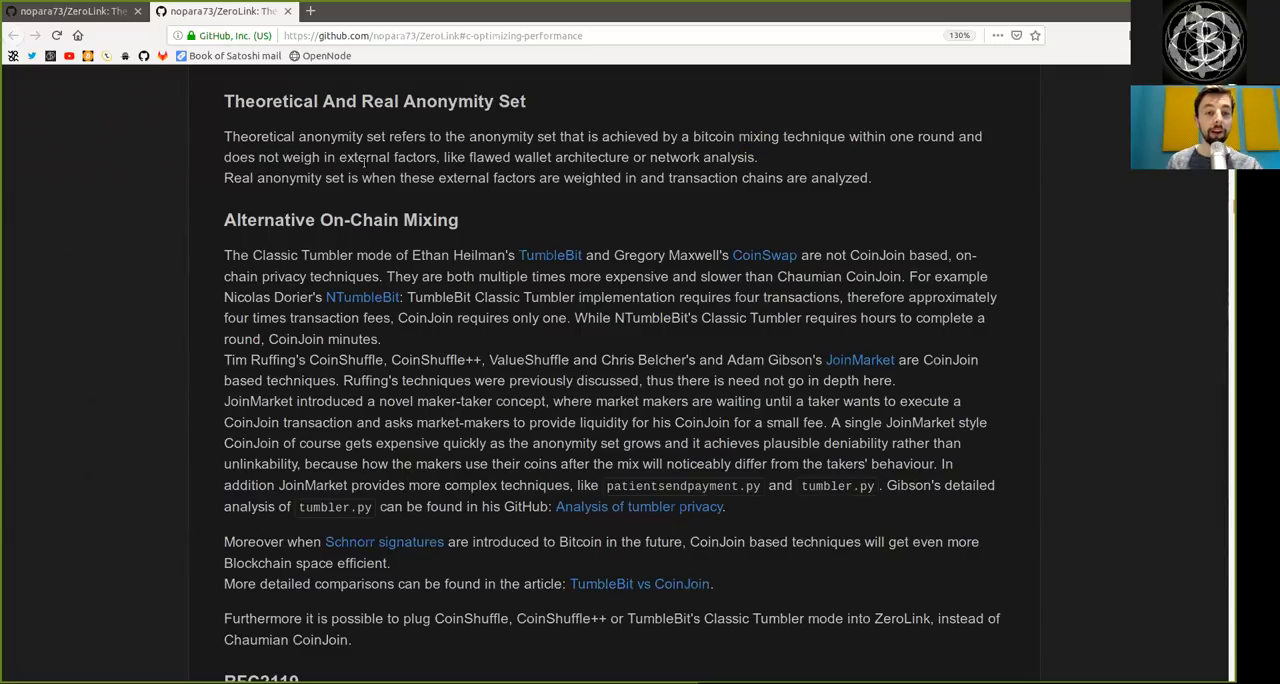
double_click(508, 156)
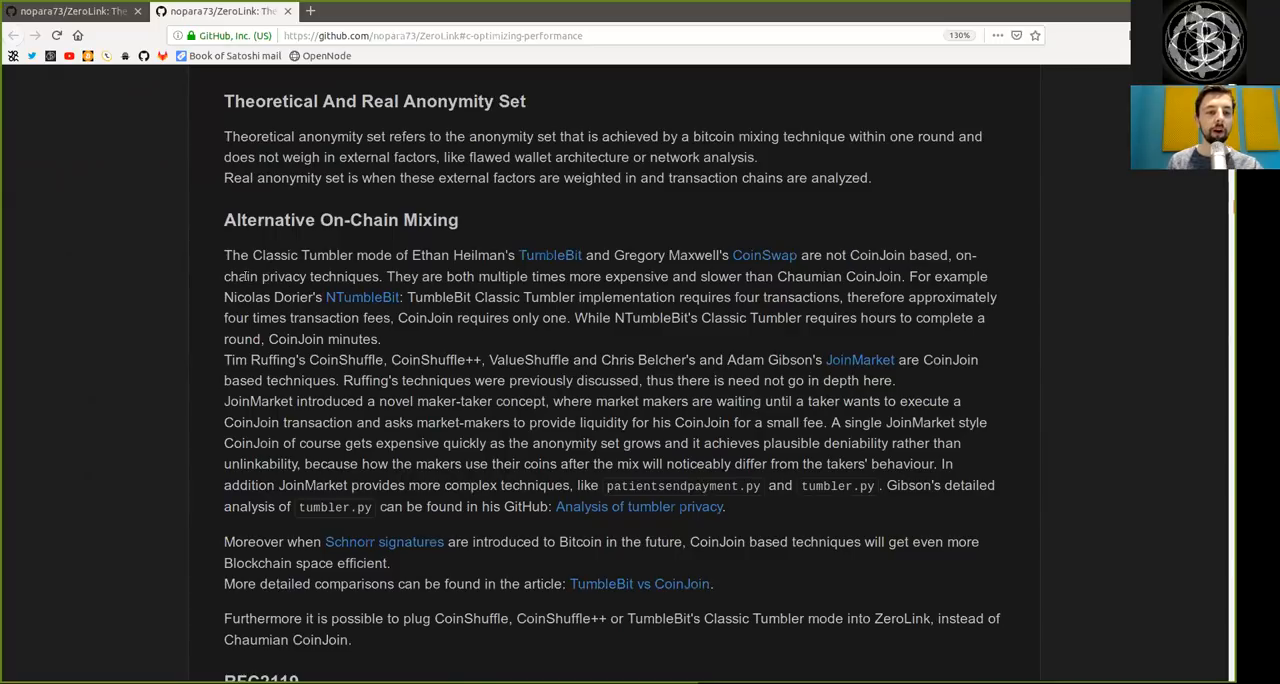
double_click(488, 276)
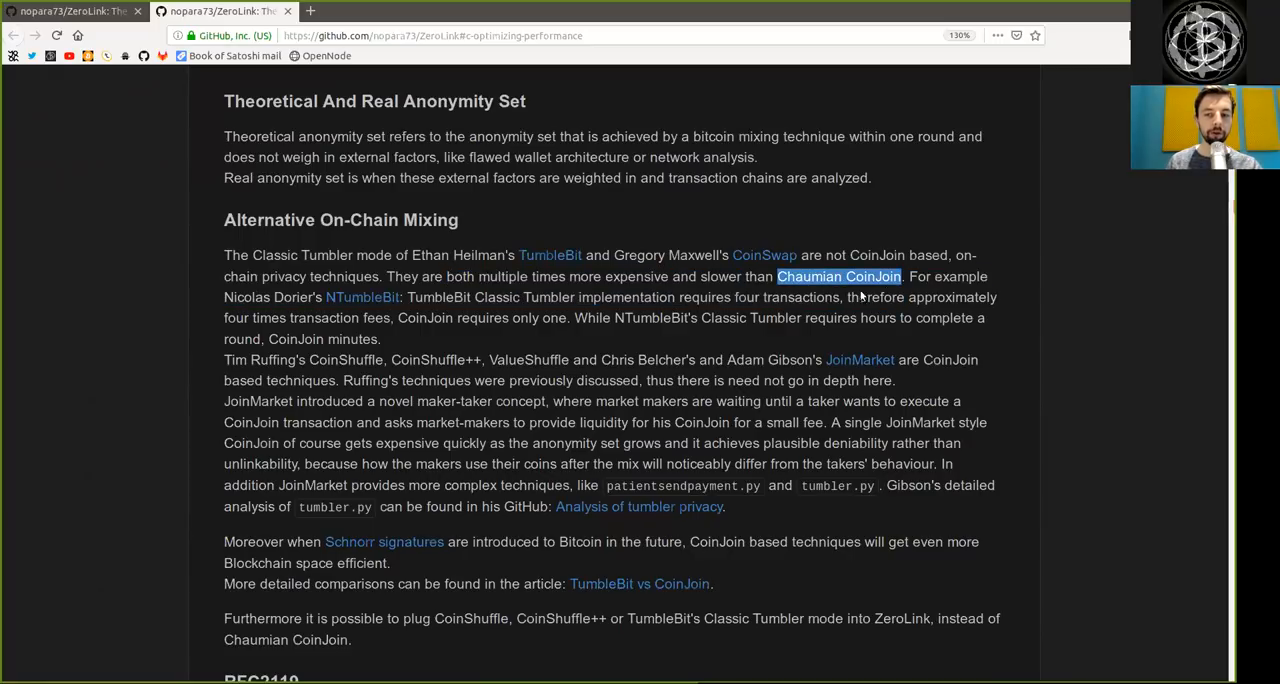
drag(224, 296, 392, 318)
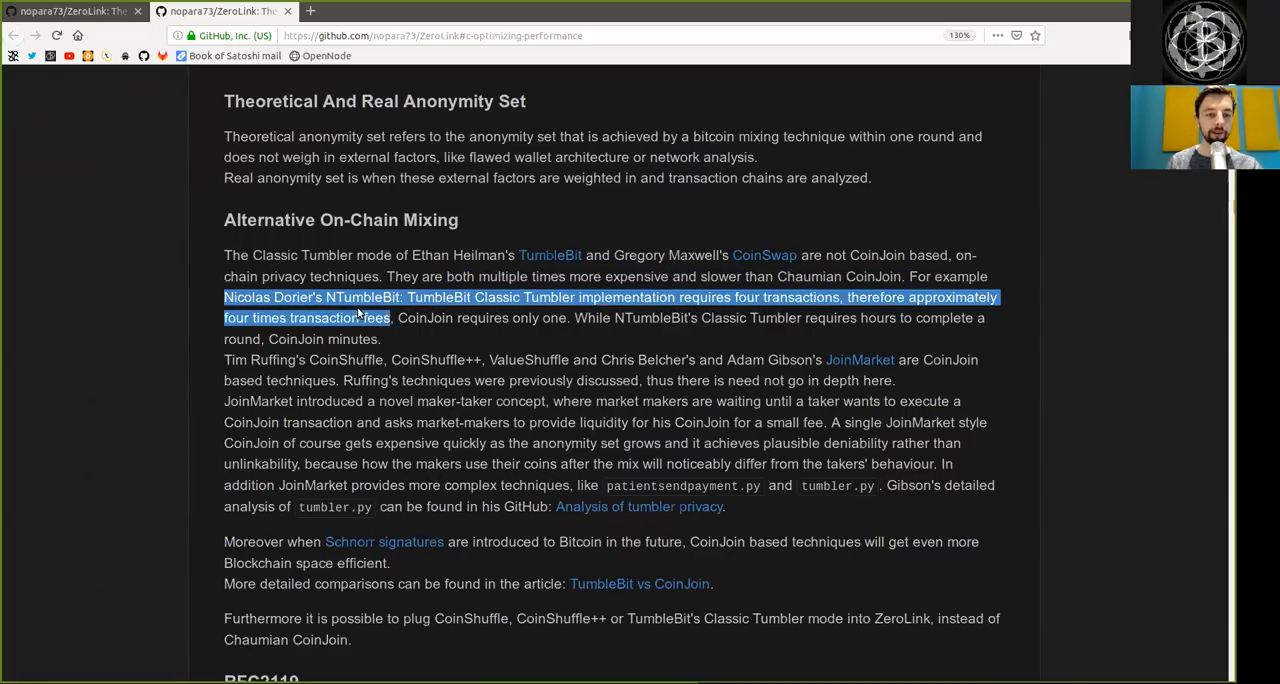
double_click(438, 296)
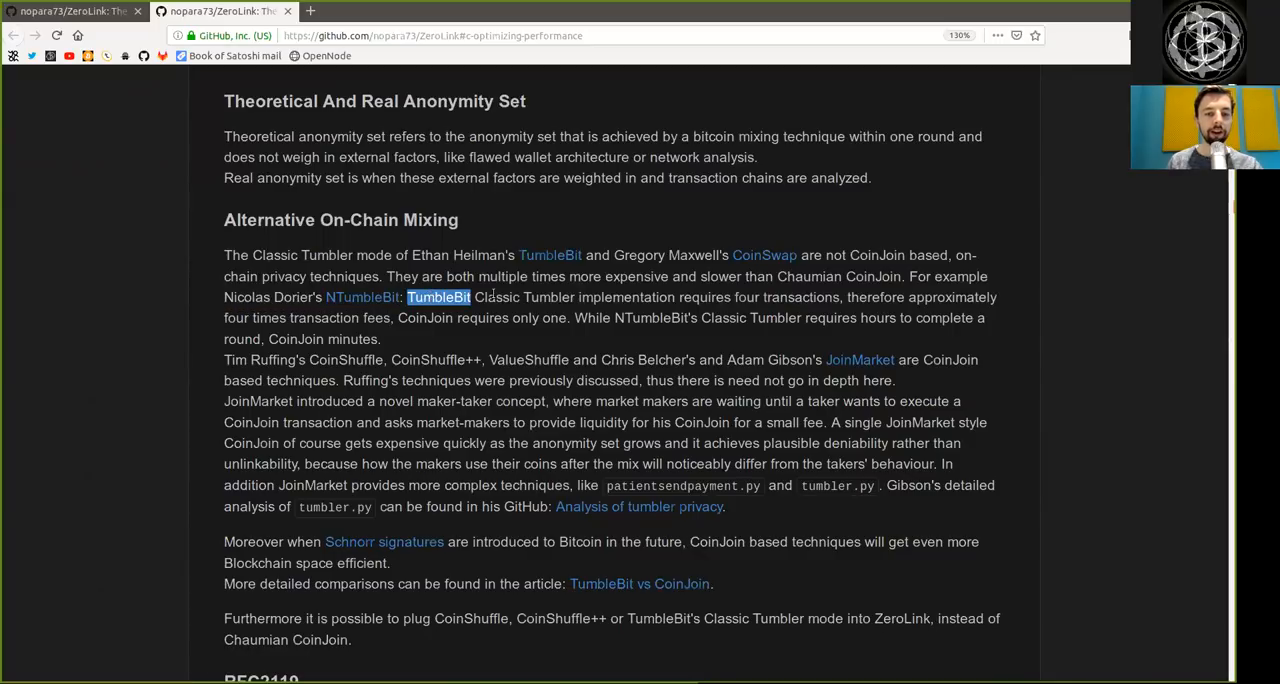
double_click(626, 296)
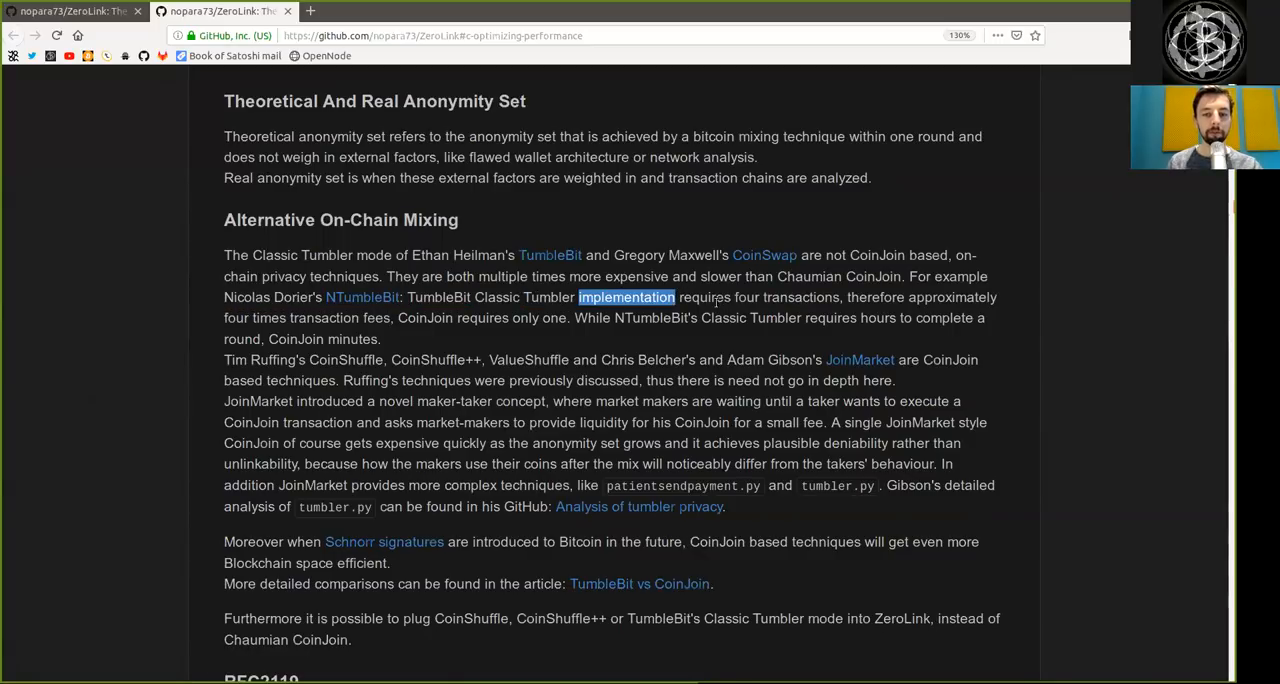
double_click(784, 296)
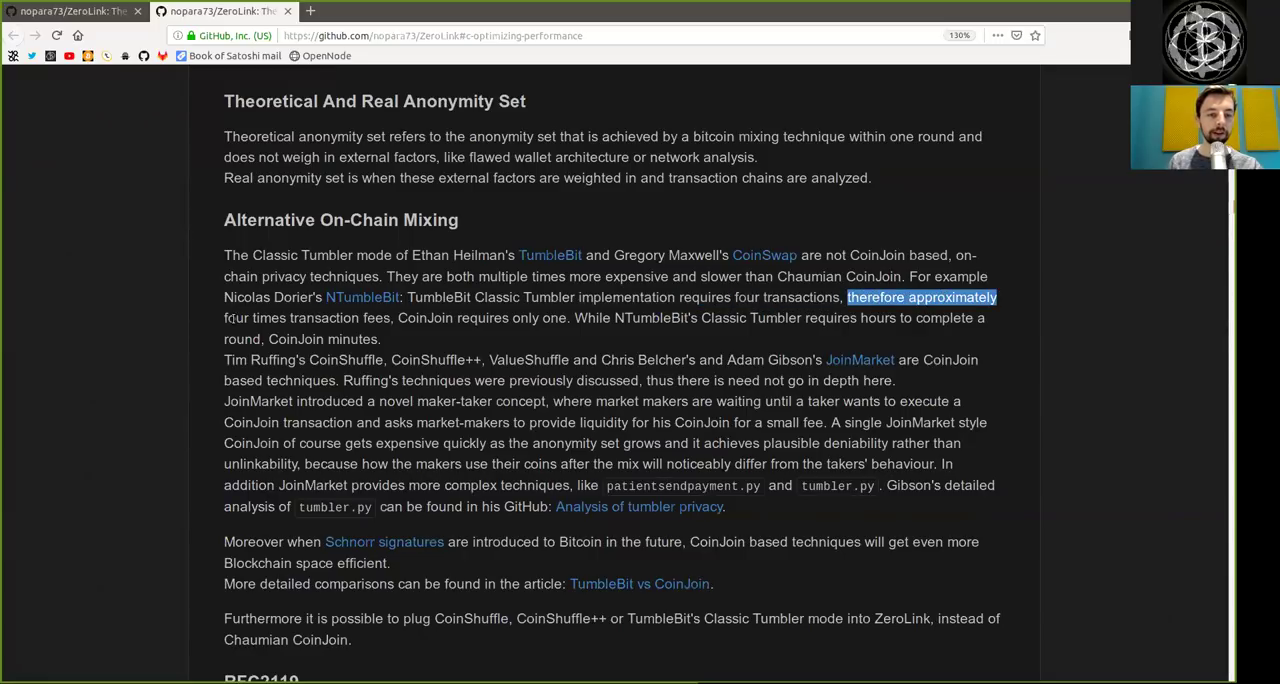
click(410, 318)
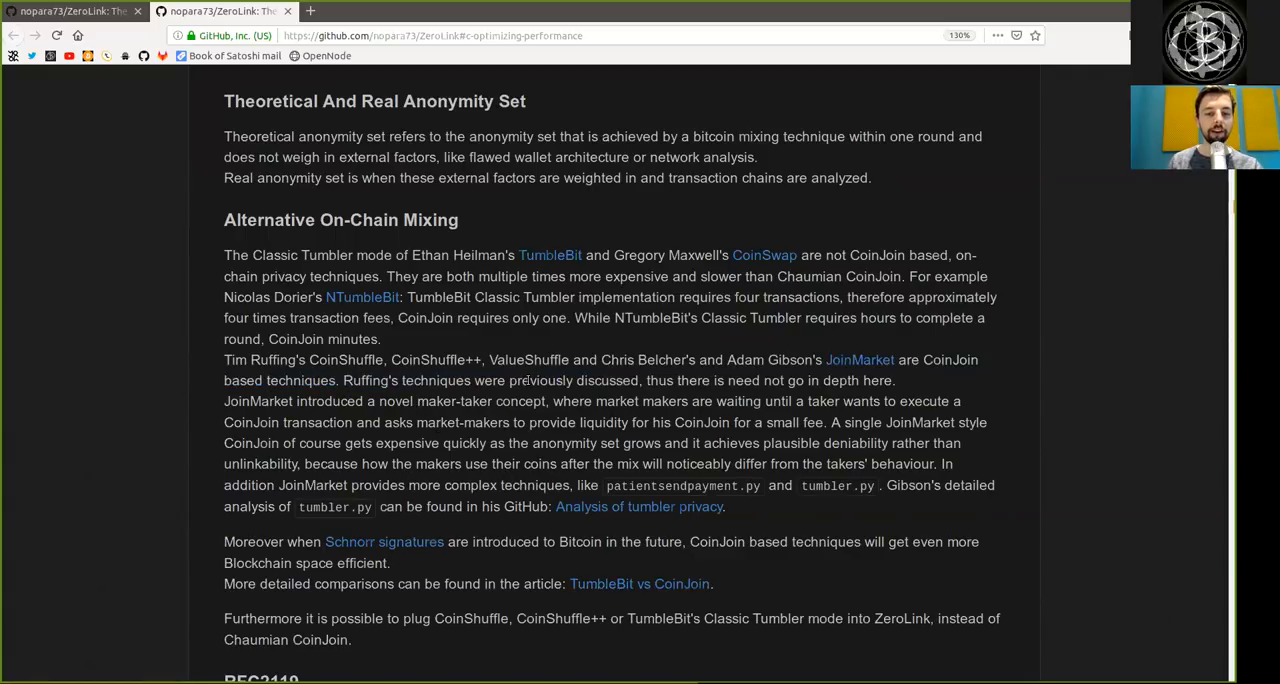
double_click(608, 380)
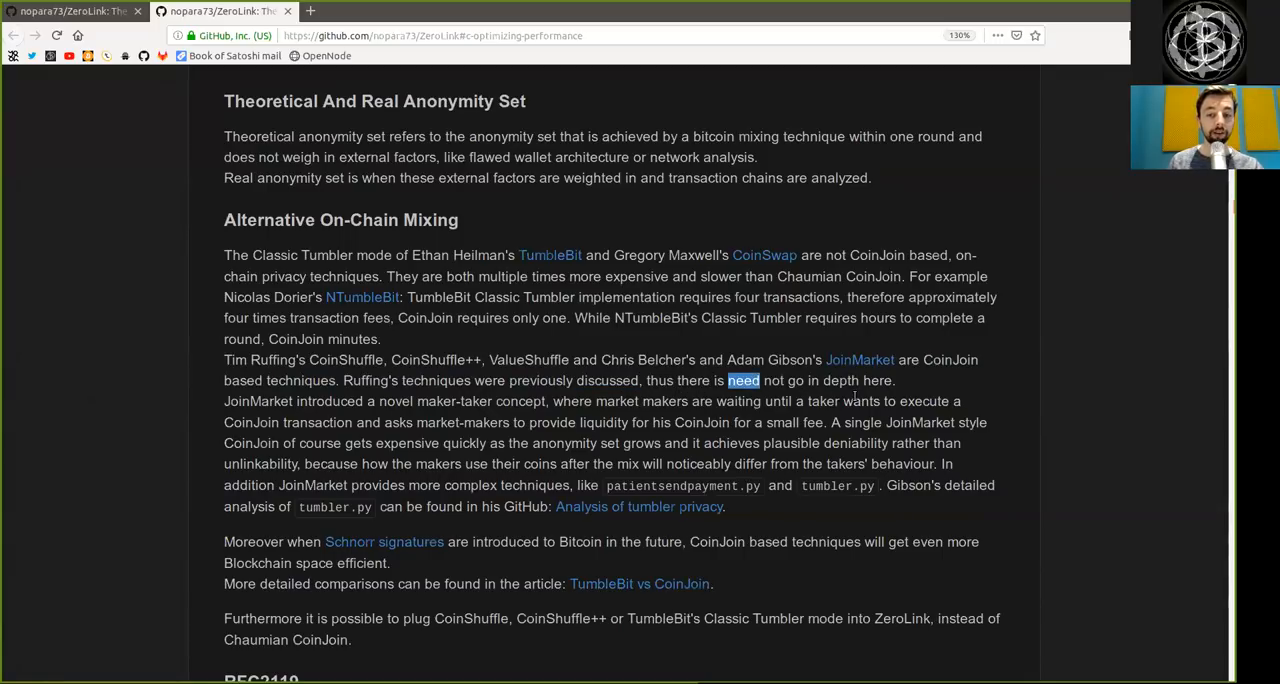
mouse_move(262, 418)
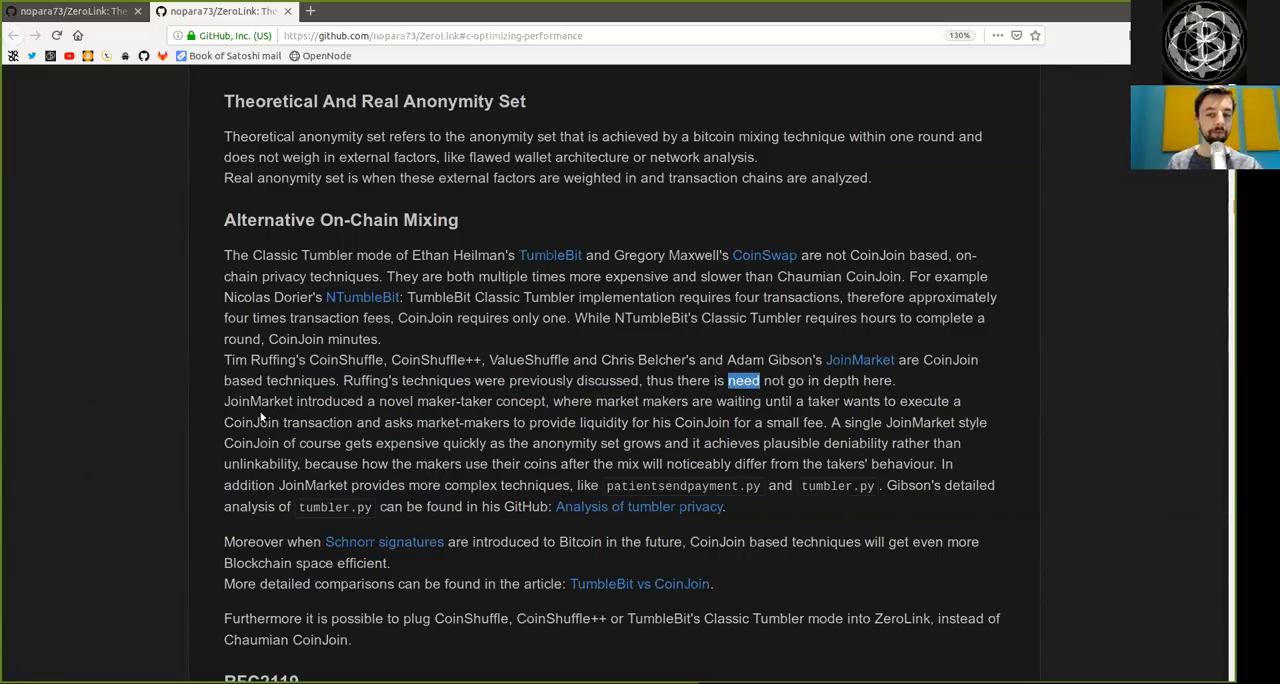
double_click(250, 400)
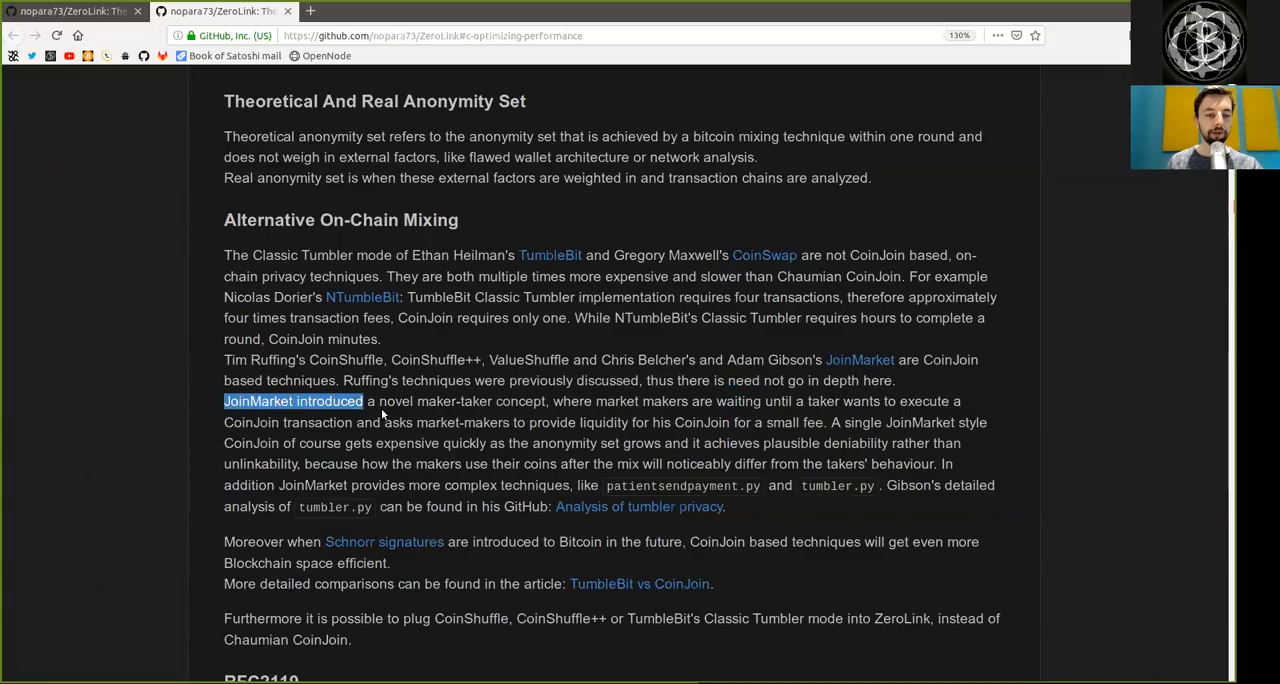
double_click(416, 400)
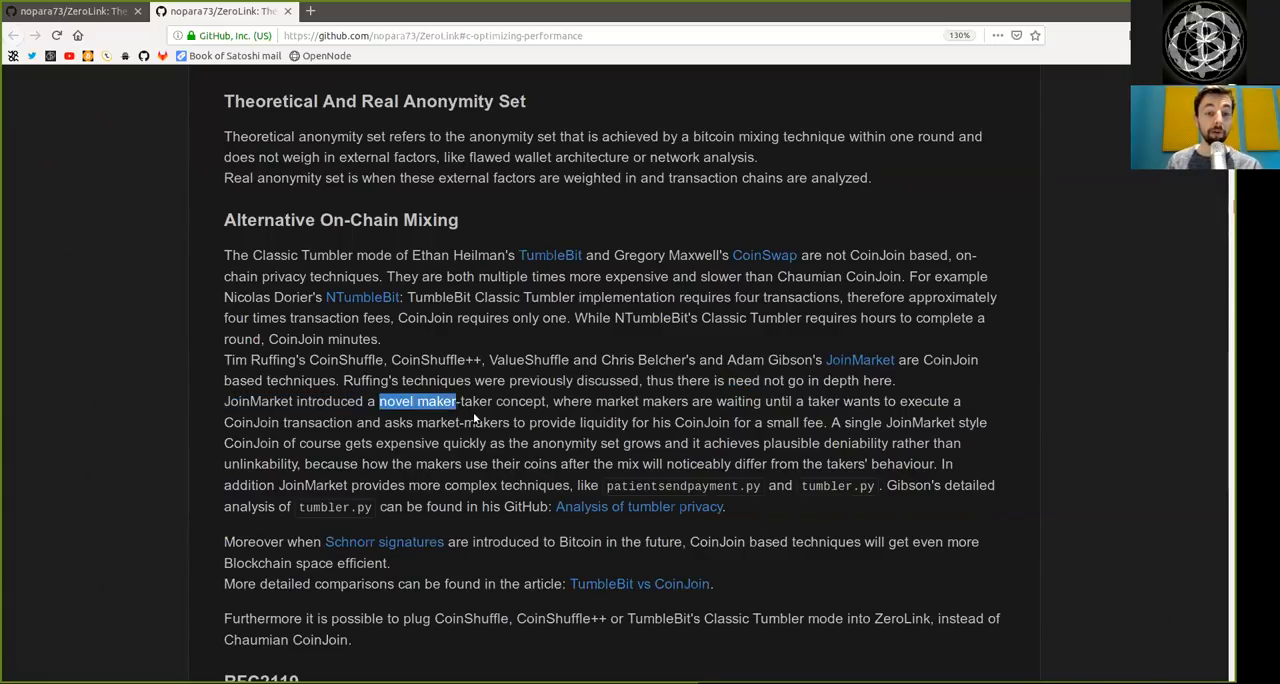
double_click(616, 400)
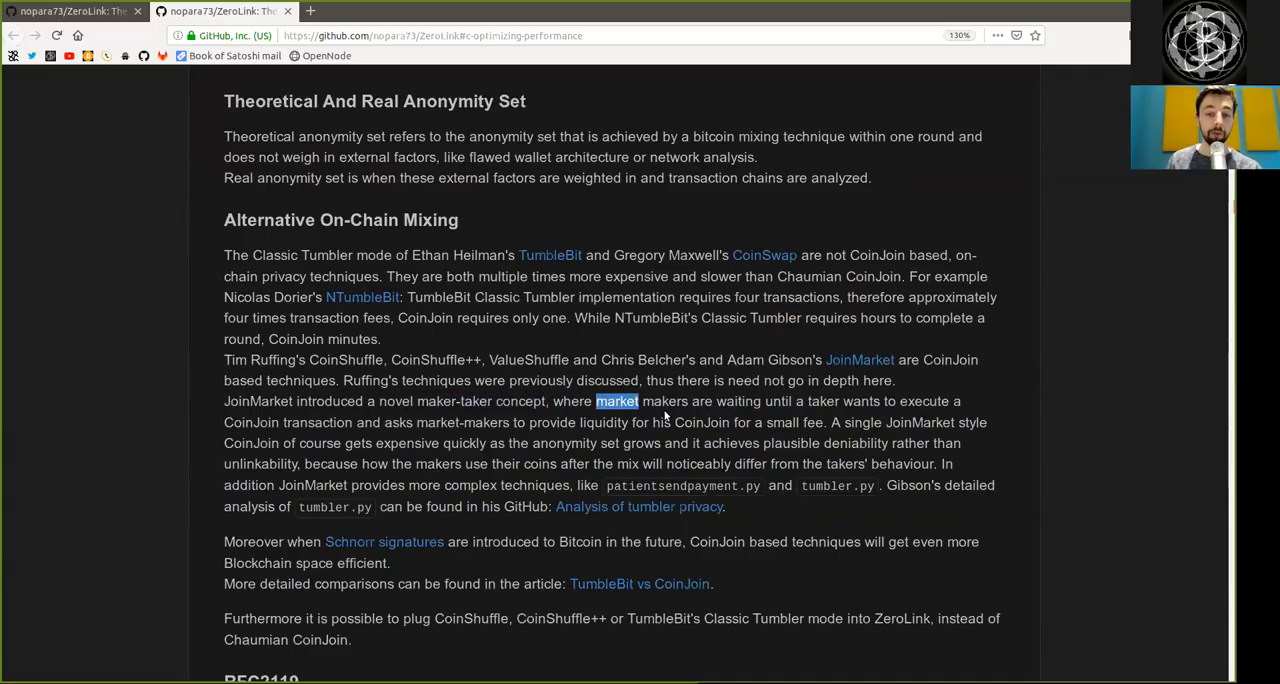
double_click(824, 400)
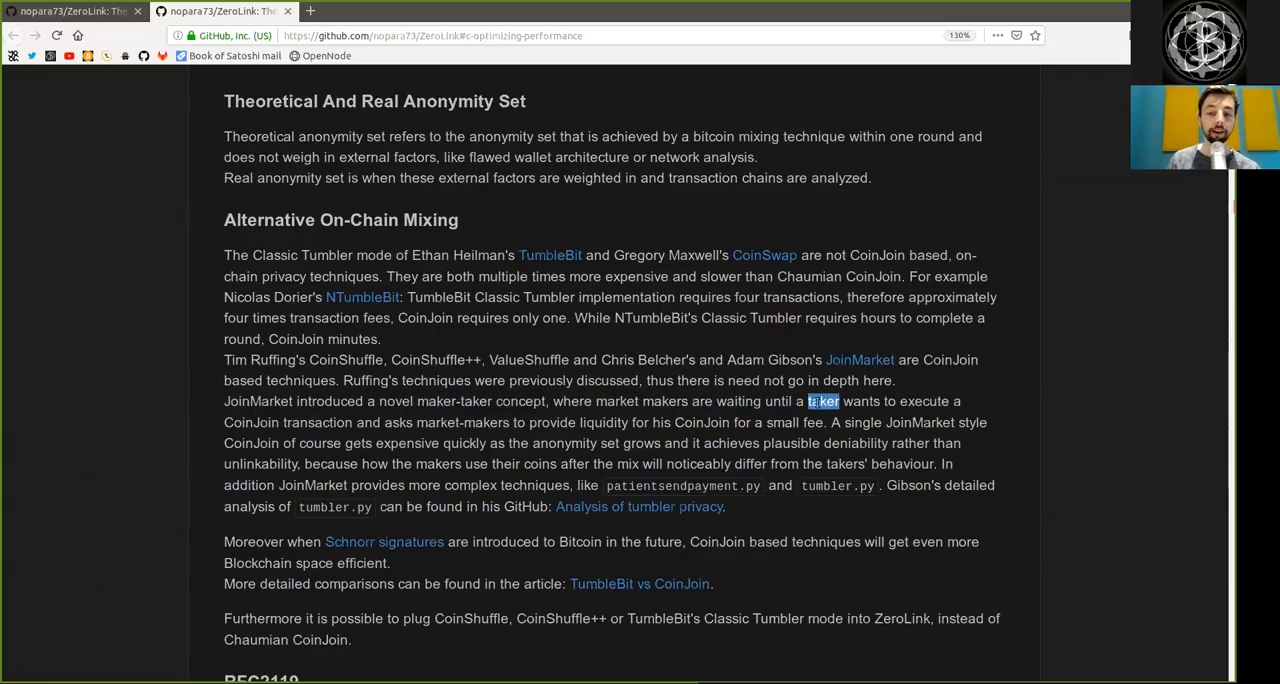
double_click(250, 422)
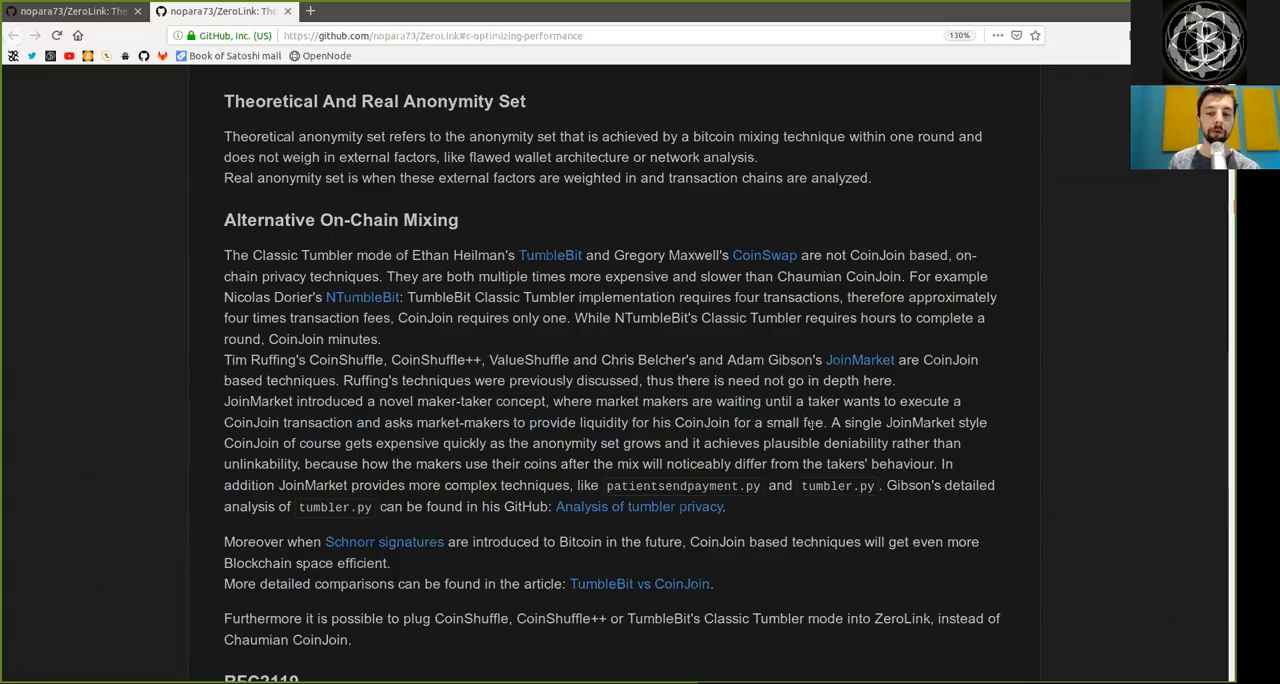
double_click(918, 422)
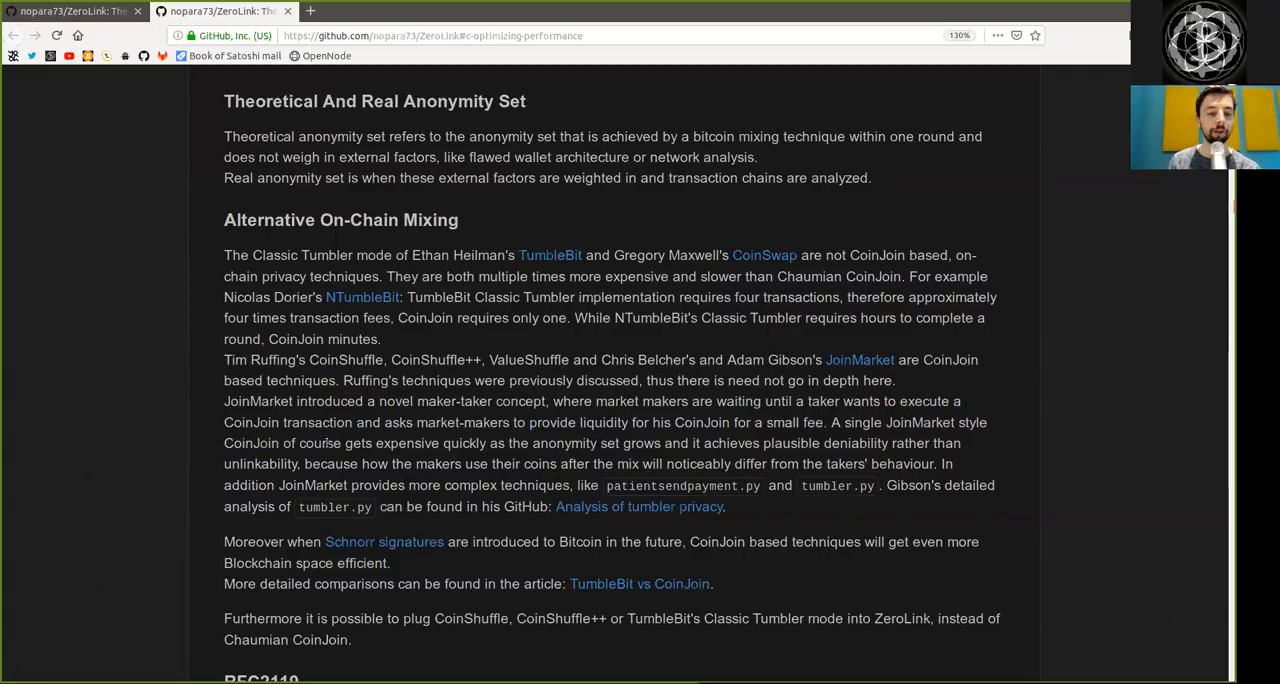
double_click(464, 444)
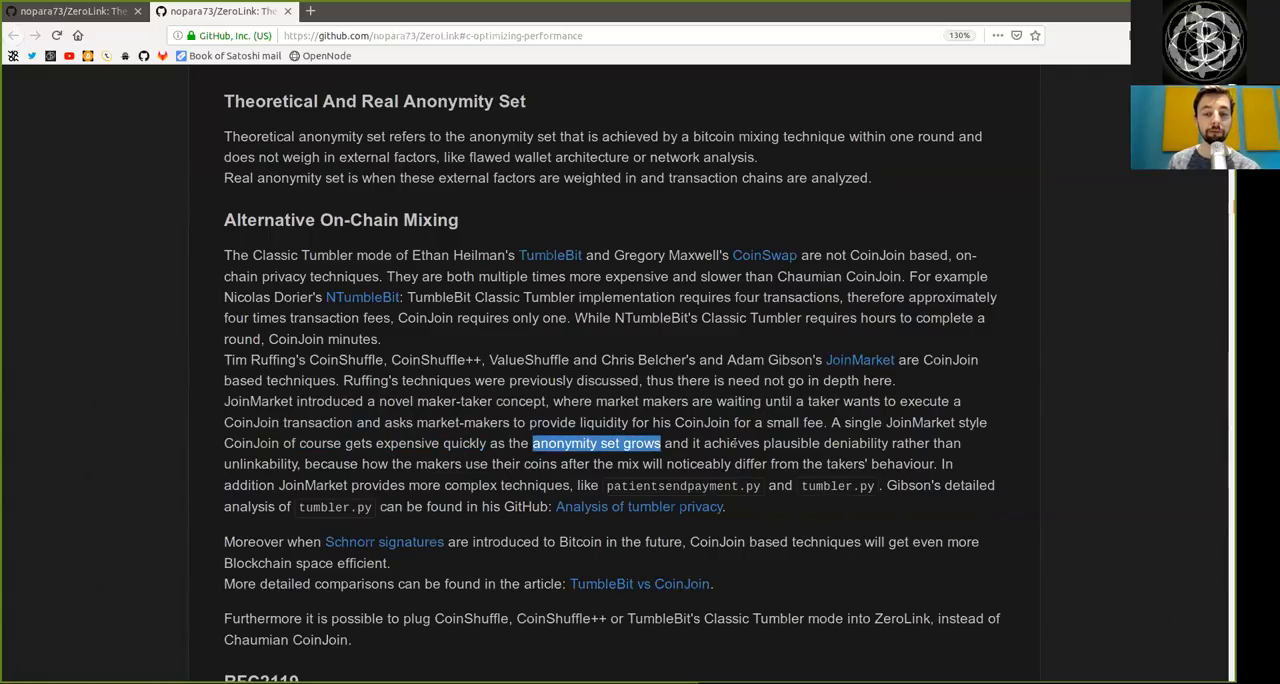
double_click(856, 444)
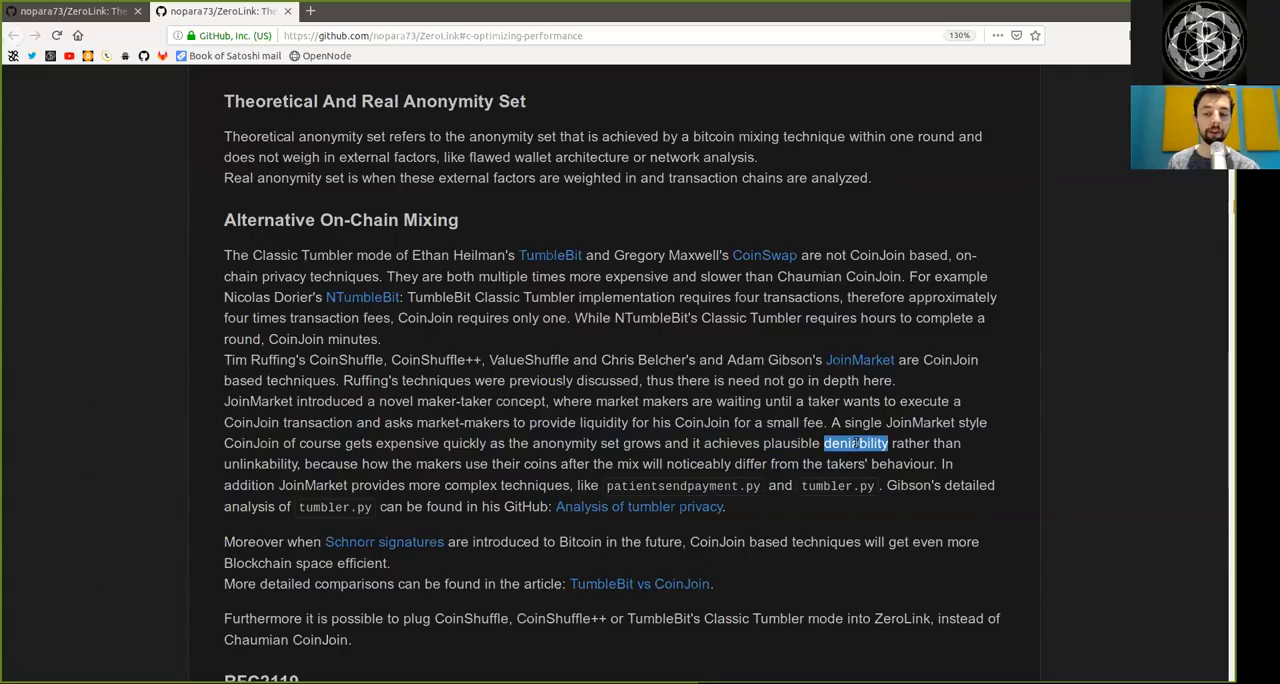
double_click(260, 464)
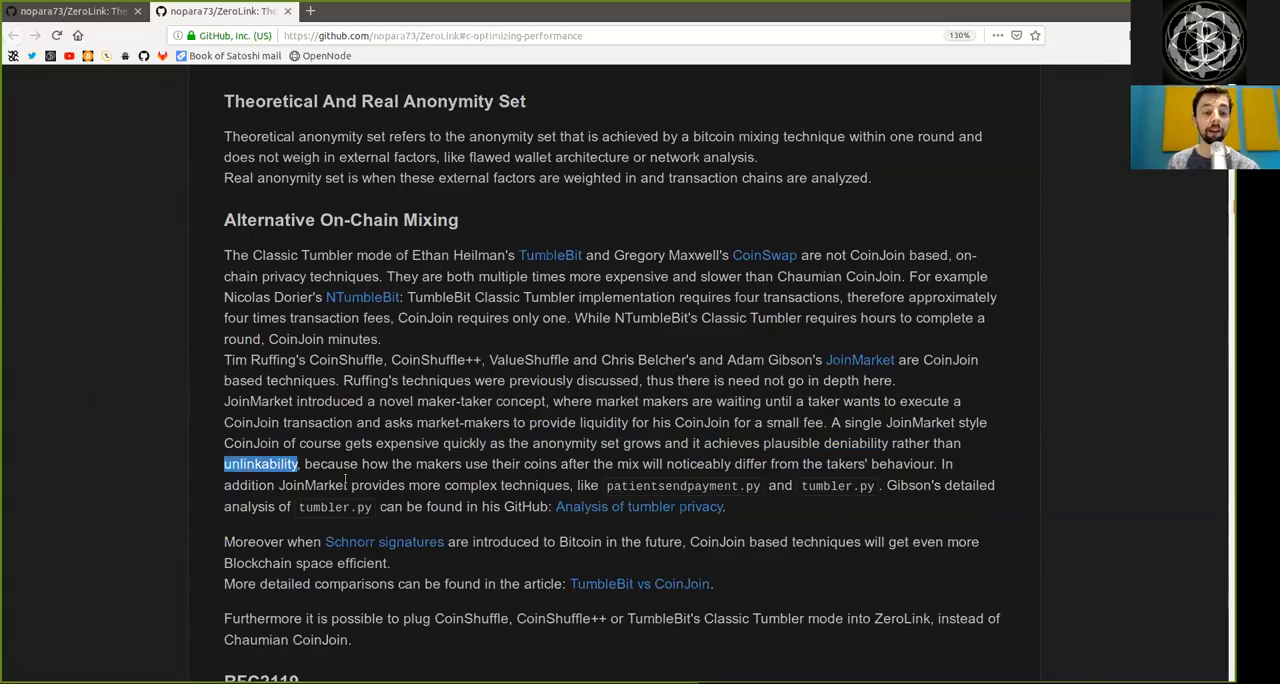
double_click(330, 464)
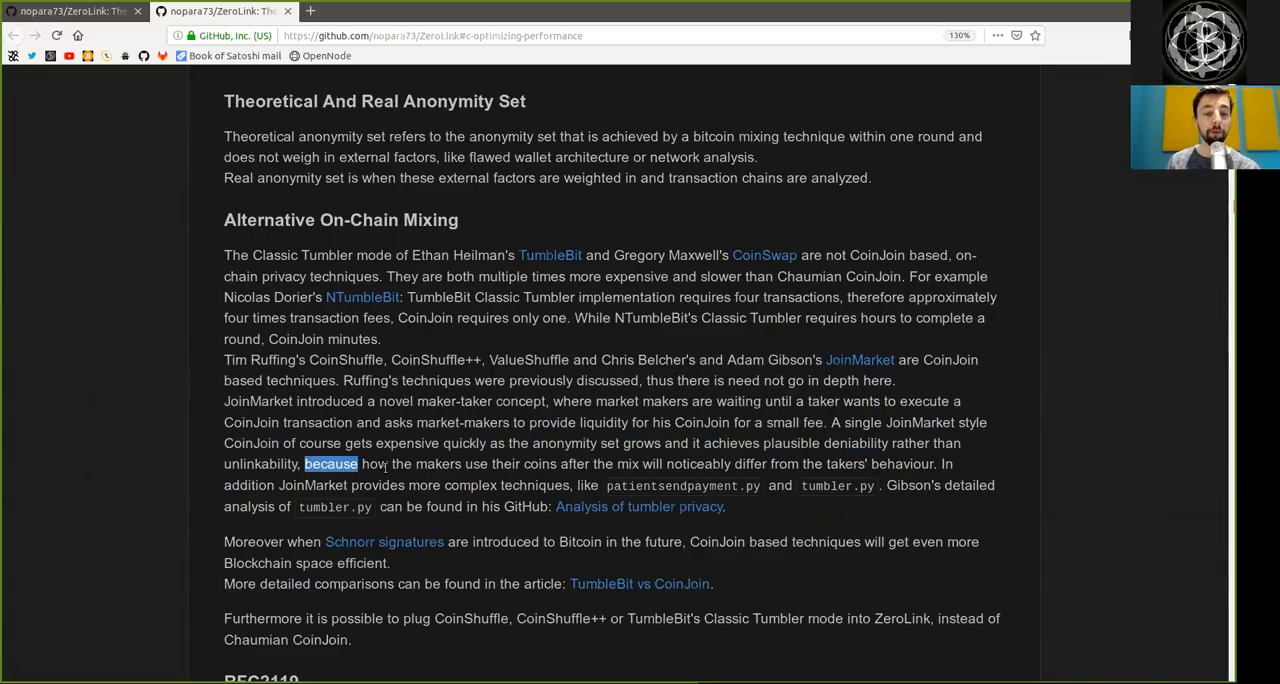
double_click(372, 464)
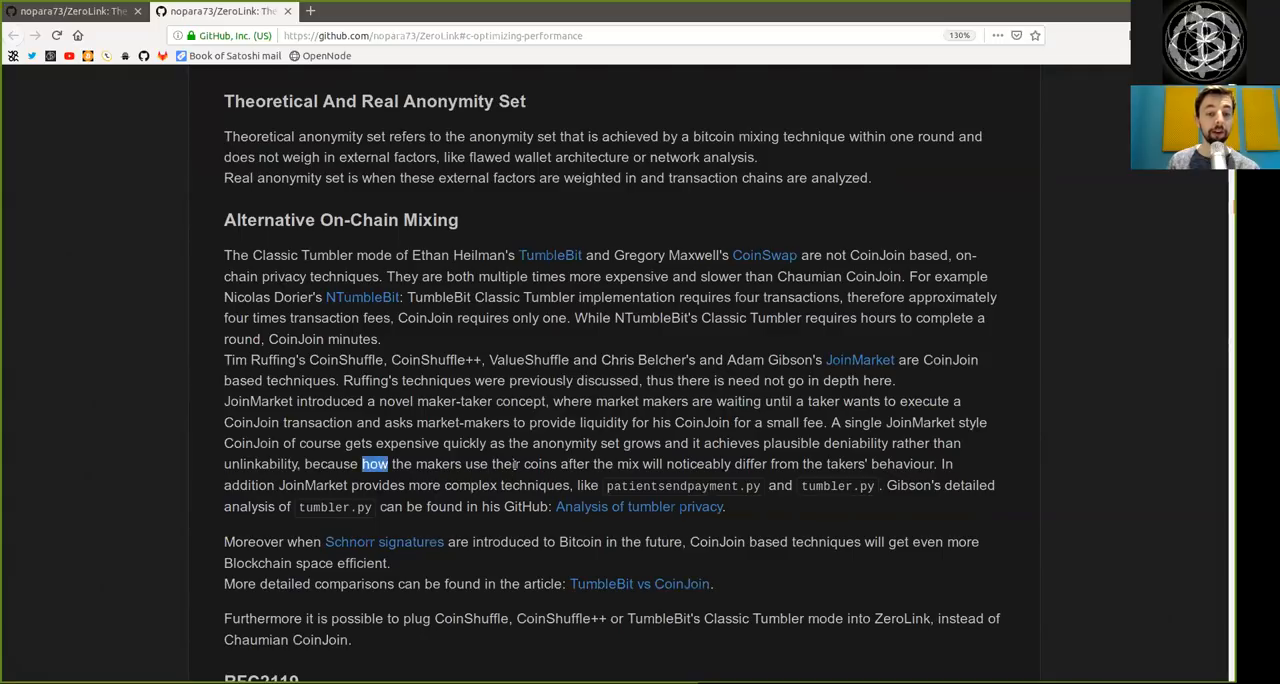
drag(390, 464, 664, 464)
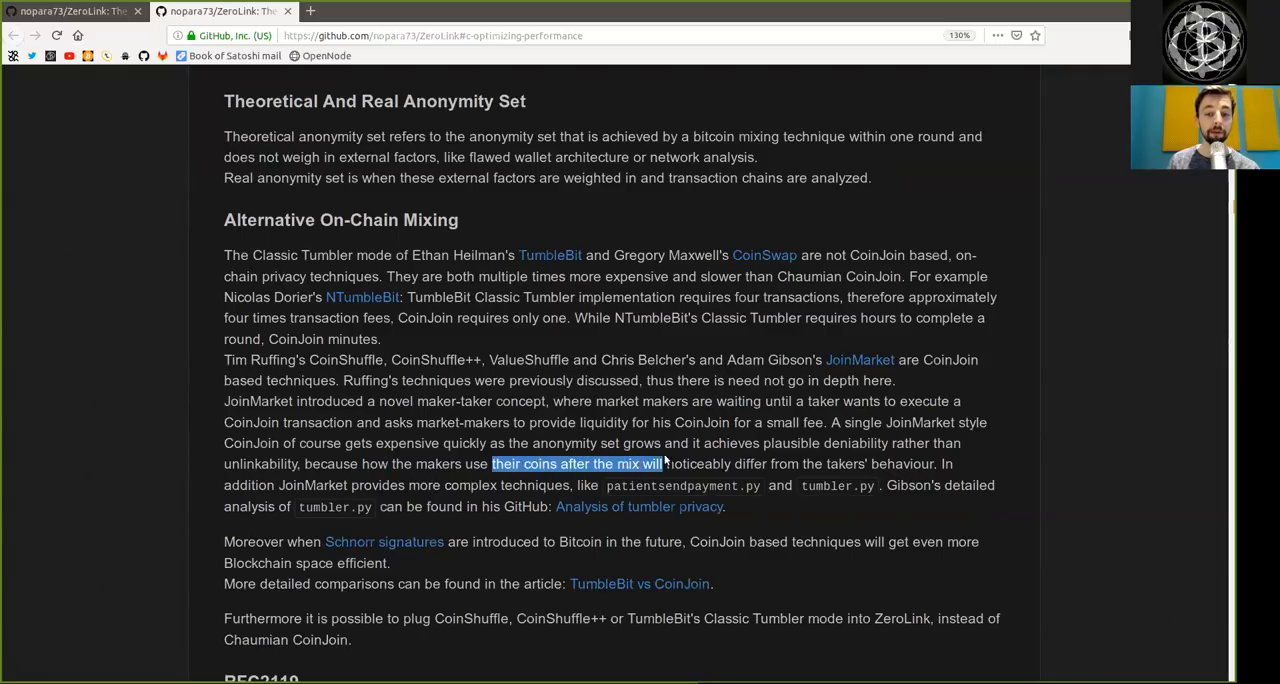
double_click(844, 464)
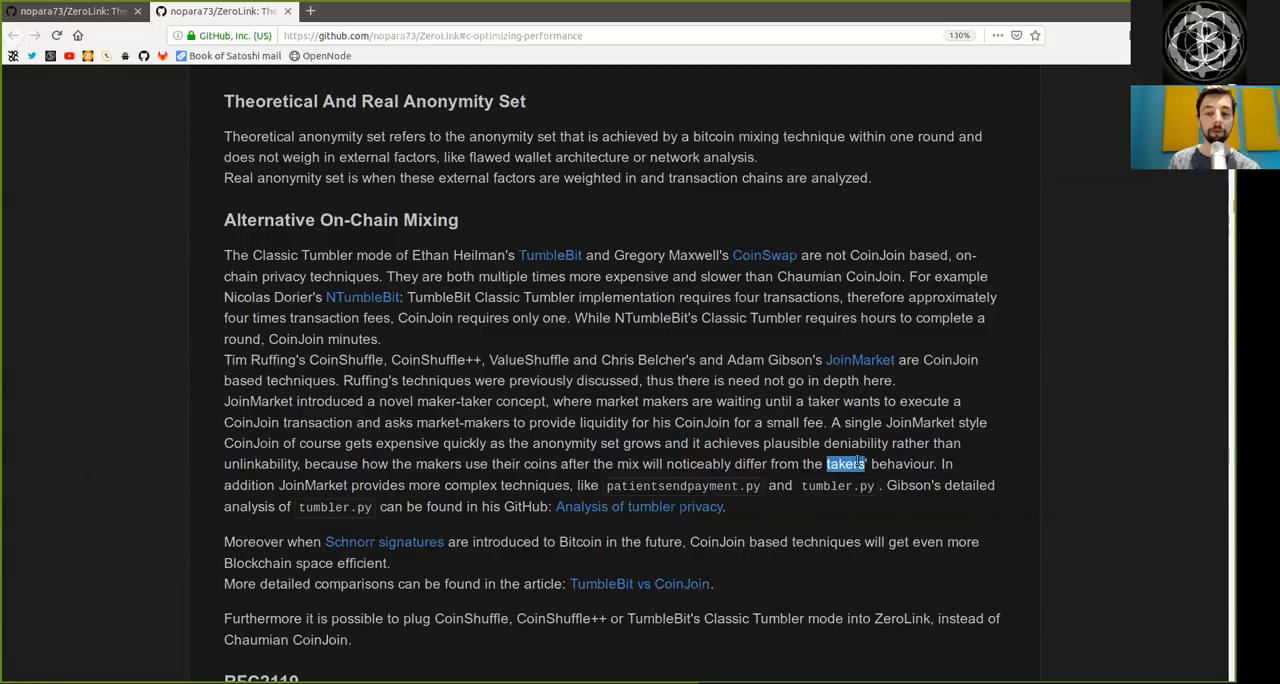
double_click(248, 484)
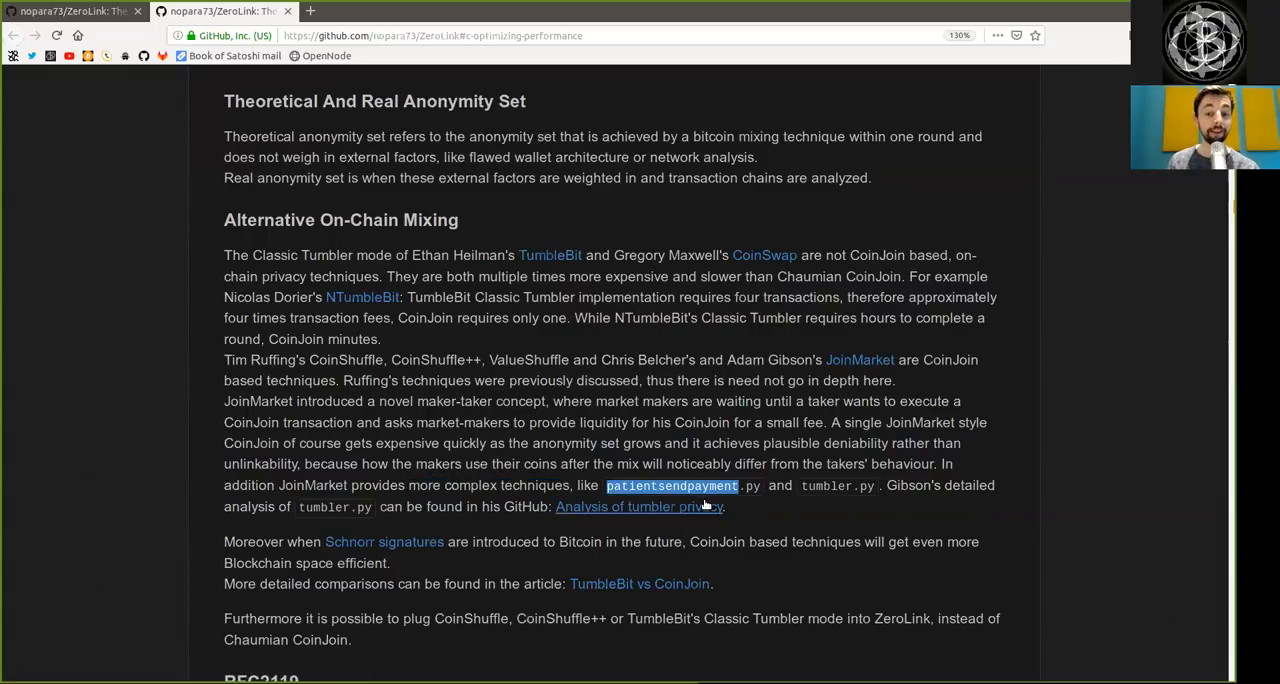
mouse_move(768, 468)
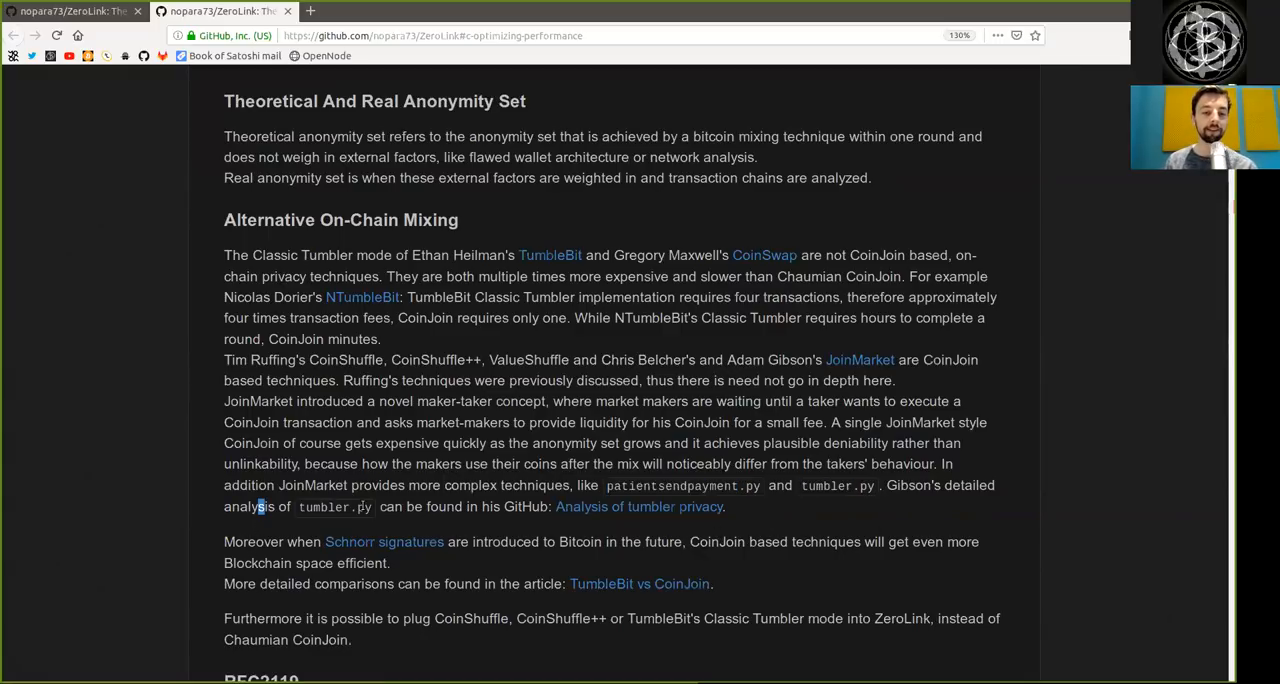
double_click(524, 506)
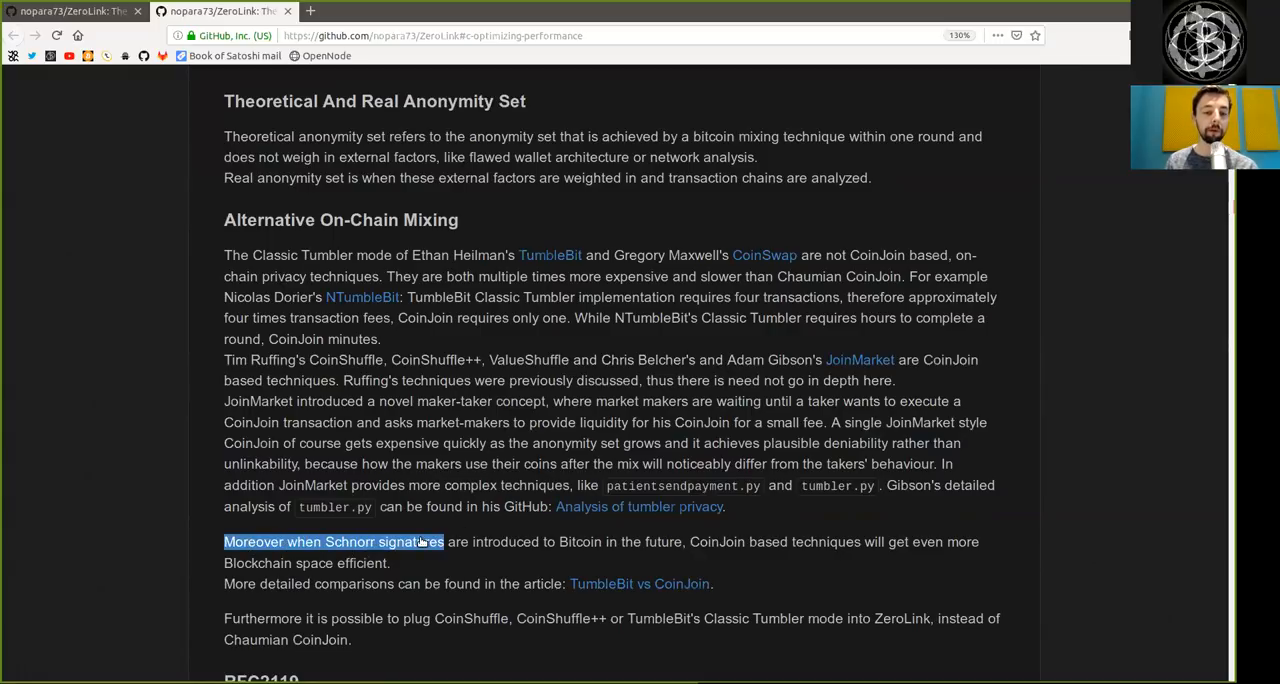
click(676, 558)
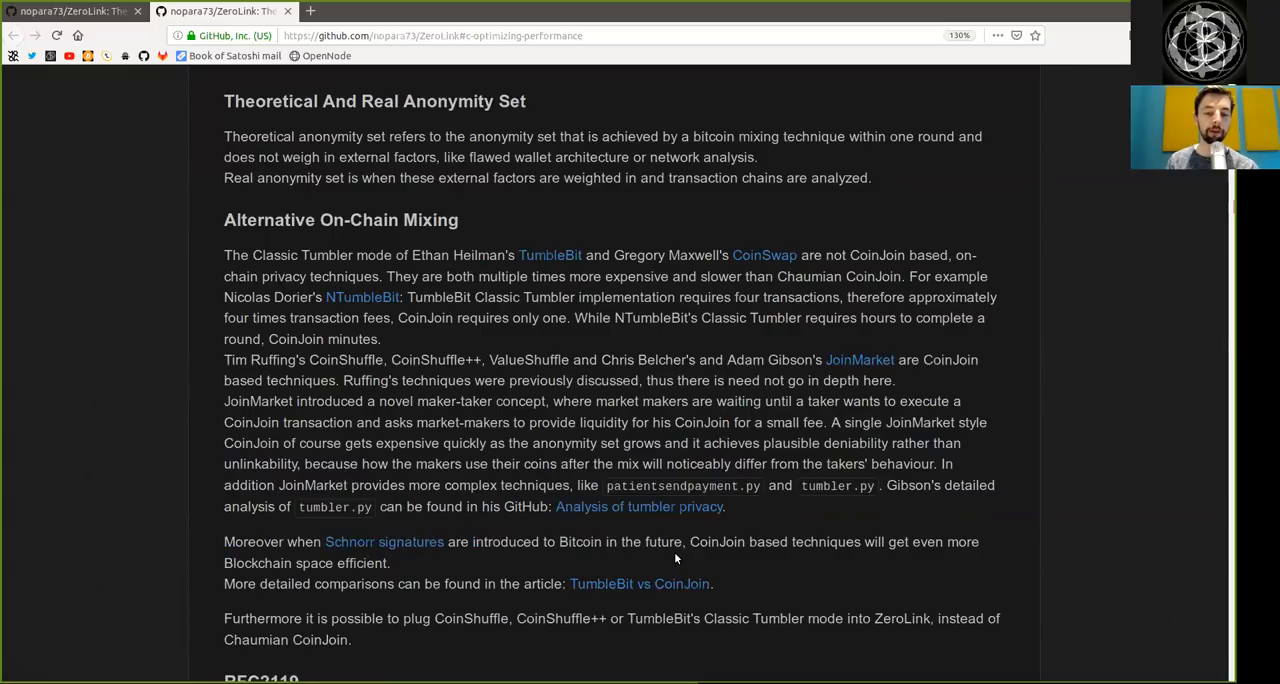
double_click(826, 542)
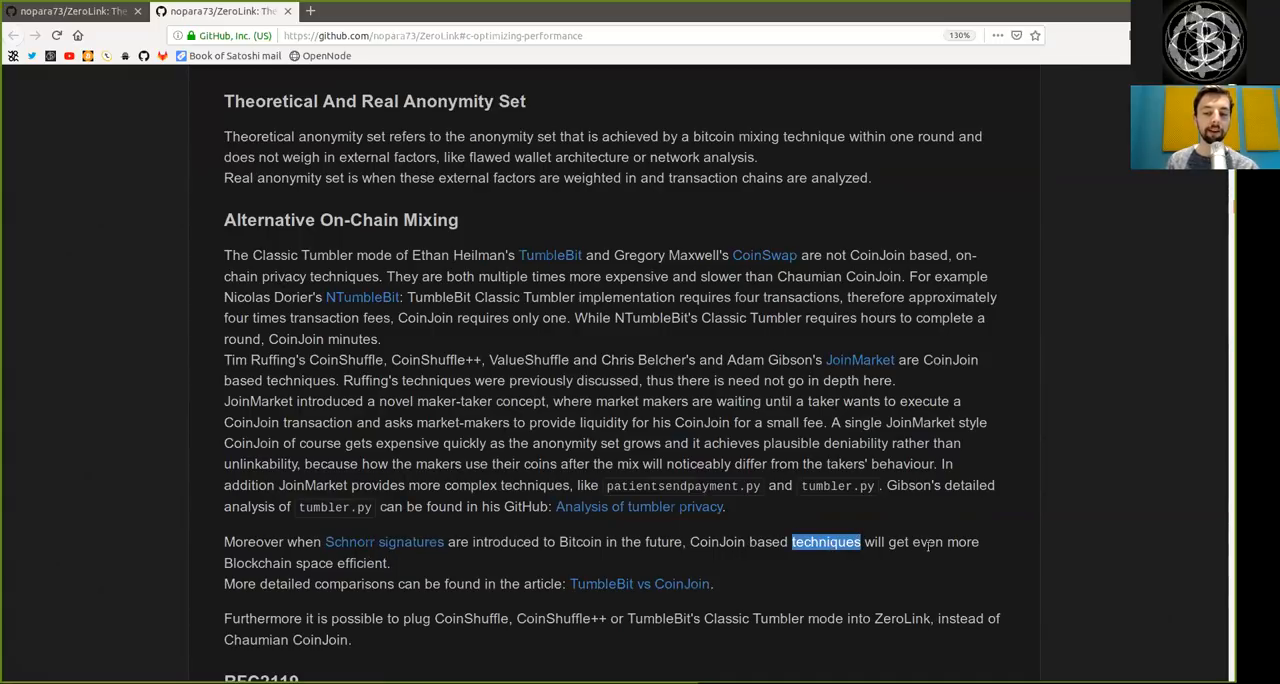
drag(824, 540, 390, 564)
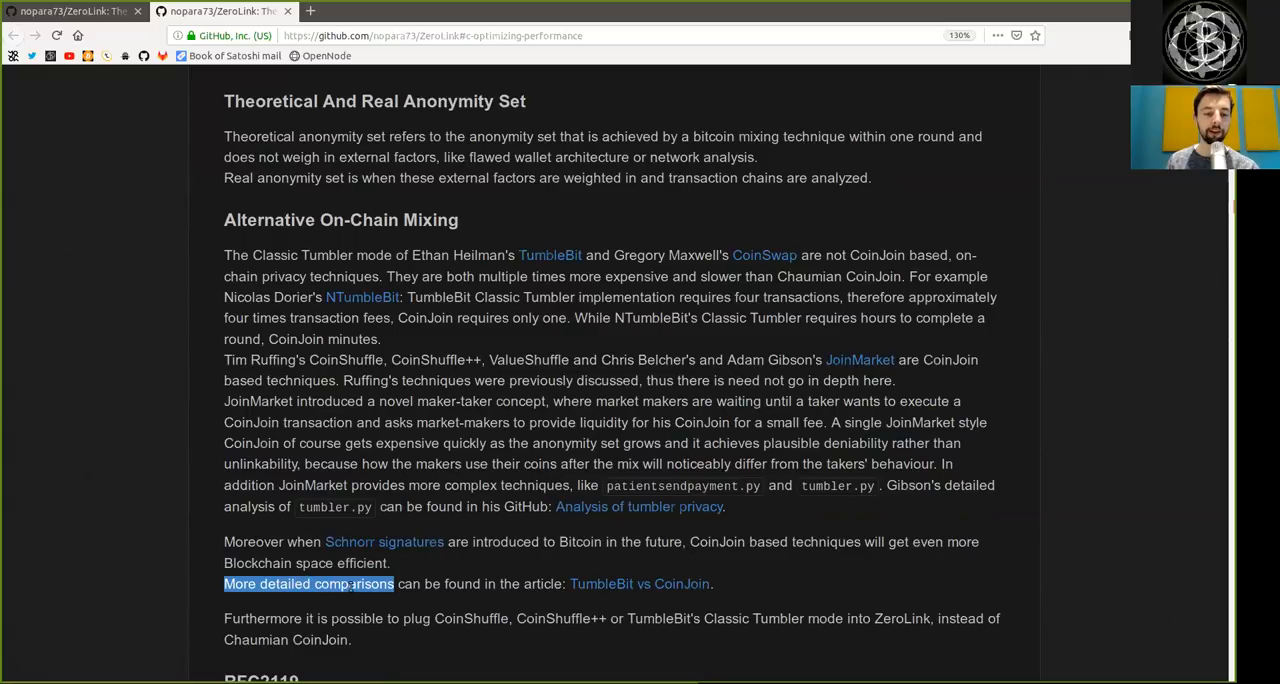
double_click(542, 584)
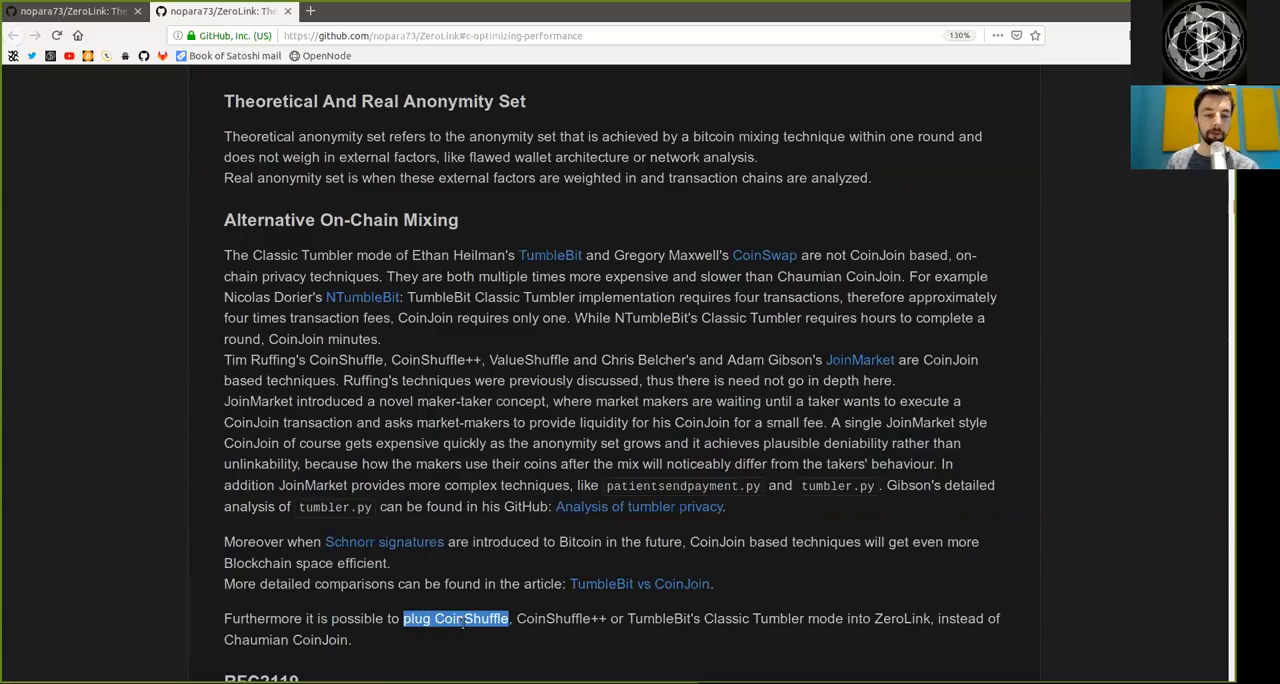
double_click(552, 618)
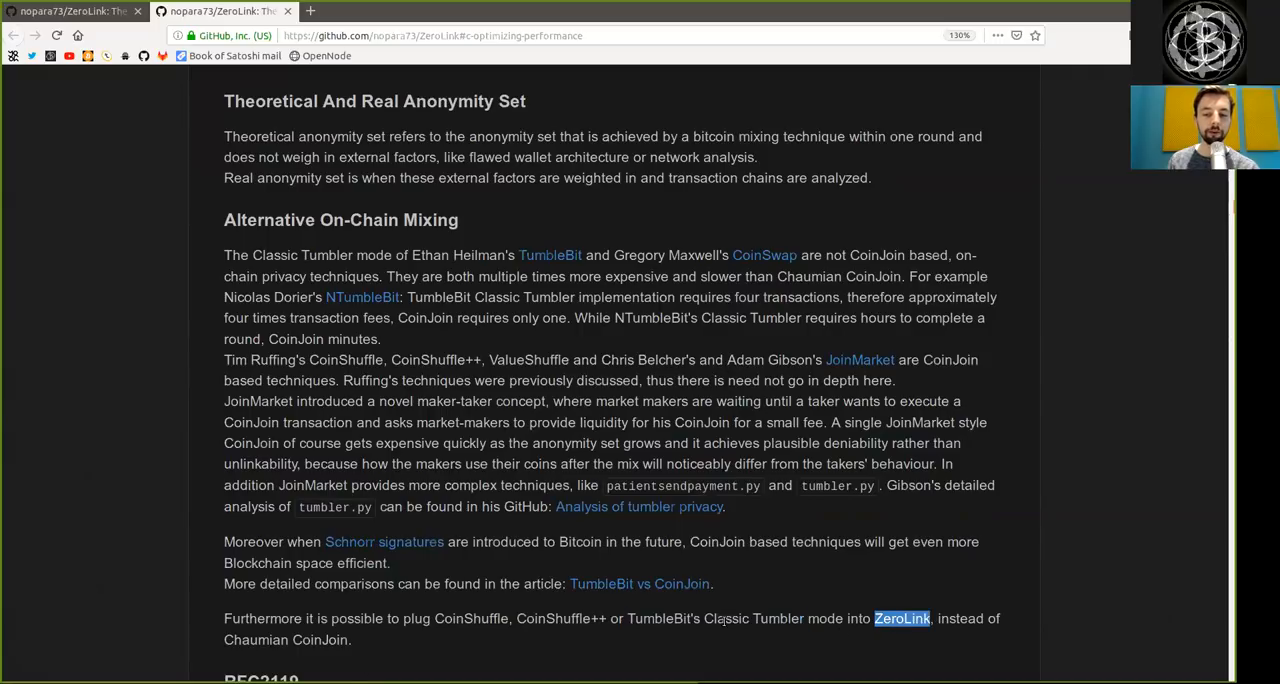
- Finish the Introduction by reading the RFC2119 heading and its note
scroll(down, 3)
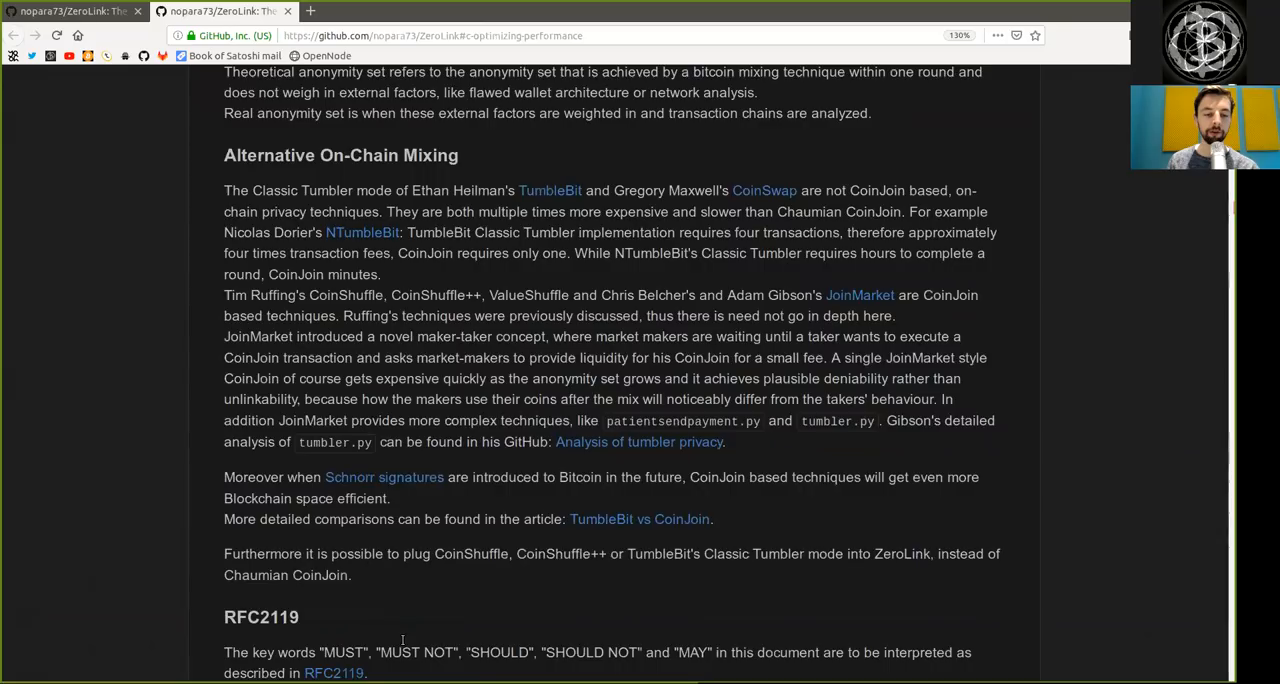
scroll(down, 3)
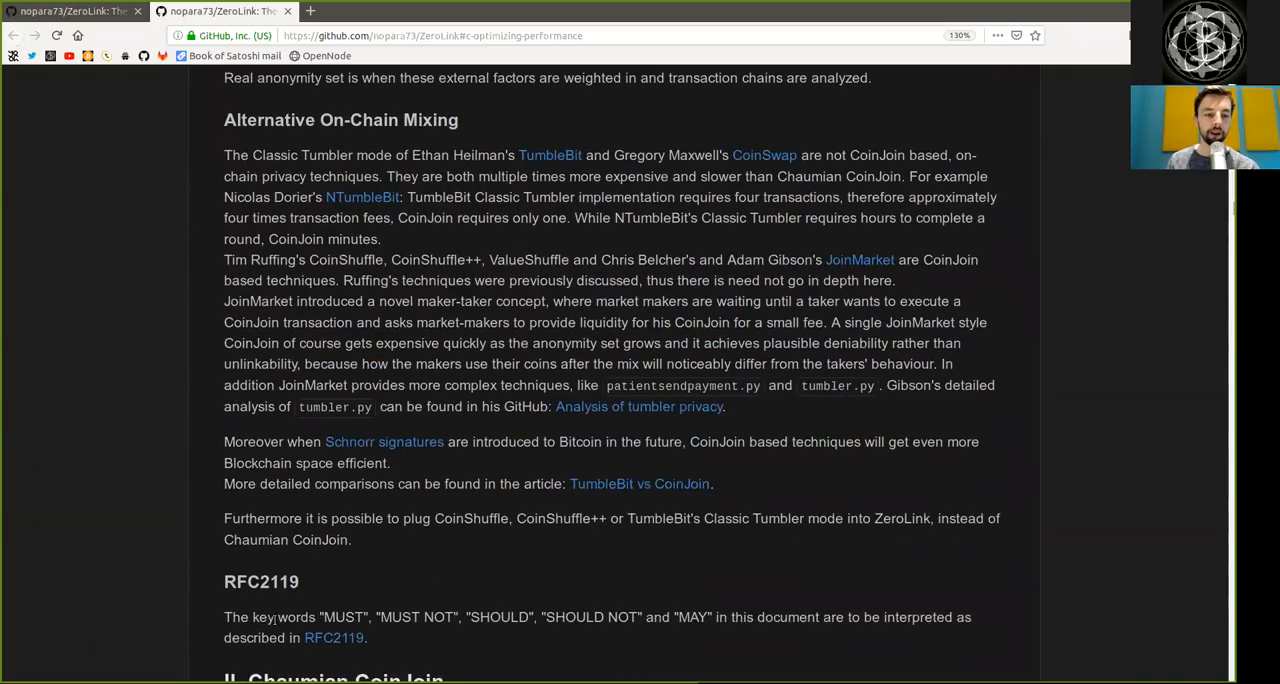
double_click(260, 580)
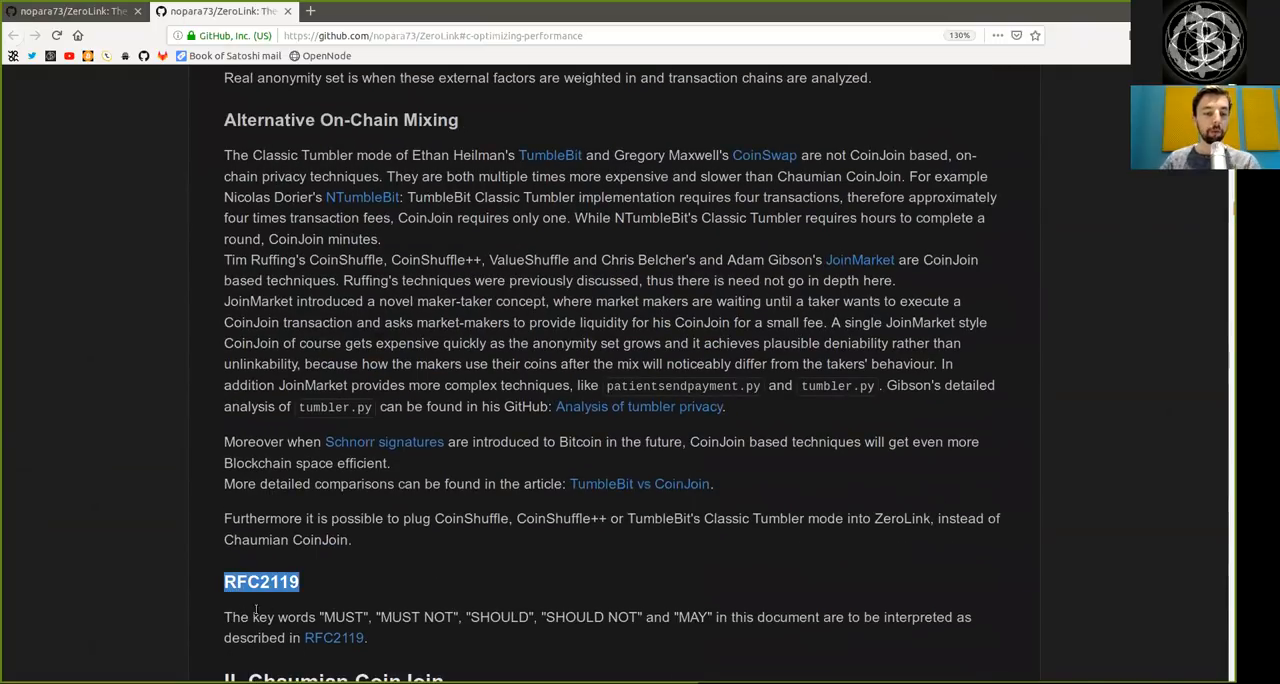
double_click(344, 616)
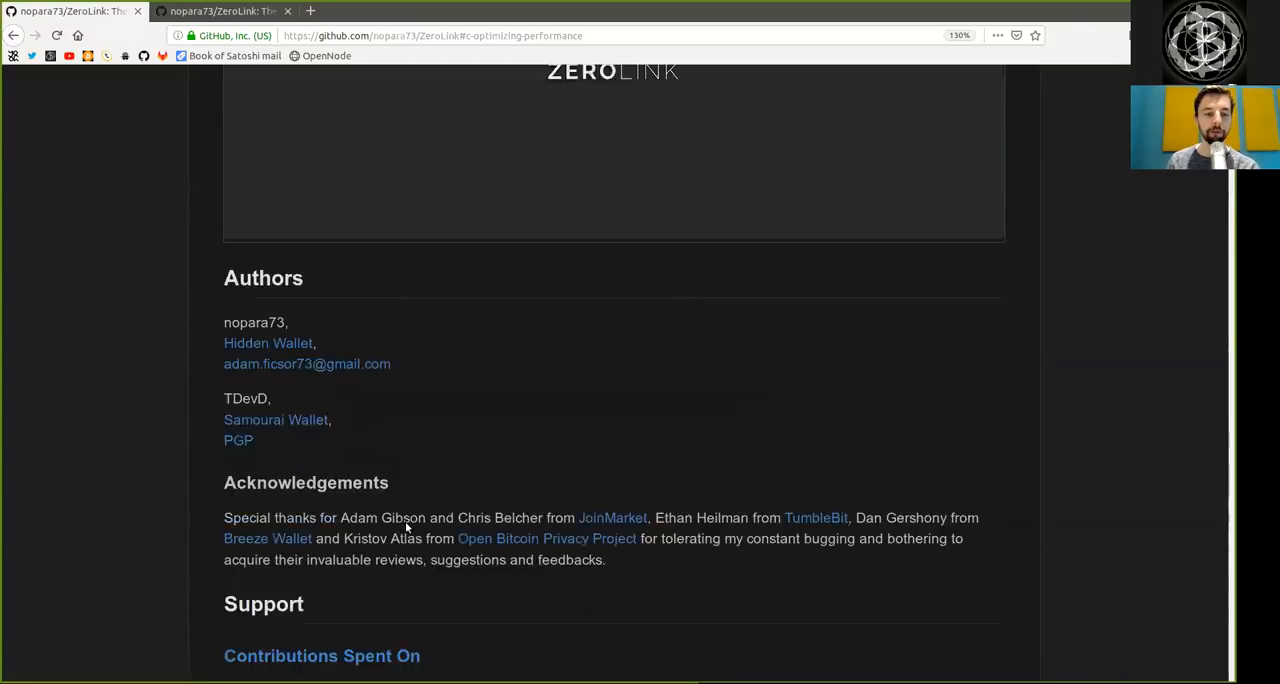
- Return to the Table Of Contents and highlight the Chaumian CoinJoin entry
scroll(up, 3)
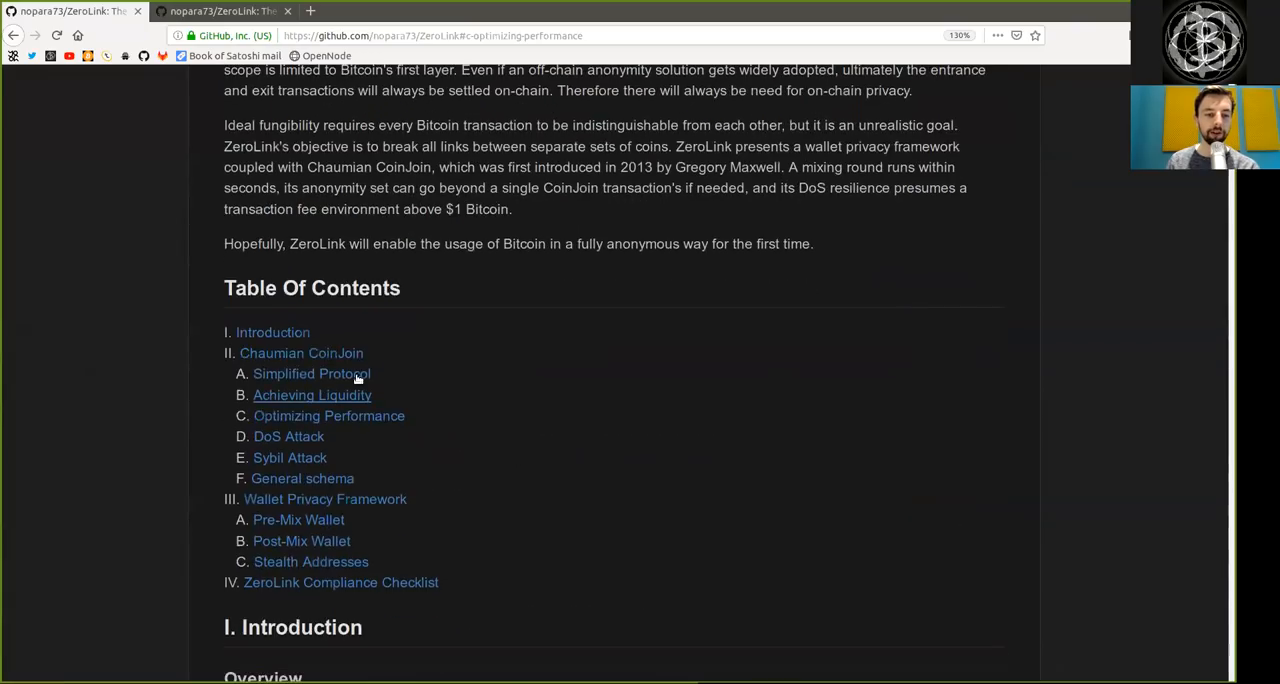
double_click(300, 352)
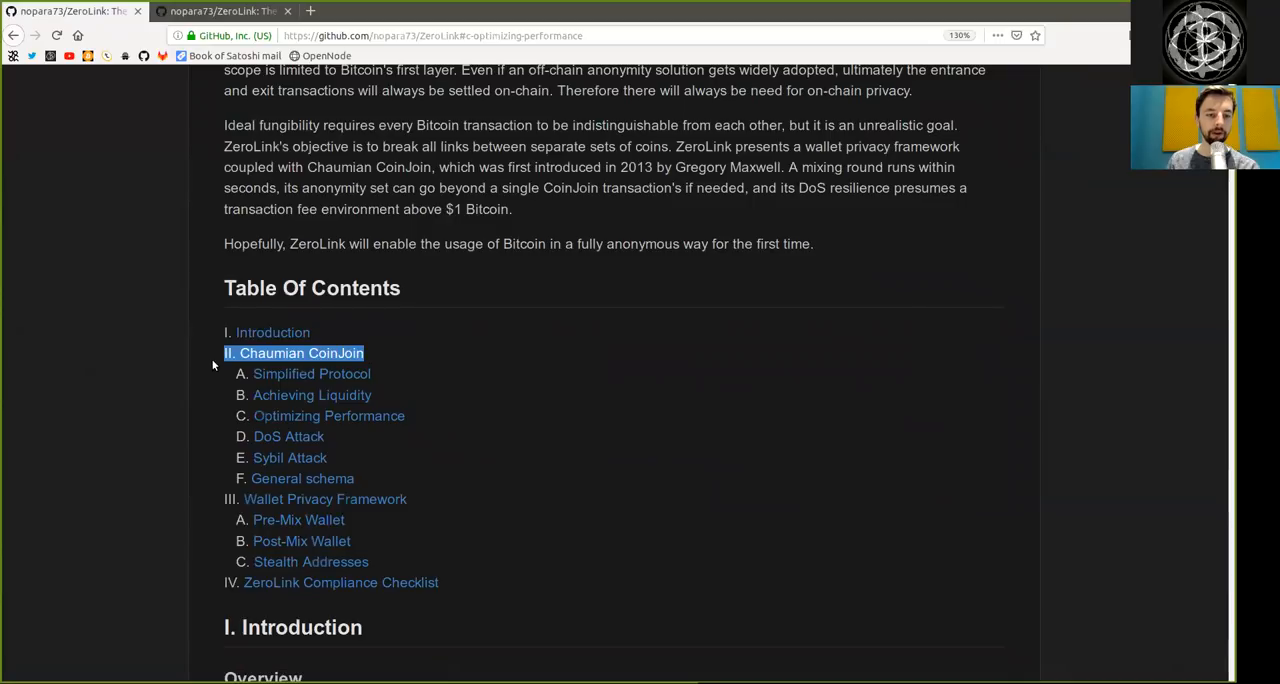